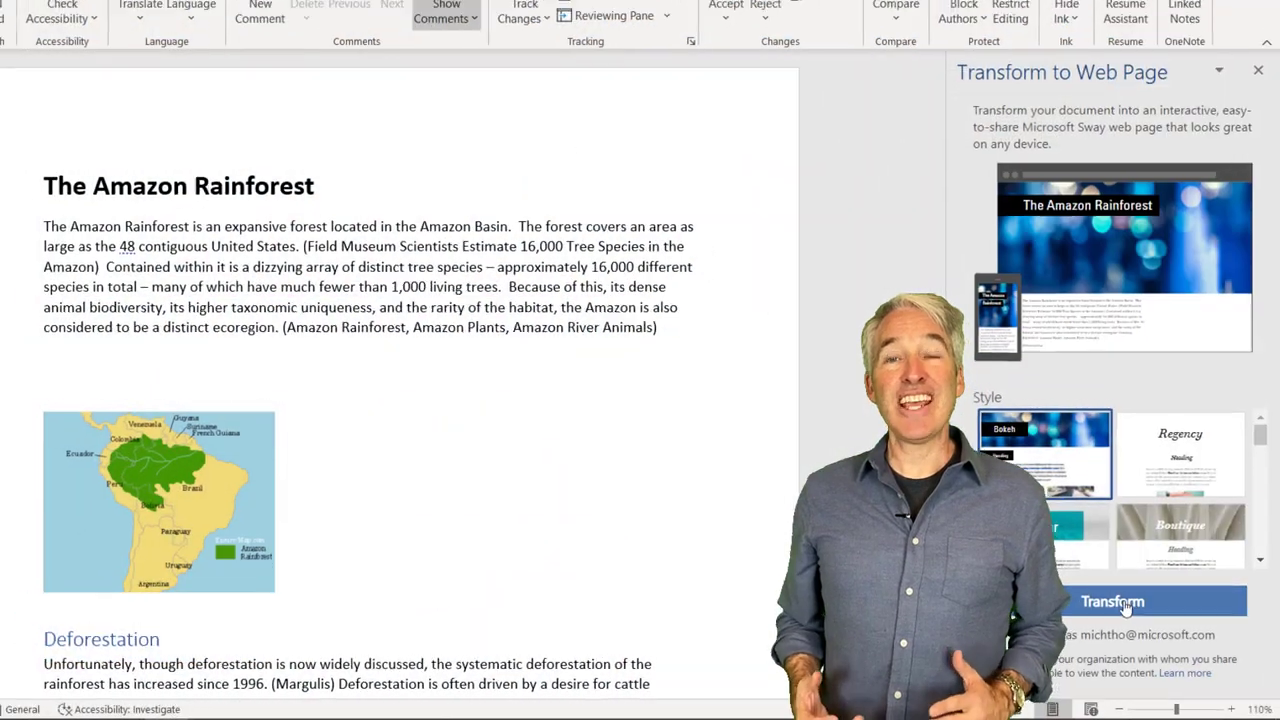
# Transform the rainforest document into a web page from the Transform pane.
pyautogui.click(1112, 601)
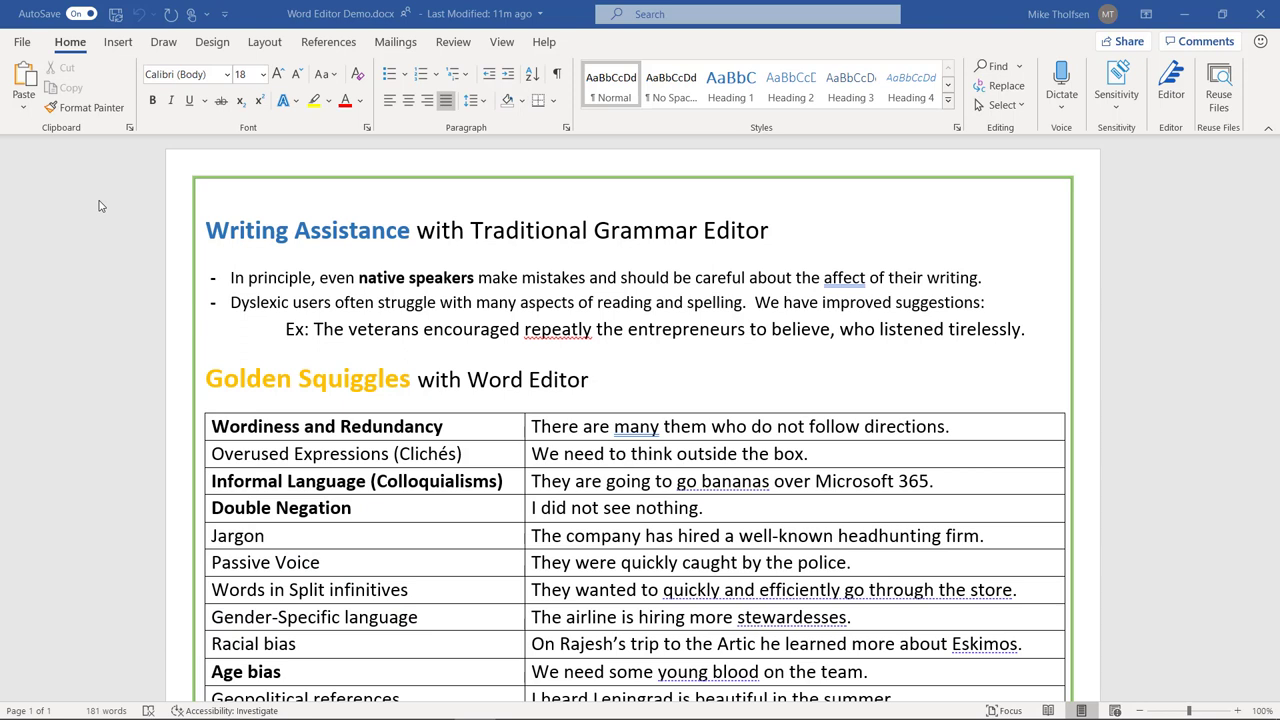
pyautogui.moveTo(280, 209)
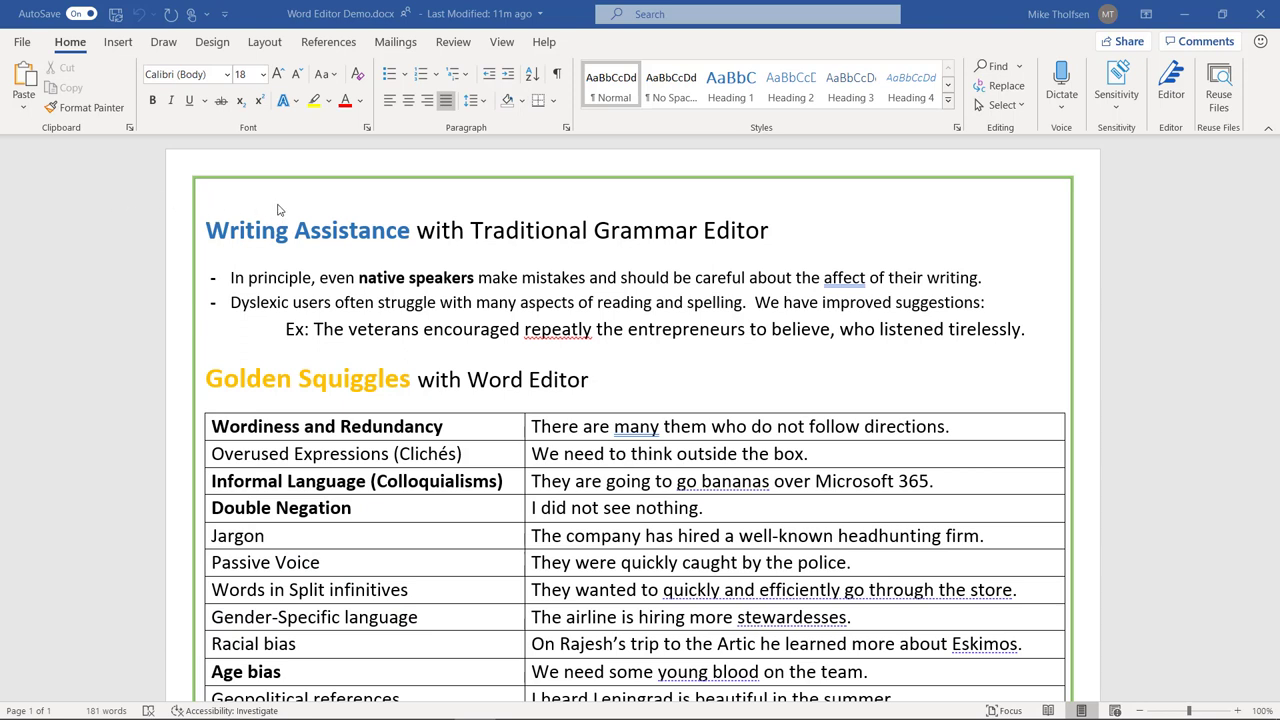
pyautogui.moveTo(437, 190)
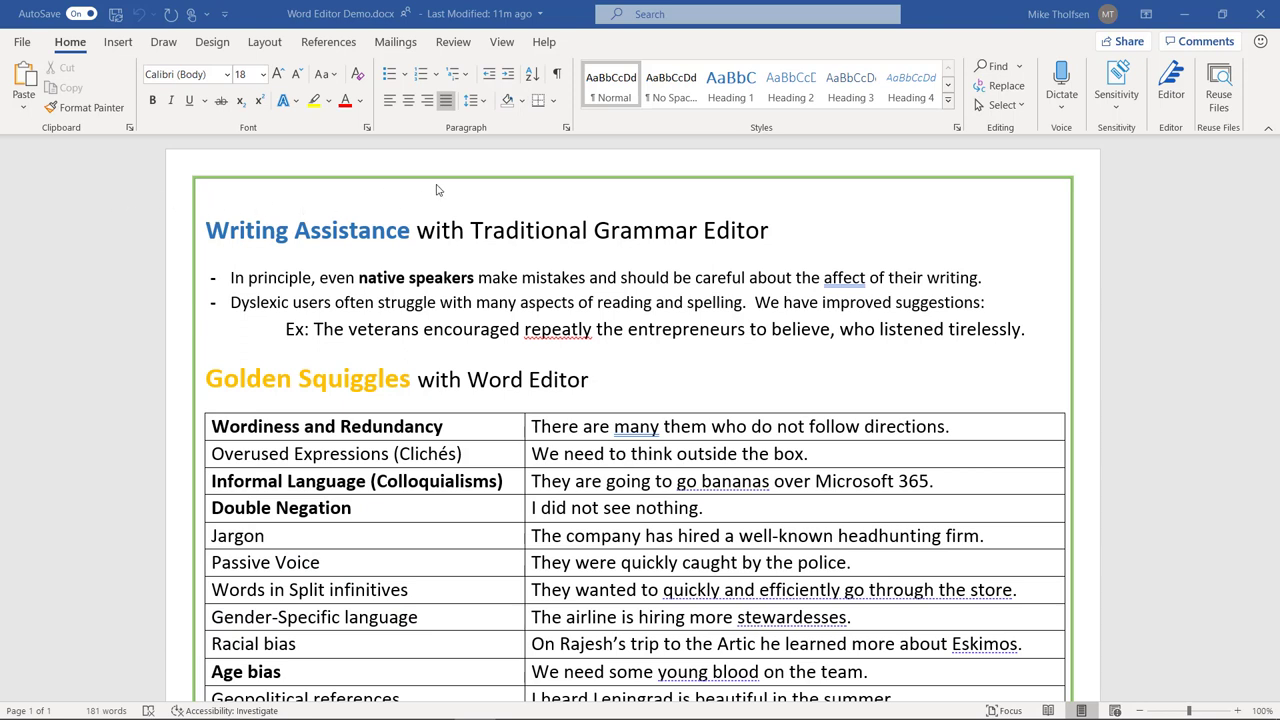
pyautogui.moveTo(1170, 85)
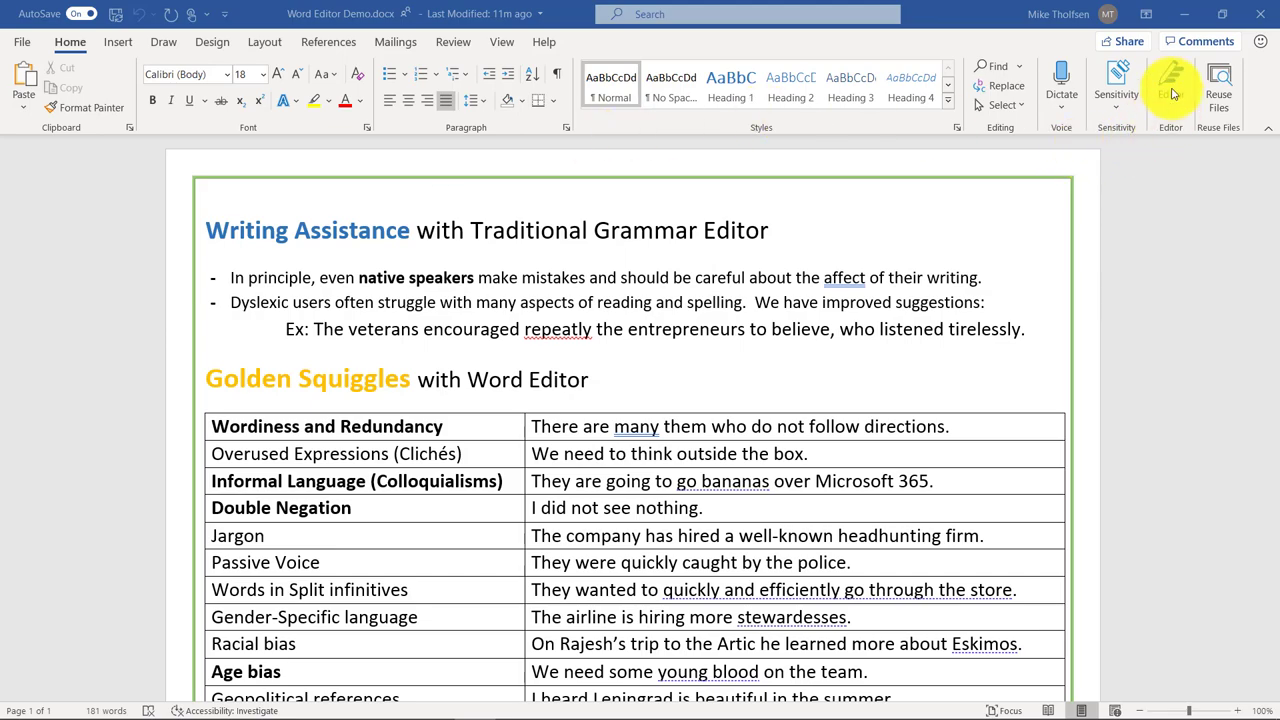
pyautogui.moveTo(593, 57)
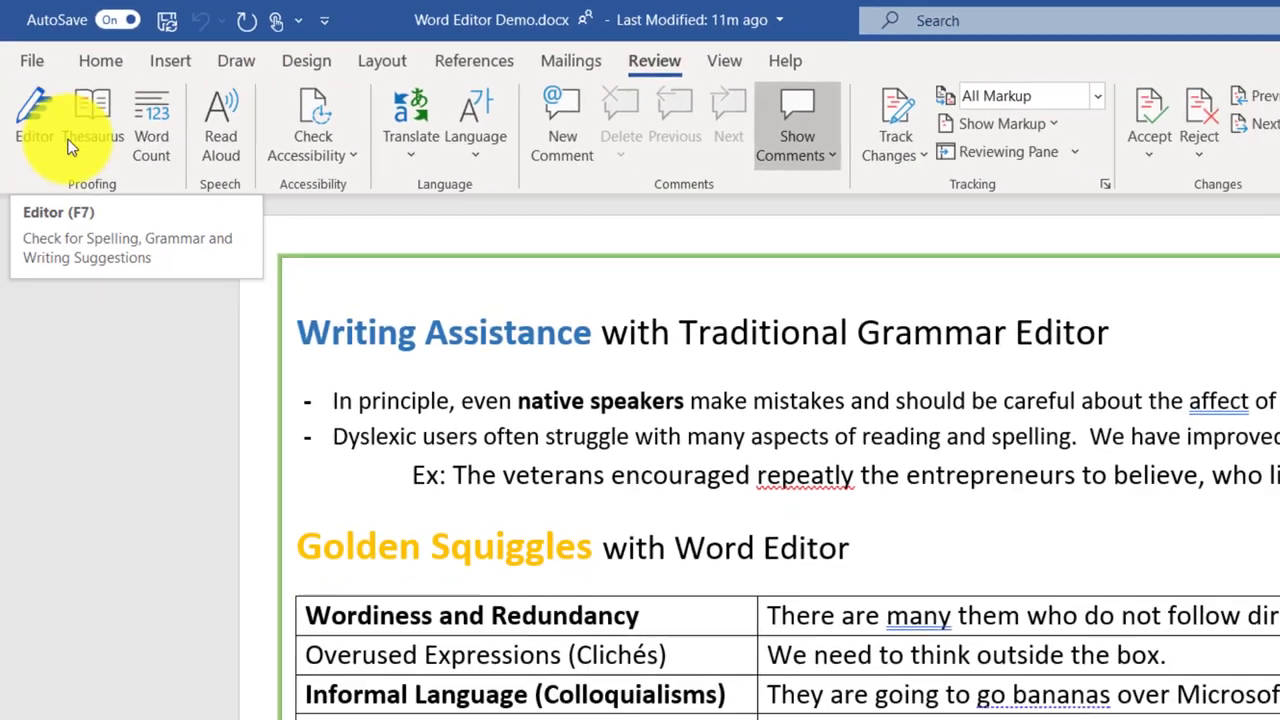
# Run Editor, view the 'repeatly' spelling fix, then the affect/effect grammar suggestion.
pyautogui.click(35, 115)
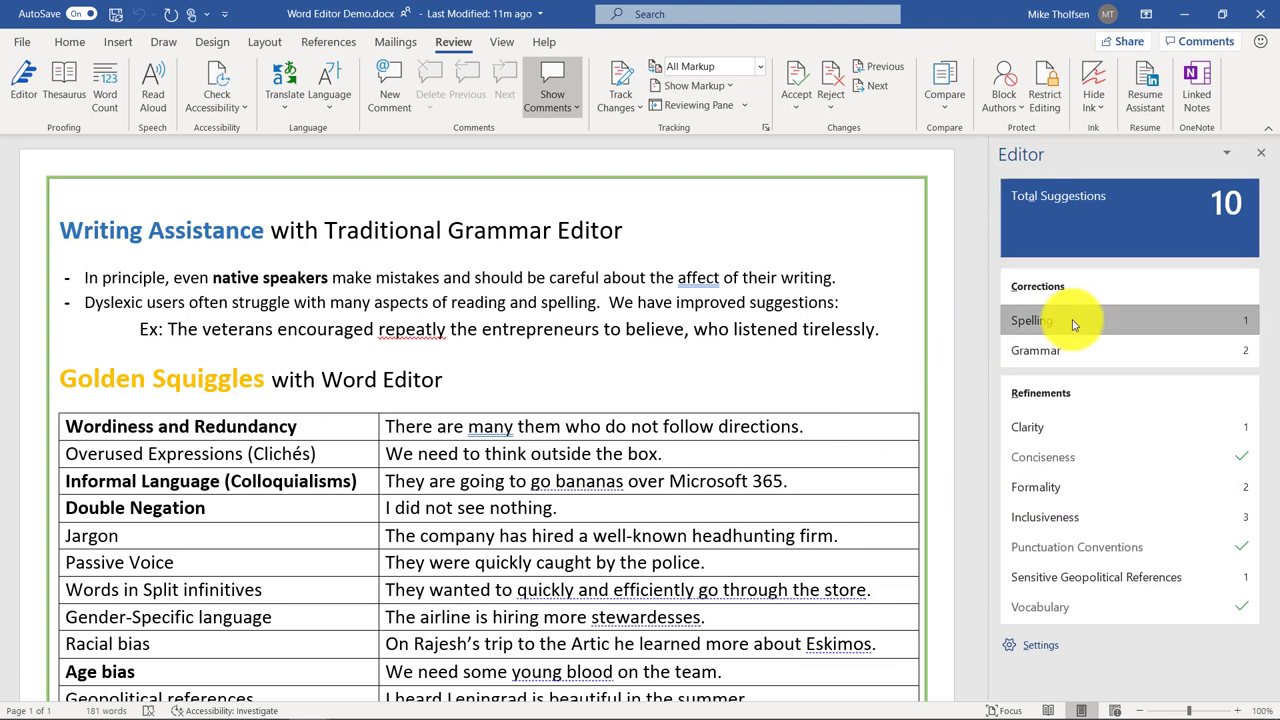
pyautogui.click(1032, 320)
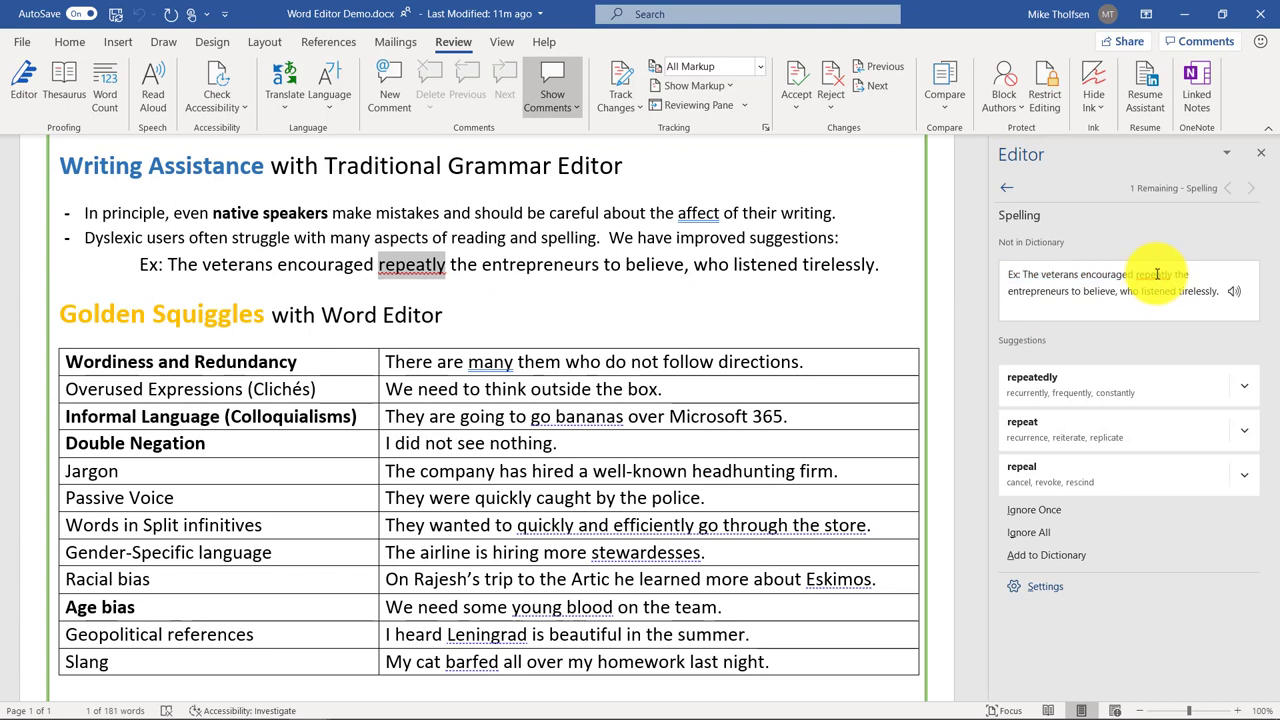
pyautogui.moveTo(1233, 291)
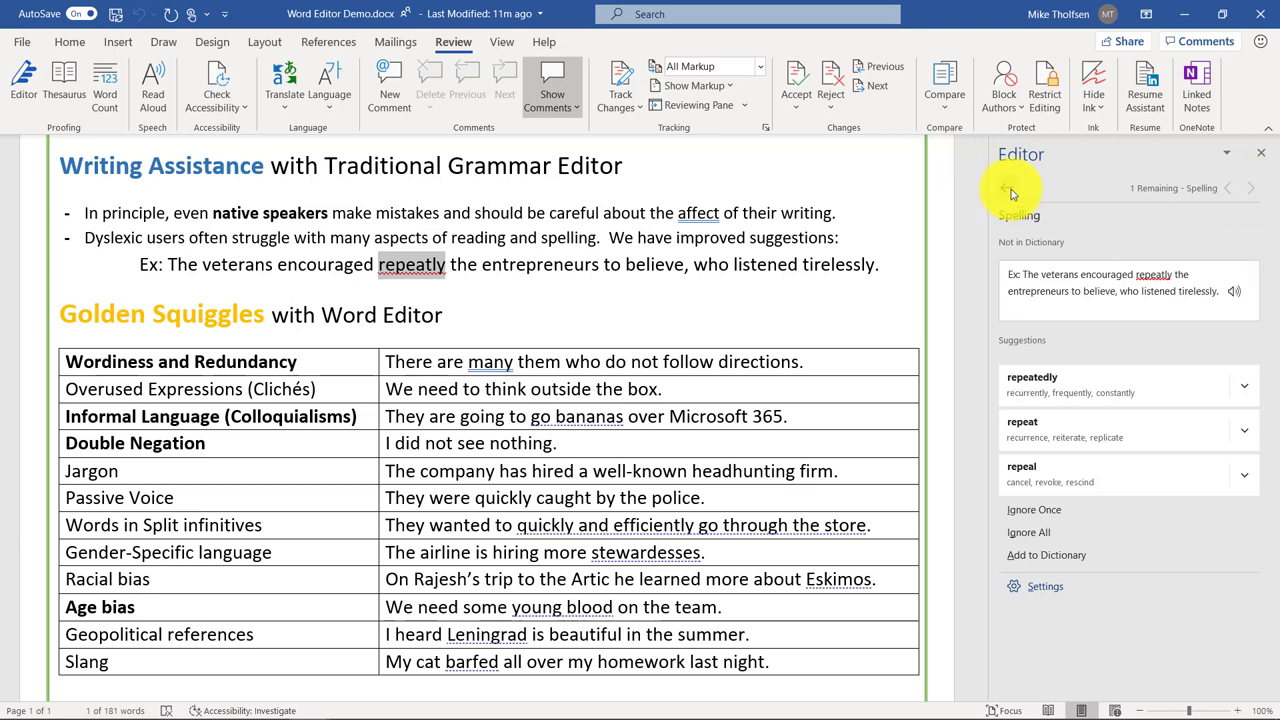
pyautogui.click(1010, 188)
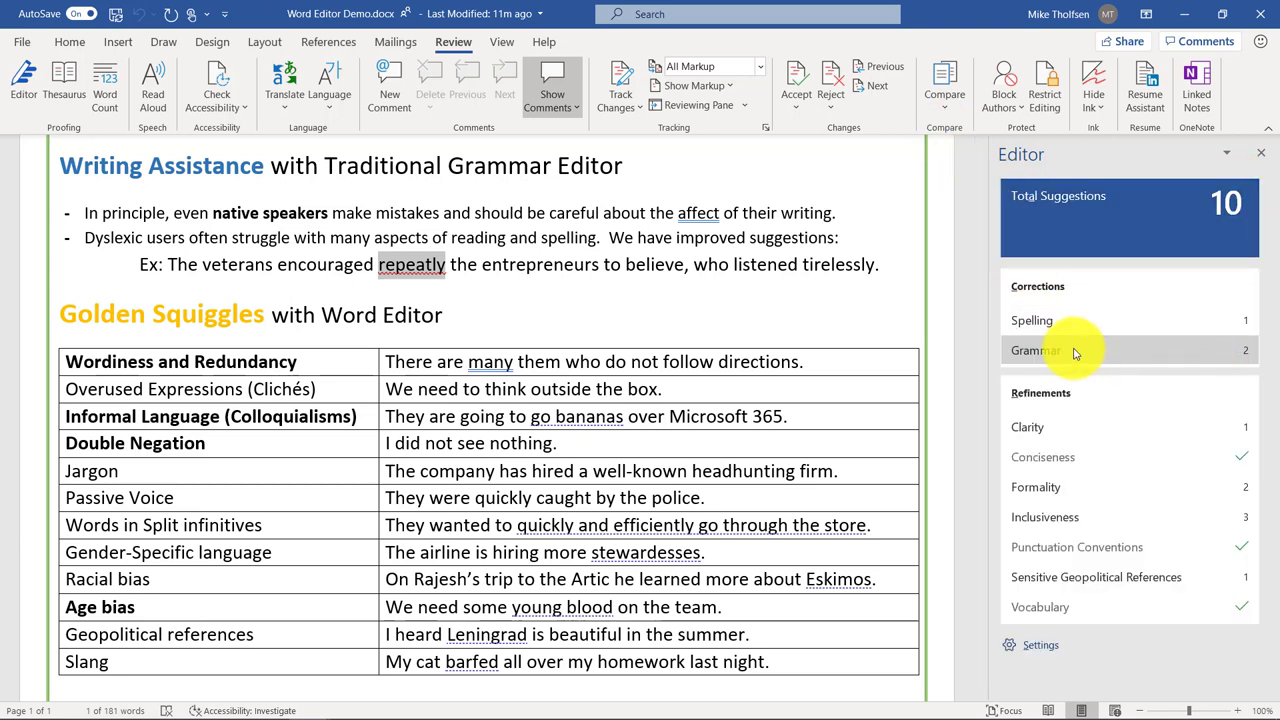
pyautogui.click(1035, 350)
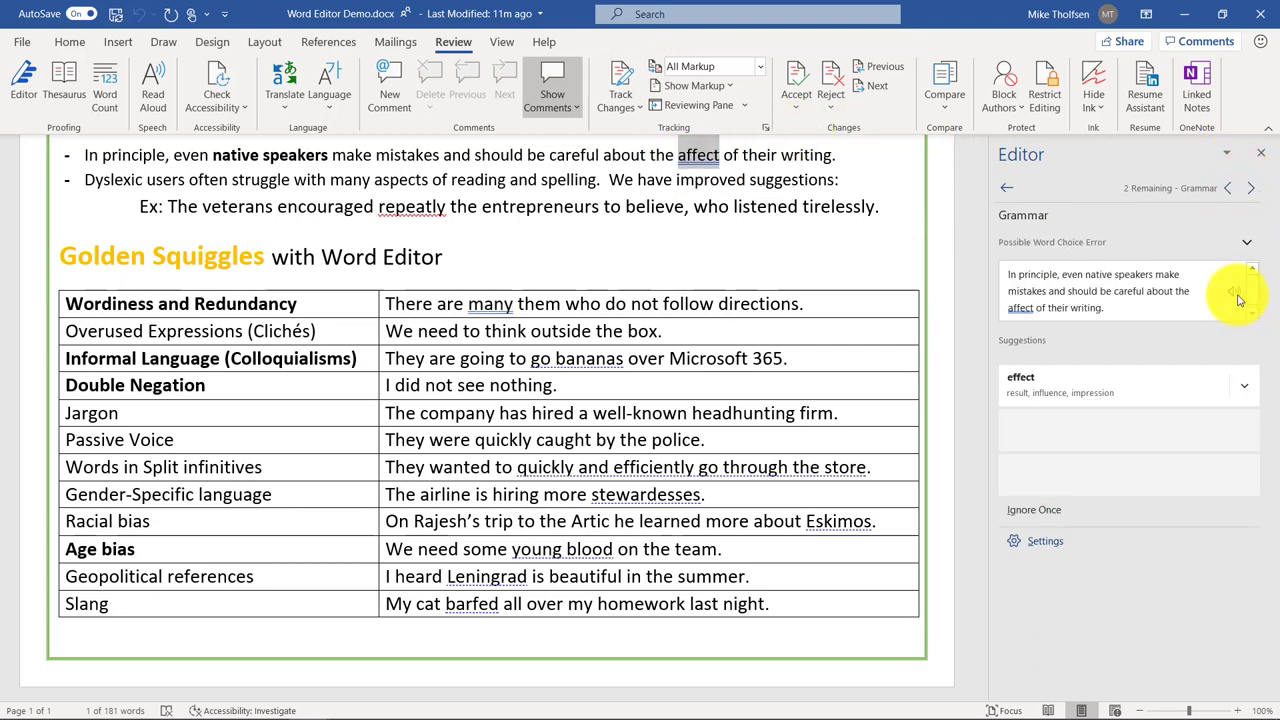
pyautogui.moveTo(1240, 295)
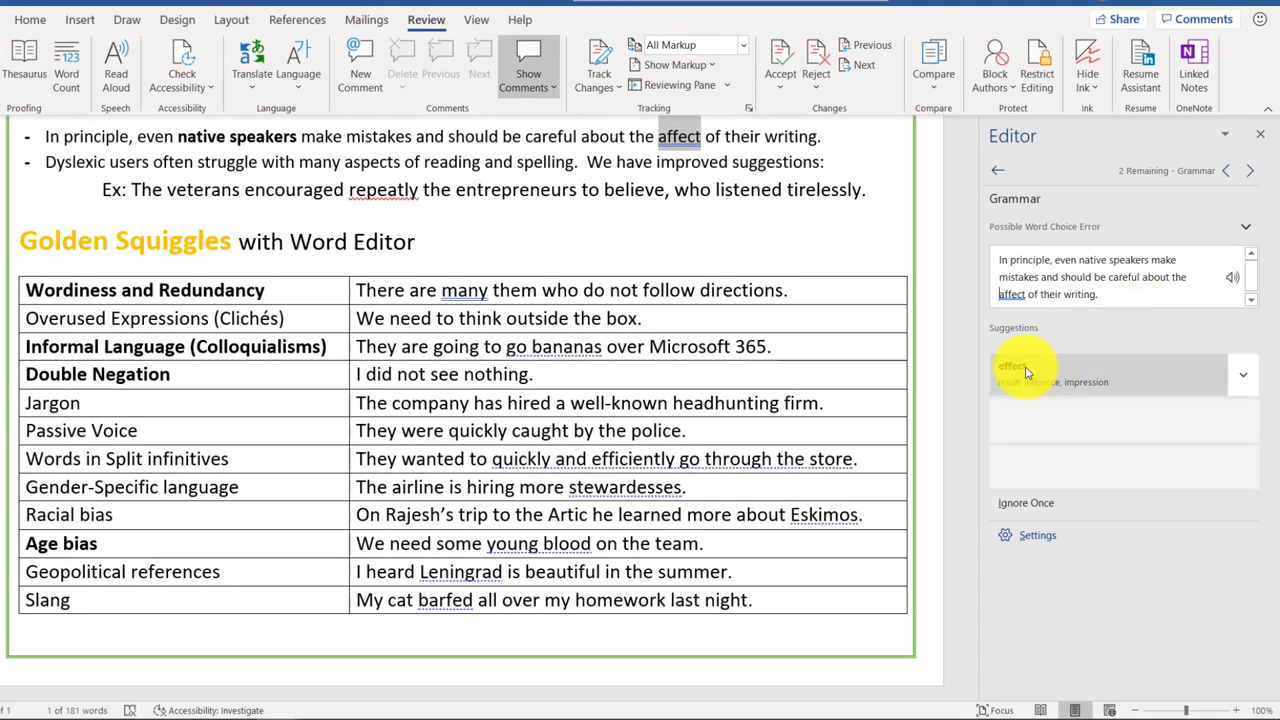
# Browse the Clarity and Formality suggestions and return to the Editor overview.
pyautogui.click(997, 169)
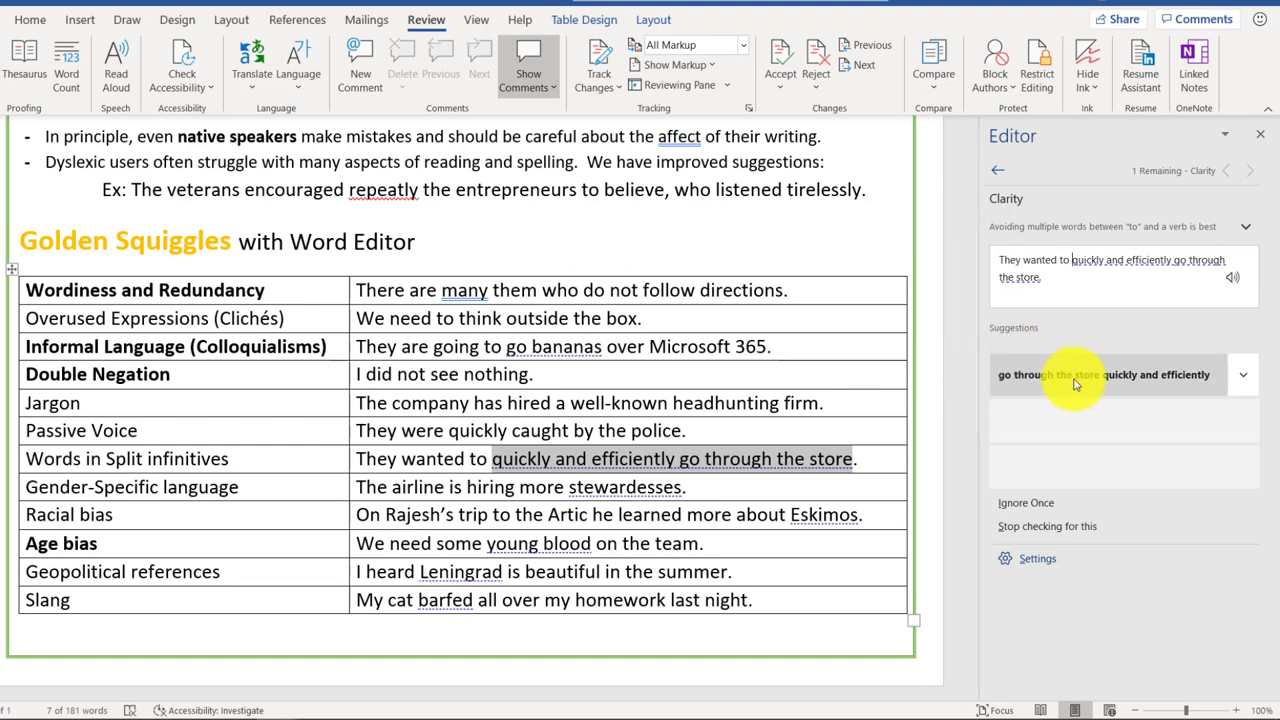
pyautogui.click(997, 169)
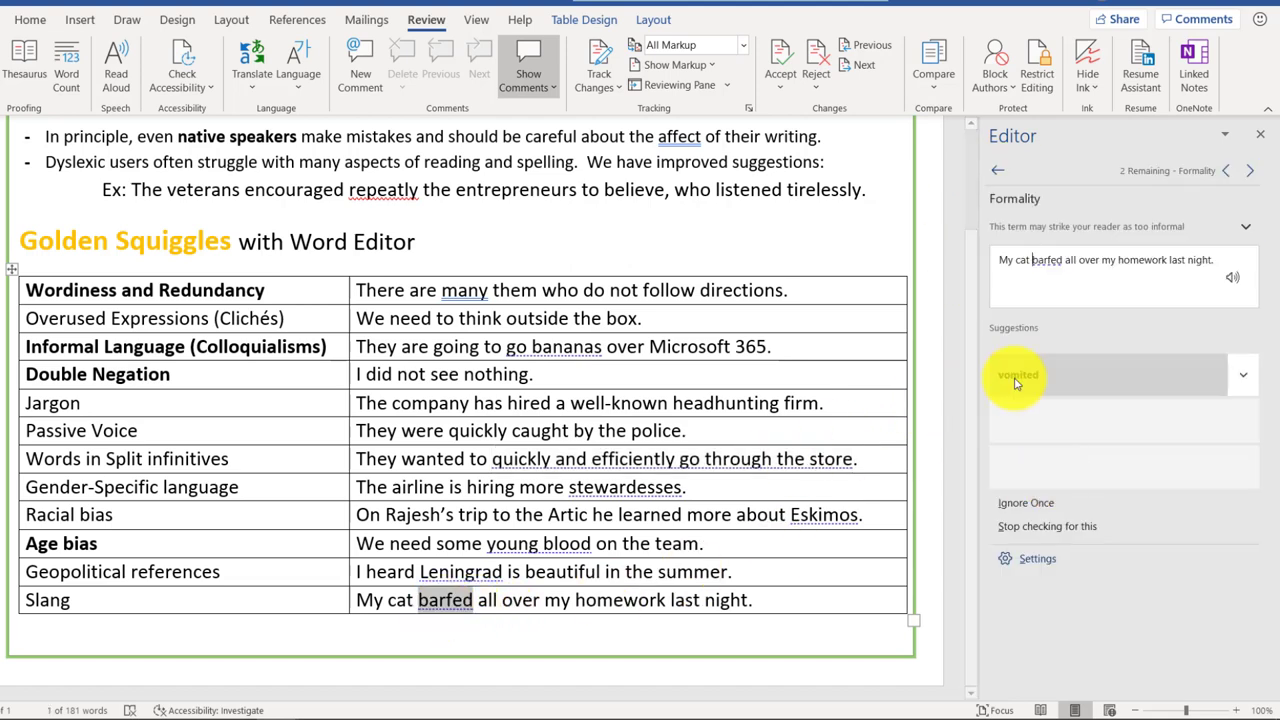
pyautogui.click(1249, 170)
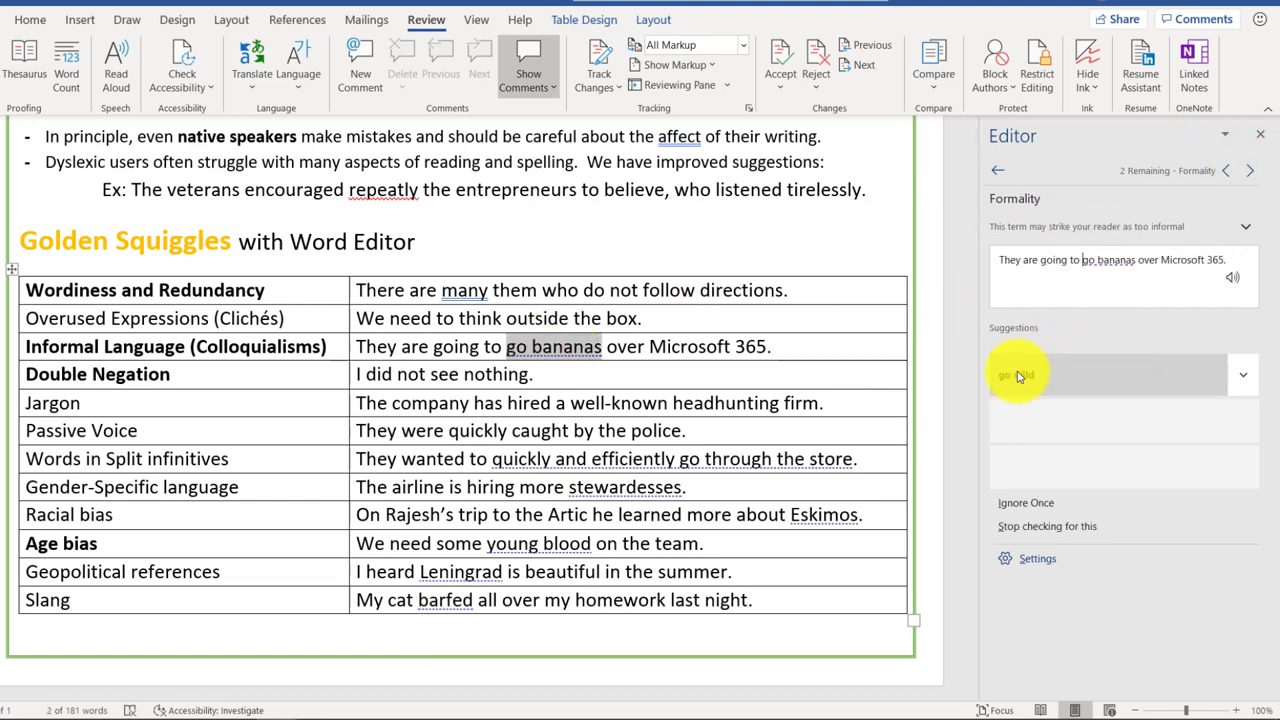
pyautogui.click(996, 170)
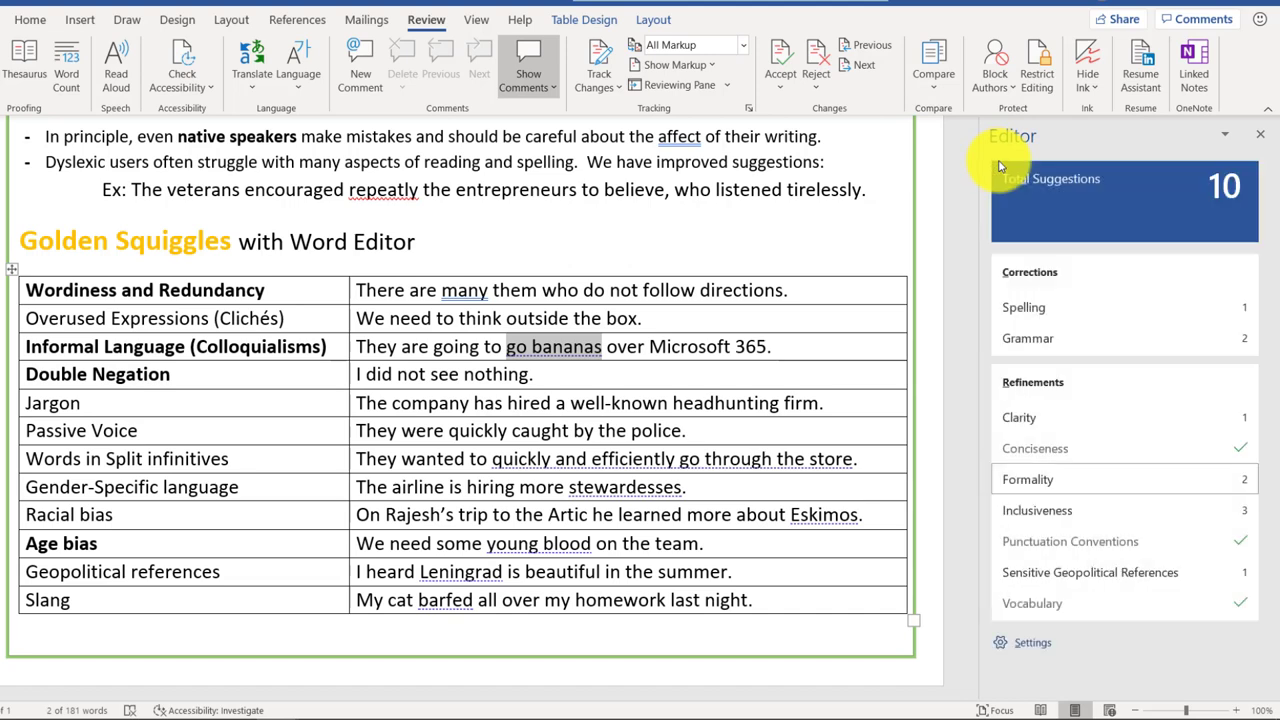
# Step through the Inclusiveness suggestions and return to the 10-suggestion overview.
pyautogui.click(1037, 510)
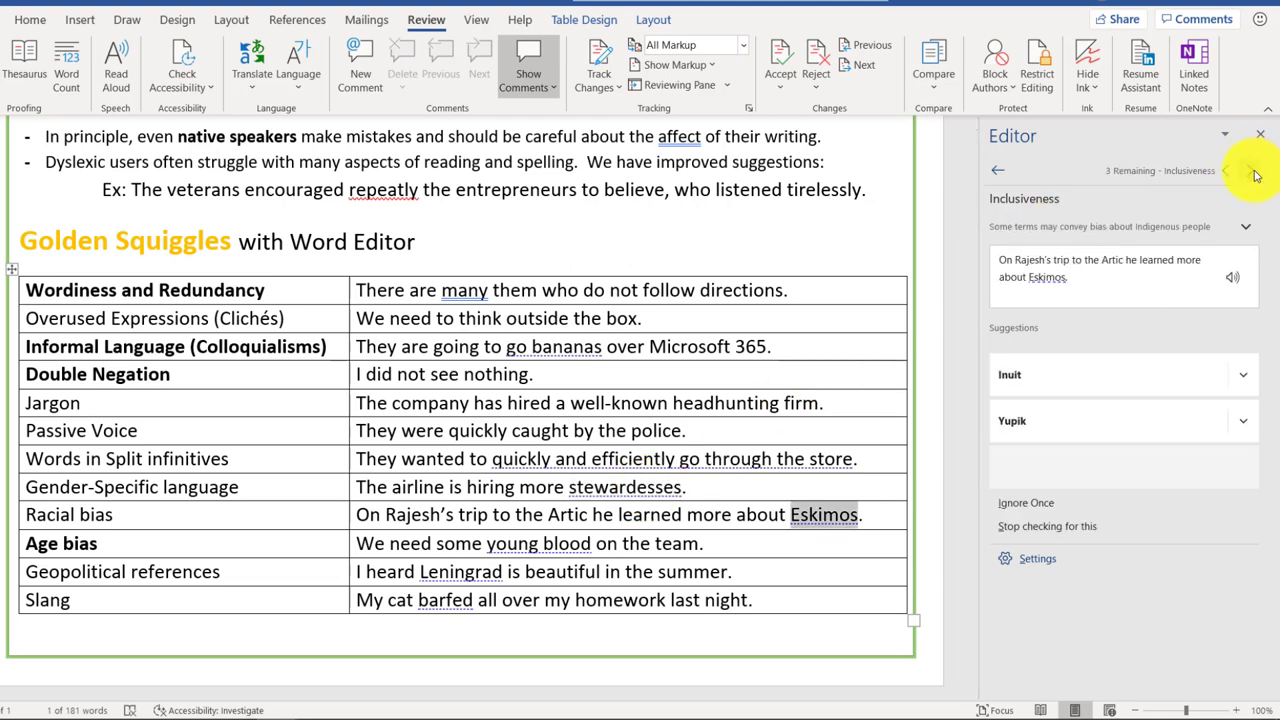
pyautogui.click(1252, 170)
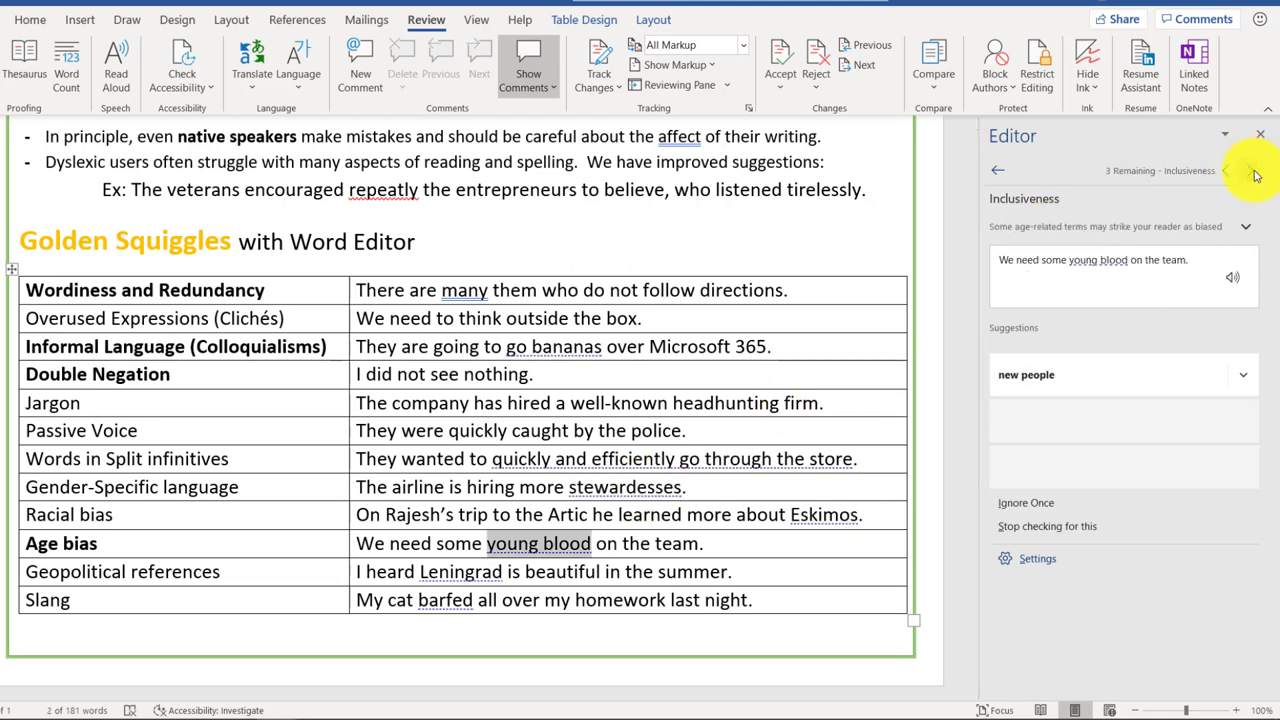
pyautogui.click(997, 170)
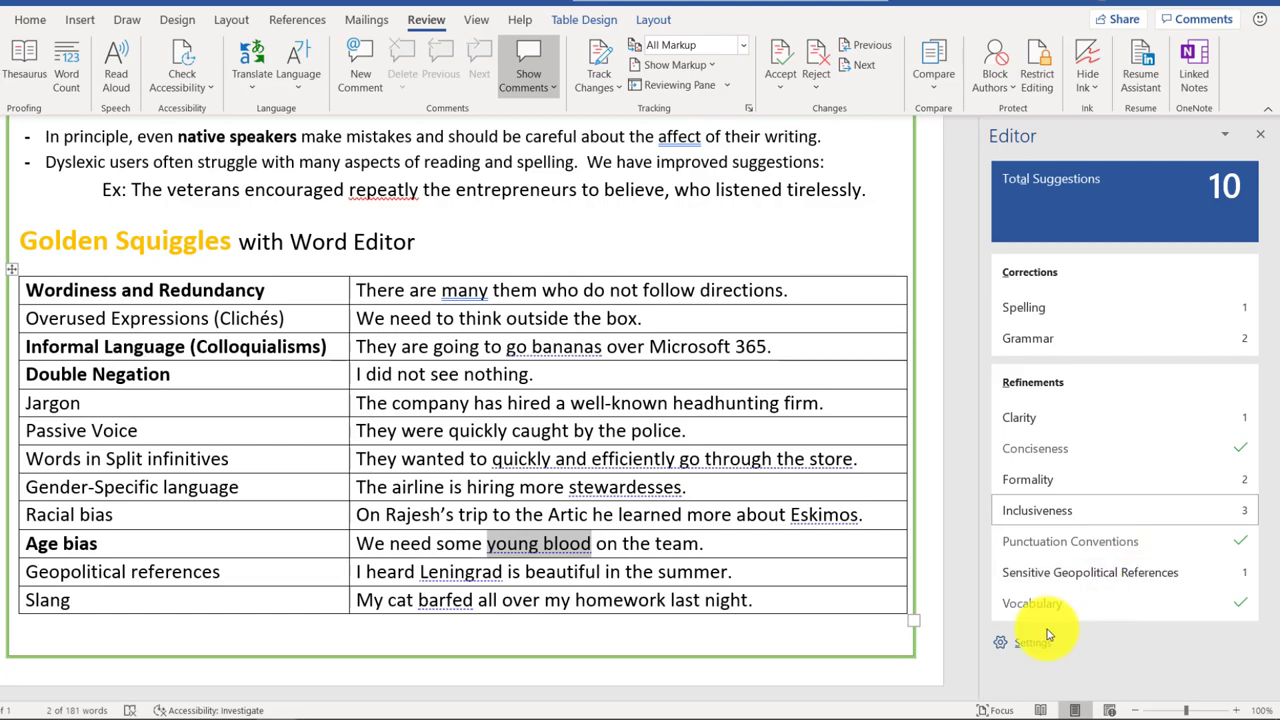
# View the Editor's proofing settings and scroll through the Grammar and Refinement checks.
pyautogui.click(1032, 642)
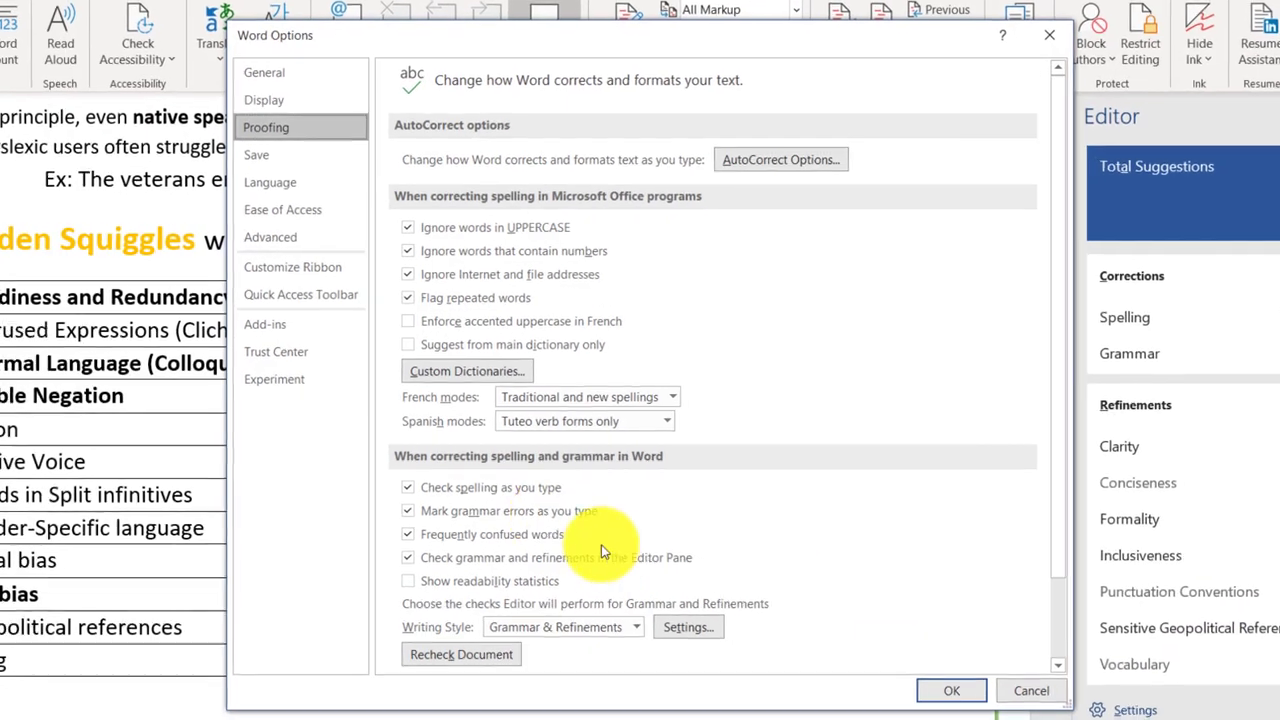
pyautogui.click(688, 627)
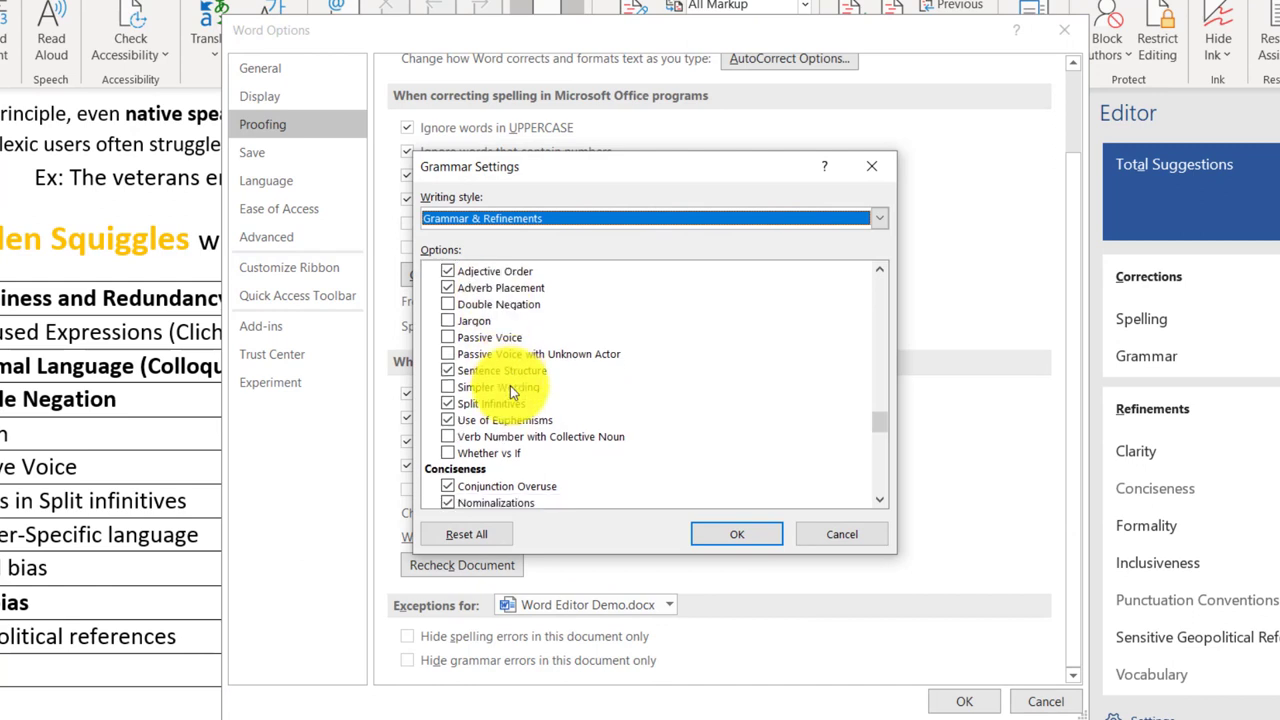
pyautogui.scroll(-3)
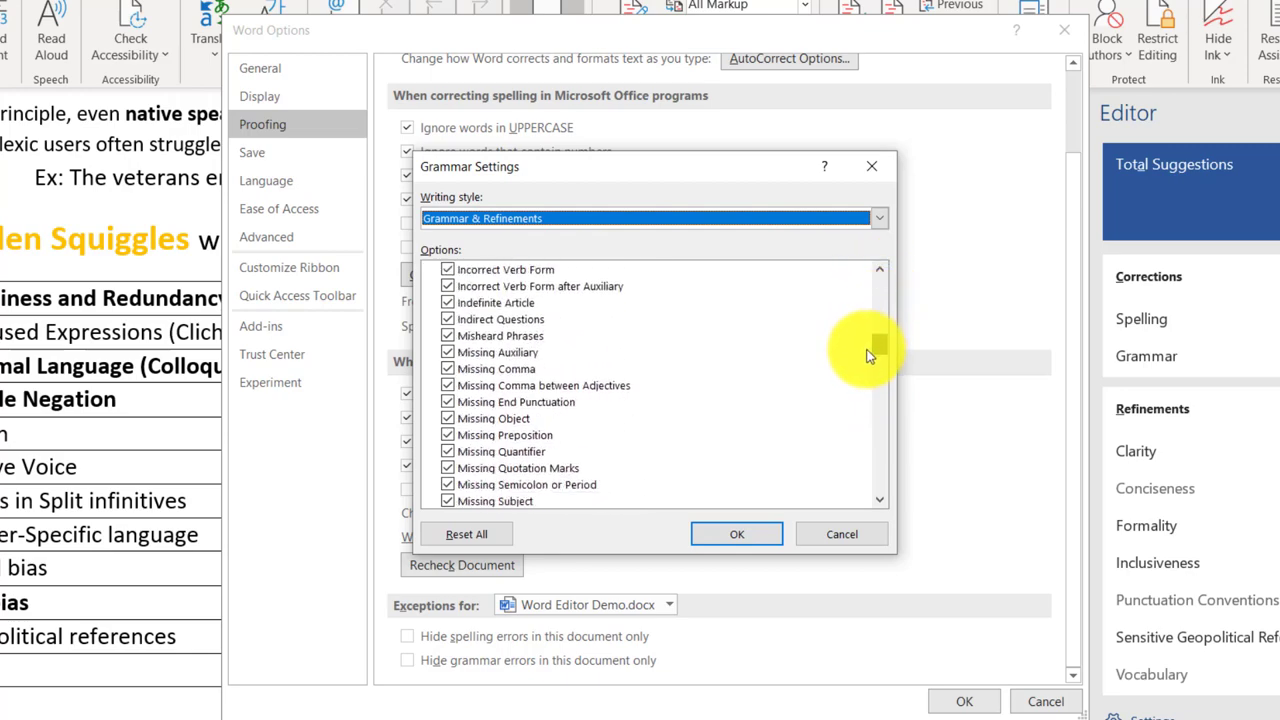
pyautogui.scroll(-3)
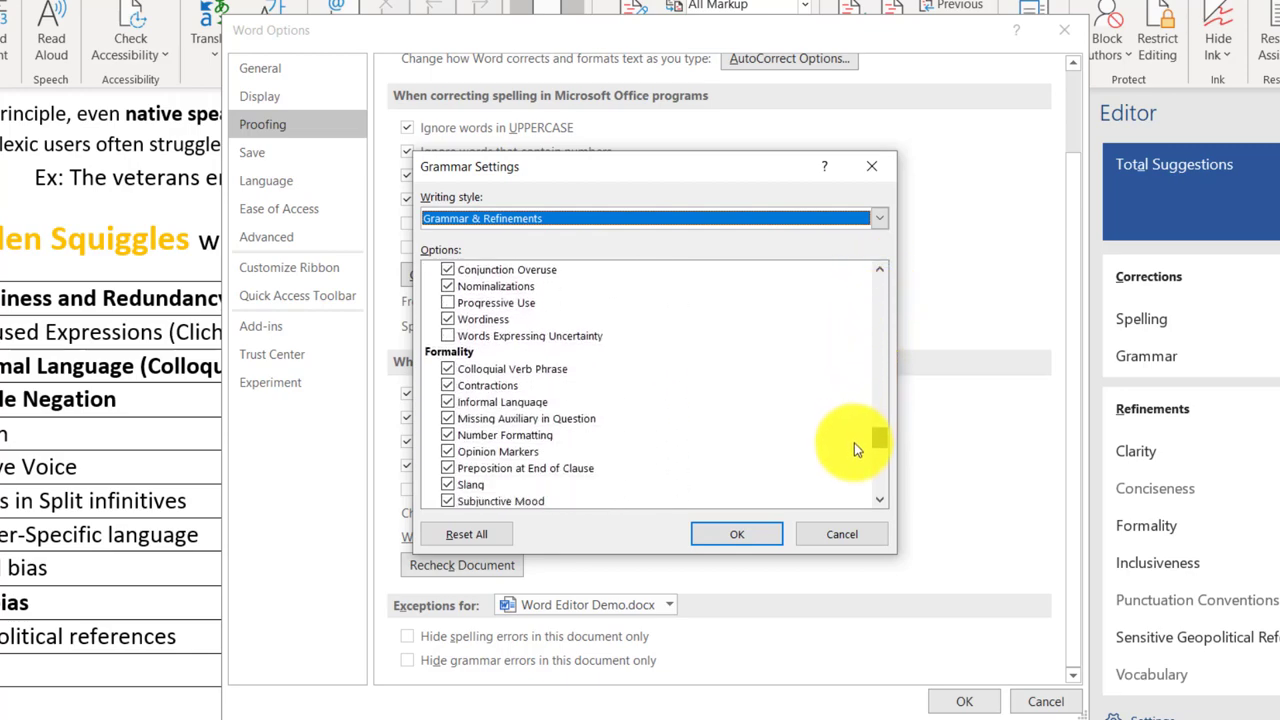
pyautogui.click(736, 534)
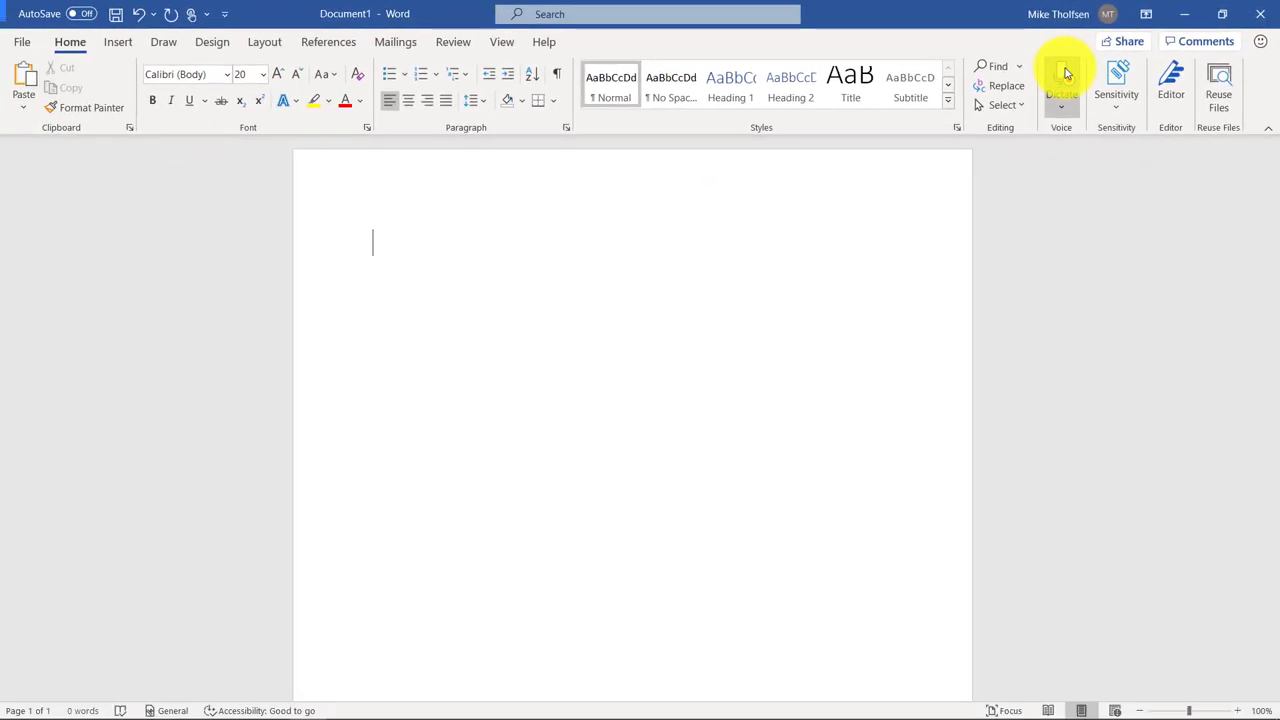
# Dictate a paragraph about Word's built-in dictation quality, then stop dictating.
pyautogui.write('microsoft word')
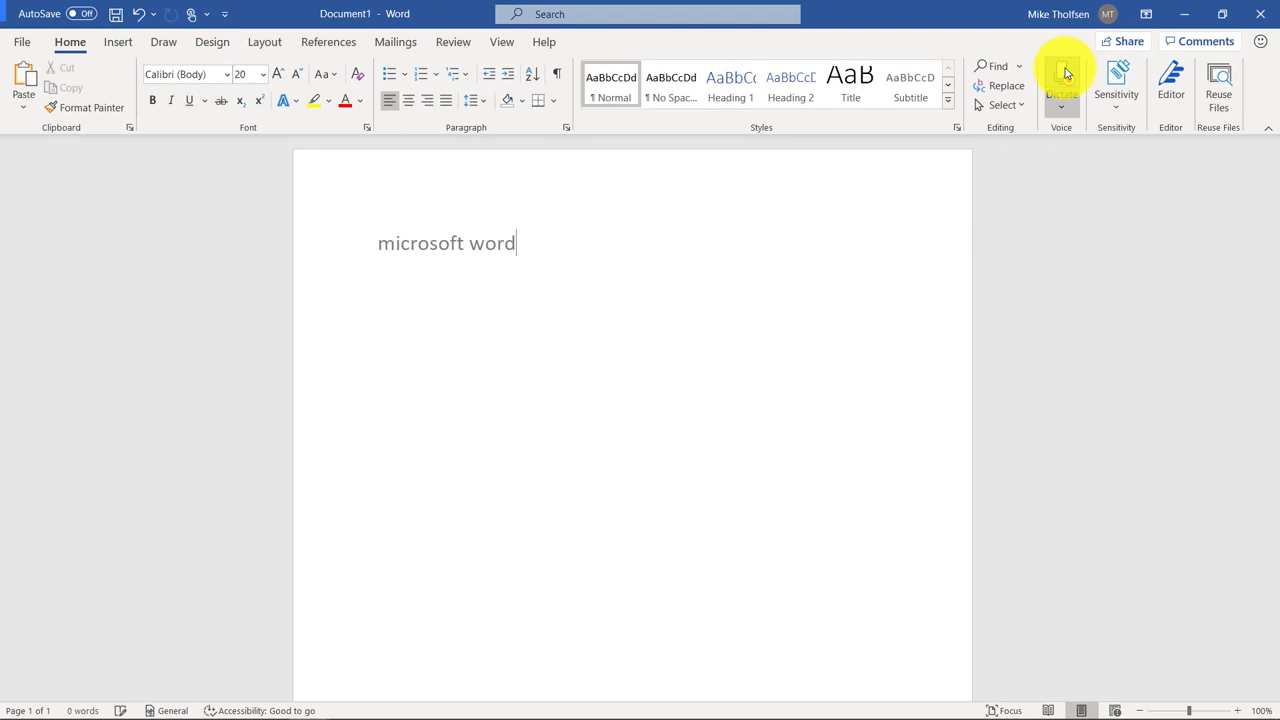
pyautogui.write('now has built in dictation.')
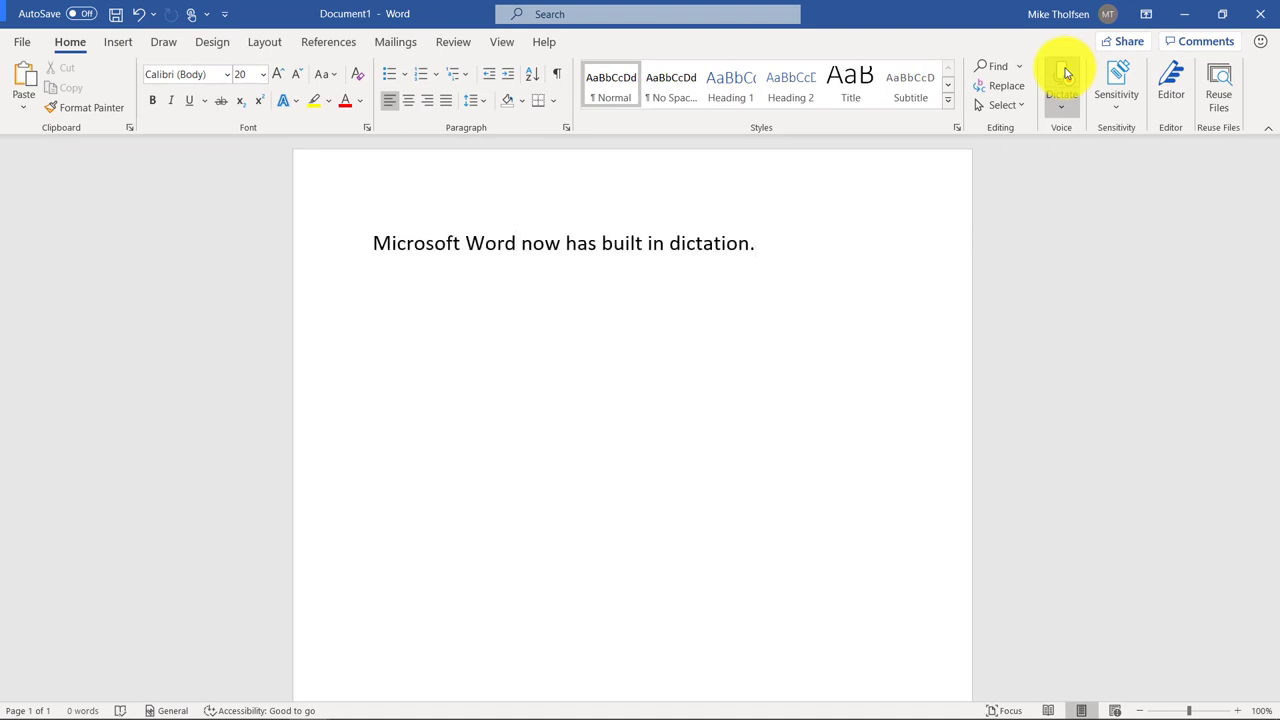
pyautogui.write('the quality of the speech to text is')
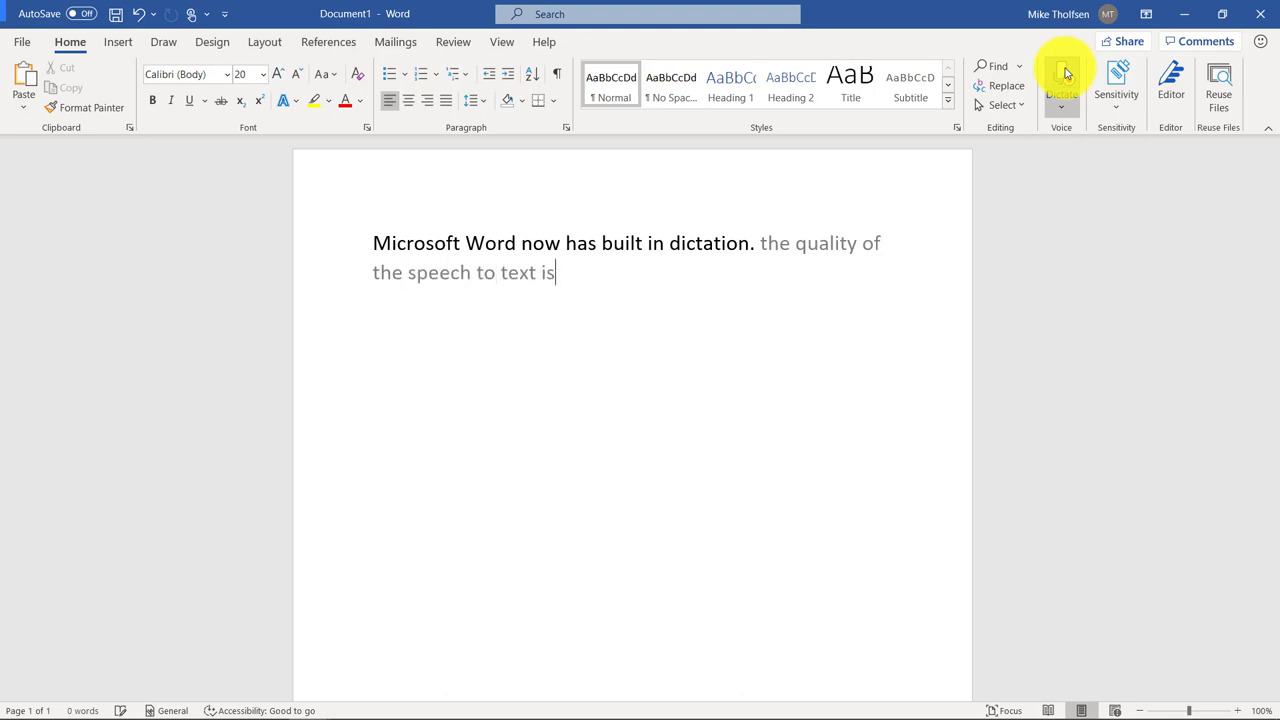
pyautogui.write('incredible and you no longer have to')
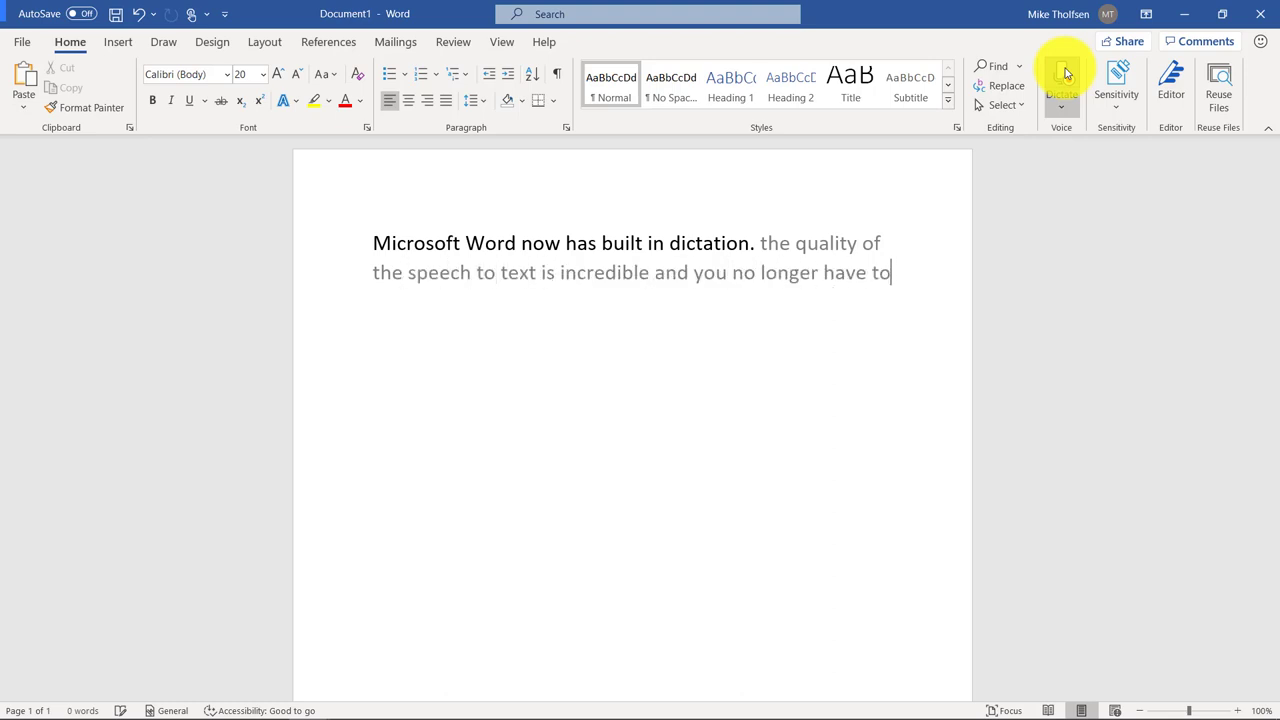
pyautogui.write('use typing you can use your voice')
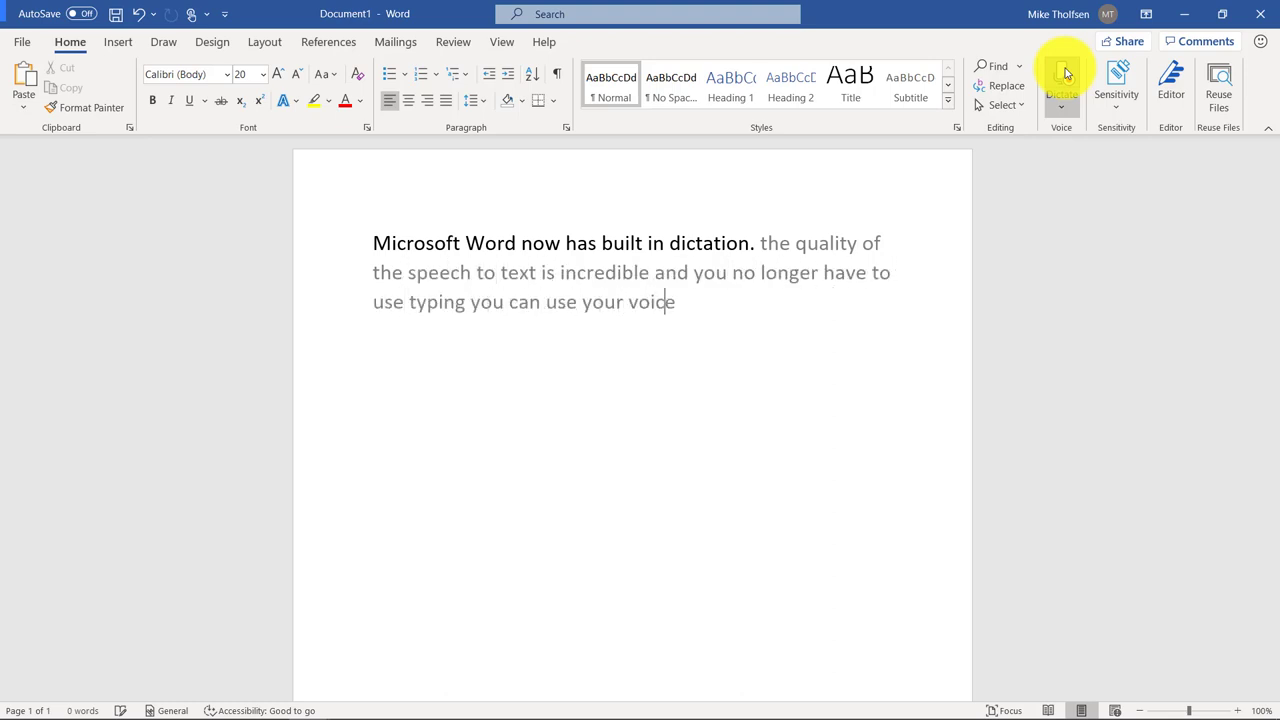
pyautogui.click(1061, 80)
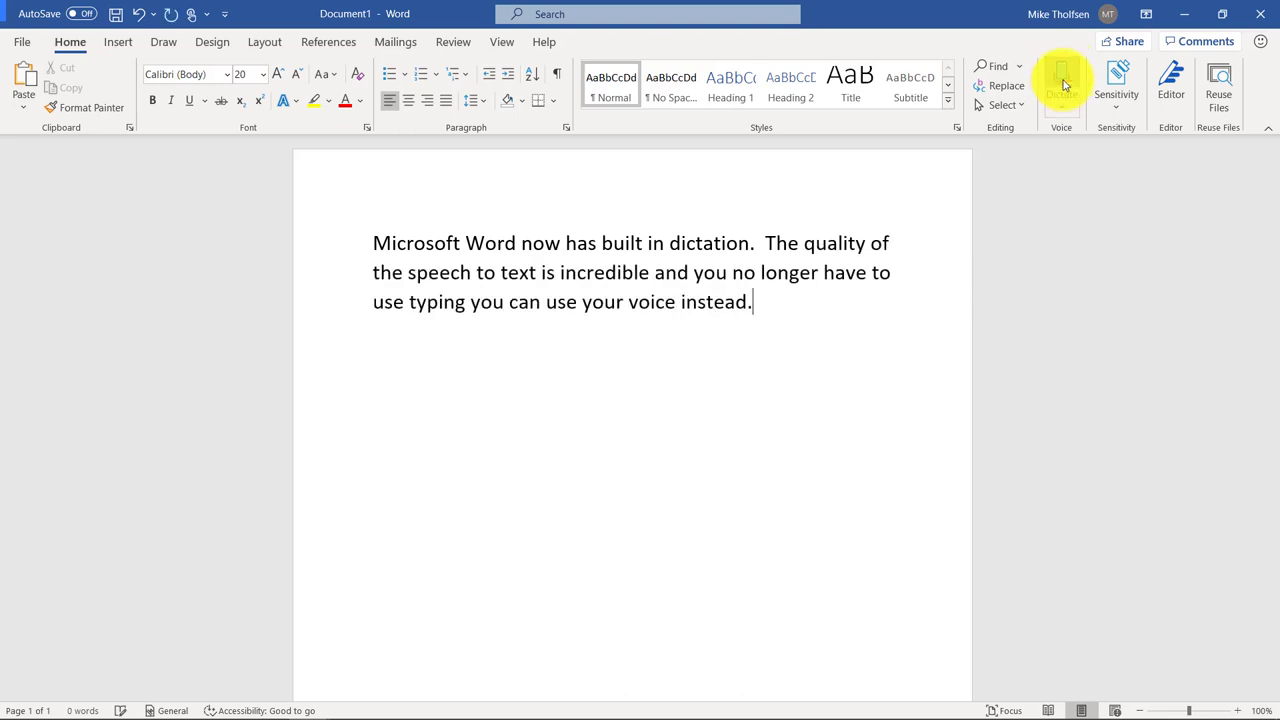
pyautogui.moveTo(1061, 80)
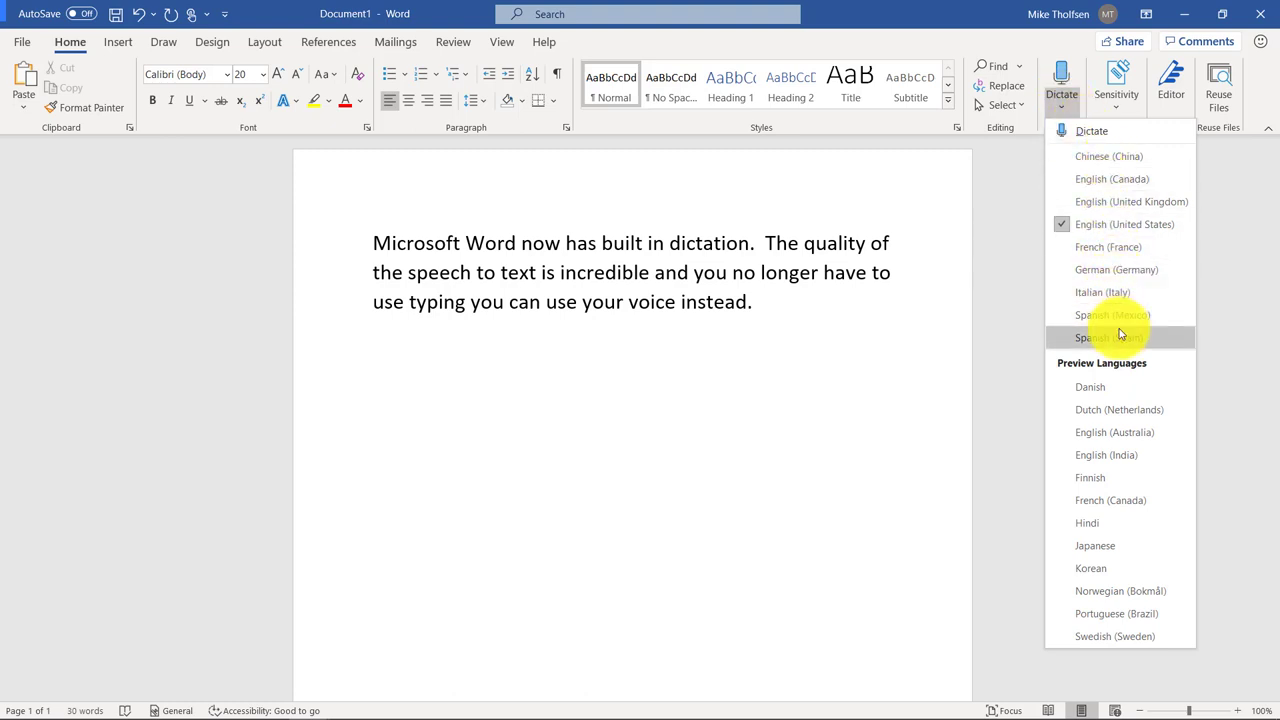
pyautogui.moveTo(1120, 636)
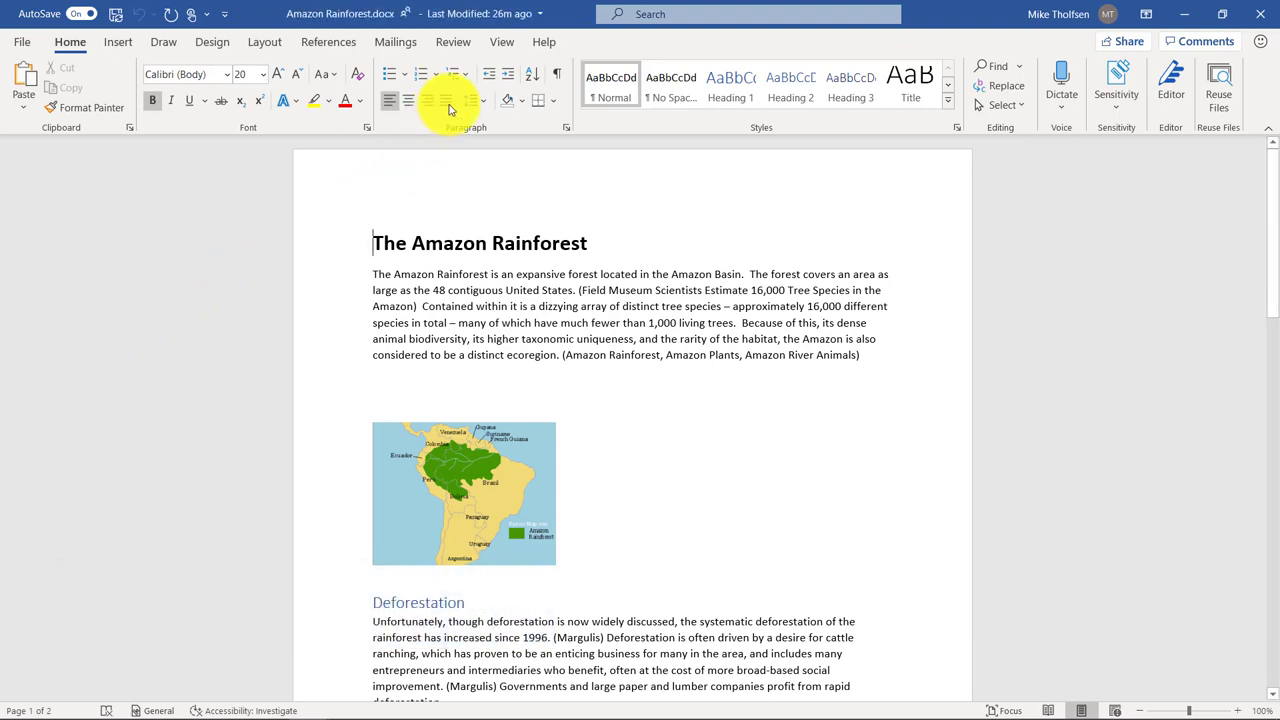
# Show the Amazon Rainforest document in Focus mode with a blue gradient background.
pyautogui.click(502, 41)
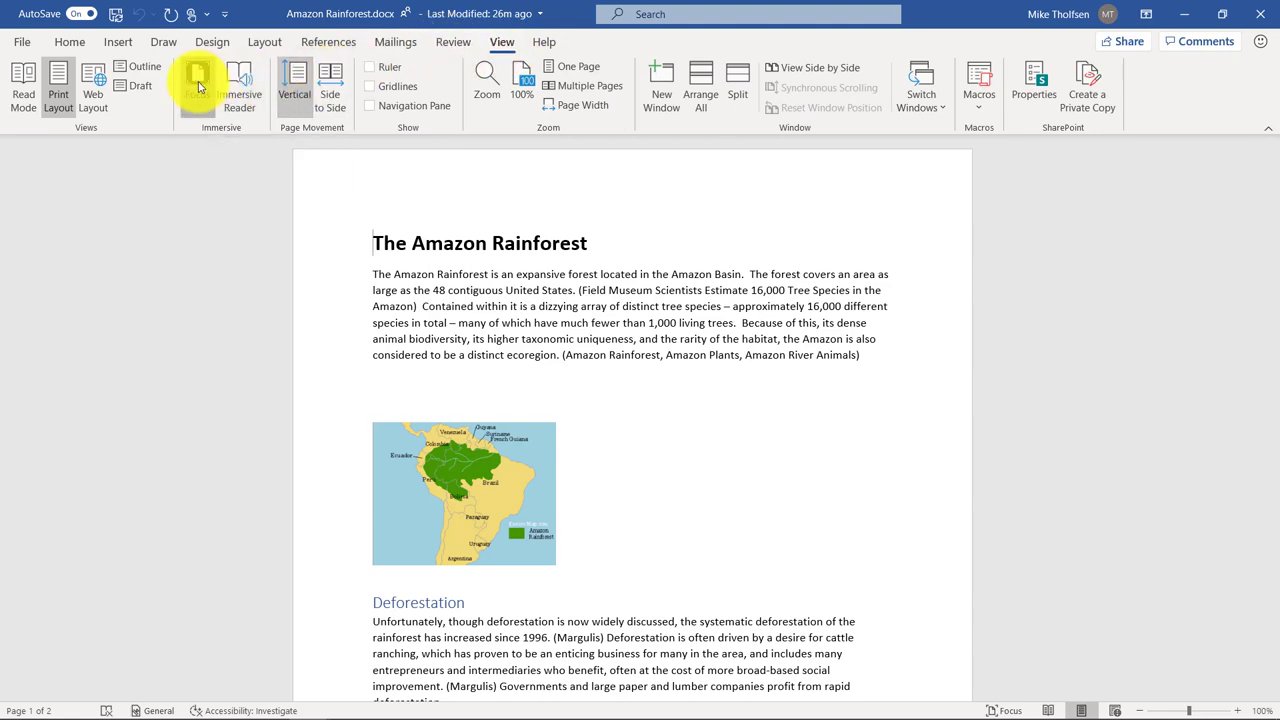
pyautogui.click(197, 85)
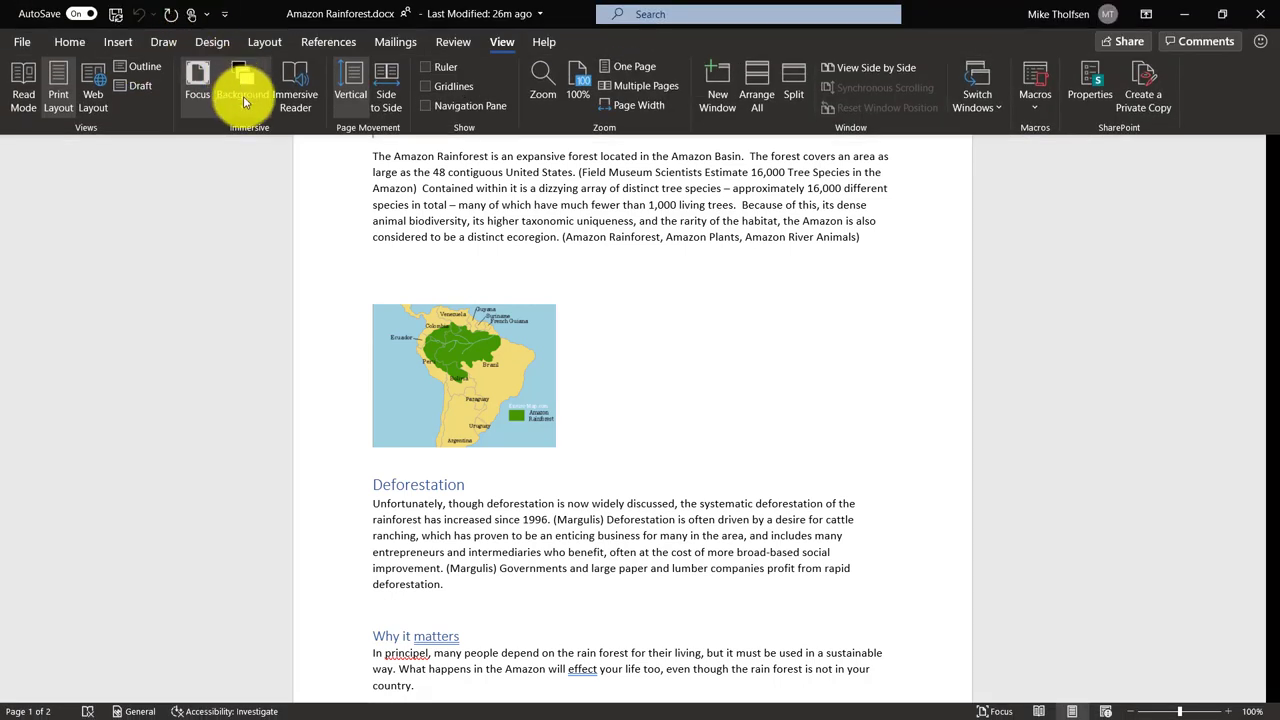
pyautogui.click(242, 85)
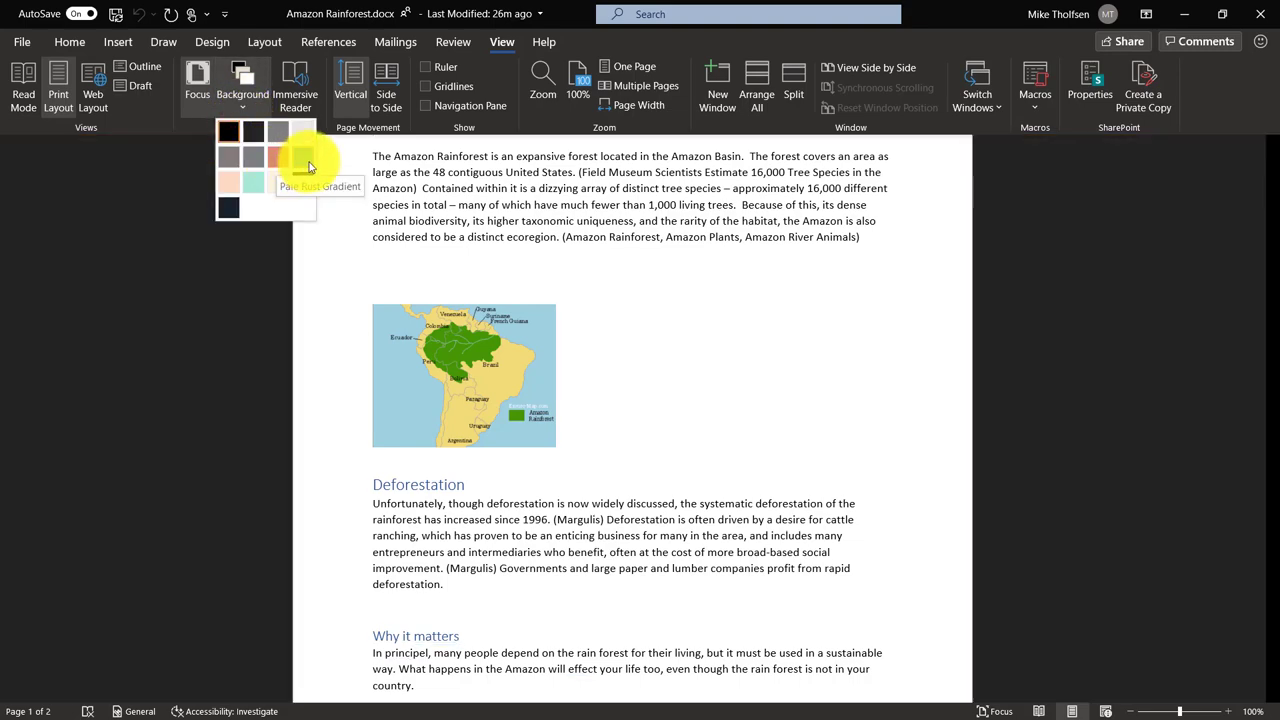
pyautogui.click(197, 85)
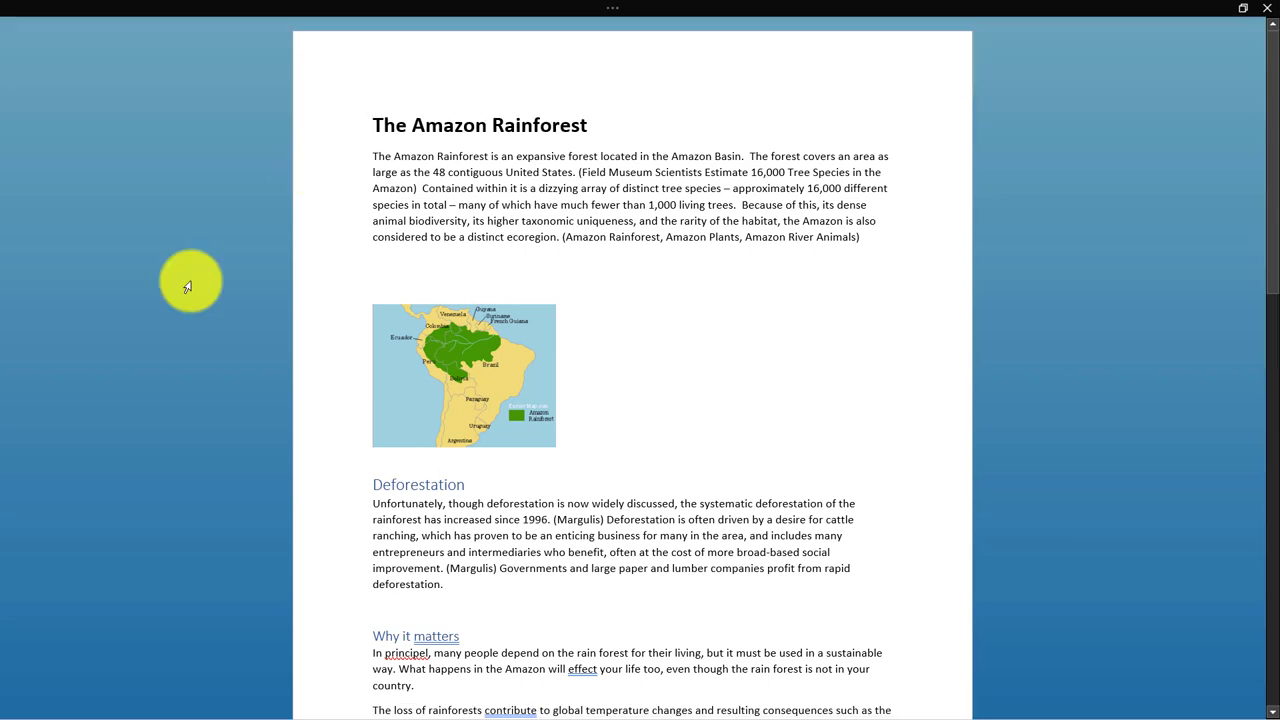
pyautogui.click(373, 125)
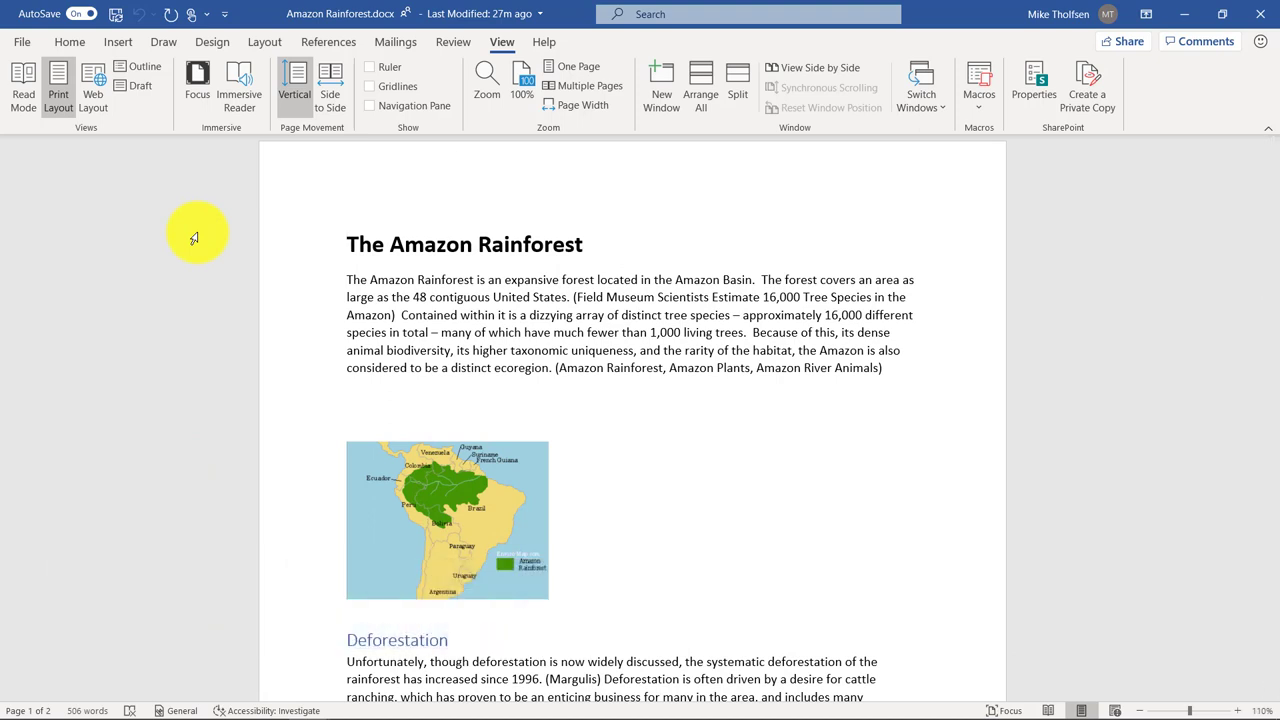
# Enter Immersive Reader and turn on wide Text Spacing.
pyautogui.click(347, 244)
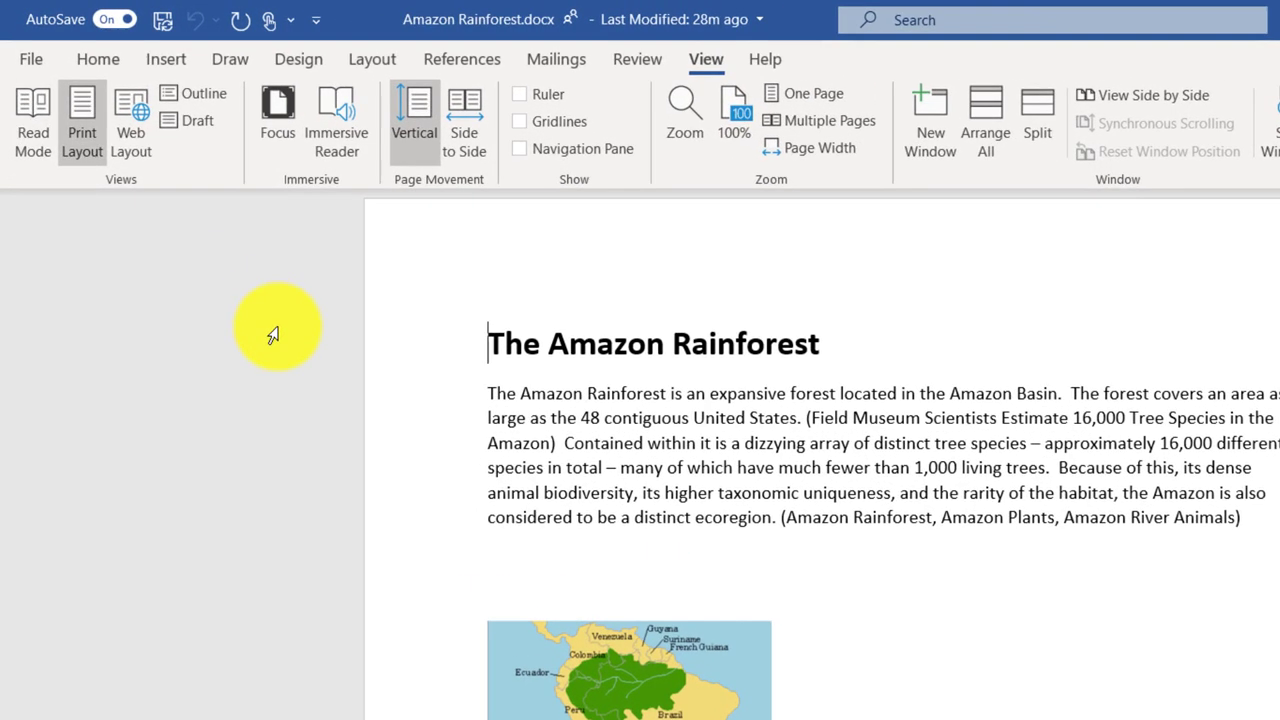
pyautogui.moveTo(705, 60)
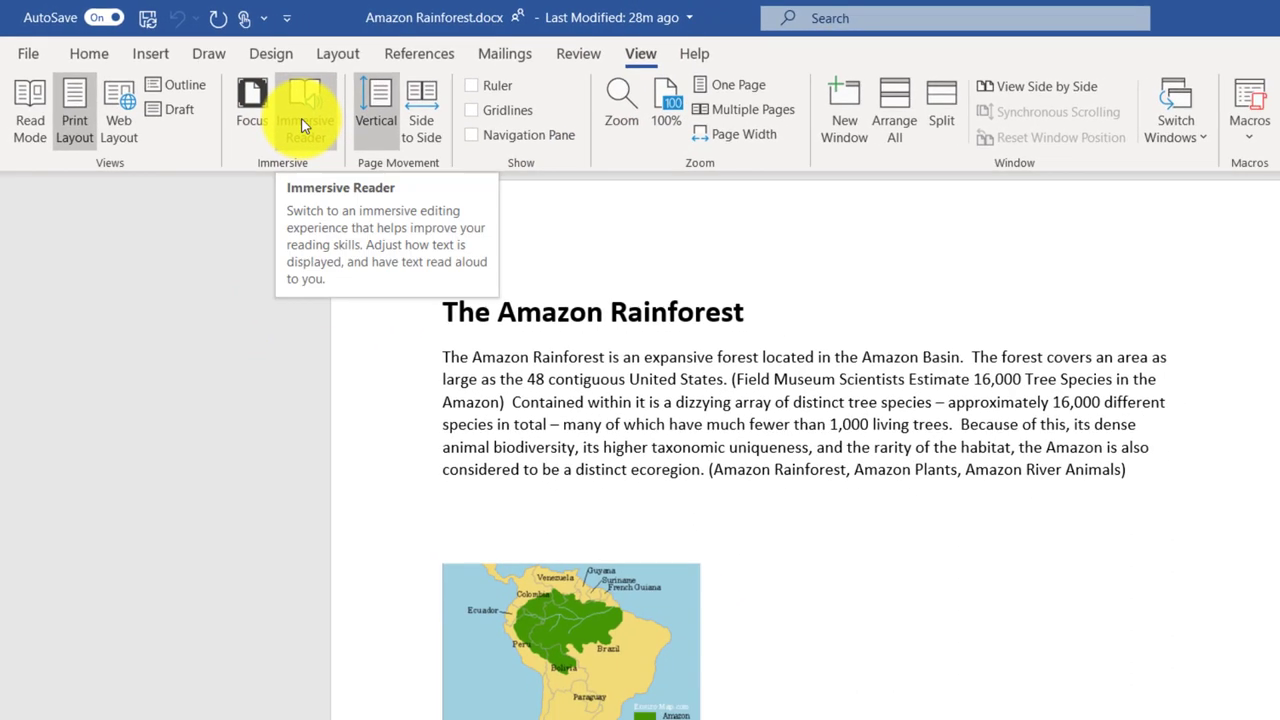
pyautogui.click(305, 110)
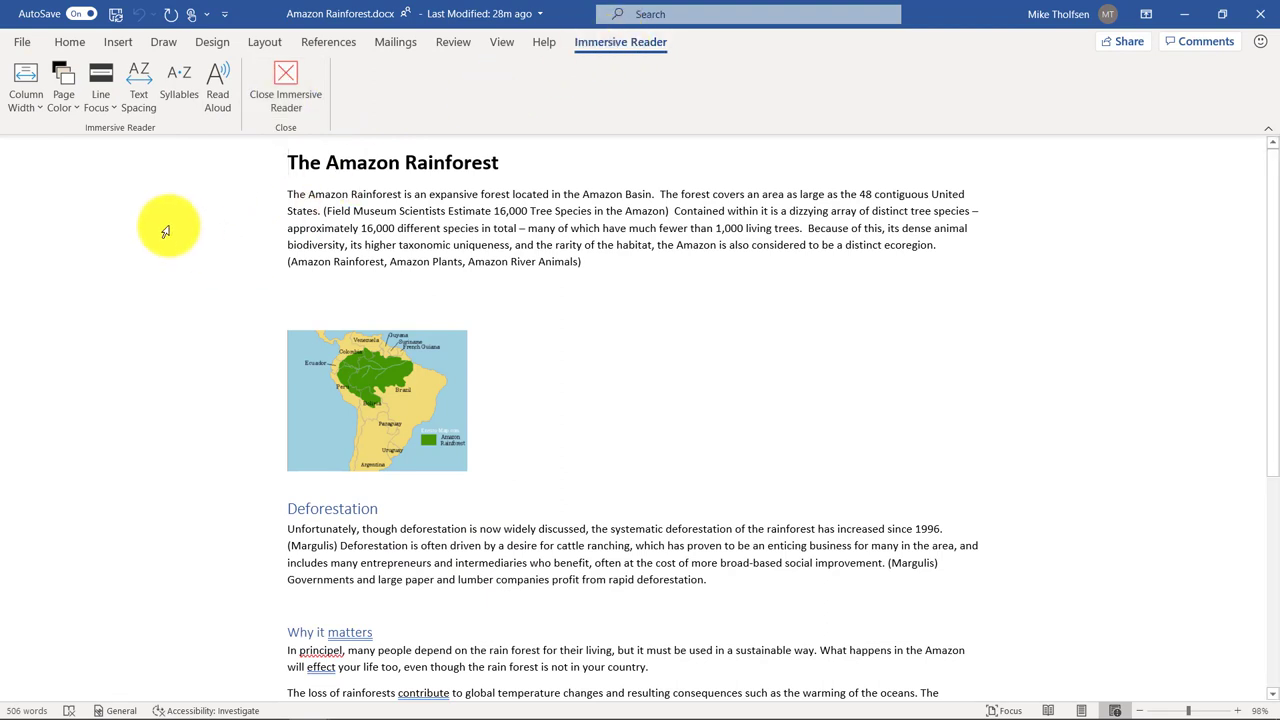
pyautogui.moveTo(135, 174)
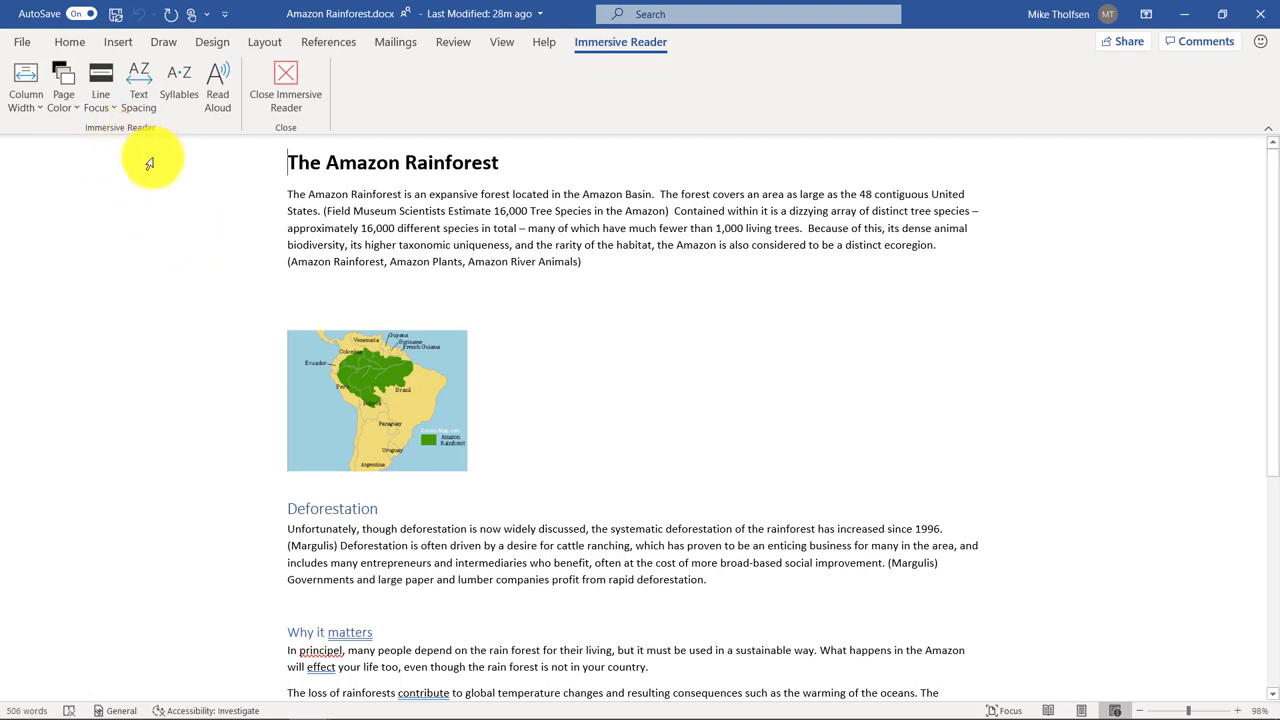
pyautogui.moveTo(138, 85)
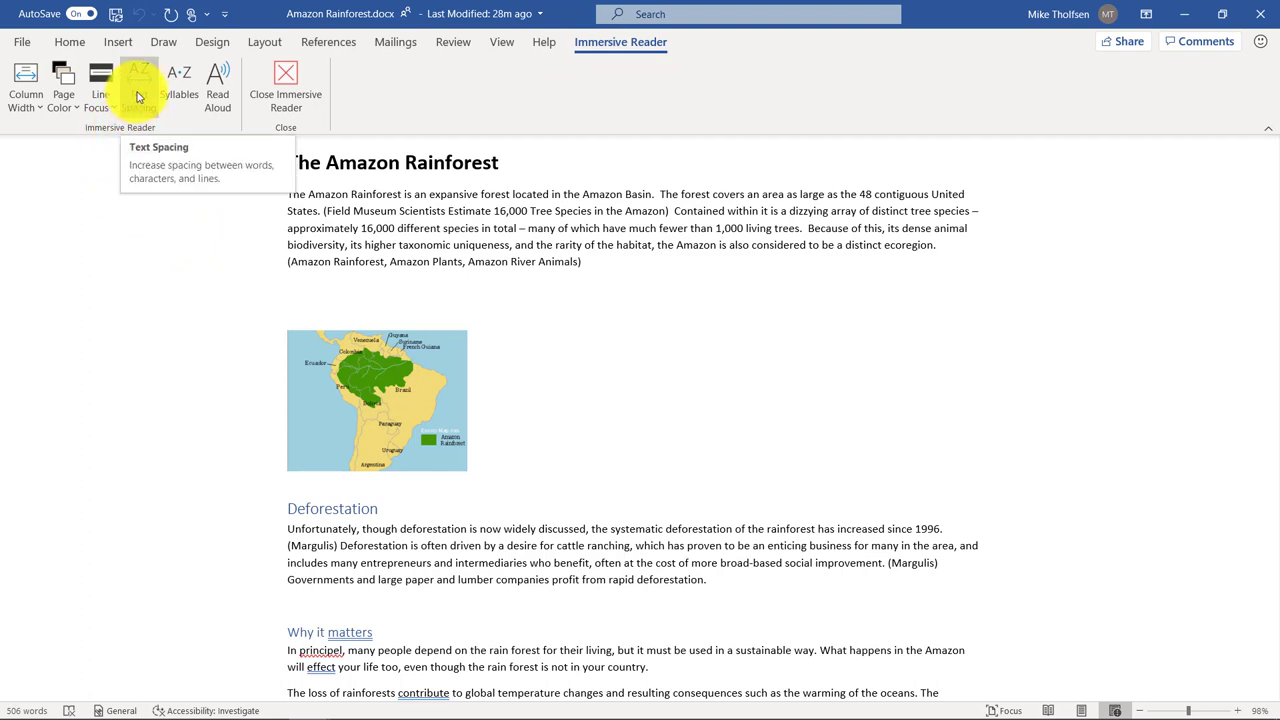
pyautogui.click(139, 85)
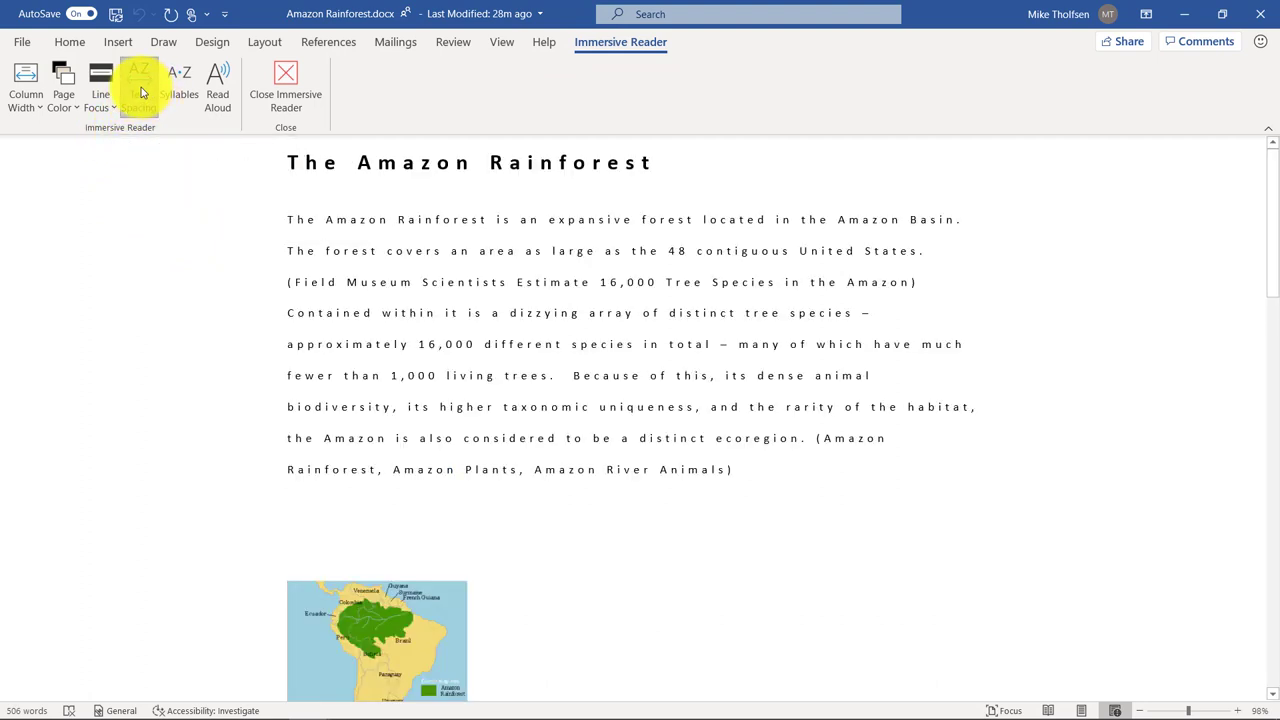
pyautogui.click(138, 85)
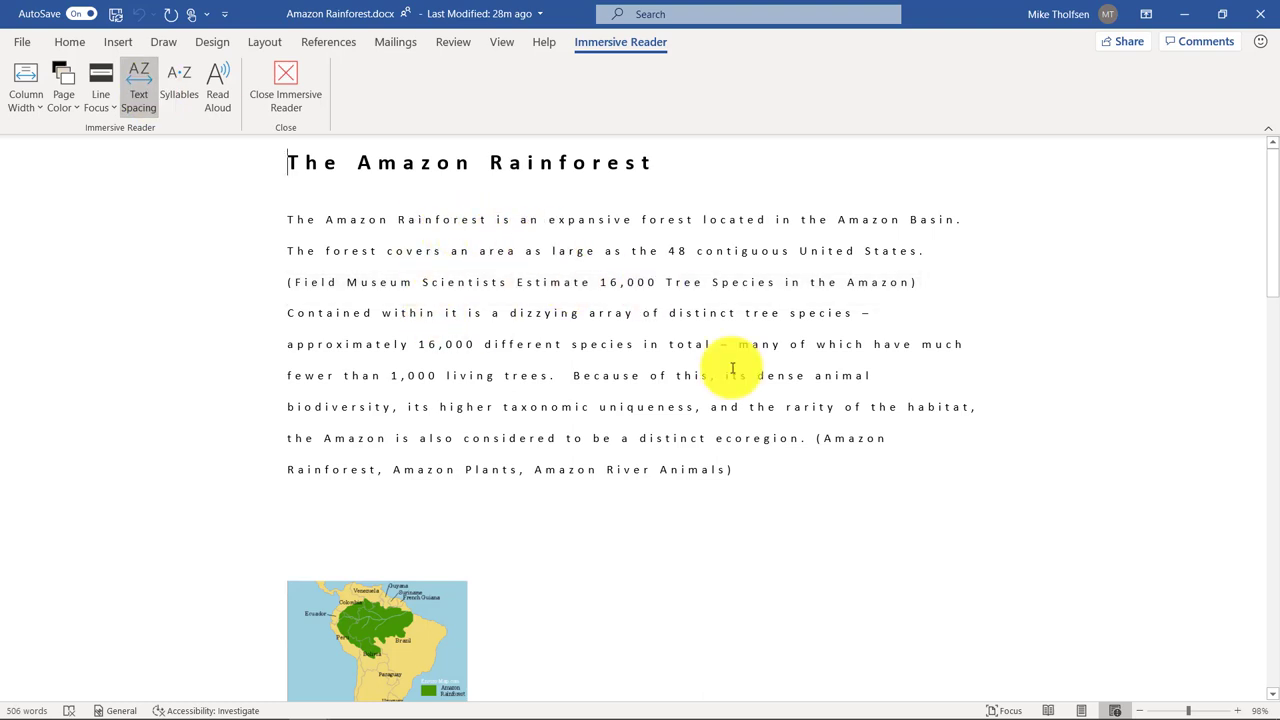
pyautogui.moveTo(215, 360)
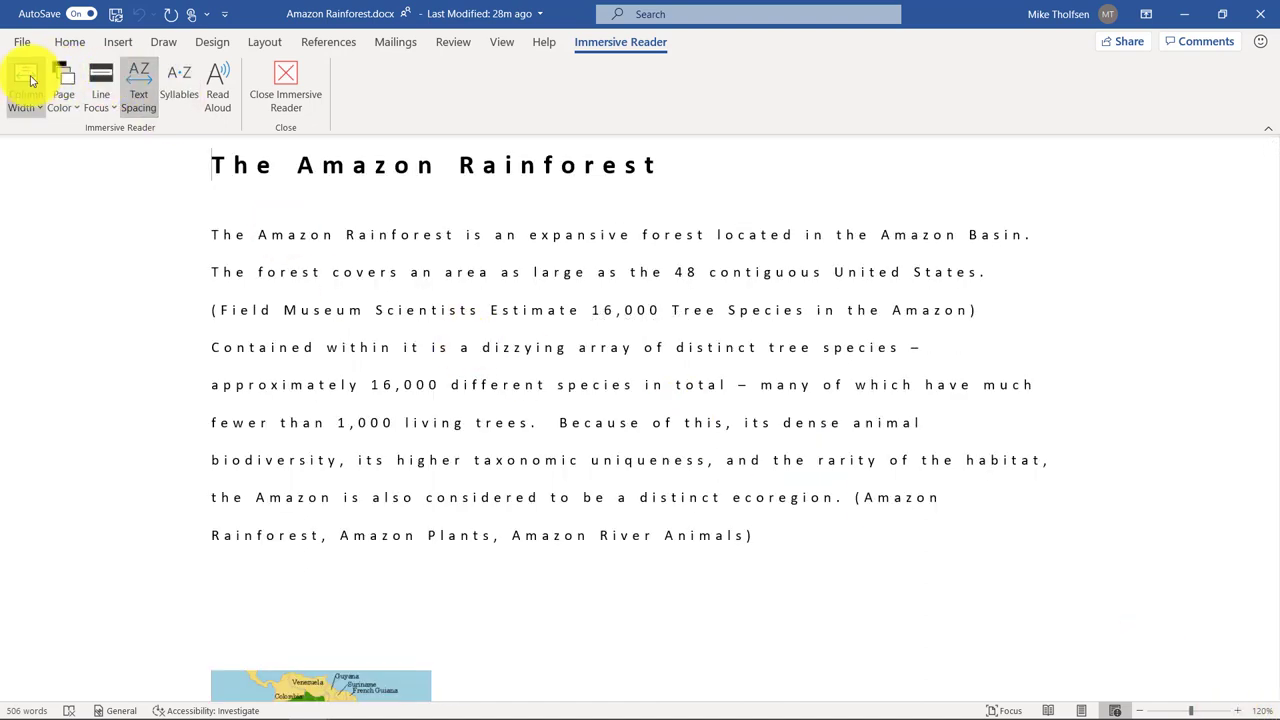
# Set Column Width to Very Narrow and choose a teal Page Color.
pyautogui.click(25, 85)
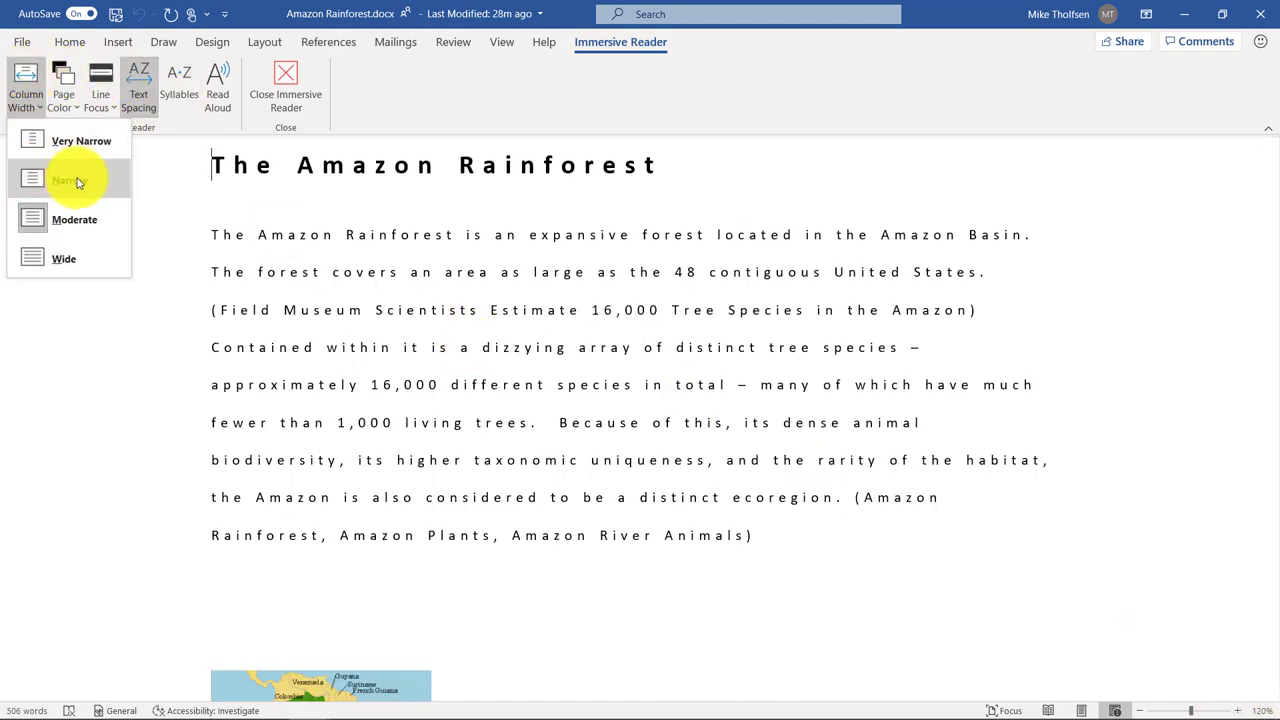
pyautogui.click(68, 180)
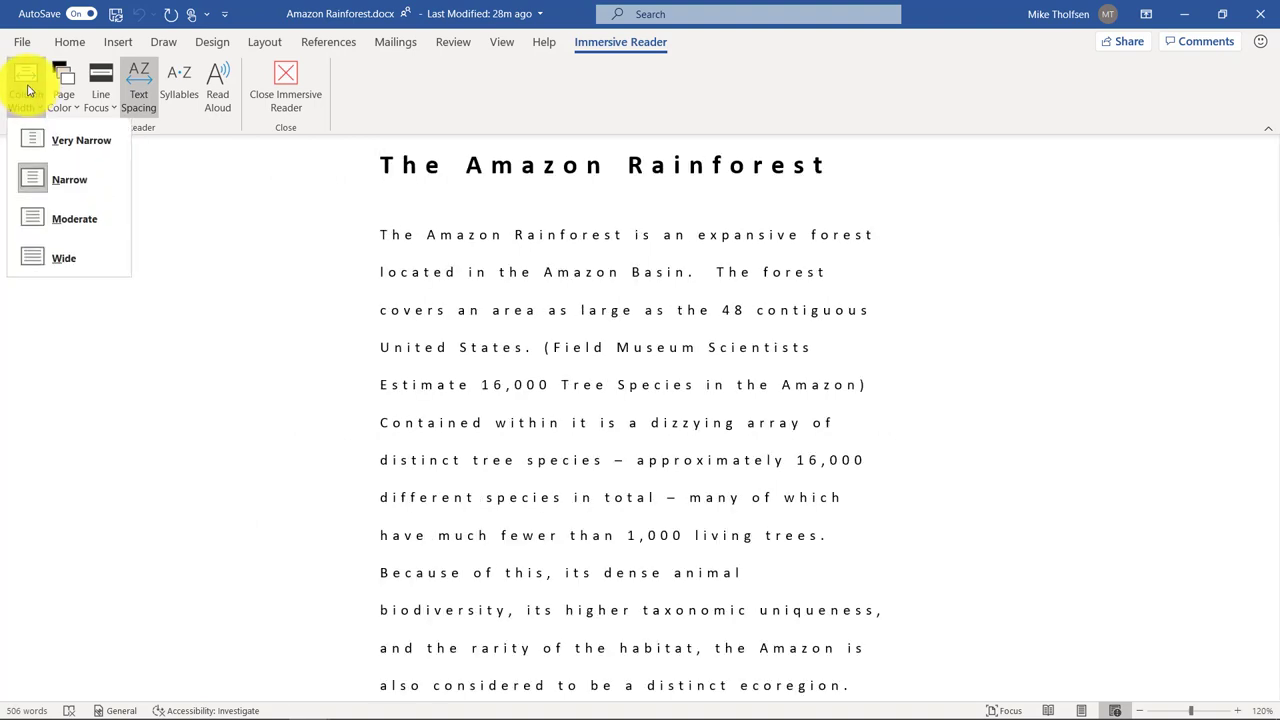
pyautogui.click(81, 140)
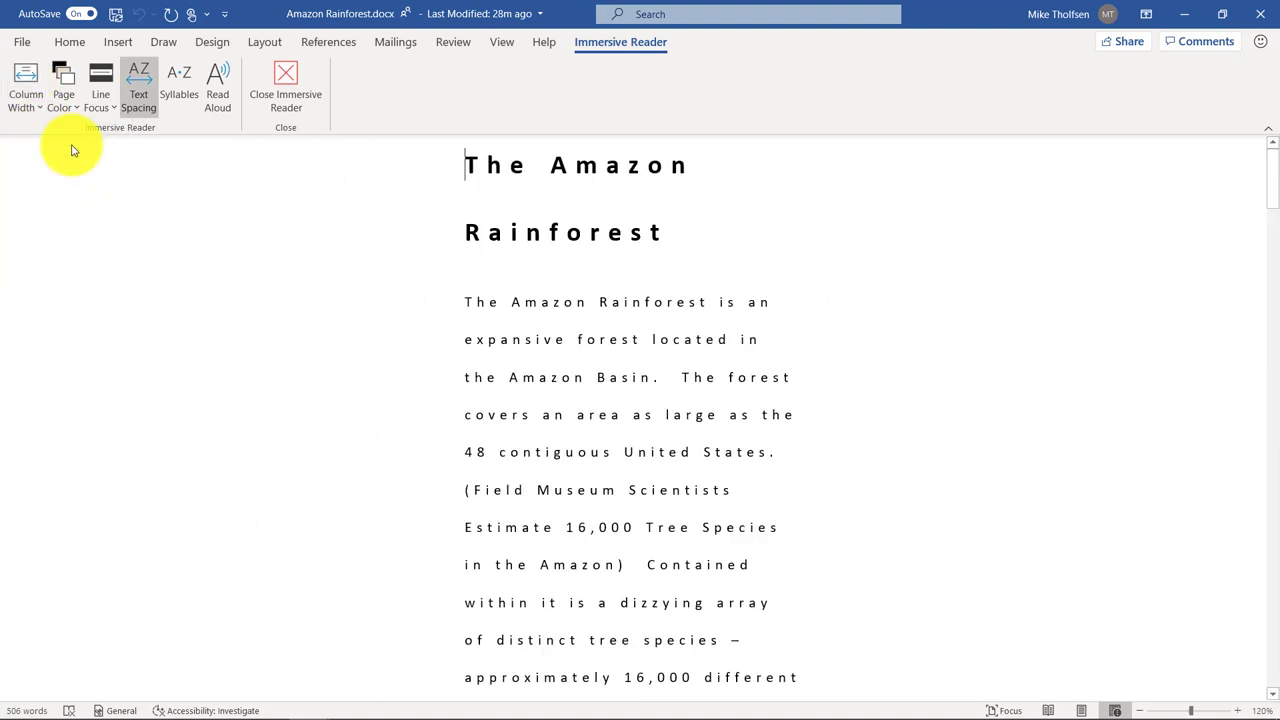
pyautogui.click(63, 85)
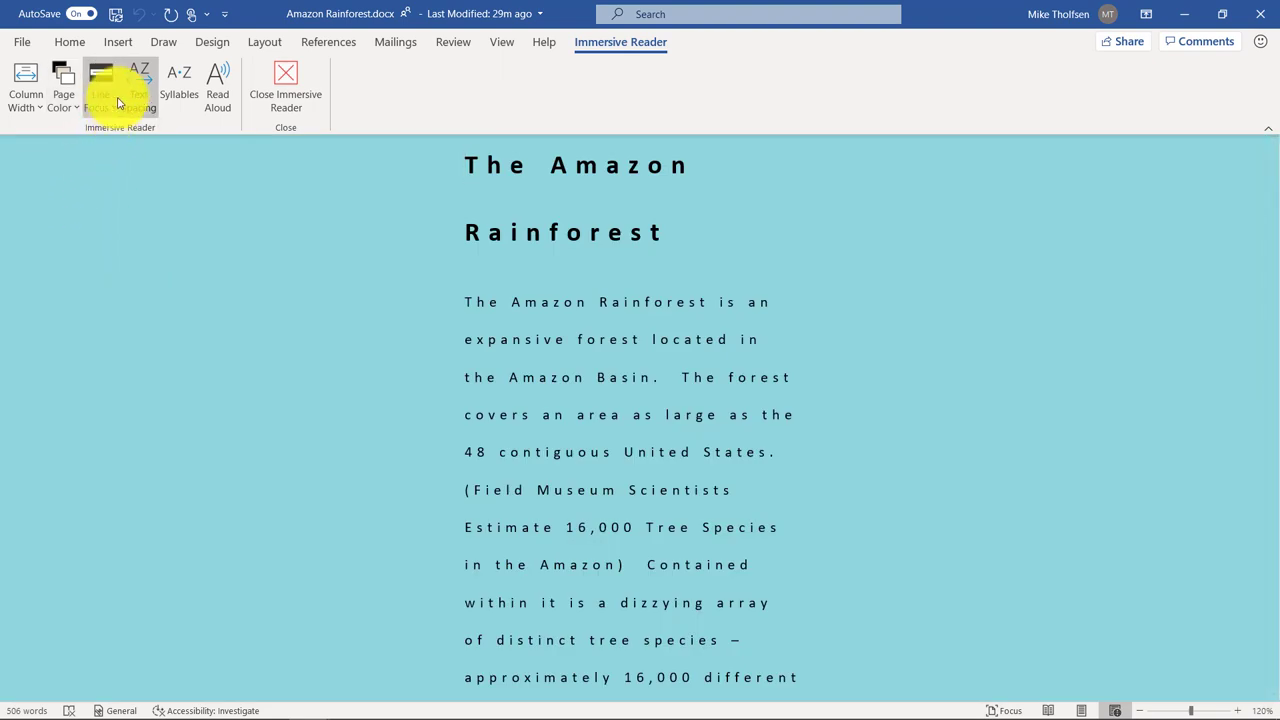
pyautogui.moveTo(218, 85)
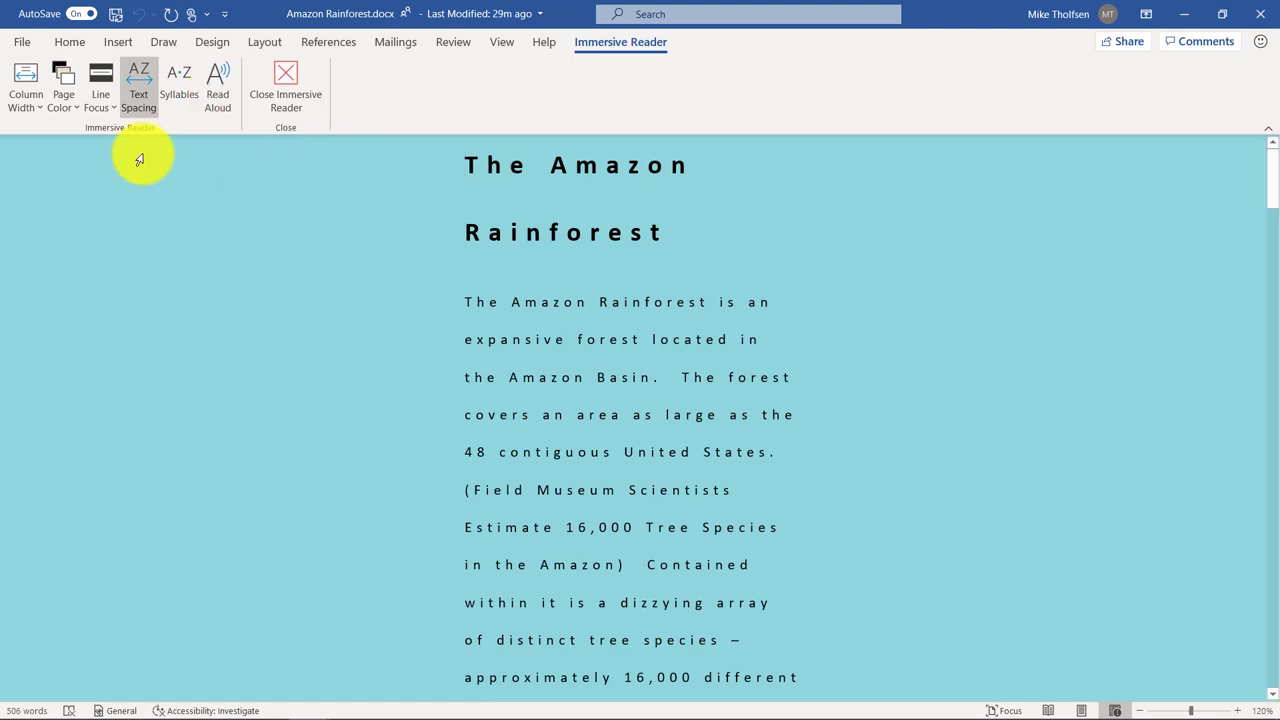
# Start Read Aloud, pause it, and pick a reading voice from Voice Selection.
pyautogui.click(217, 85)
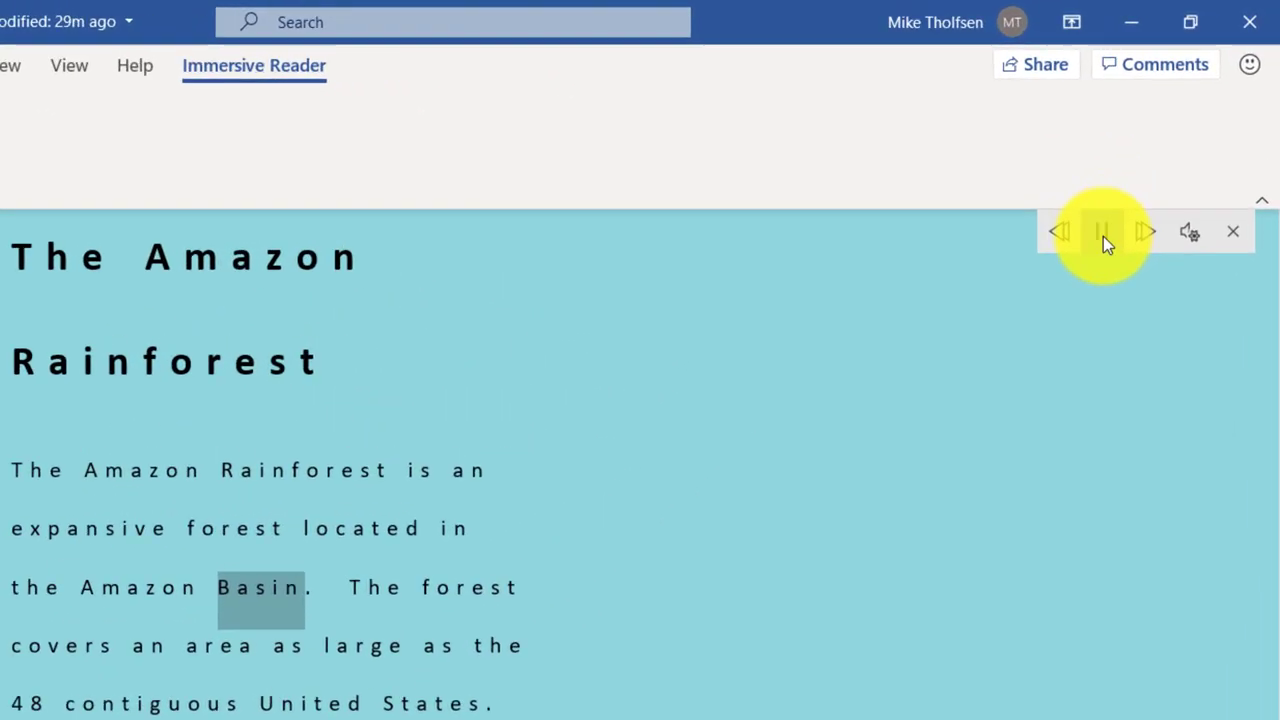
pyautogui.click(1101, 231)
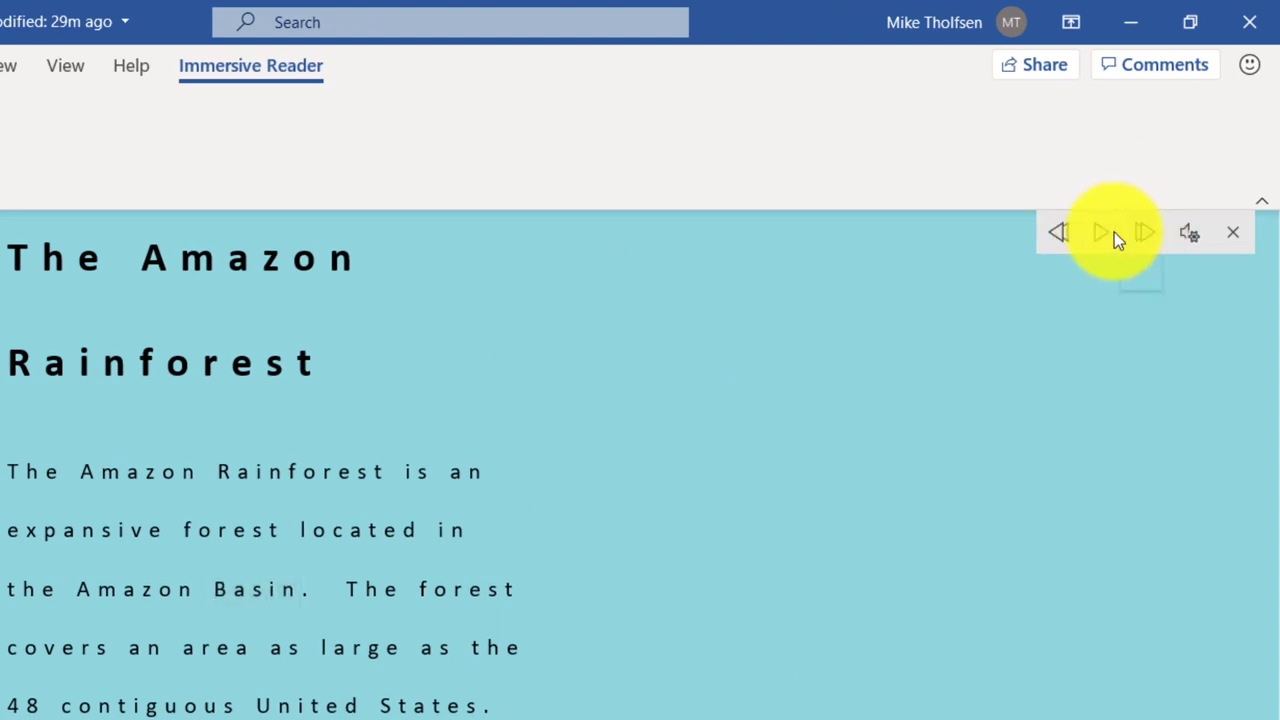
pyautogui.click(1189, 232)
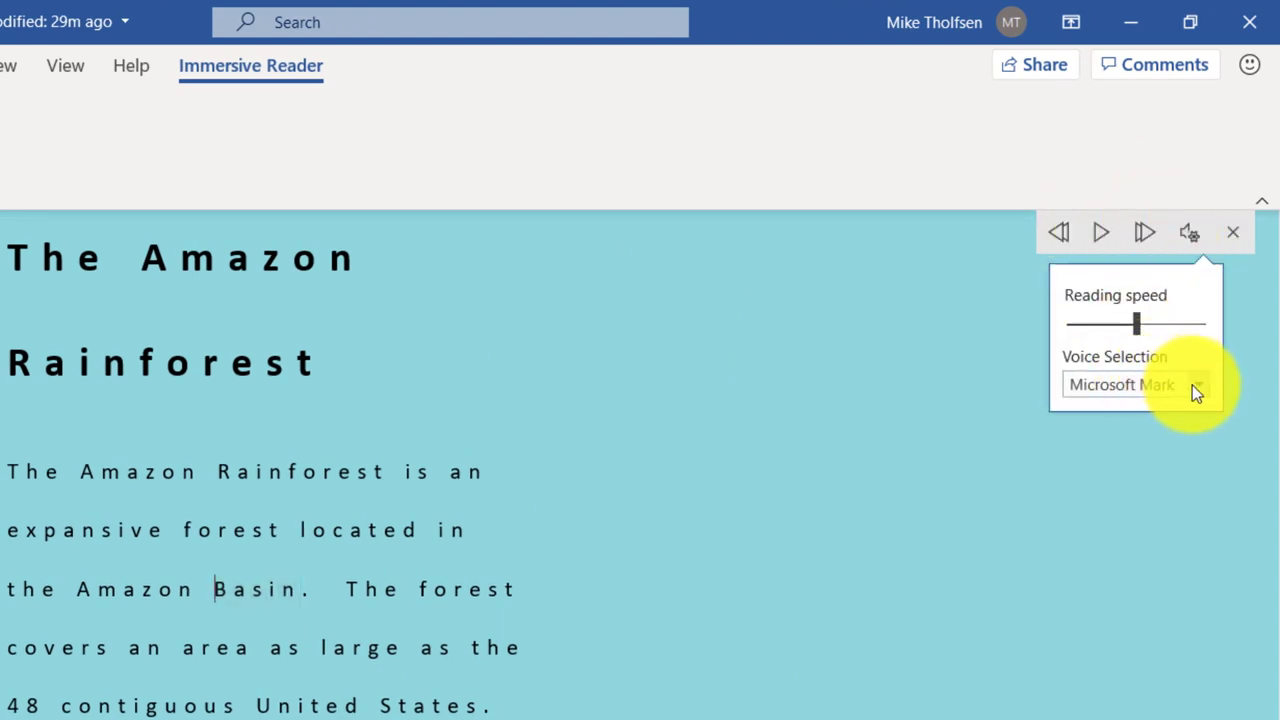
pyautogui.click(1197, 384)
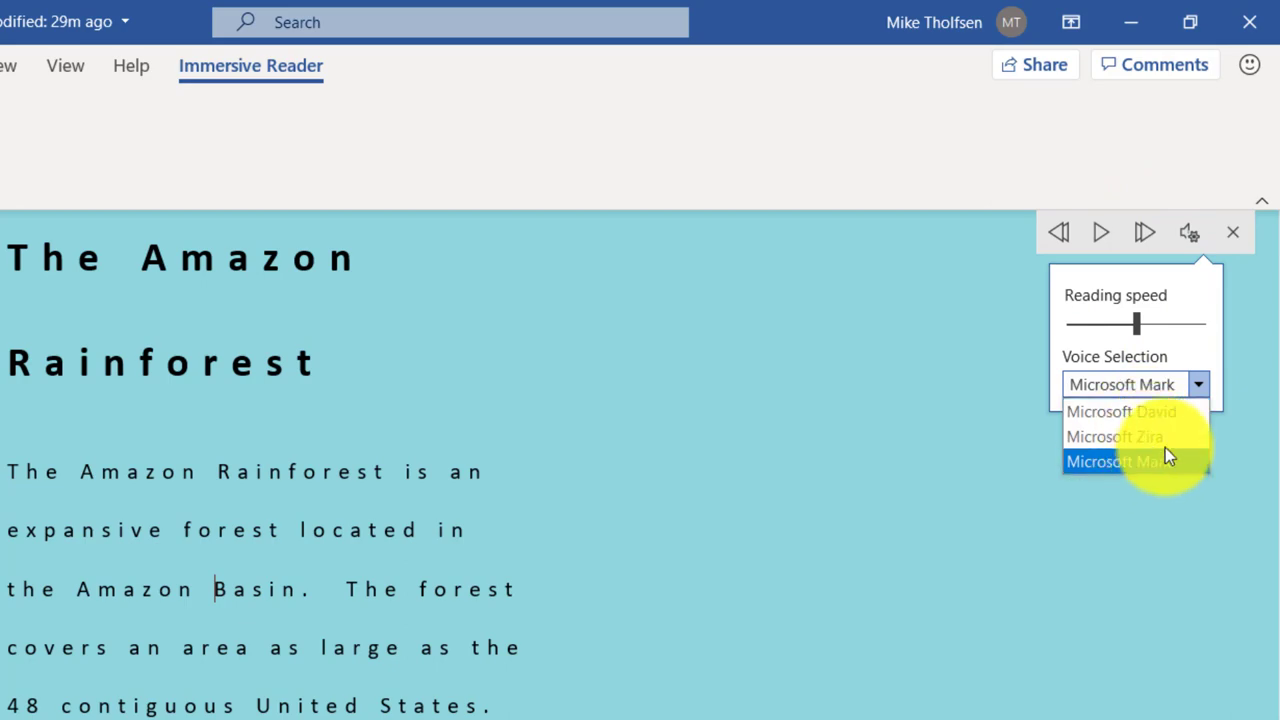
pyautogui.click(1115, 461)
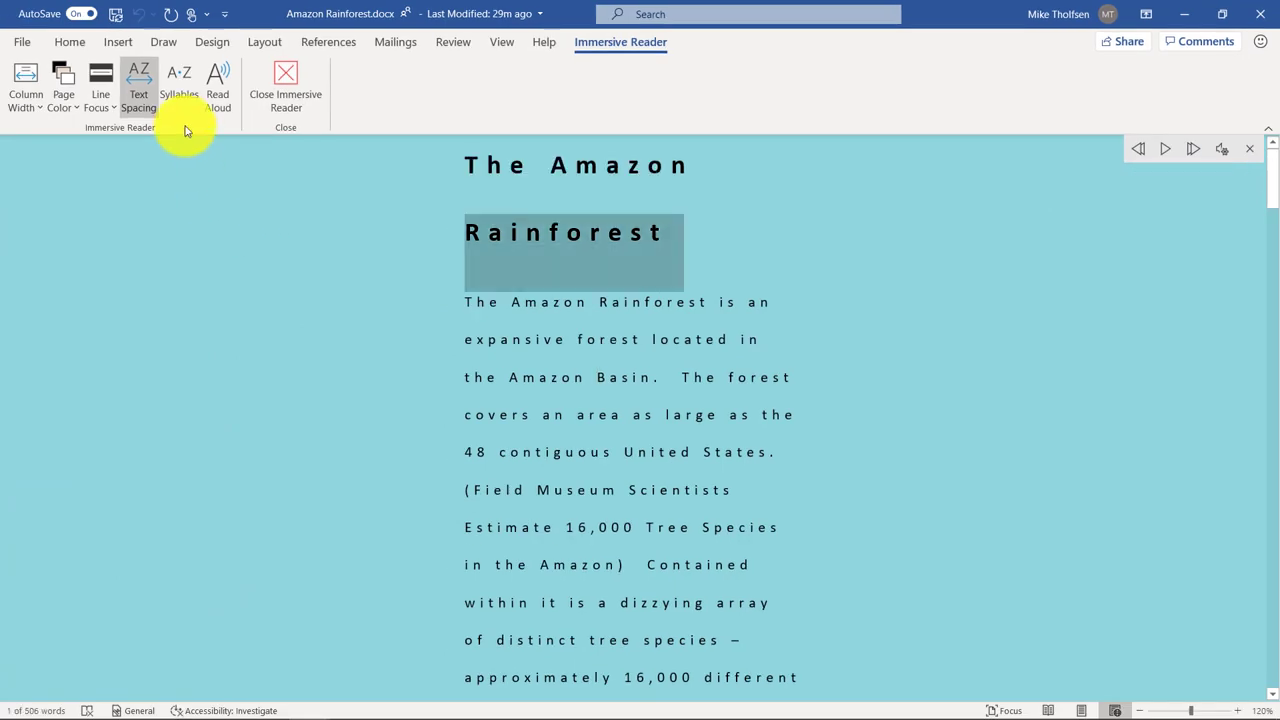
pyautogui.moveTo(179, 85)
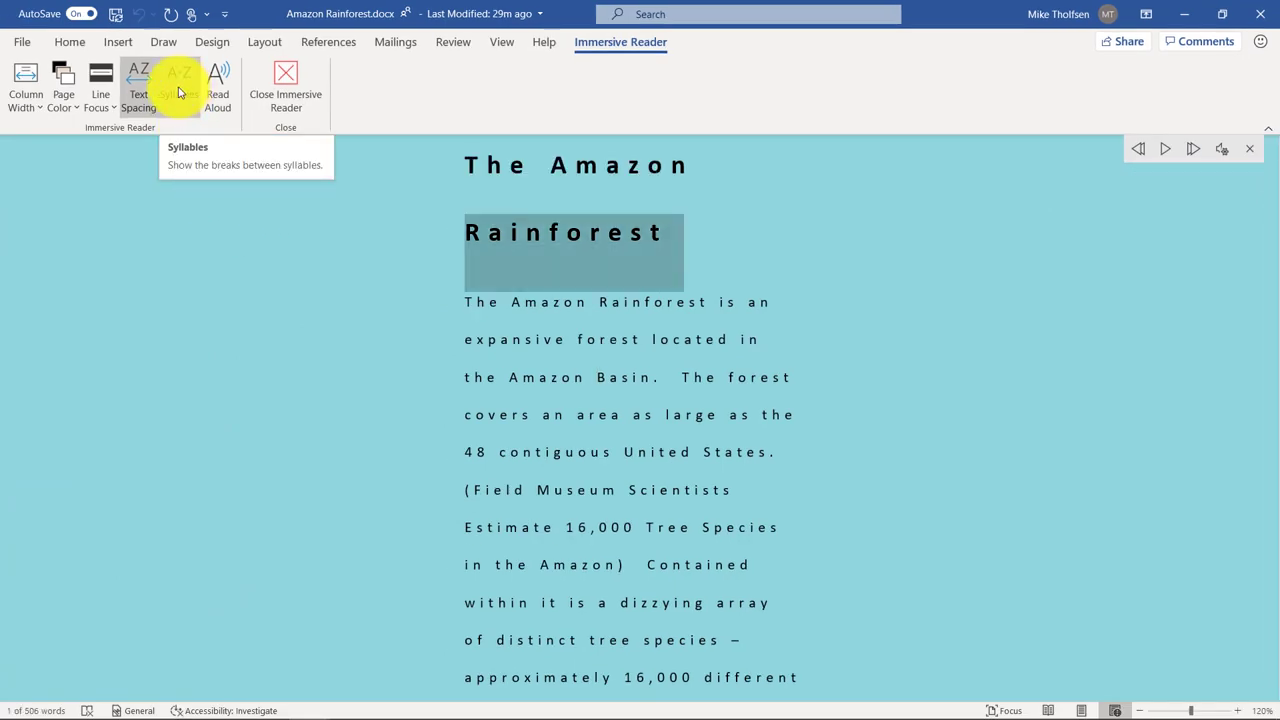
# Show syllable breaks and widen Line Focus from one line to five lines.
pyautogui.click(178, 85)
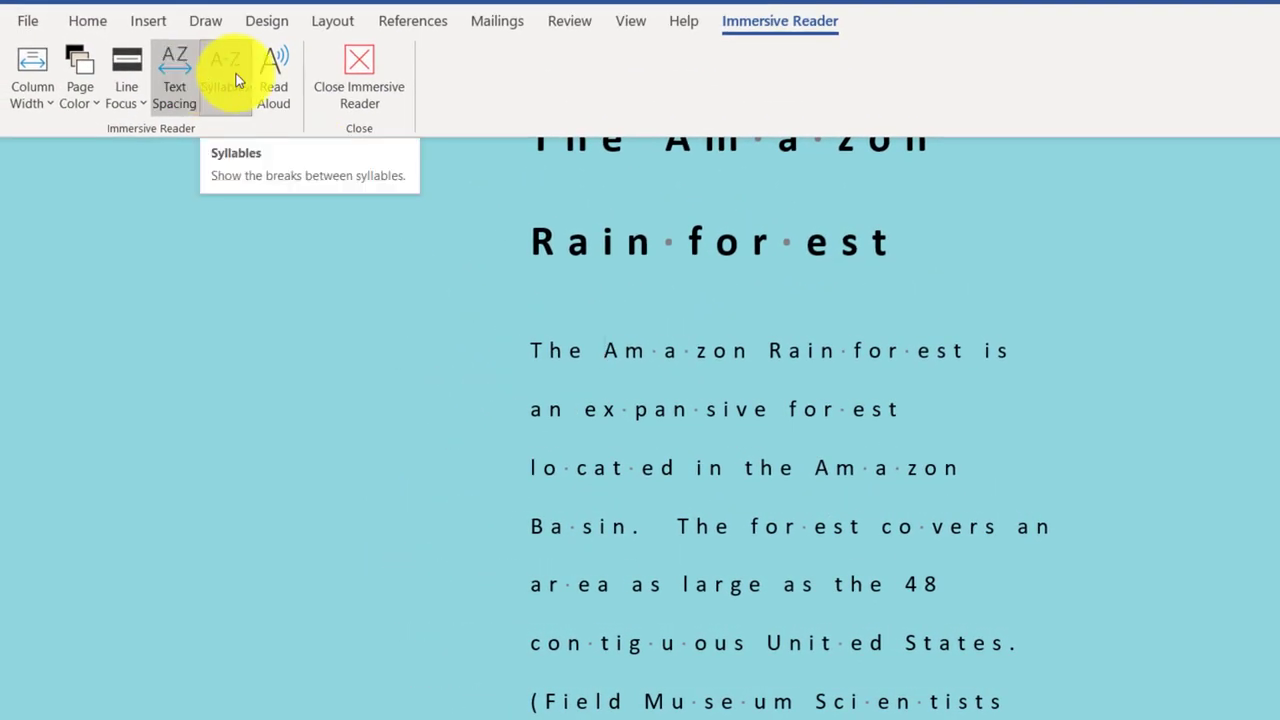
pyautogui.click(126, 80)
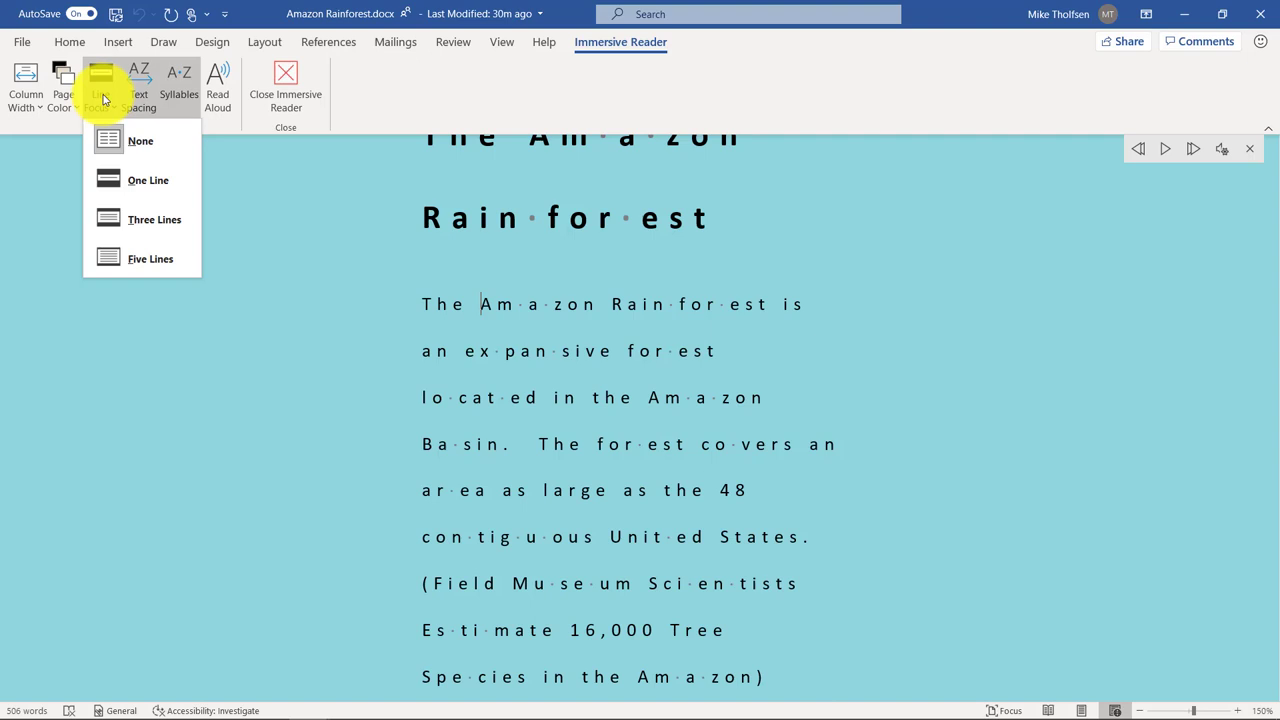
pyautogui.click(148, 180)
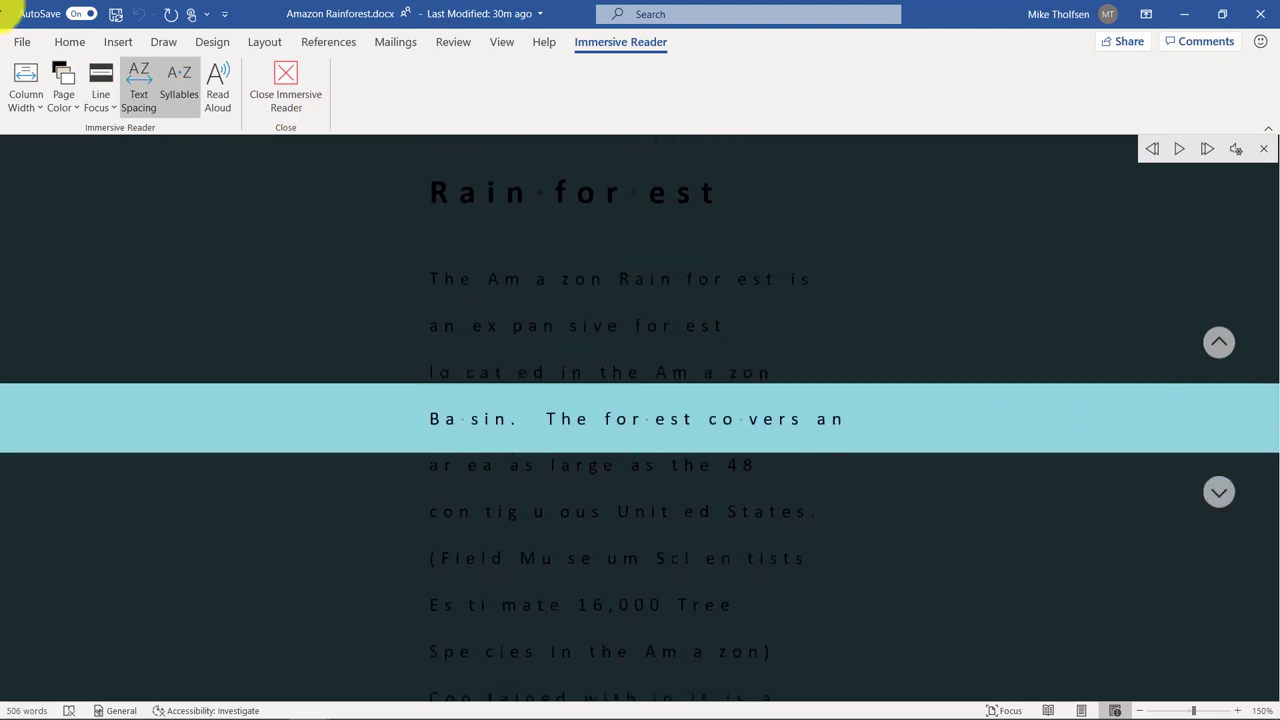
pyautogui.click(100, 85)
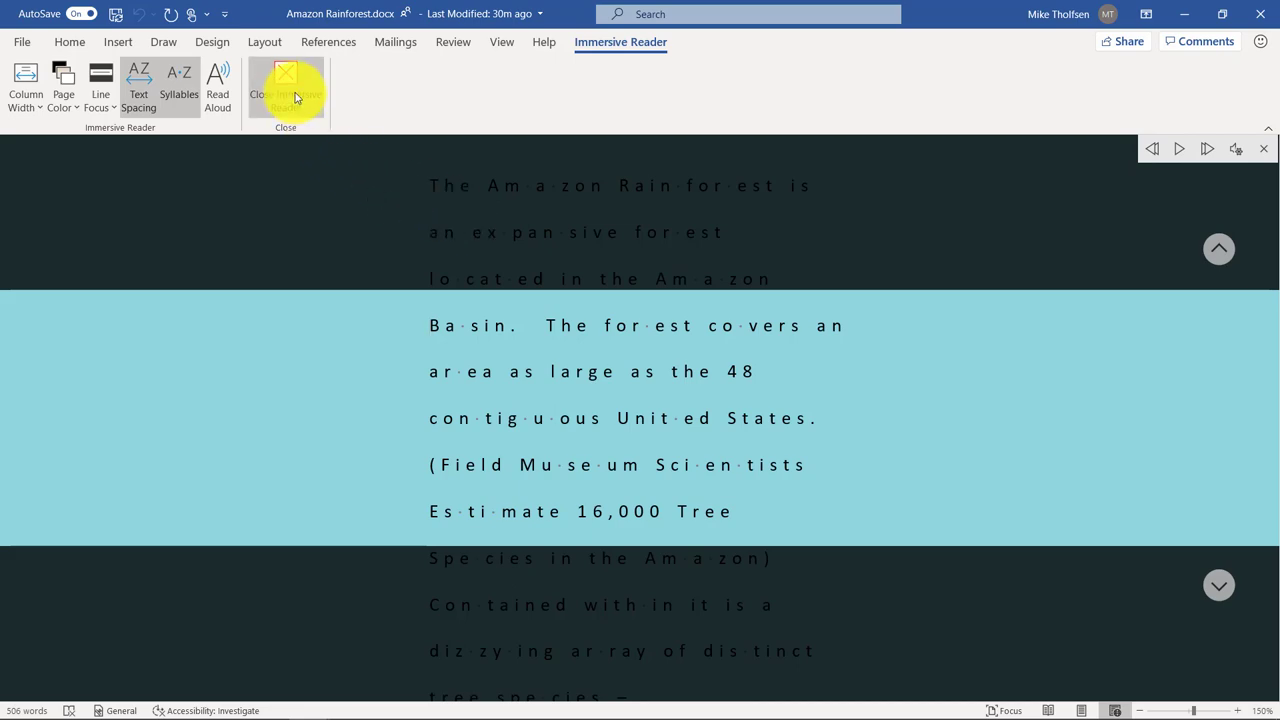
pyautogui.click(285, 85)
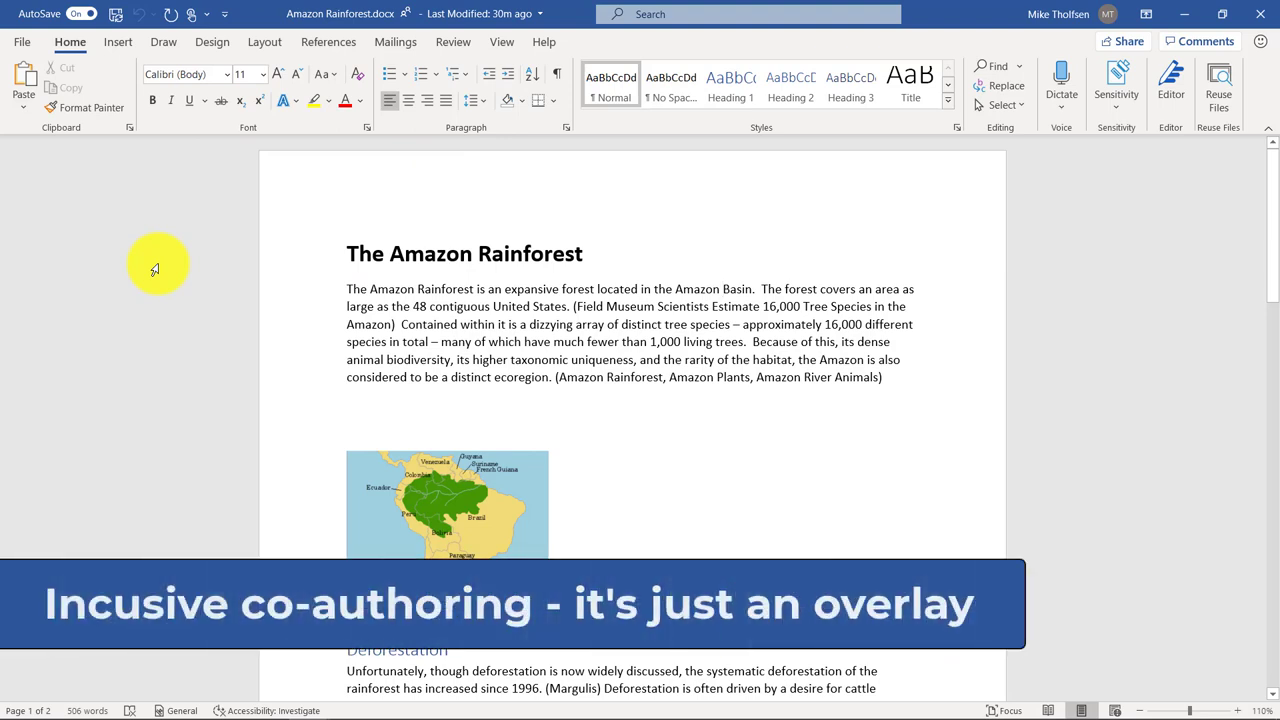
pyautogui.click(723, 289)
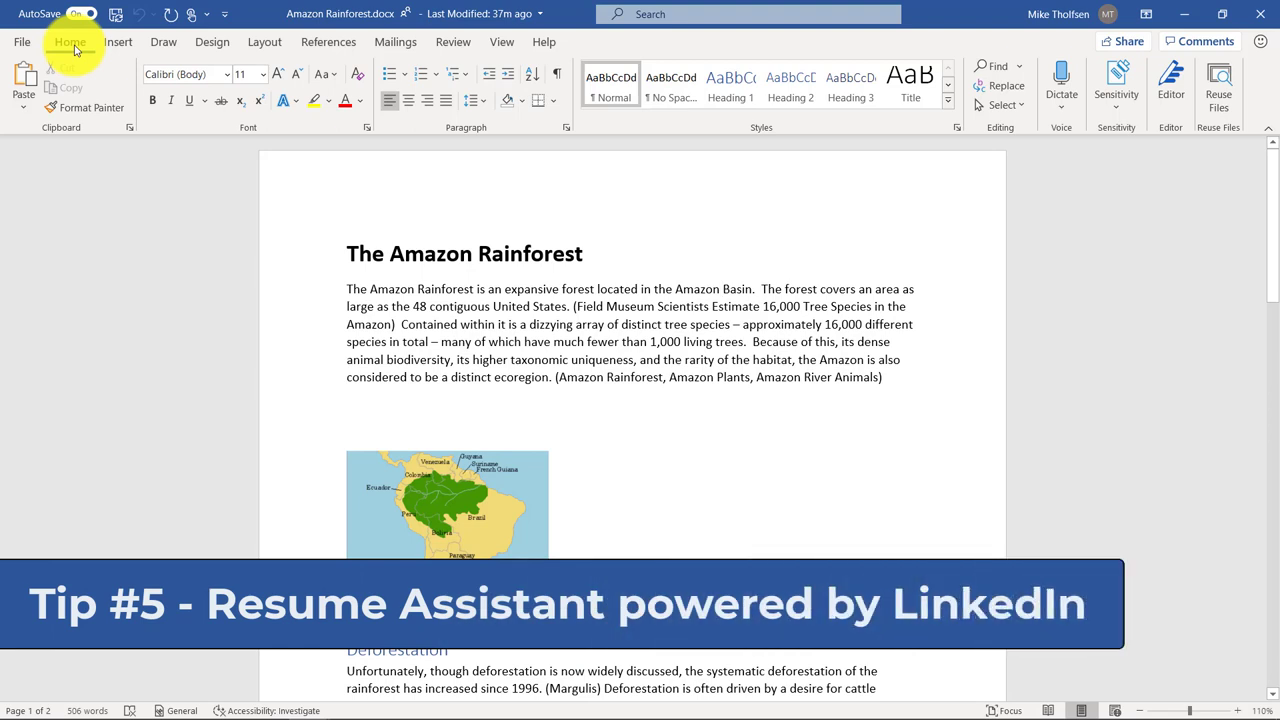
# Launch the Resume Assistant from the Review tab and get started.
pyautogui.click(722, 289)
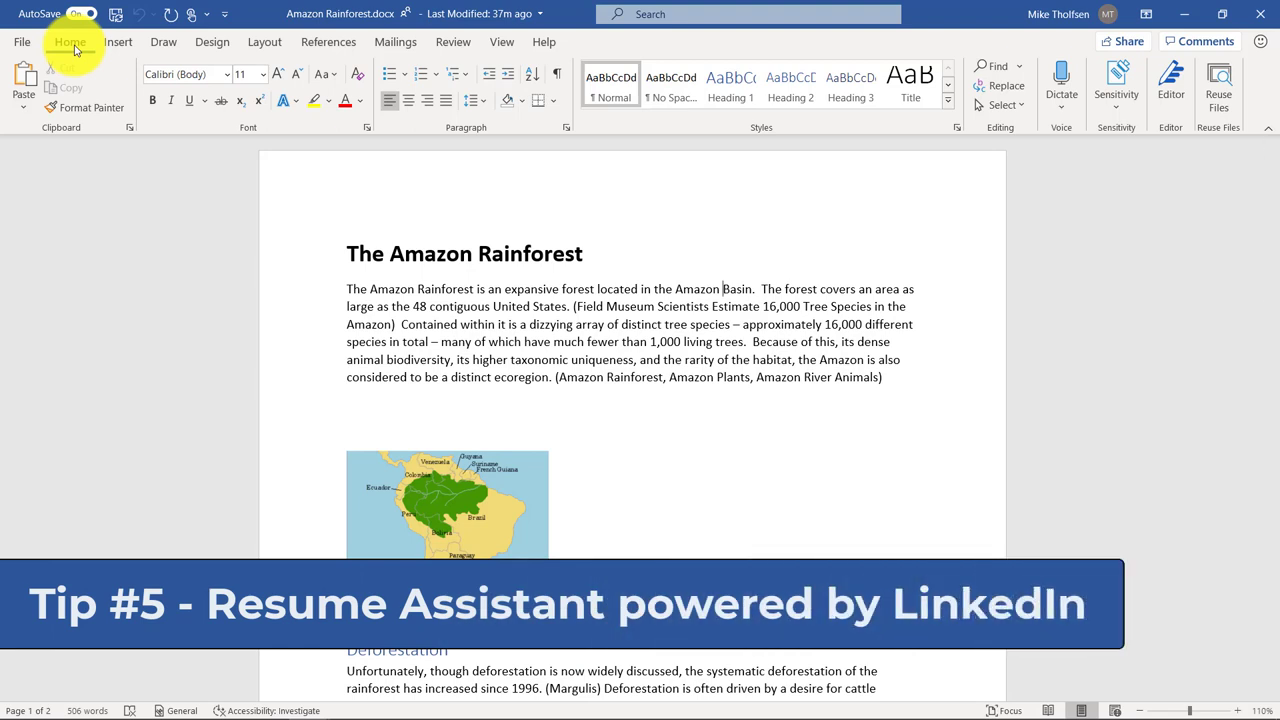
pyautogui.click(453, 42)
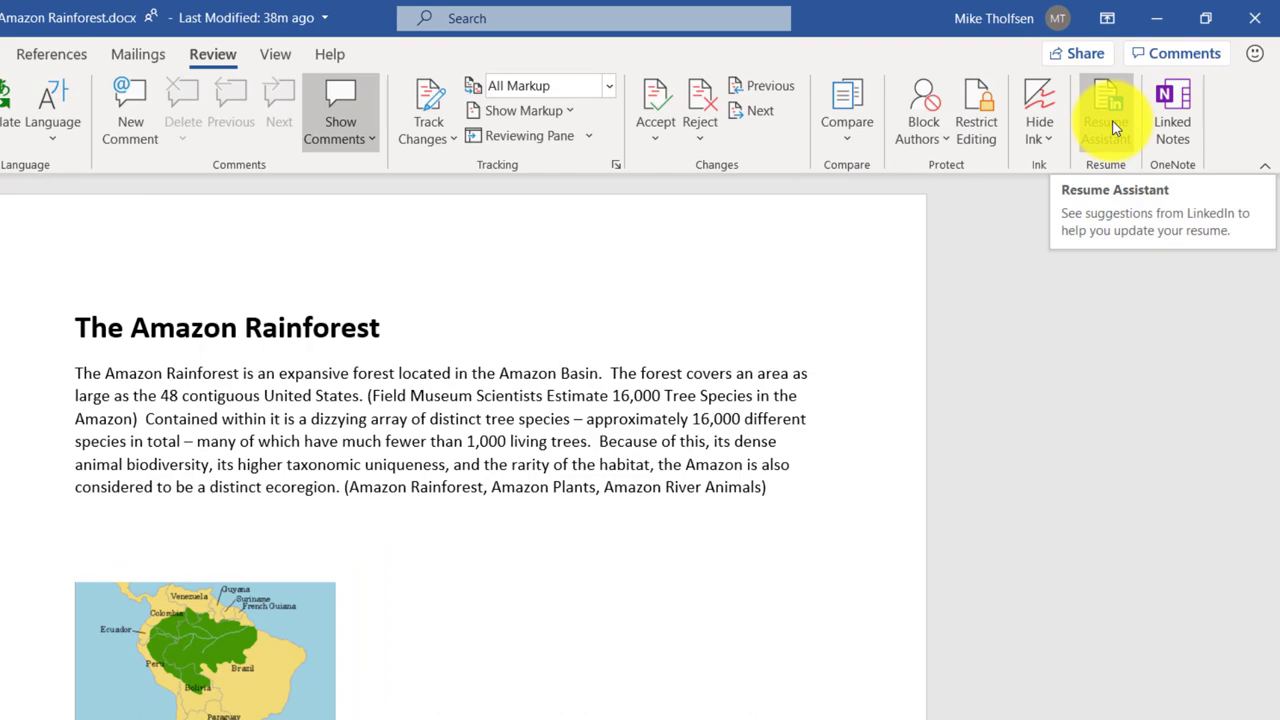
pyautogui.click(1105, 110)
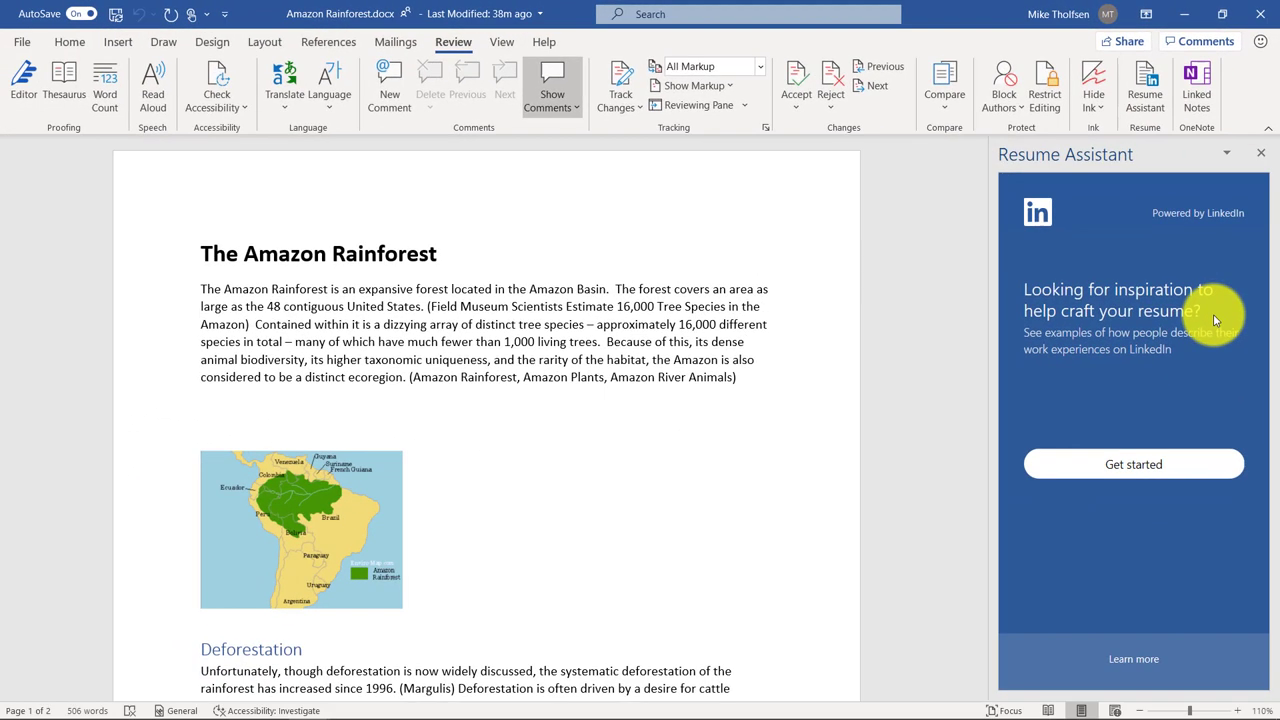
pyautogui.moveTo(1108, 435)
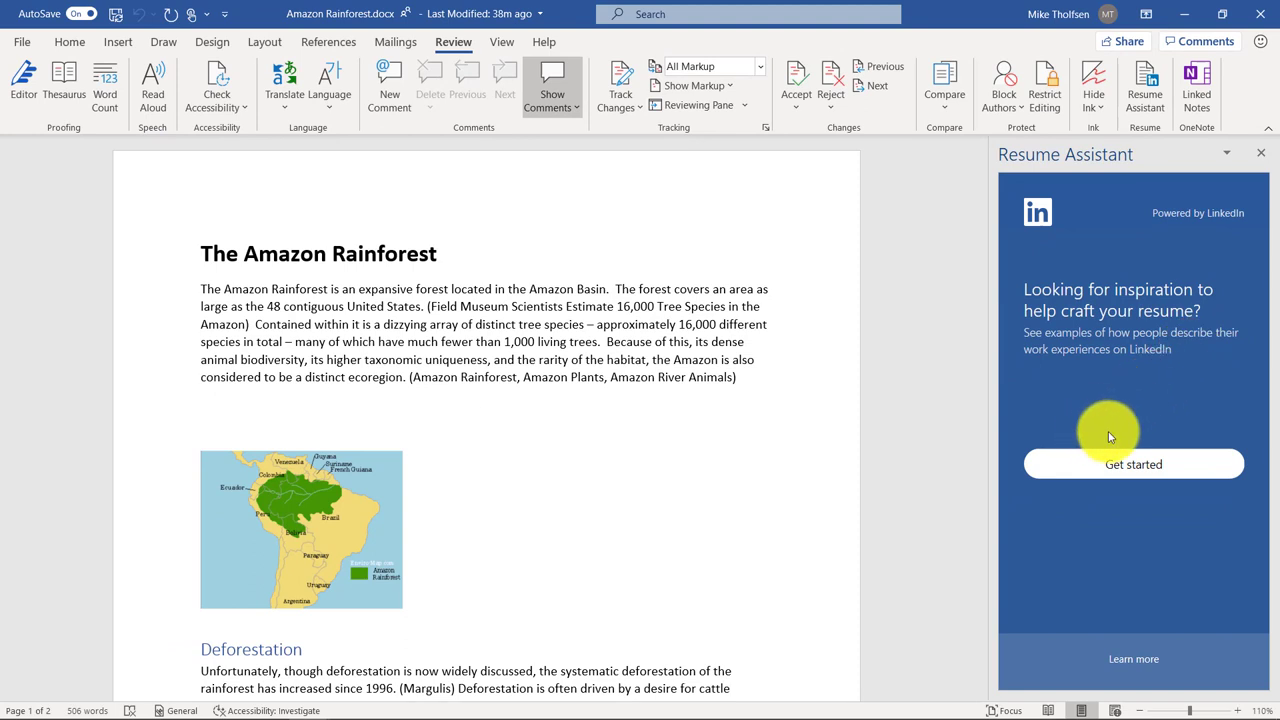
pyautogui.click(1133, 463)
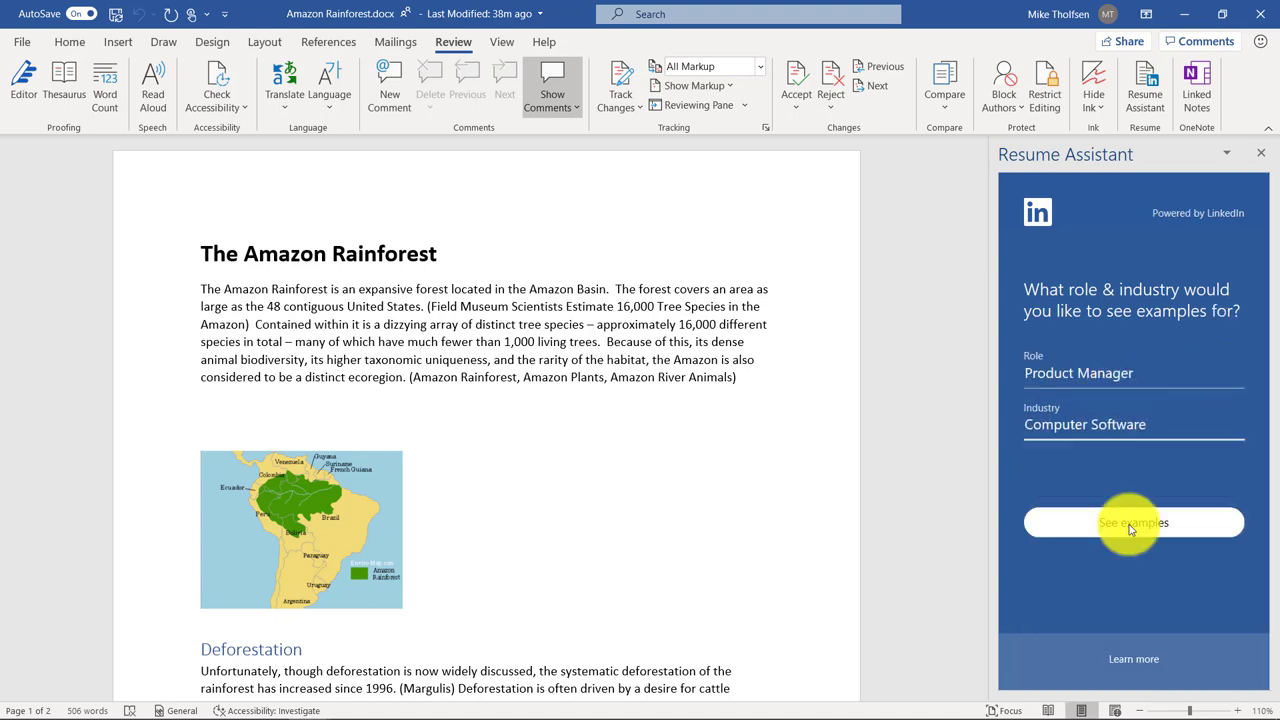
# View Resume Assistant examples, top skills and articles for Product Manager in Computer Software.
pyautogui.click(1133, 522)
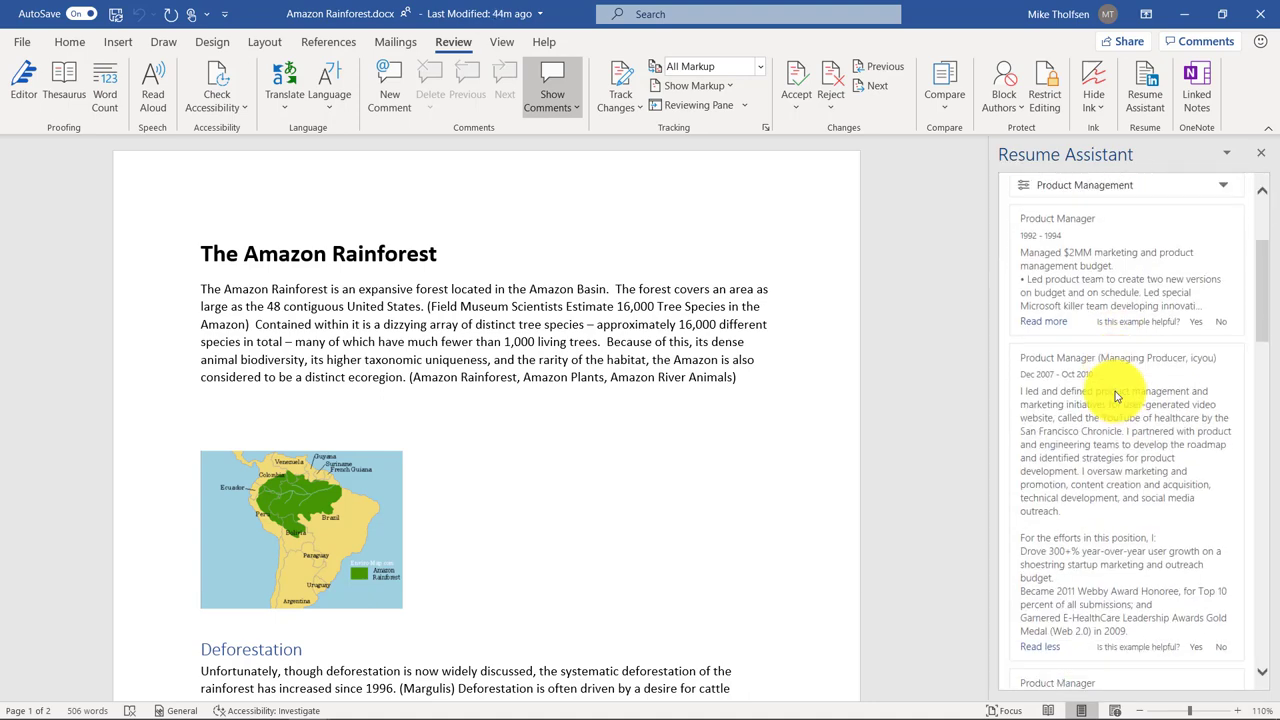
pyautogui.scroll(-3)
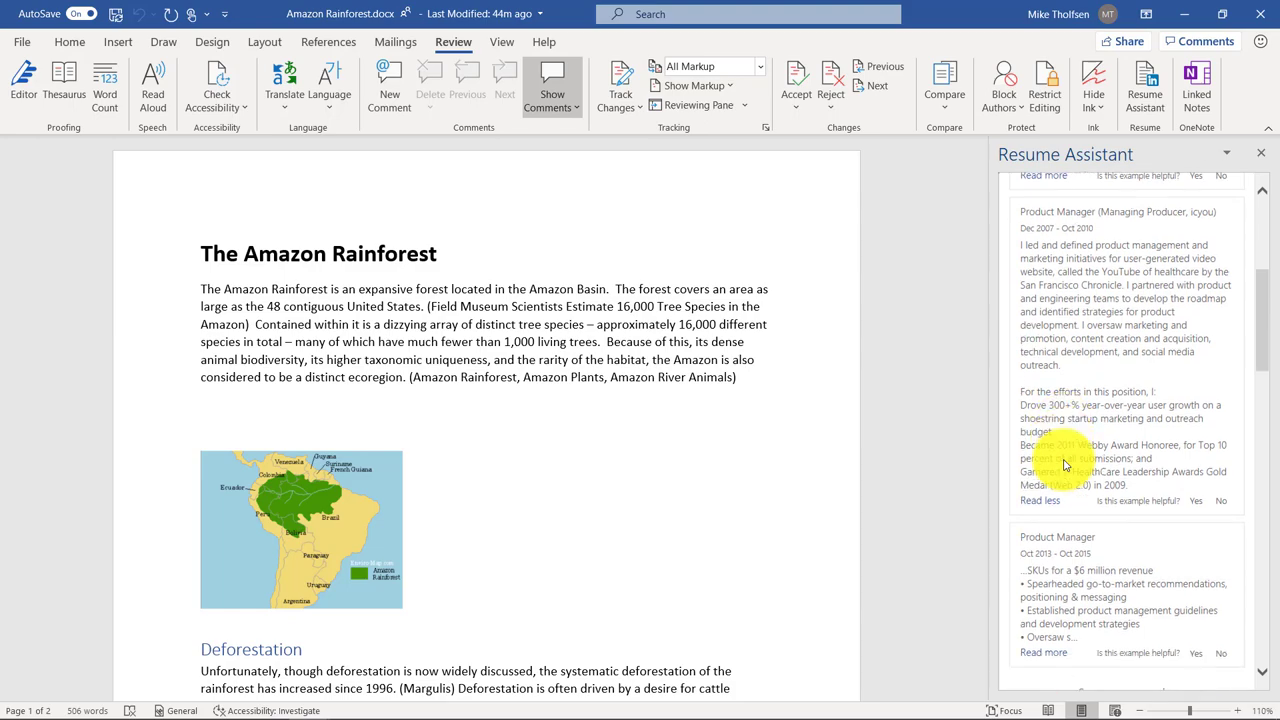
pyautogui.scroll(-3)
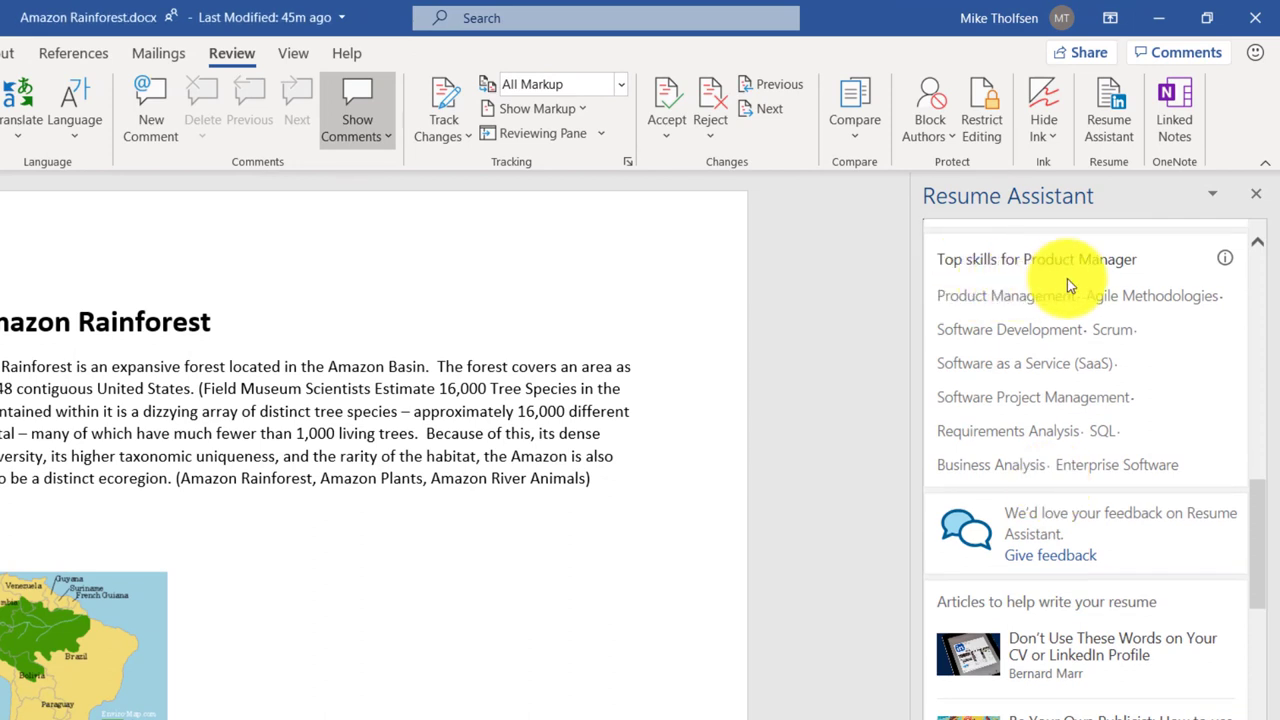
pyautogui.moveTo(1020, 380)
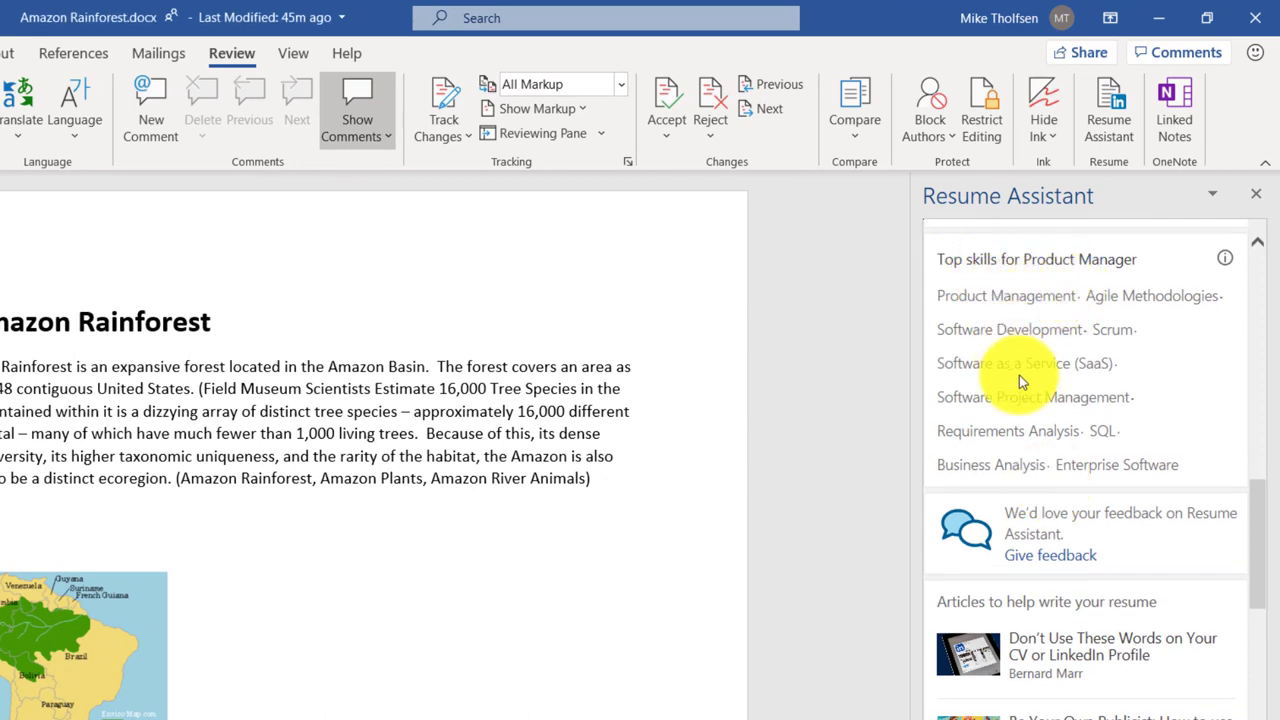
pyautogui.moveTo(1070, 405)
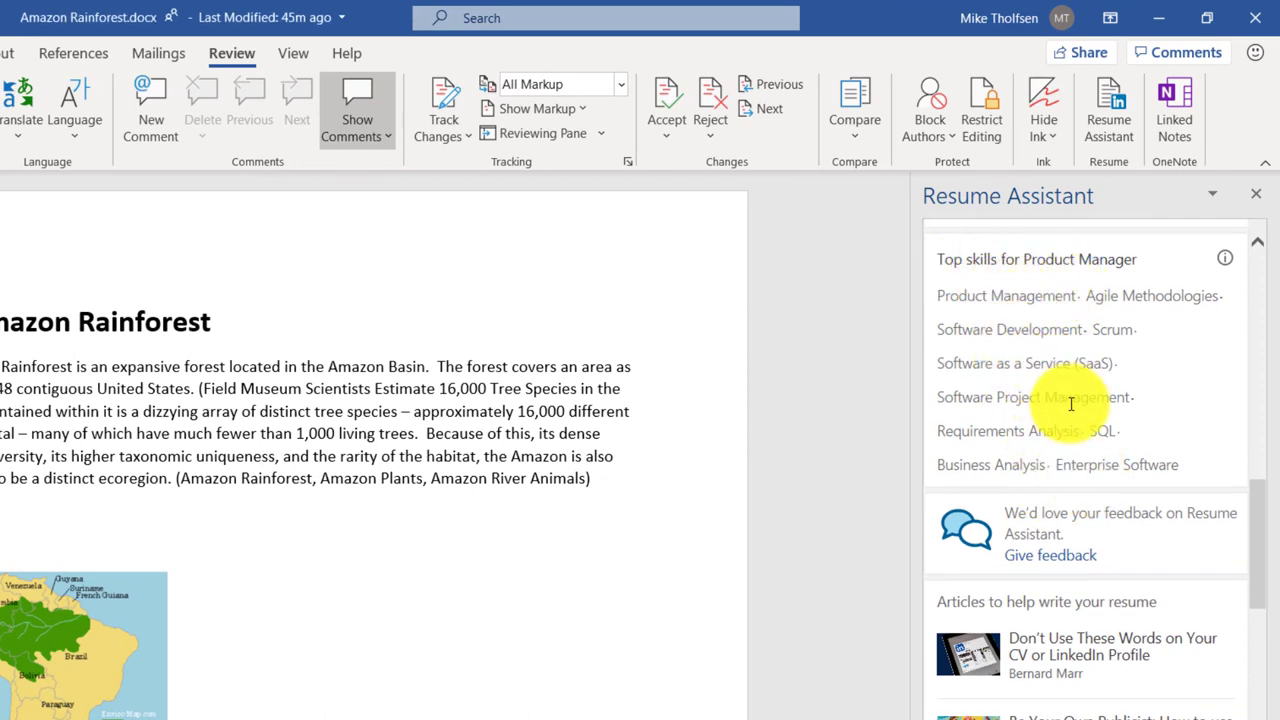
pyautogui.scroll(-3)
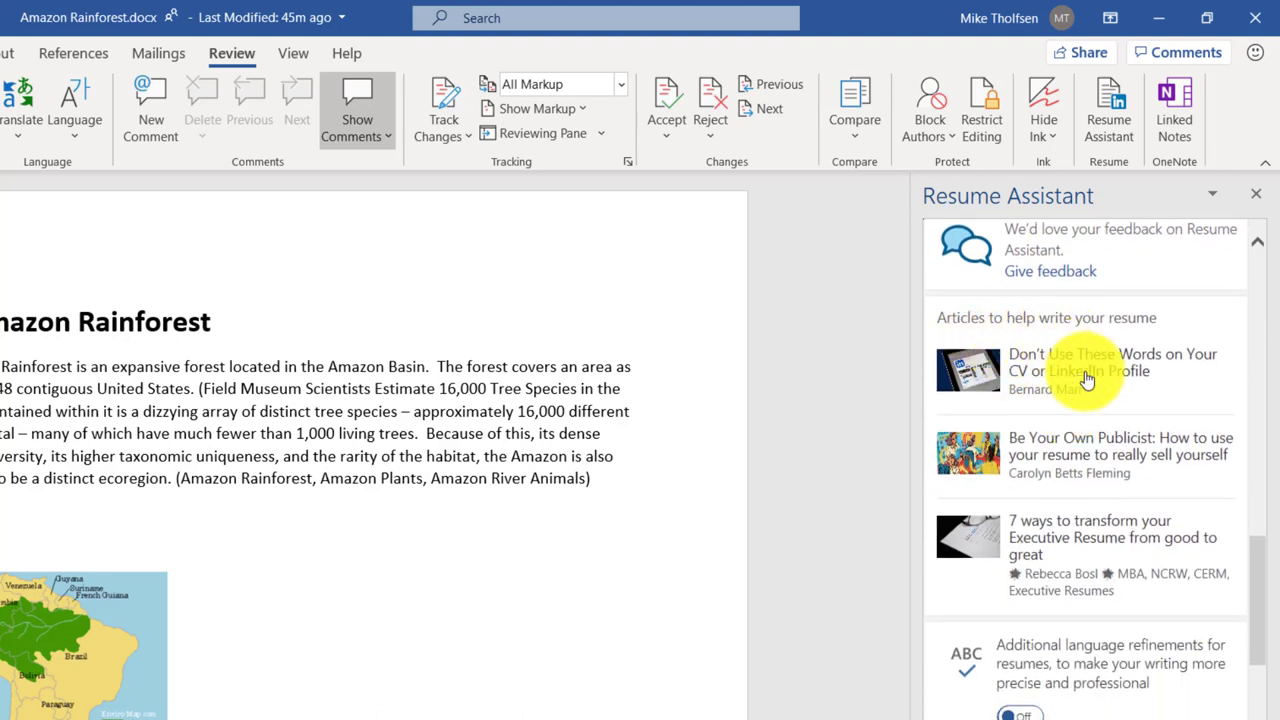
pyautogui.scroll(-3)
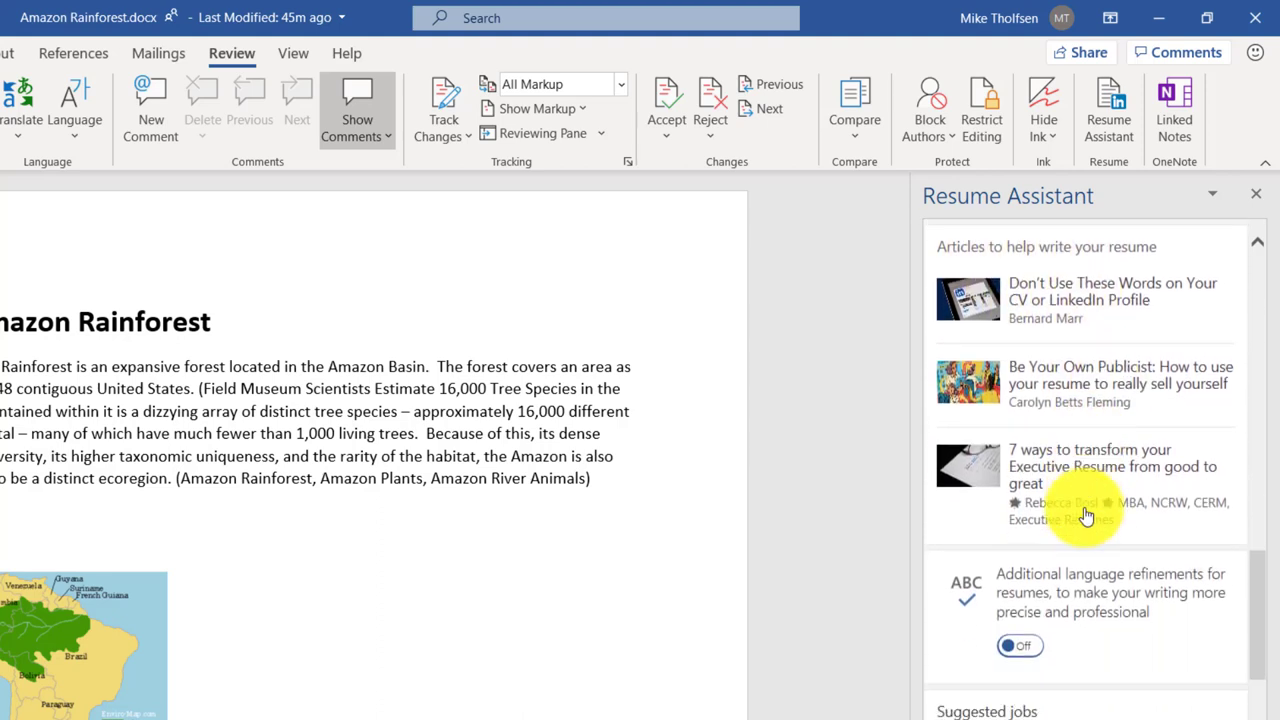
pyautogui.scroll(-3)
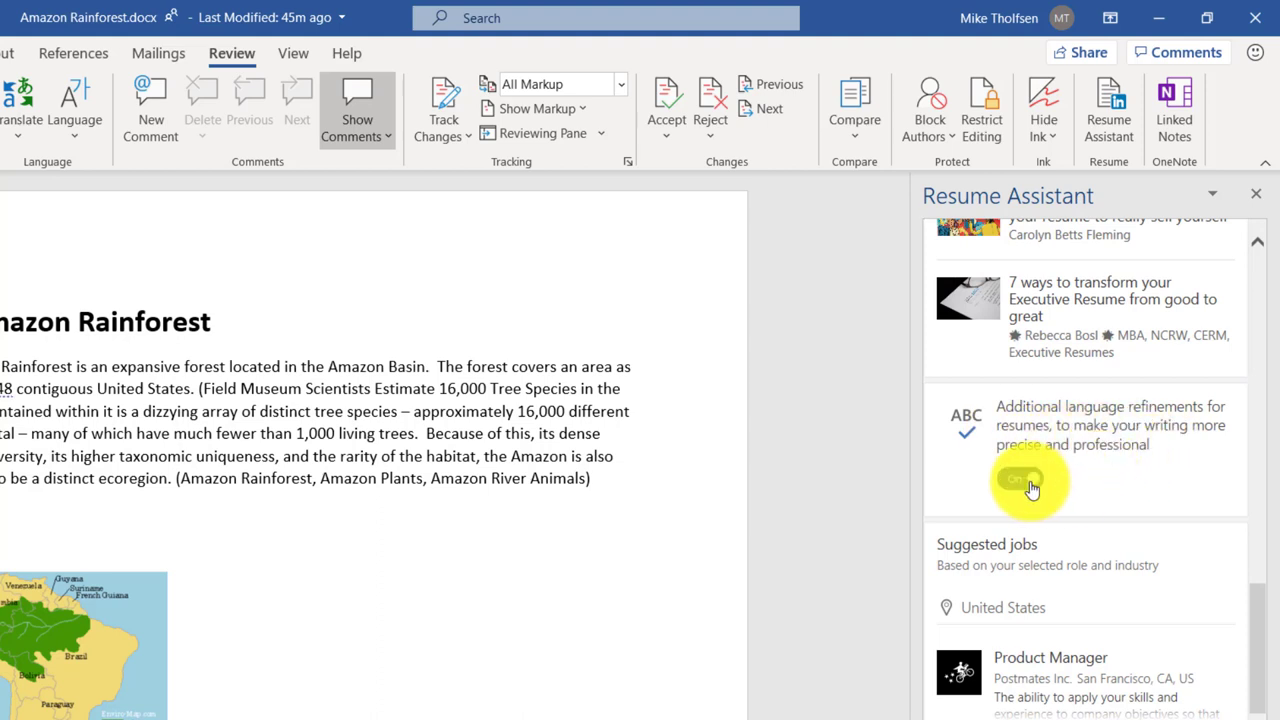
# Switch on additional language refinements for resumes and reach the Suggested jobs list.
pyautogui.click(1020, 478)
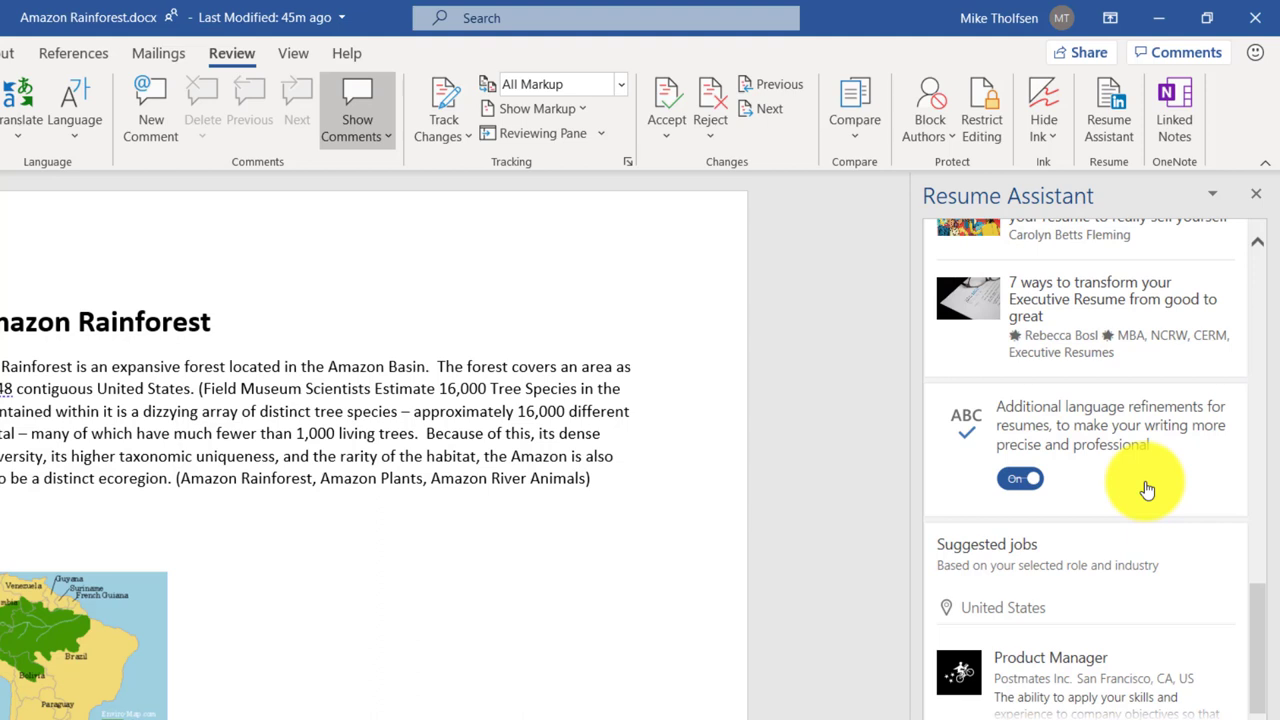
pyautogui.scroll(-3)
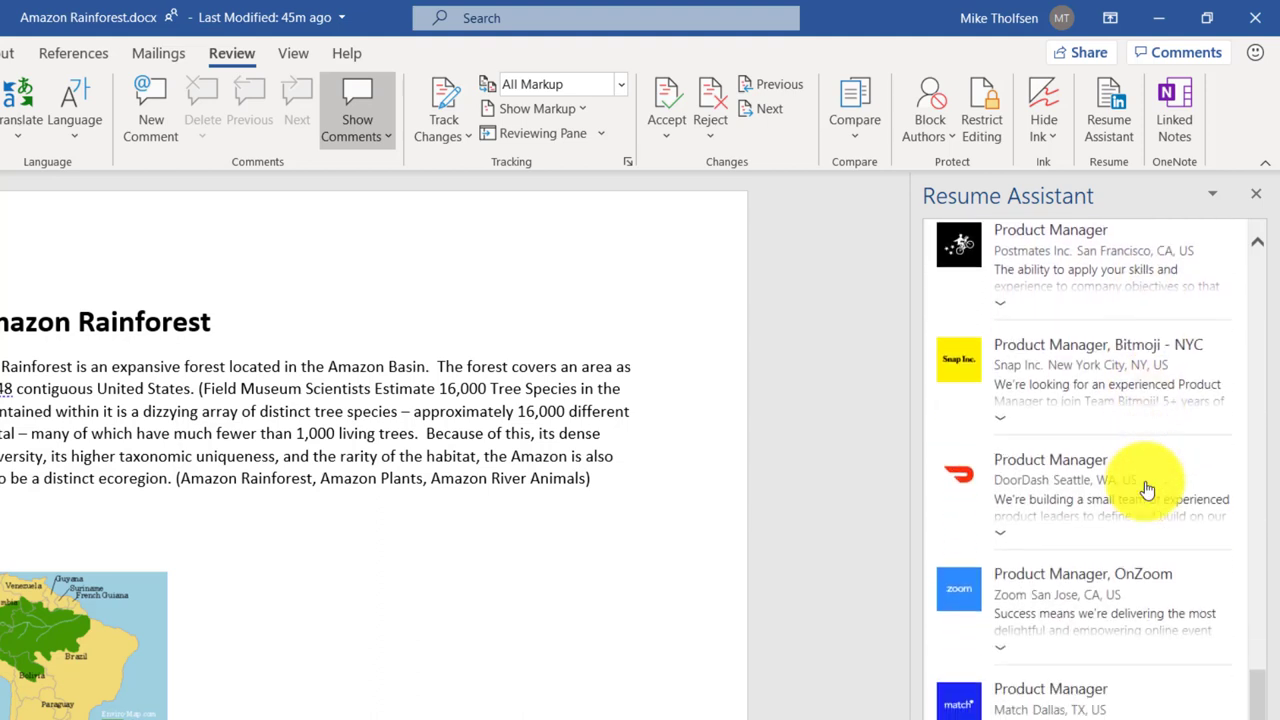
pyautogui.moveTo(1067, 489)
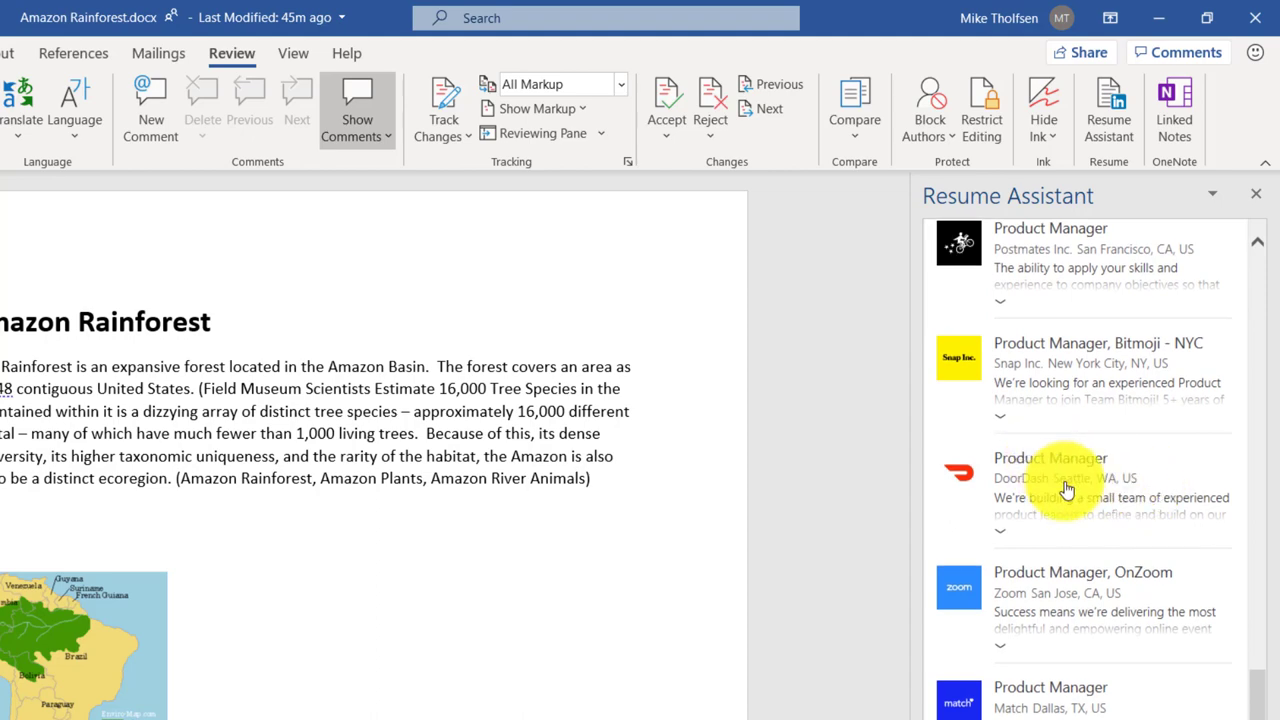
pyautogui.scroll(-3)
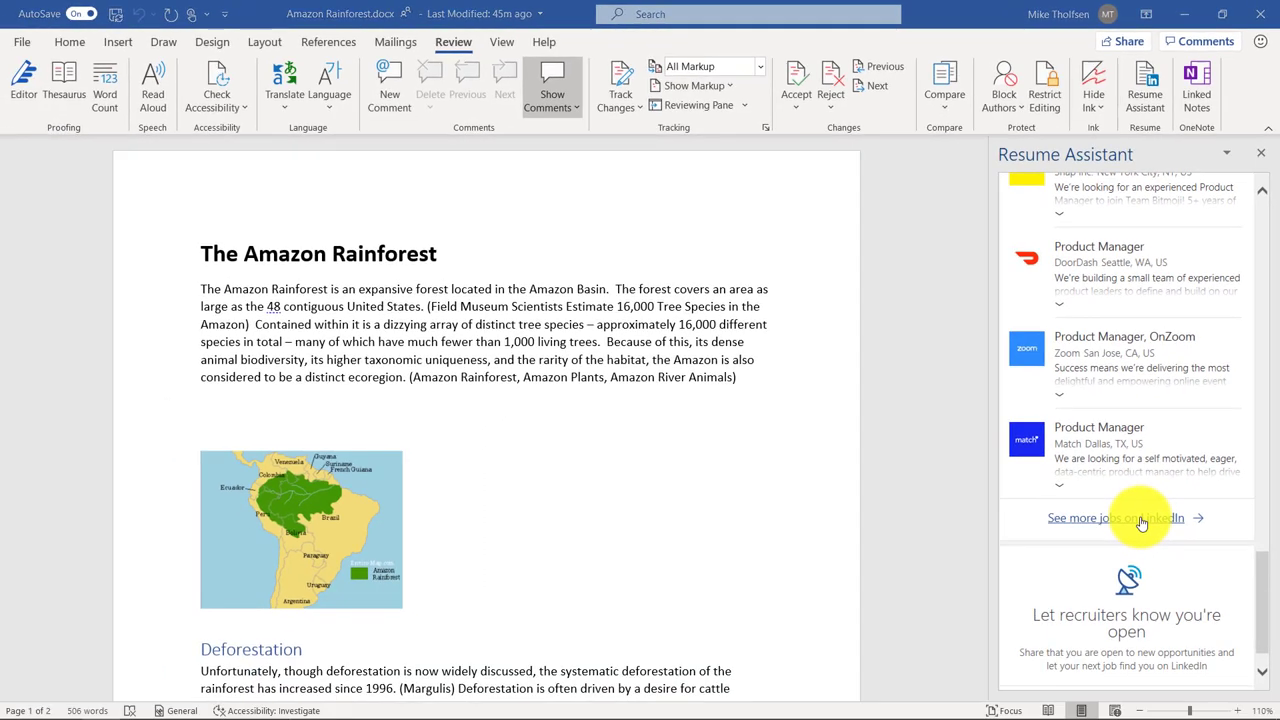
# Go to LinkedIn's Product Manager job listings in the United States, Computer Software.
pyautogui.click(1116, 517)
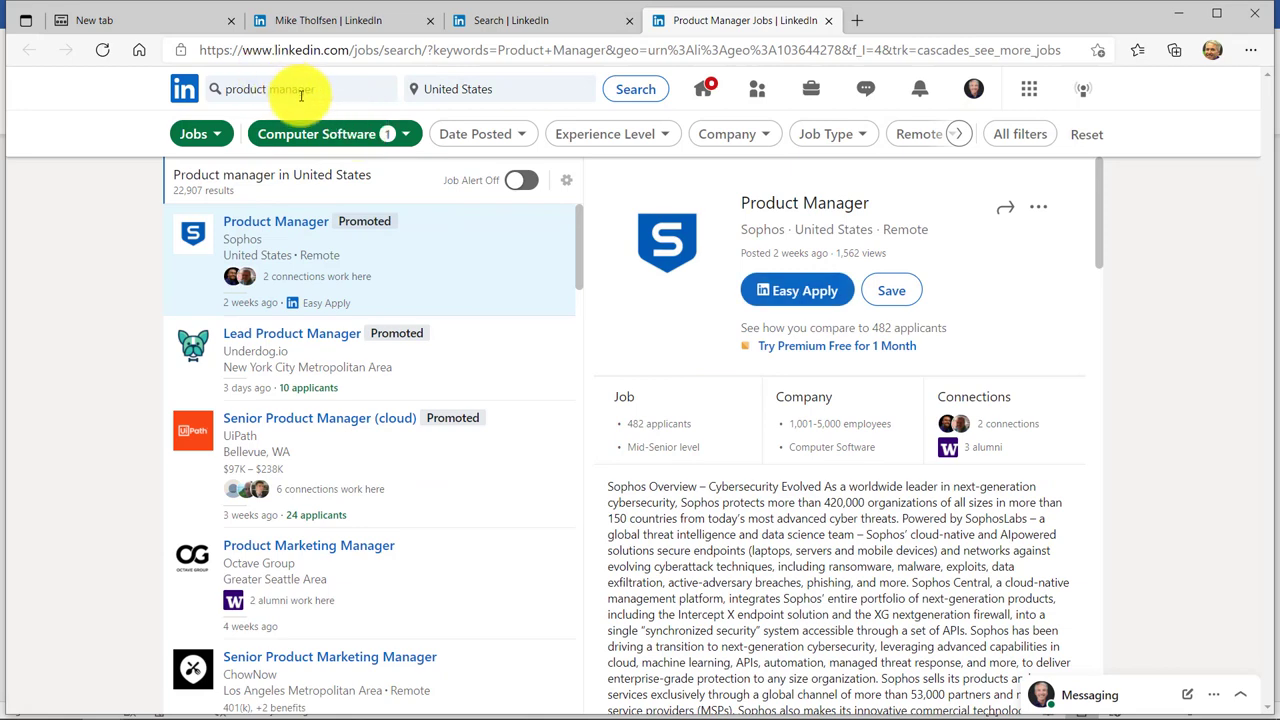
pyautogui.scroll(-3)
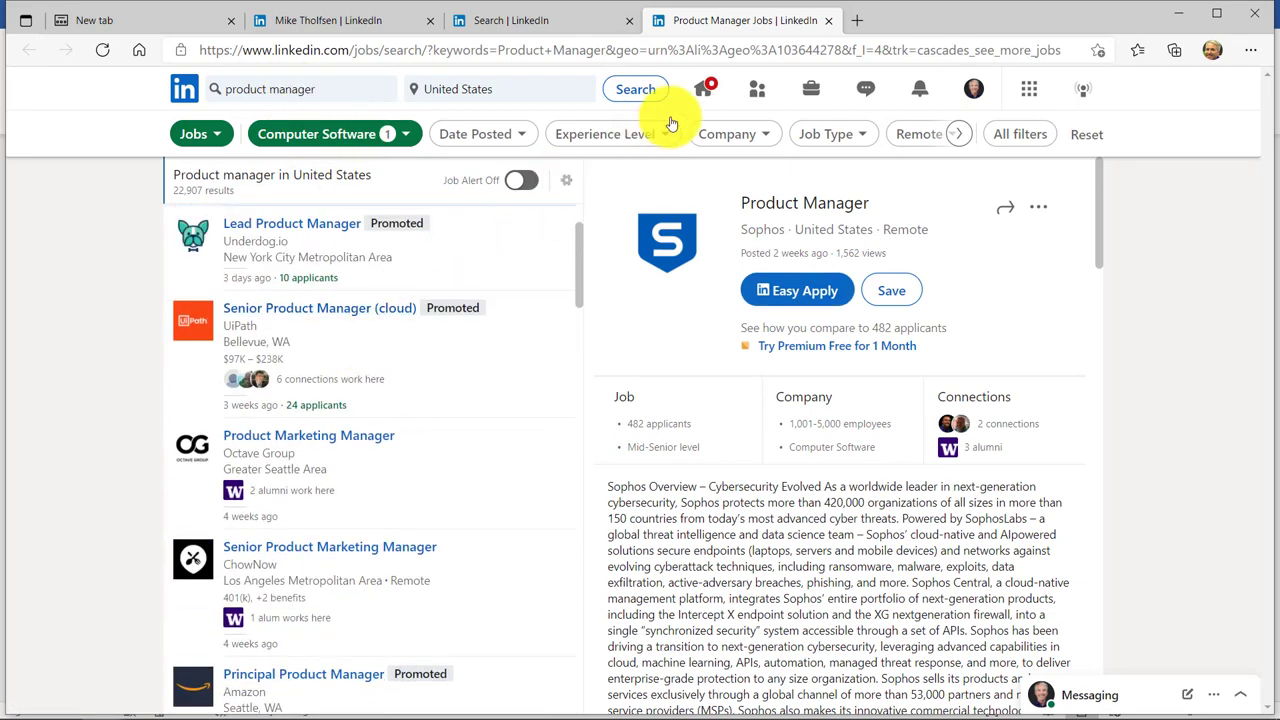
pyautogui.moveTo(1178, 13)
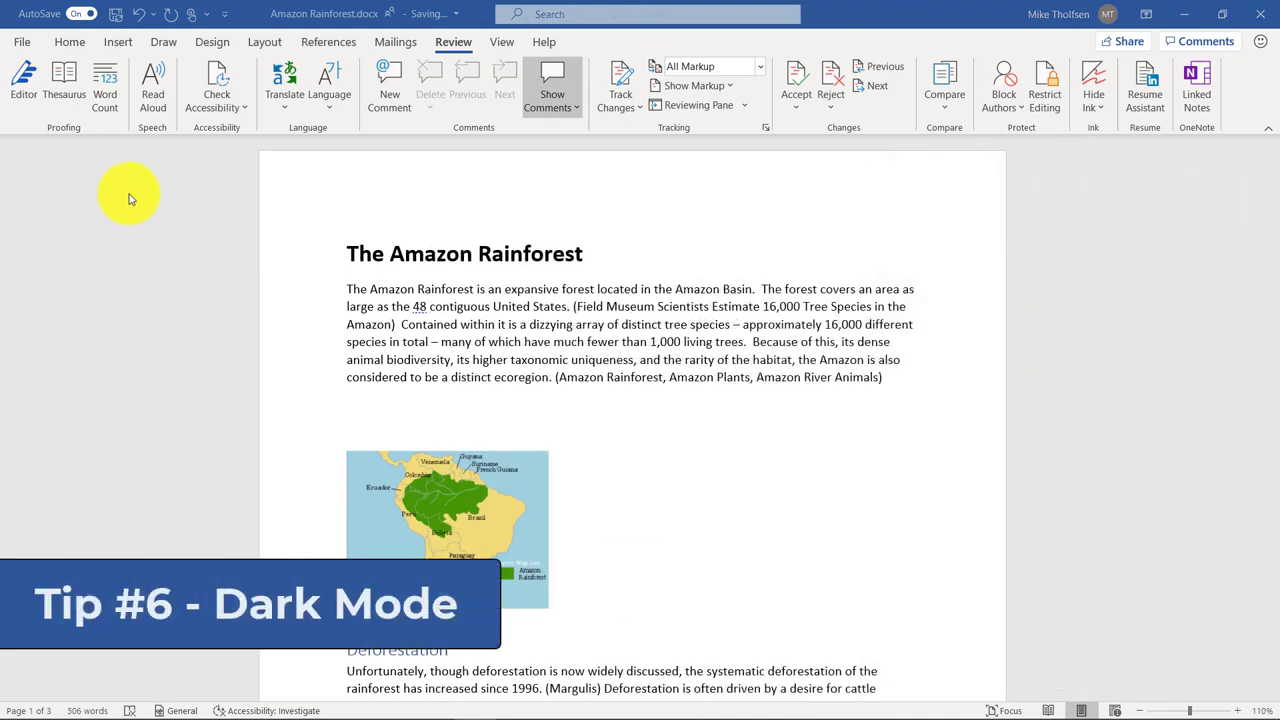
pyautogui.moveTo(22, 47)
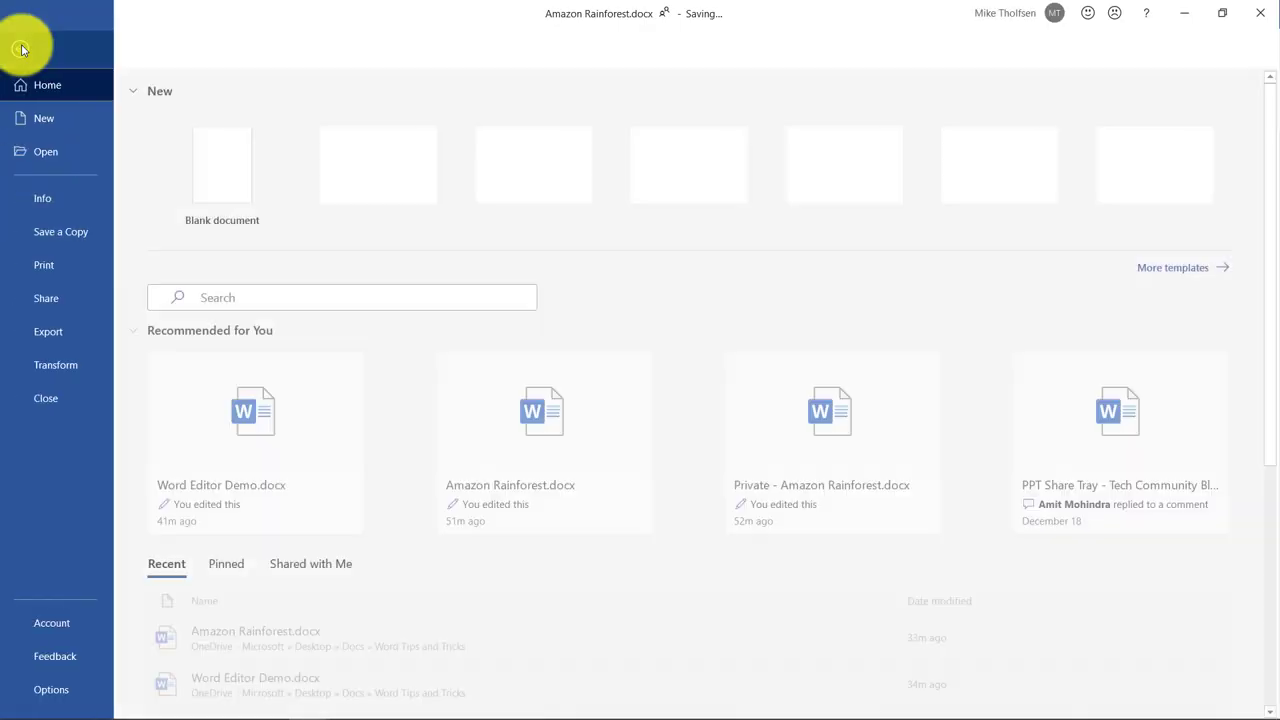
pyautogui.click(52, 622)
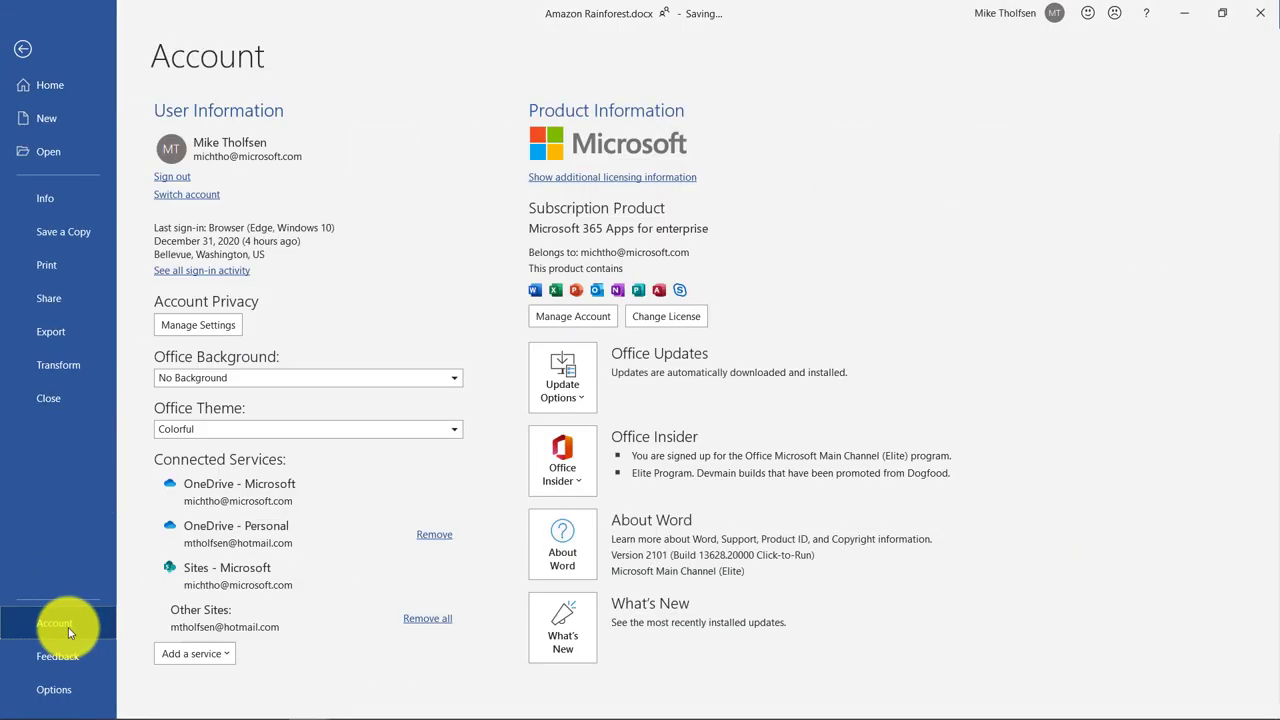
pyautogui.moveTo(265, 434)
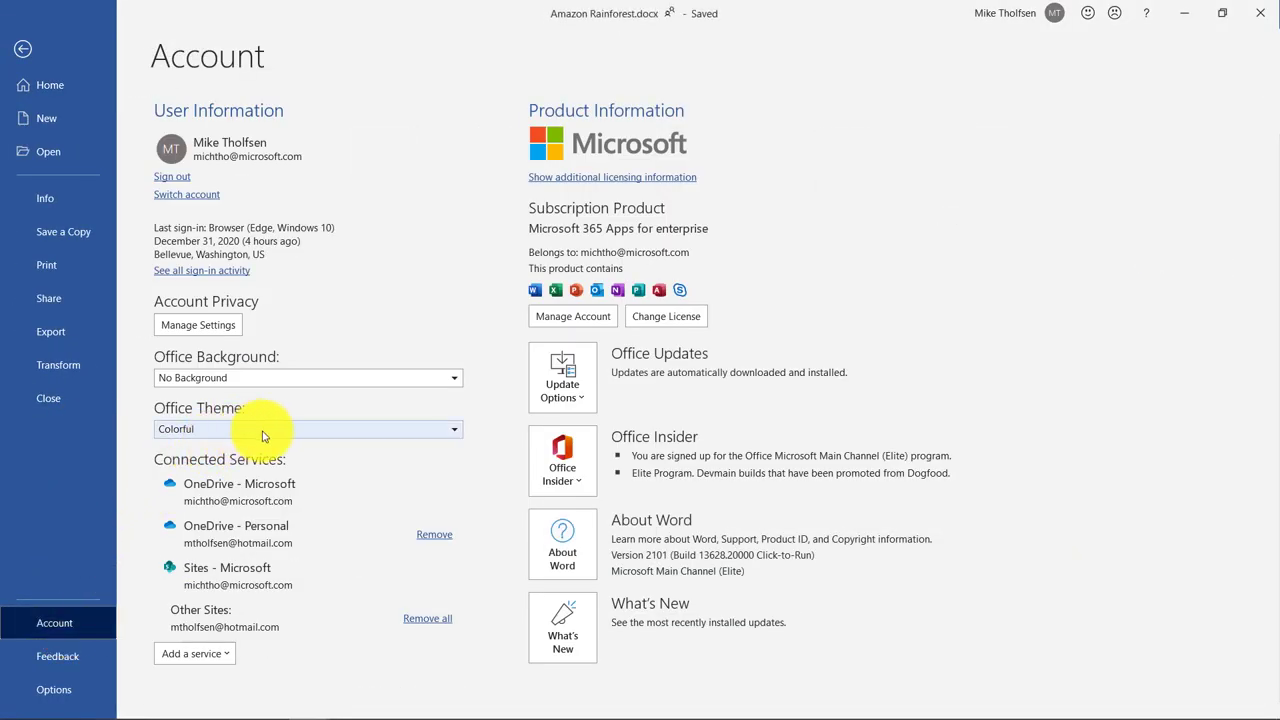
pyautogui.click(454, 429)
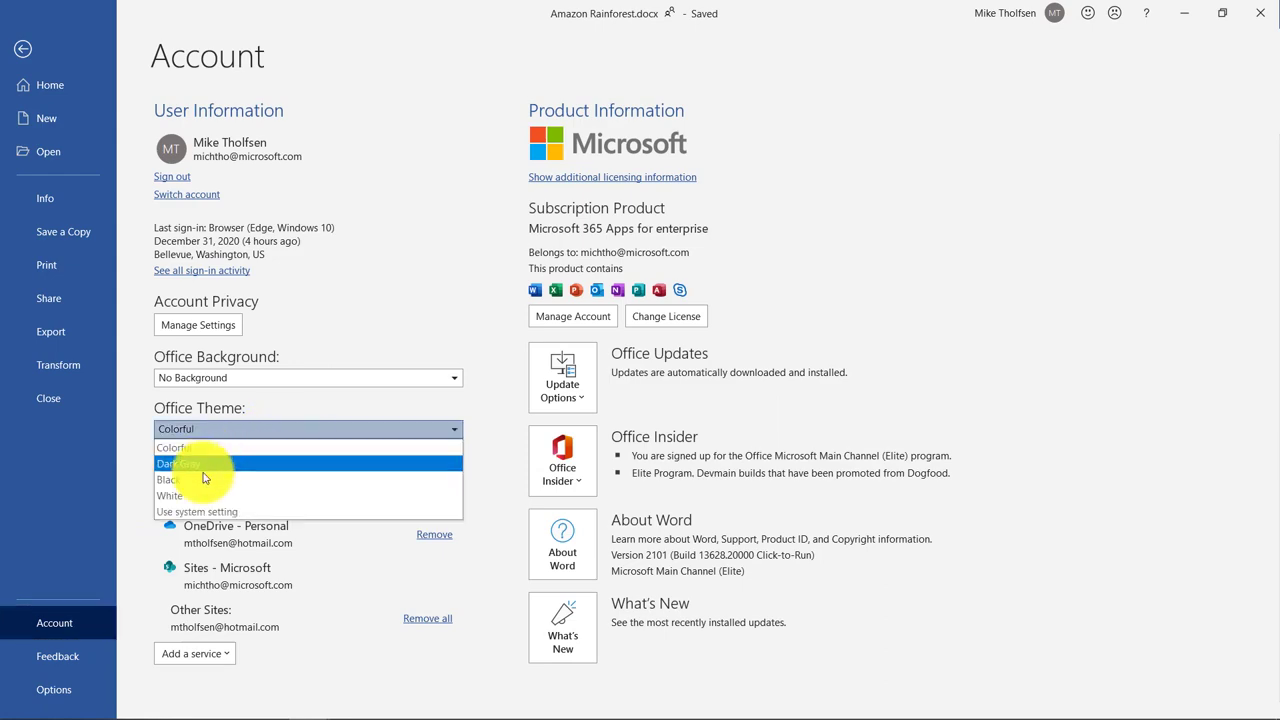
pyautogui.click(200, 480)
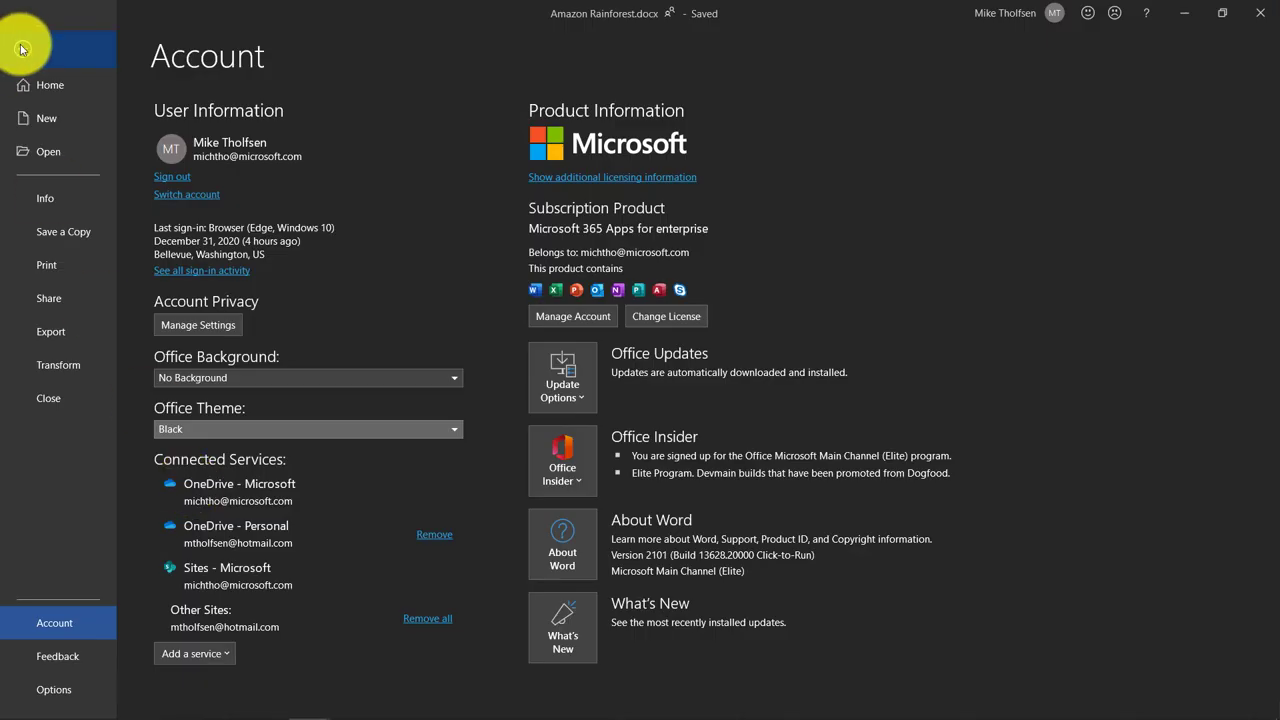
pyautogui.click(22, 50)
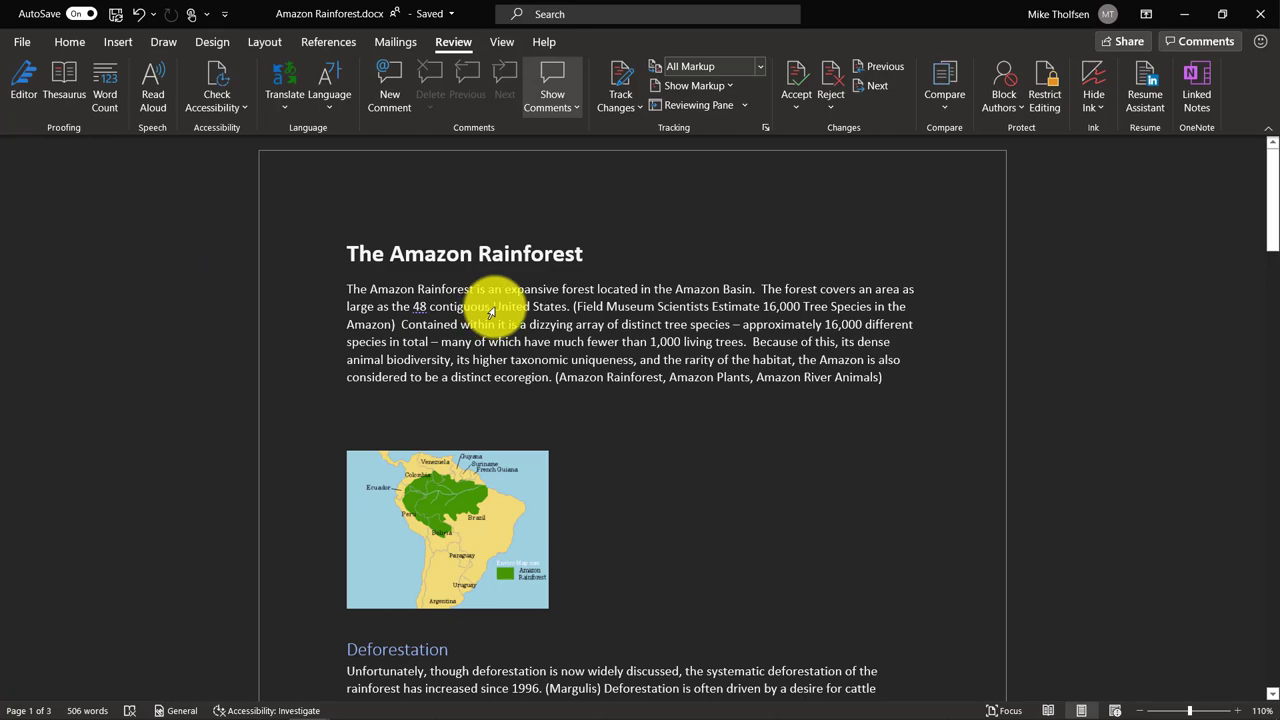
pyautogui.scroll(-3)
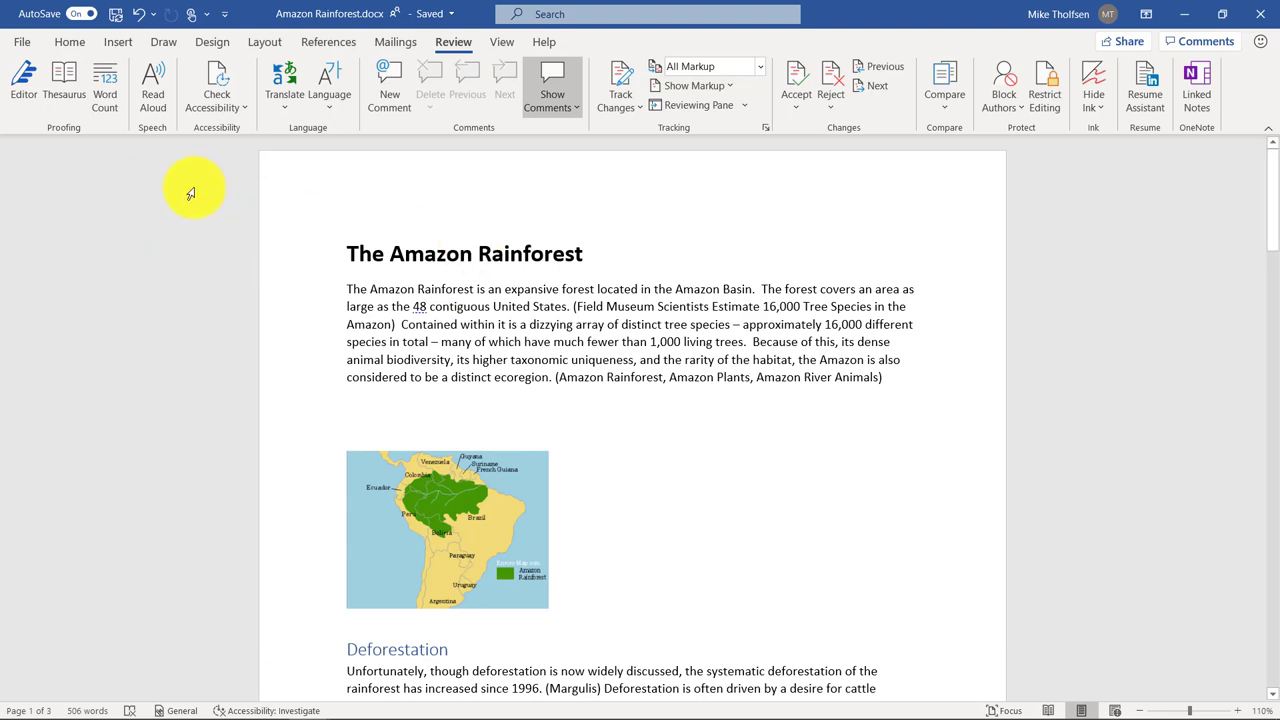
# Start File > Transform to turn the Amazon Rainforest document into a web page.
pyautogui.click(21, 41)
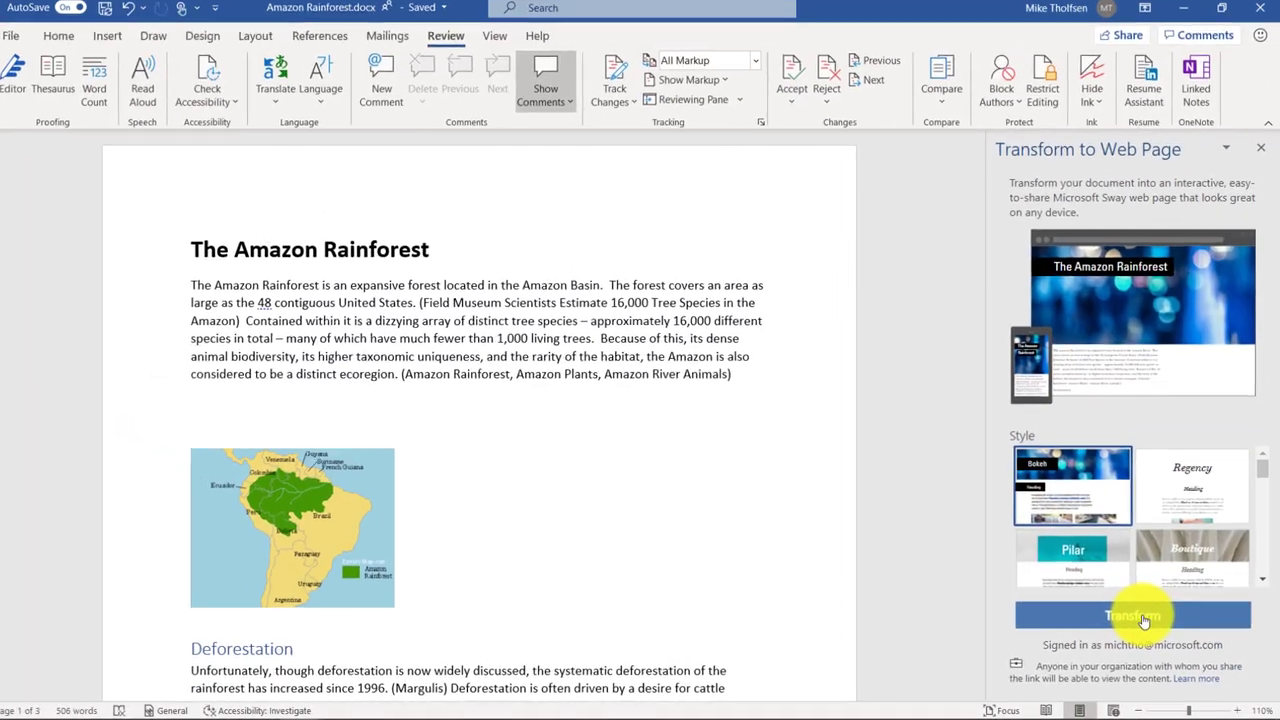
# Browse the published Amazon Rainforest Sway web page.
pyautogui.click(1132, 614)
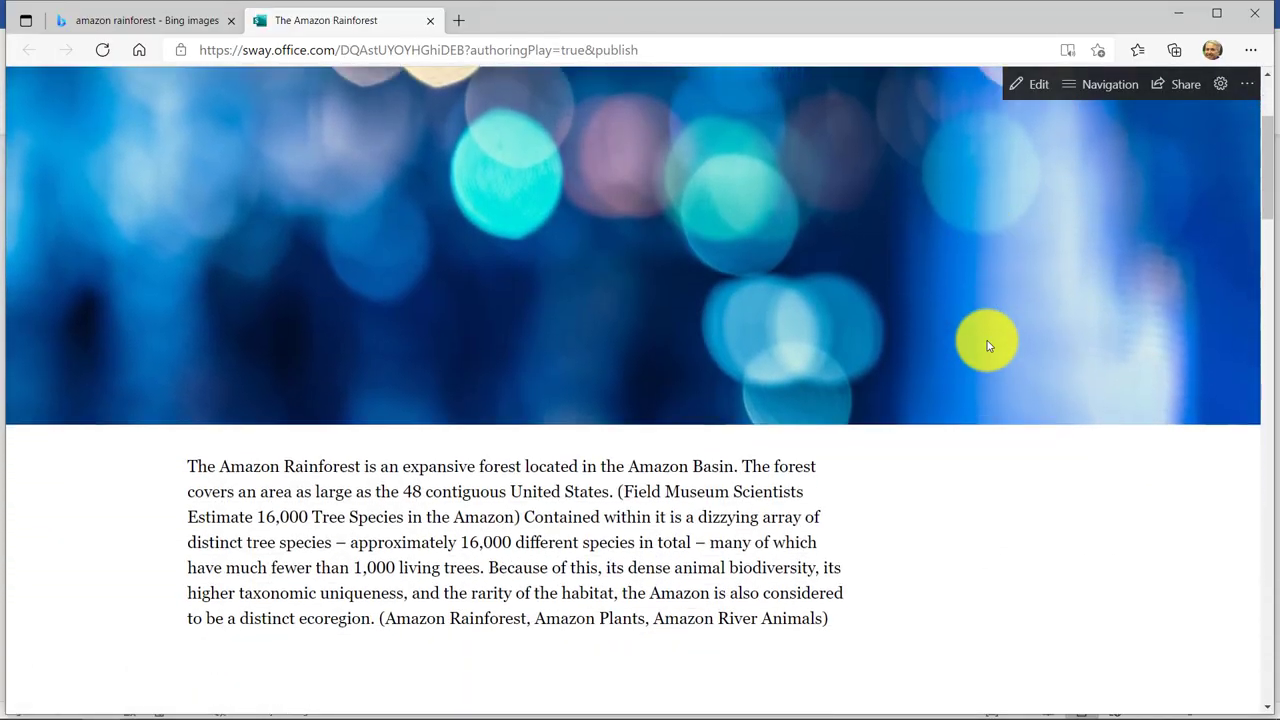
pyautogui.scroll(-3)
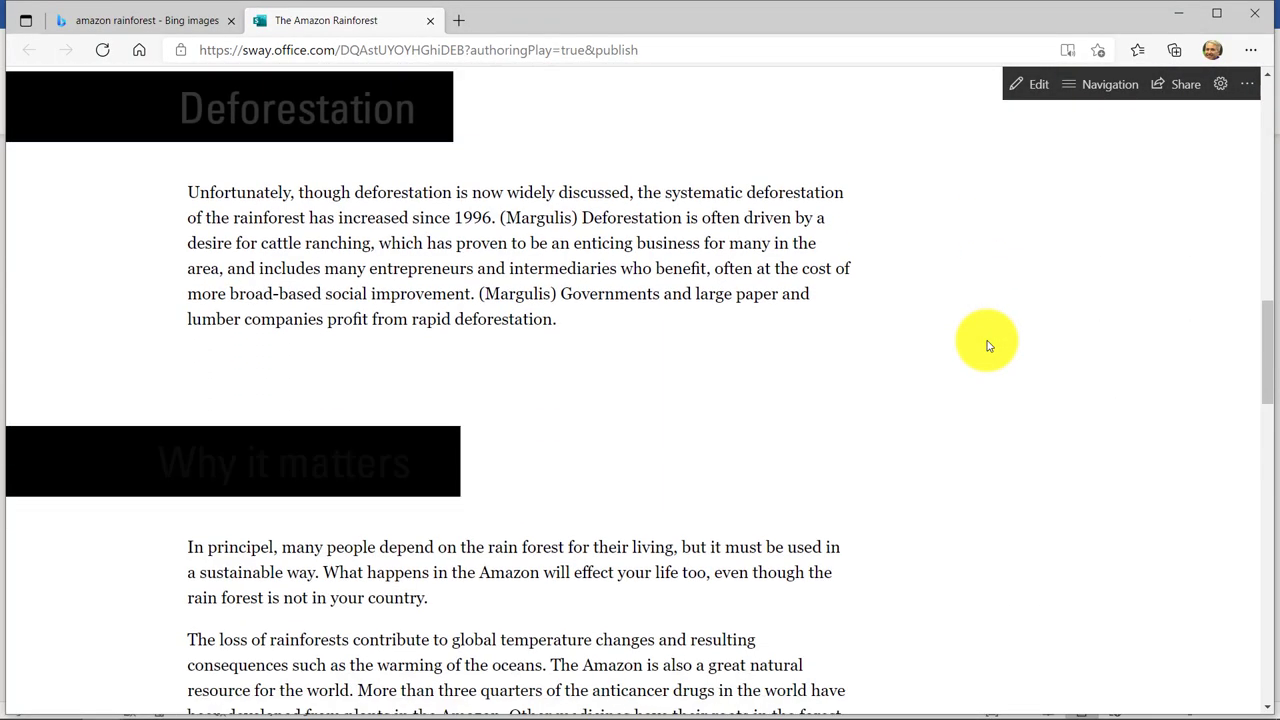
pyautogui.scroll(-3)
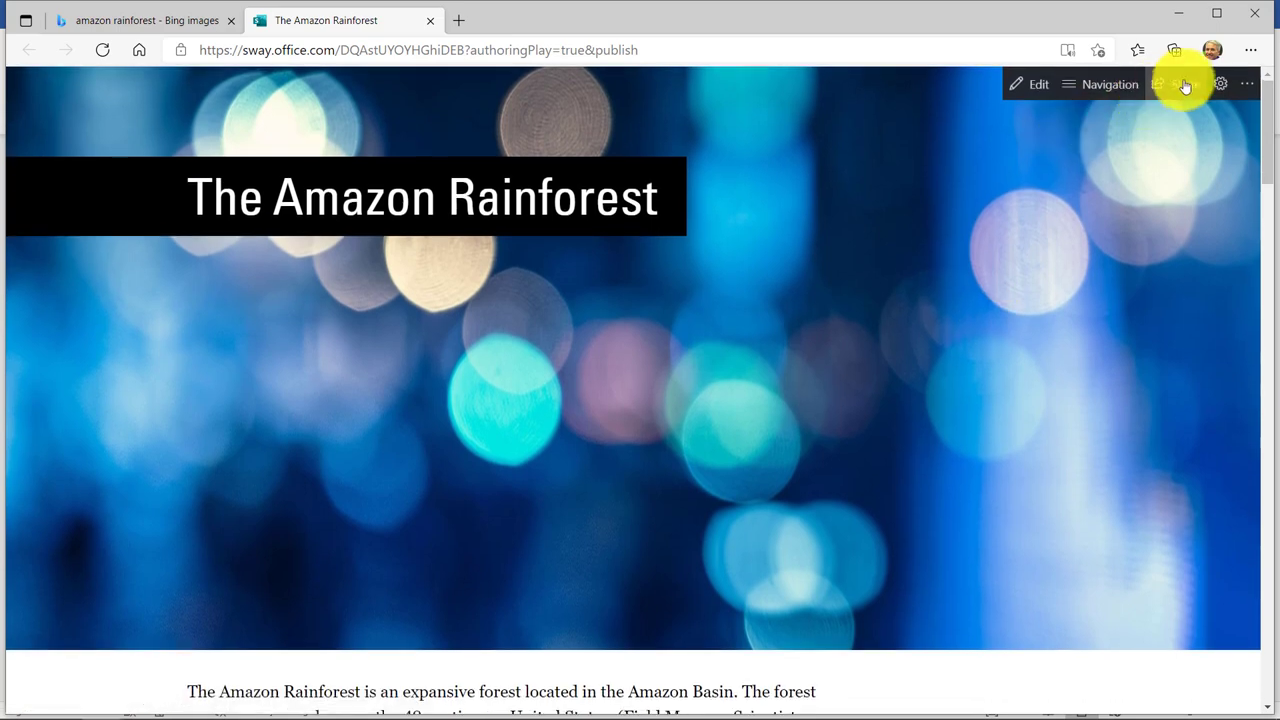
# Switch the sway into the Storyline editor and bring up its more-options menu.
pyautogui.click(1184, 84)
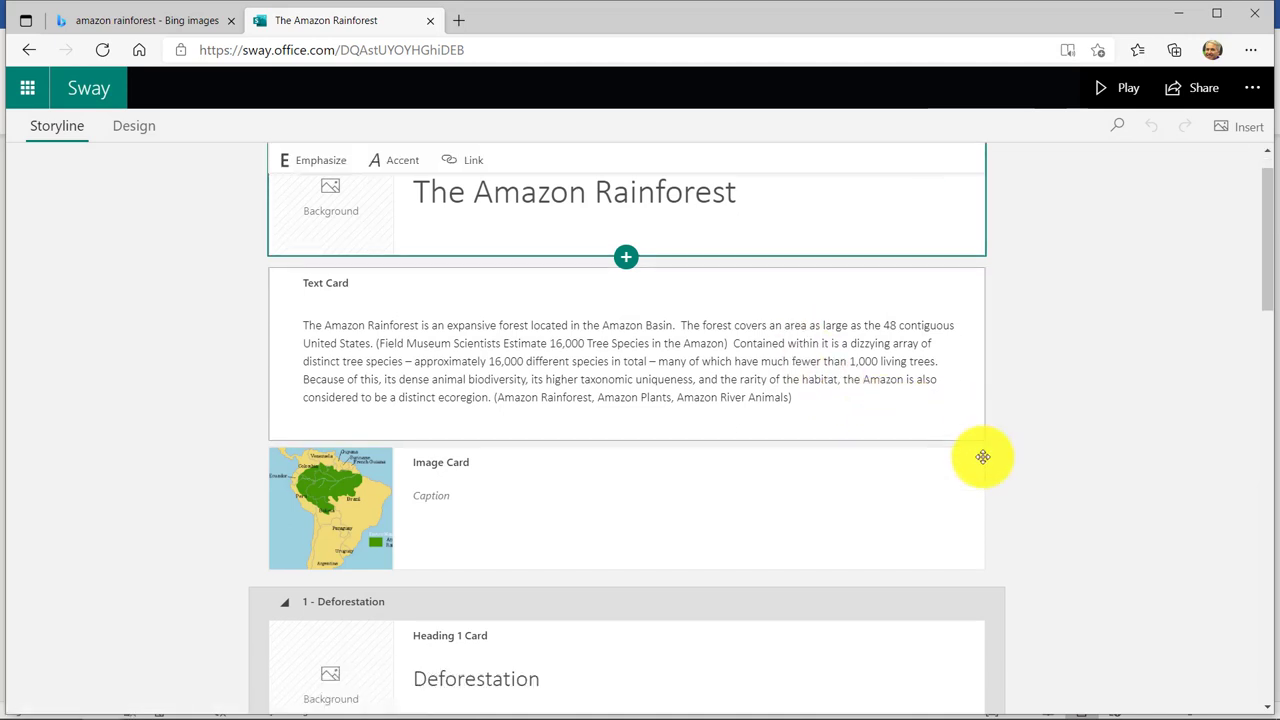
pyautogui.scroll(-3)
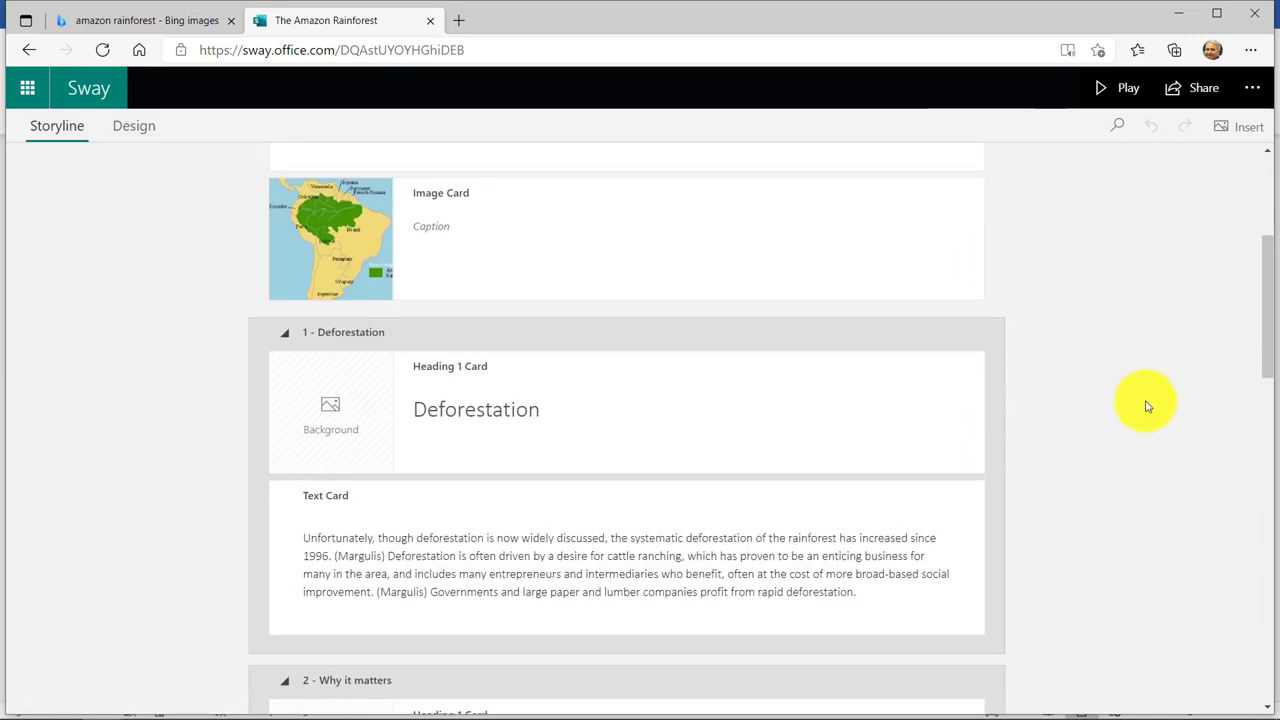
pyautogui.click(1252, 88)
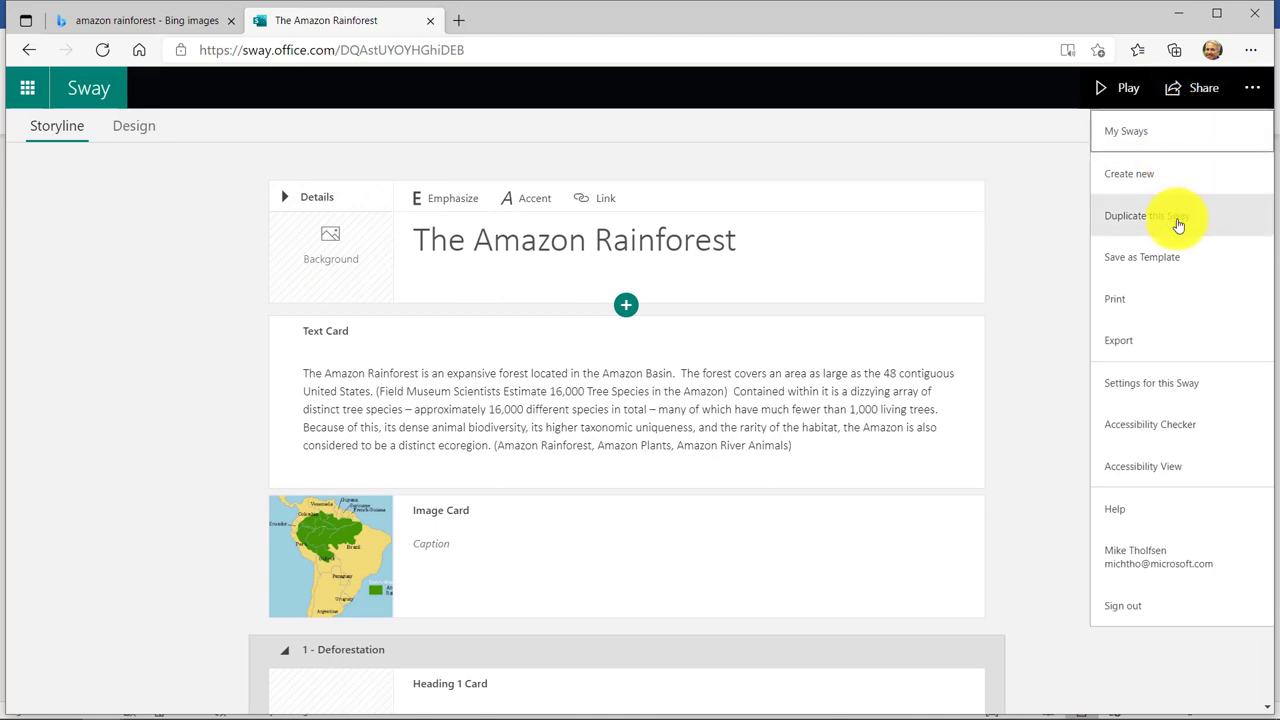
pyautogui.moveTo(1155, 305)
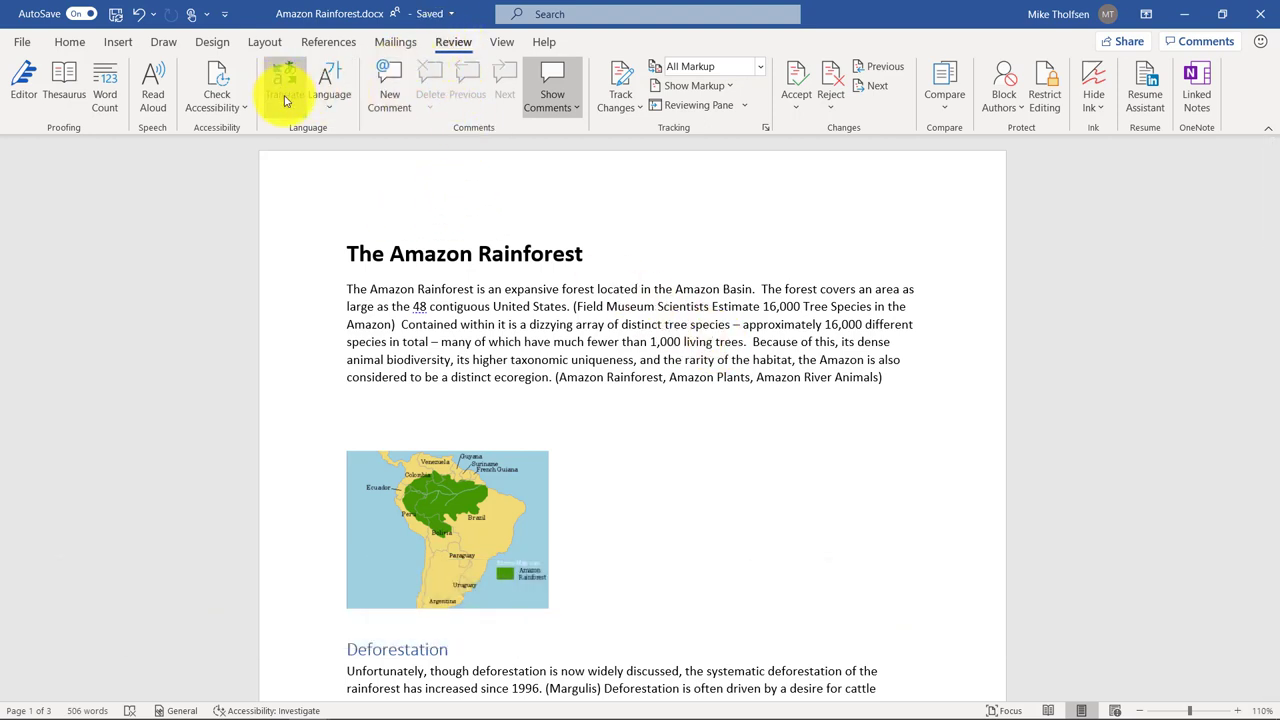
# Set up Translate Document in the Translator pane with Spanish as the target language.
pyautogui.click(285, 80)
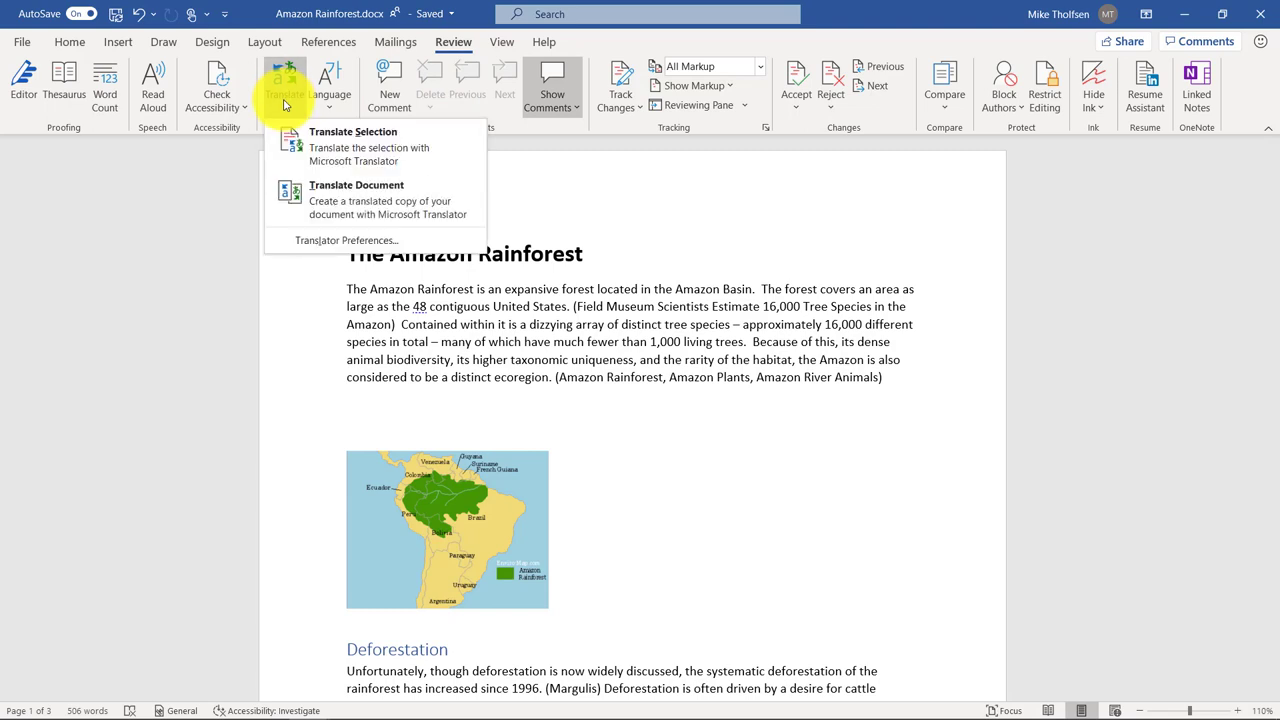
pyautogui.moveTo(369, 147)
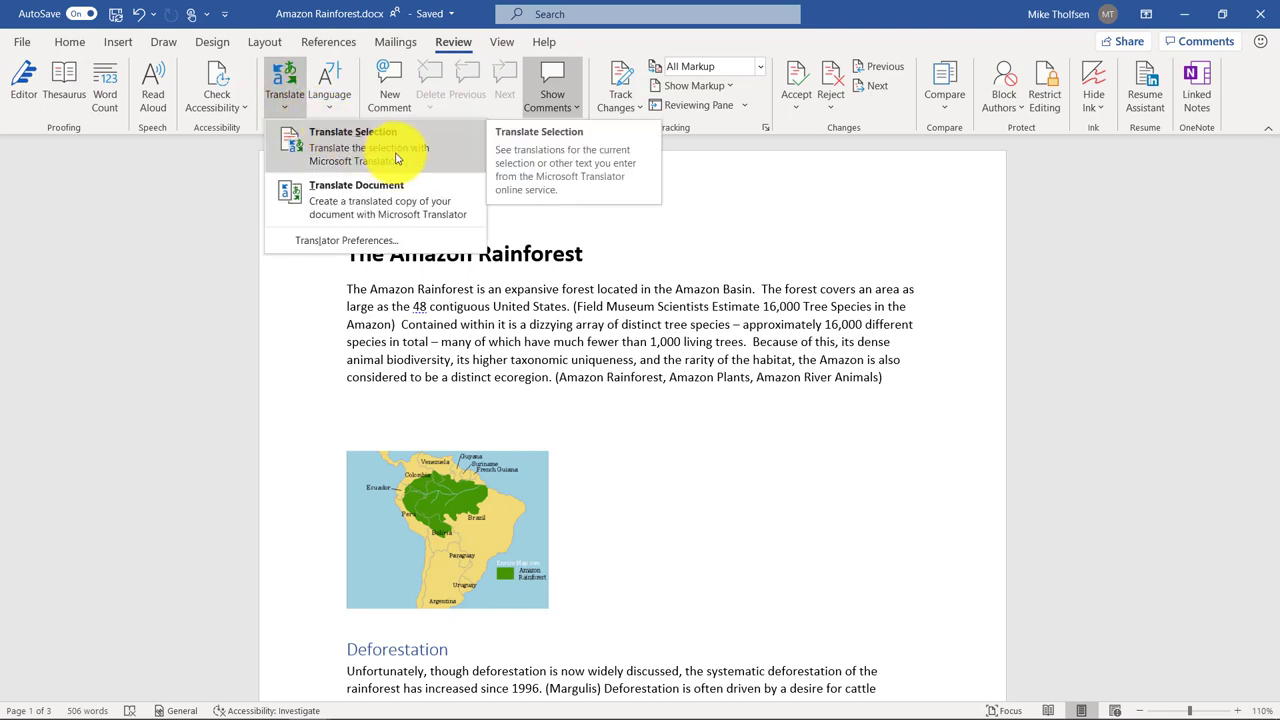
pyautogui.moveTo(375, 200)
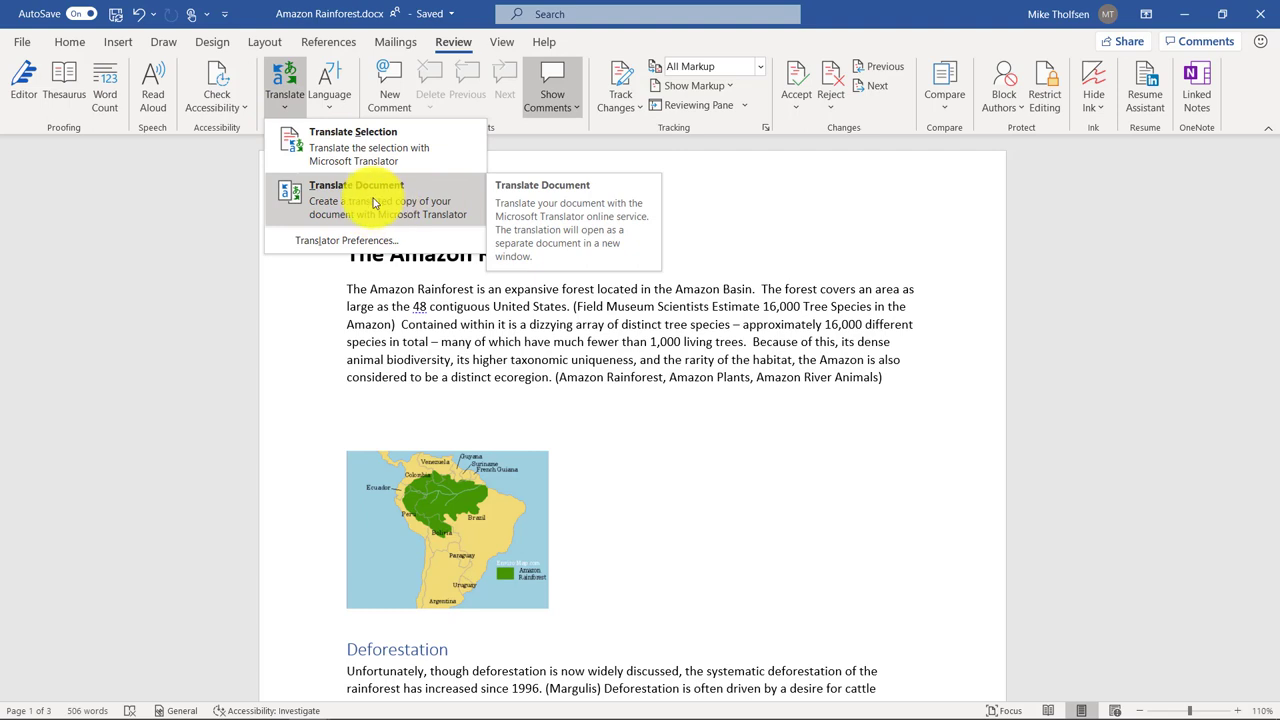
pyautogui.click(356, 185)
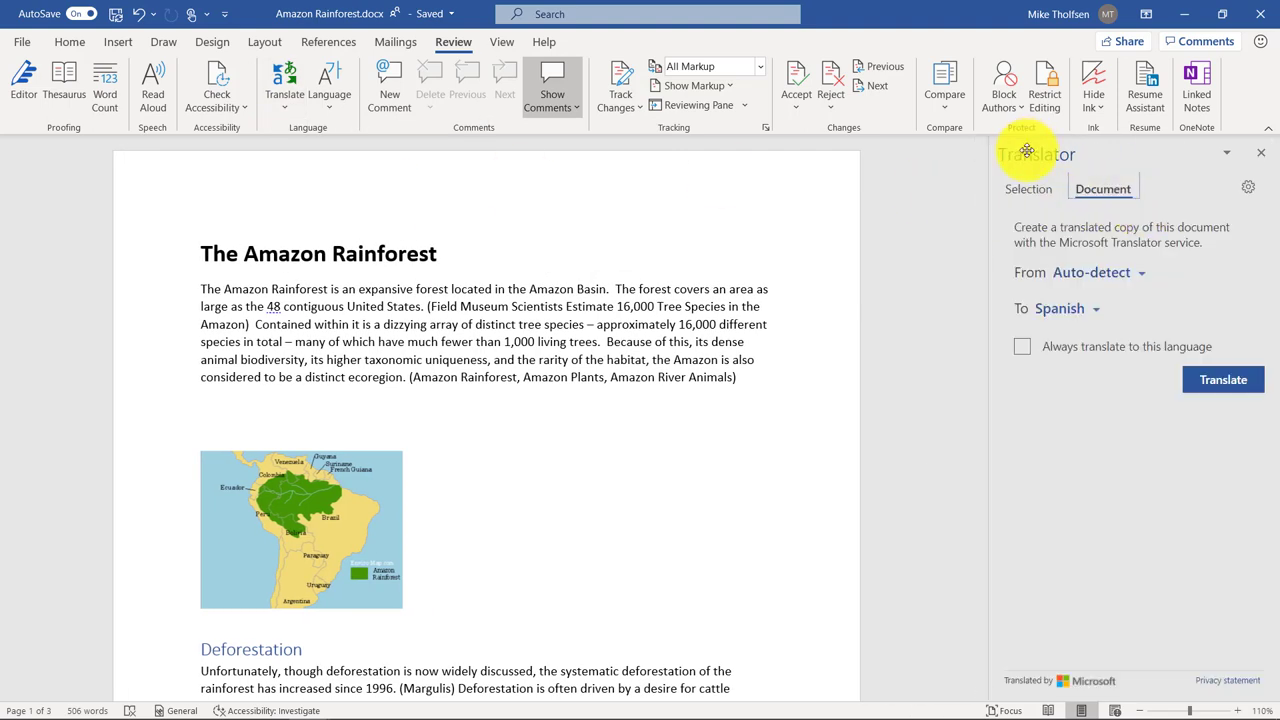
pyautogui.click(1065, 308)
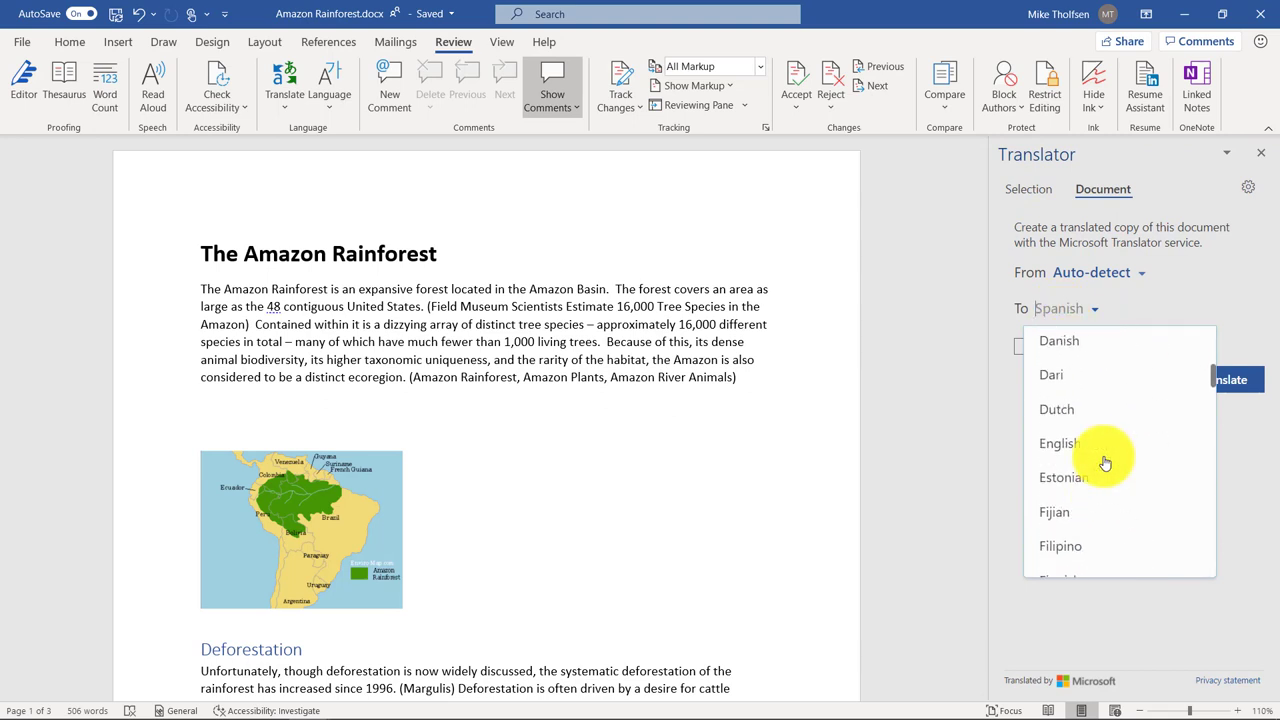
pyautogui.scroll(-3)
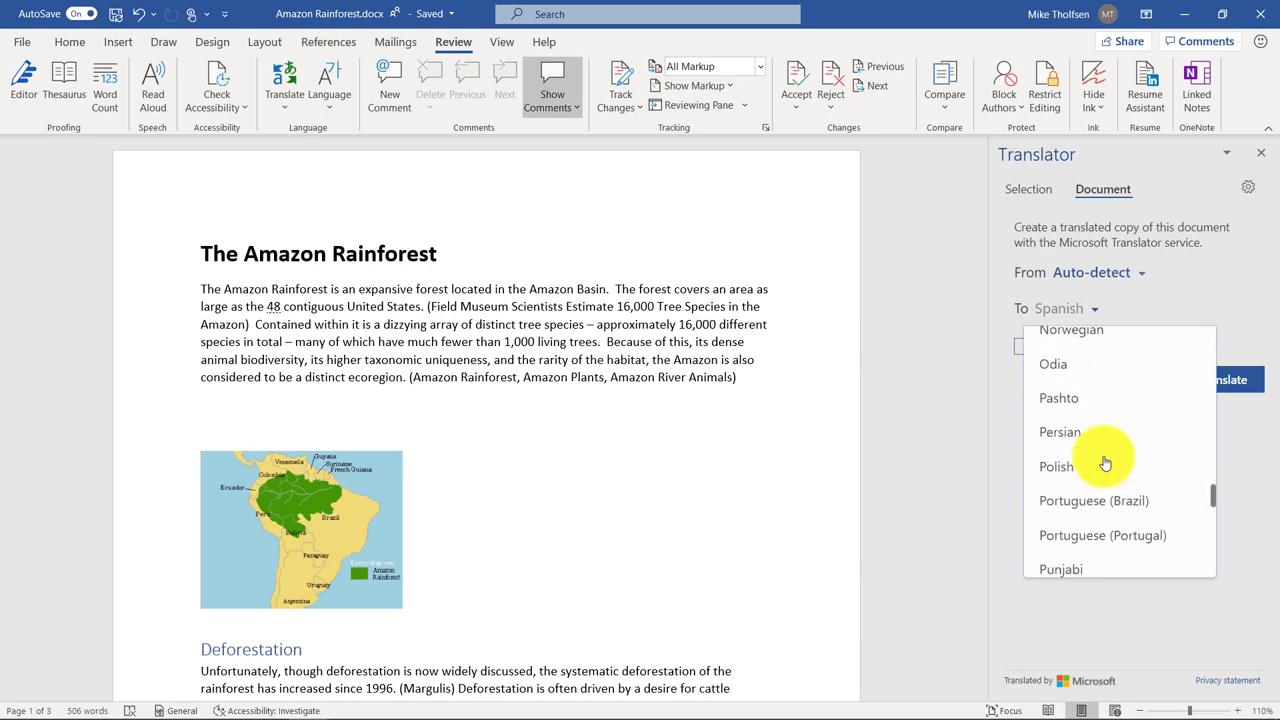
pyautogui.scroll(-3)
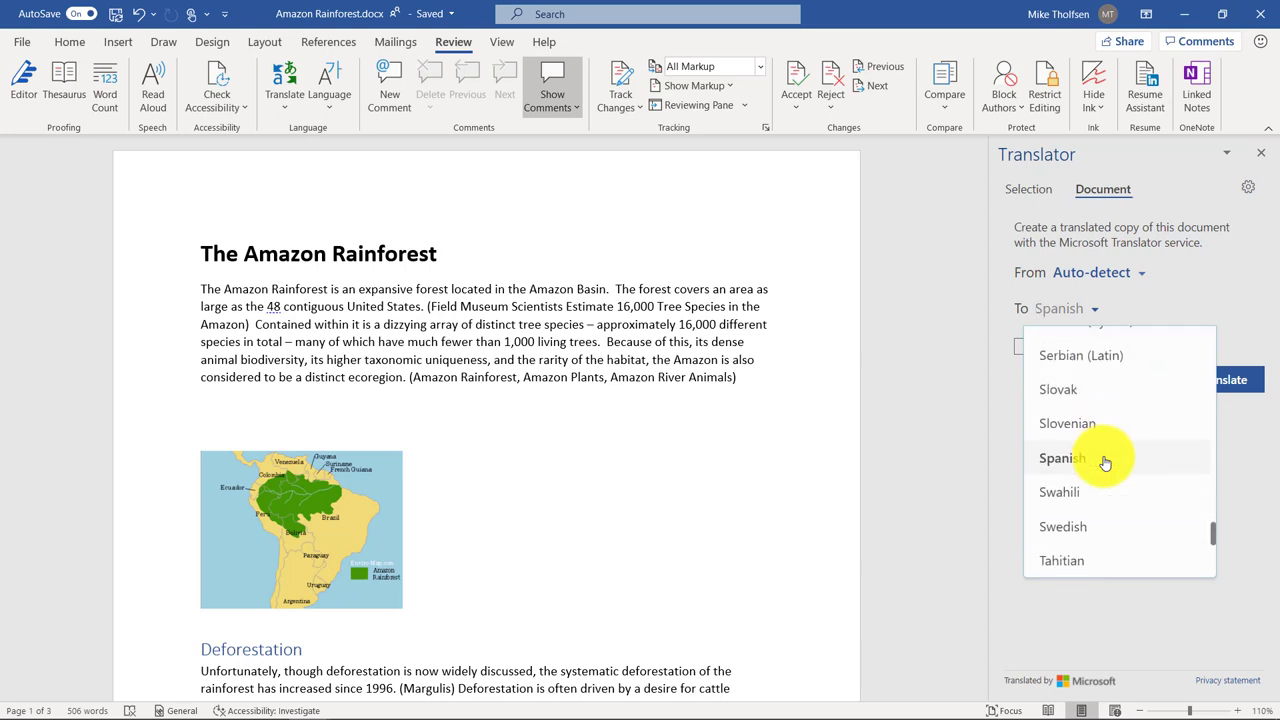
pyautogui.click(1063, 458)
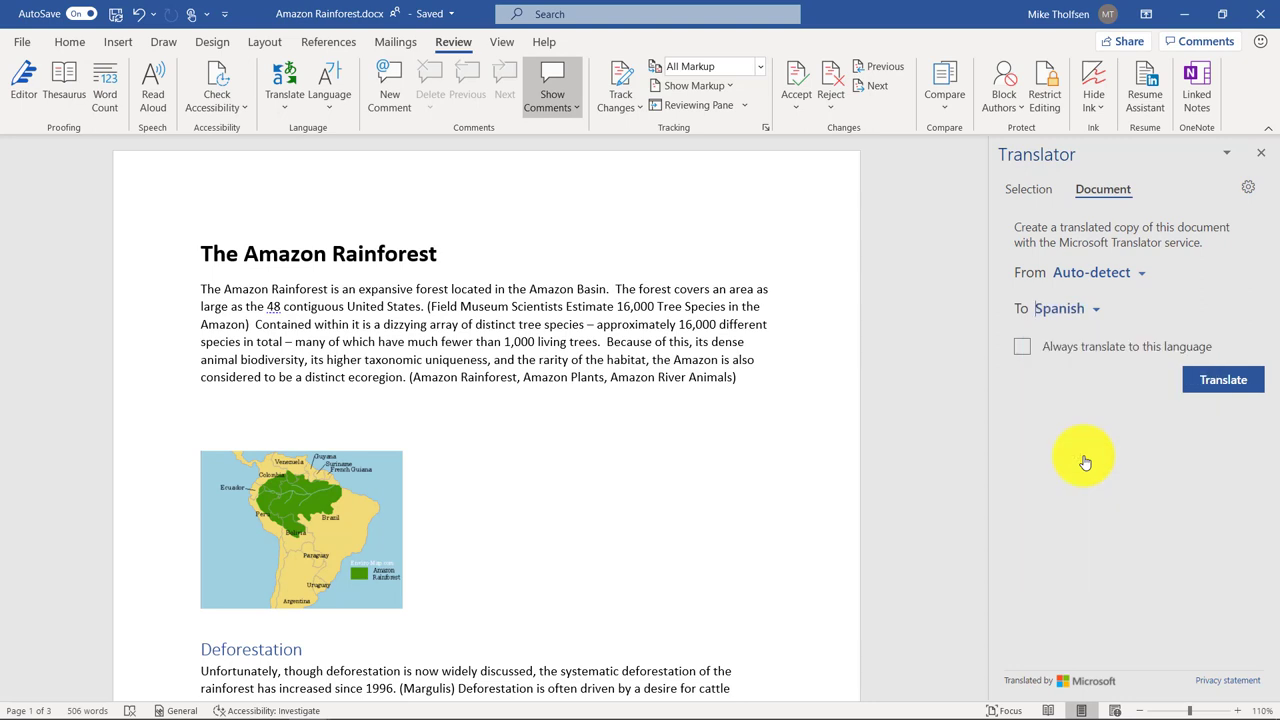
pyautogui.moveTo(1223, 379)
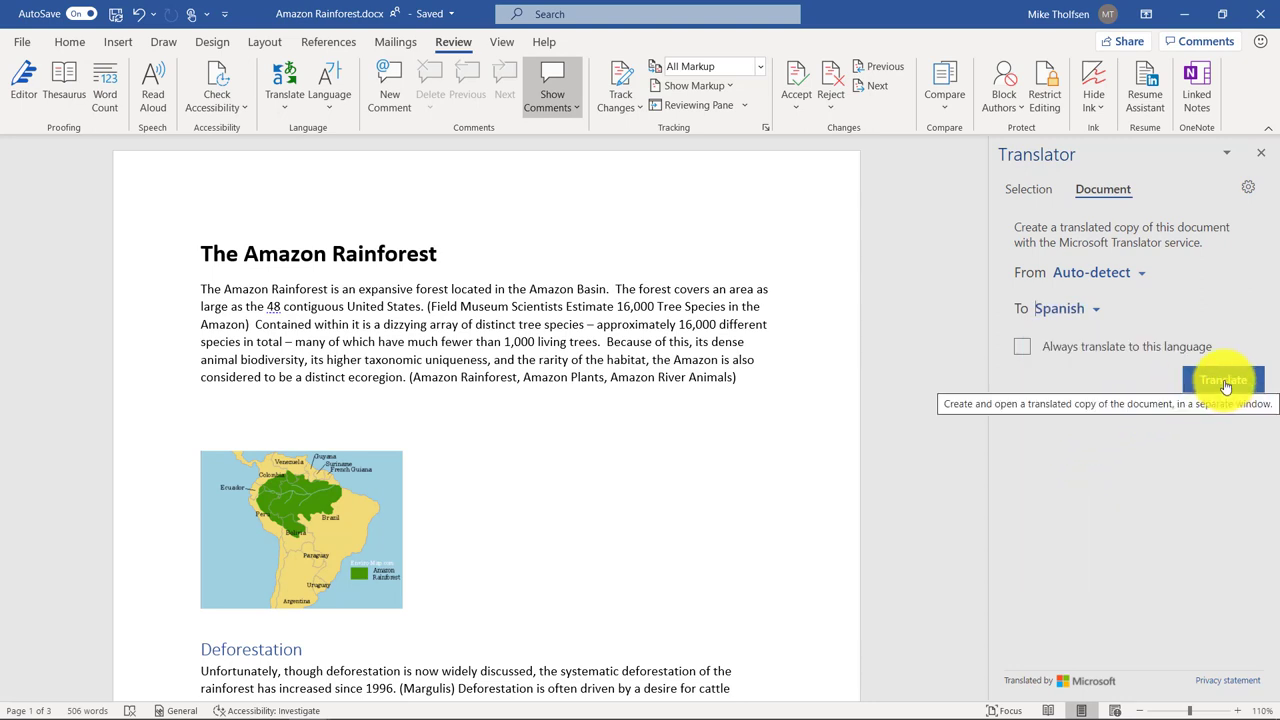
# Create the Spanish translated copy, La selva amazónica, and look through it.
pyautogui.click(1224, 380)
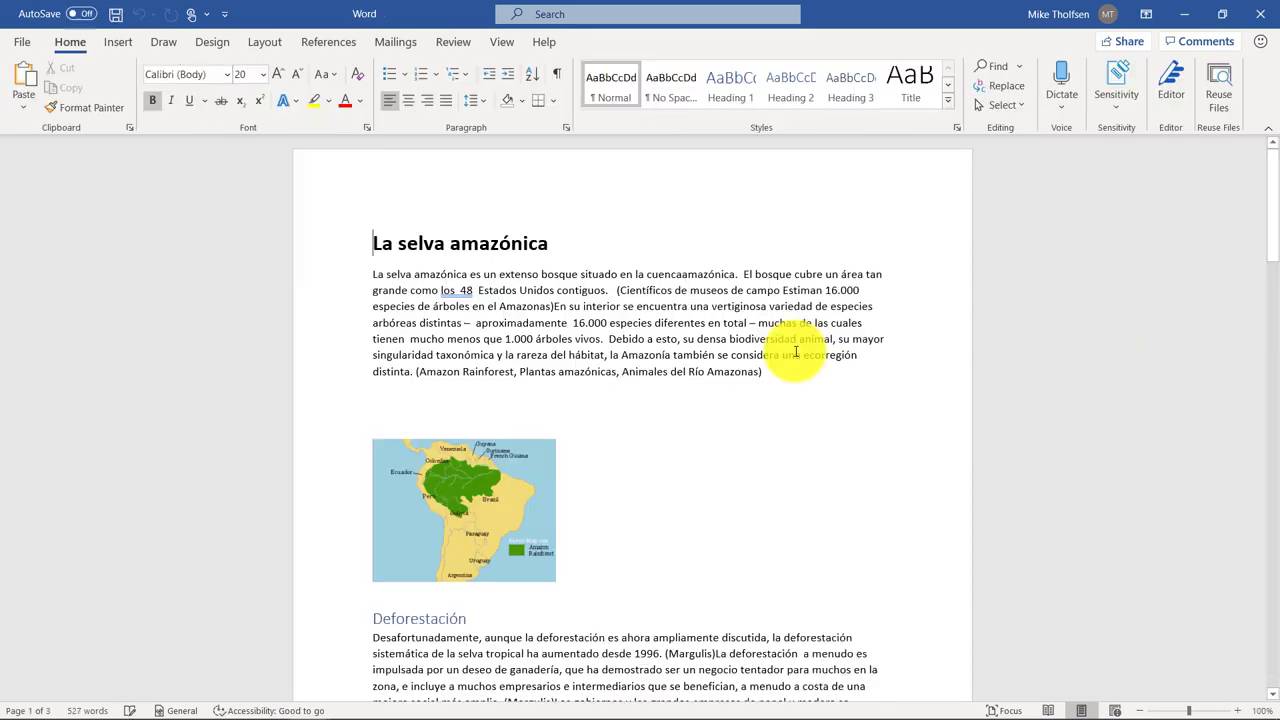
pyautogui.scroll(-3)
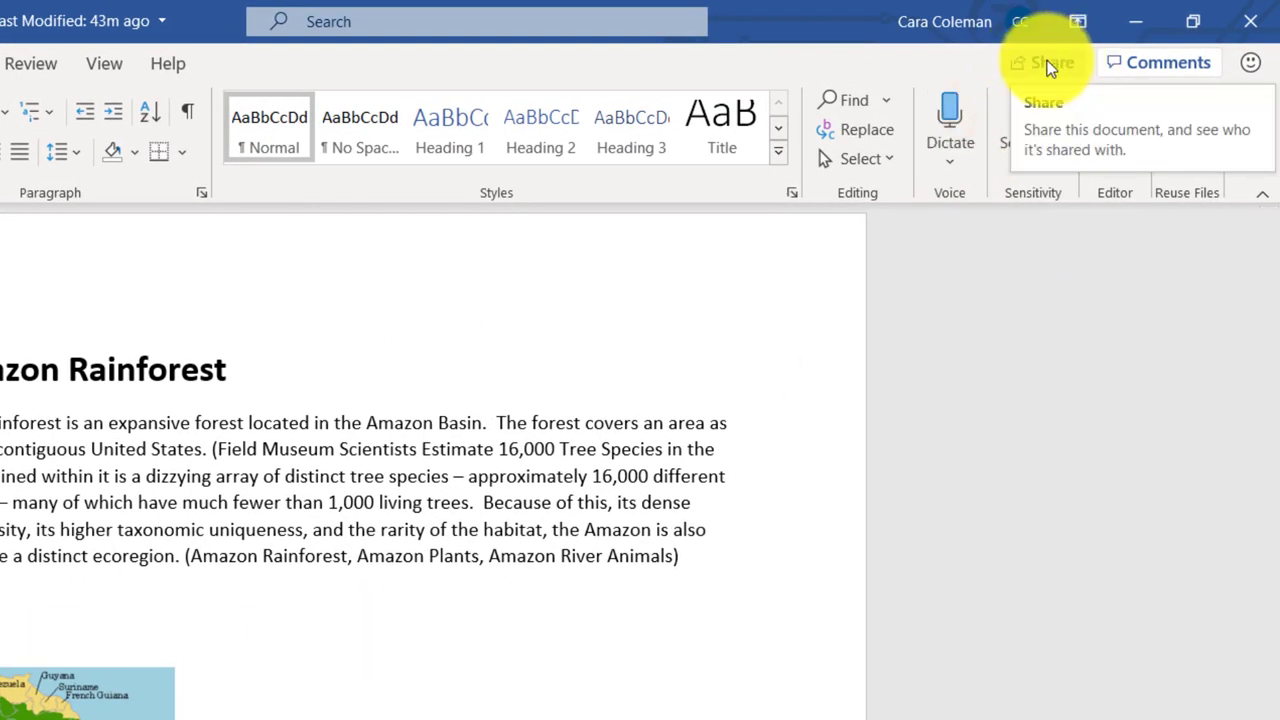
# Start sharing Amazon Rainforest.docx and adjust the link's editing permission, then apply it.
pyautogui.click(1047, 62)
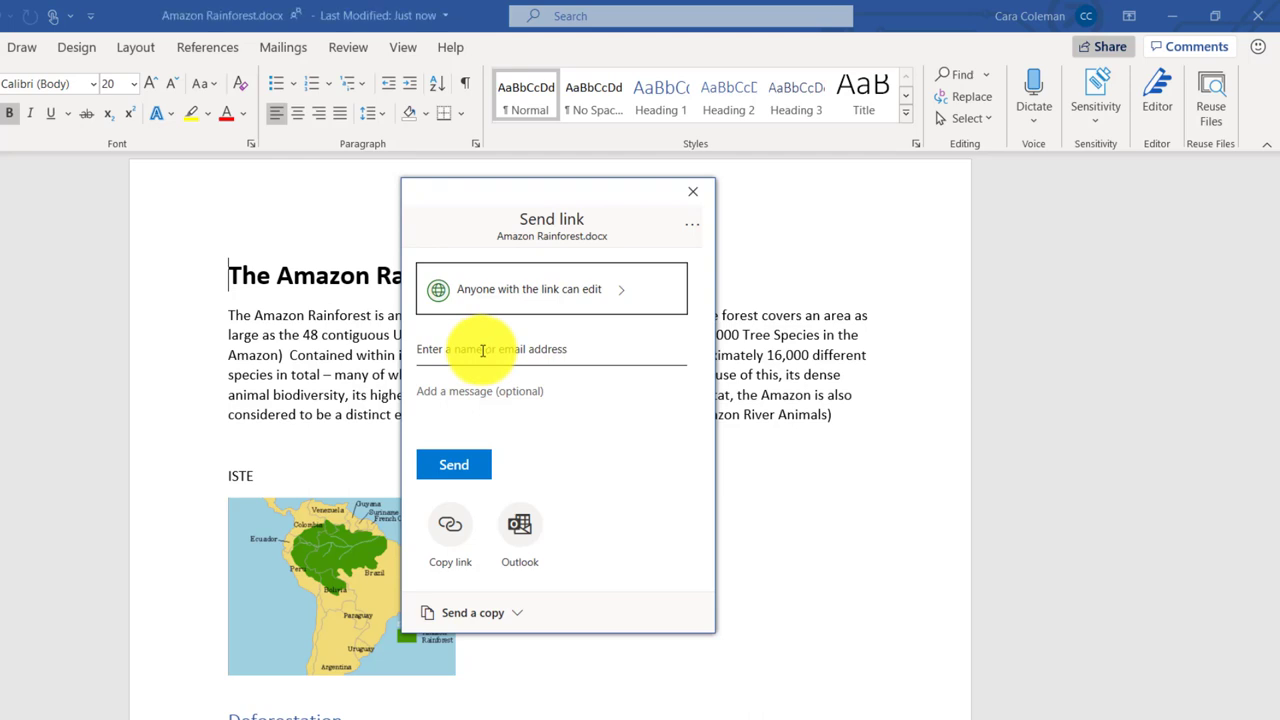
pyautogui.moveTo(523, 337)
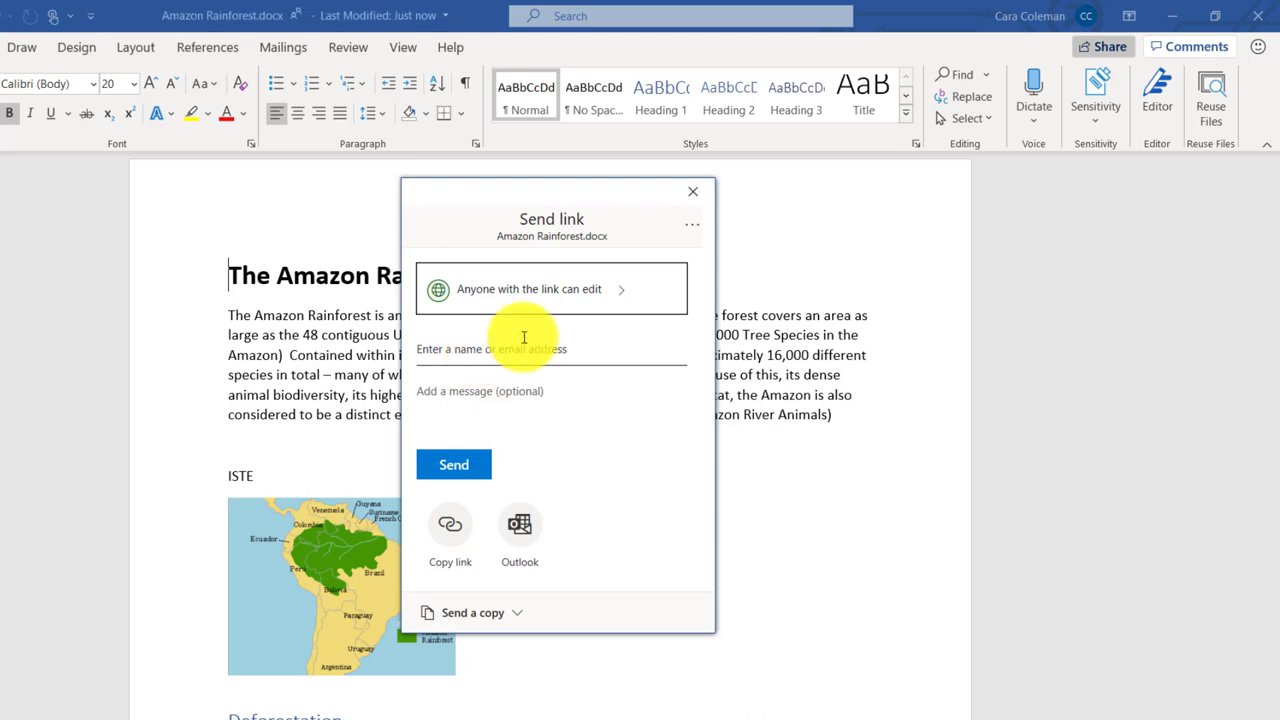
pyautogui.click(550, 289)
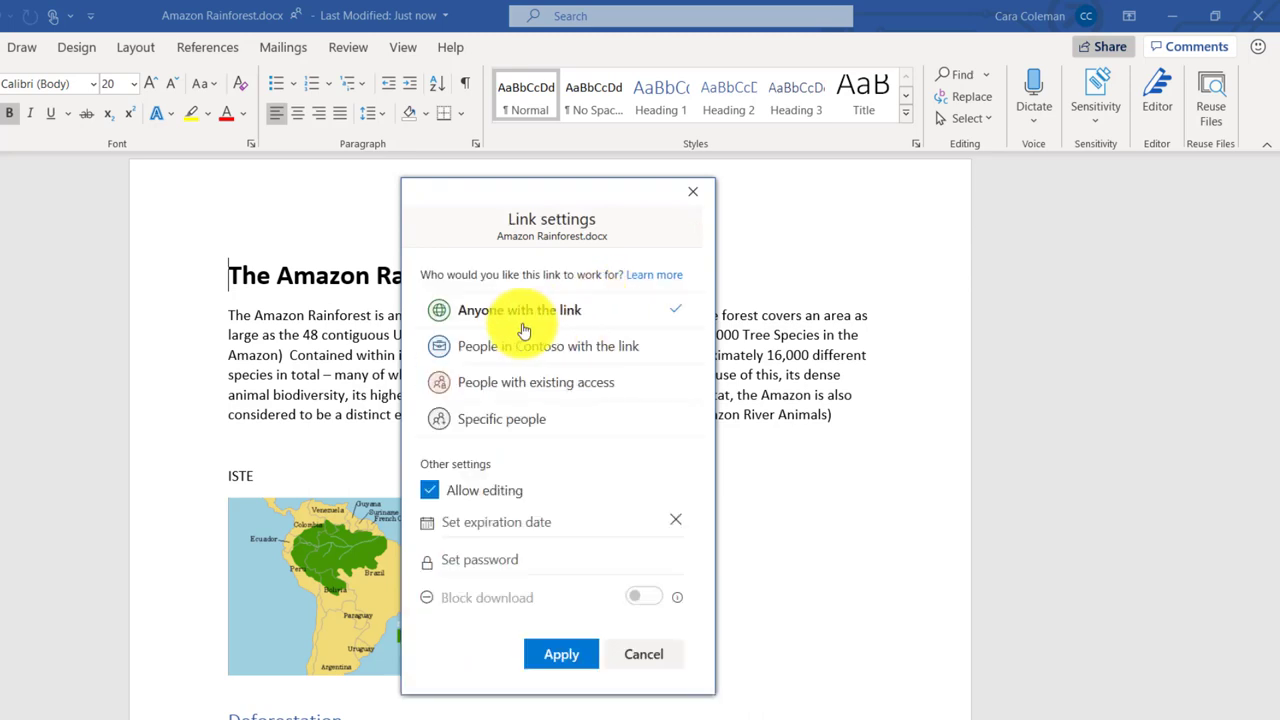
pyautogui.moveTo(510, 418)
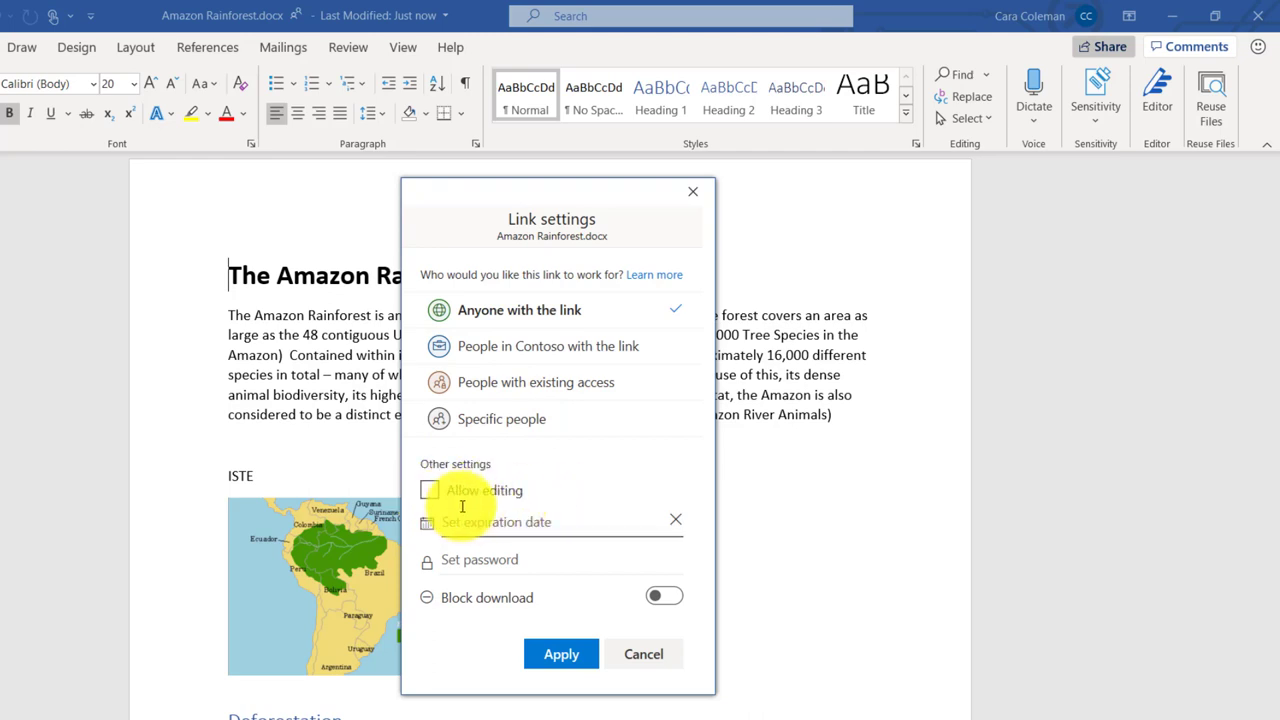
pyautogui.click(429, 490)
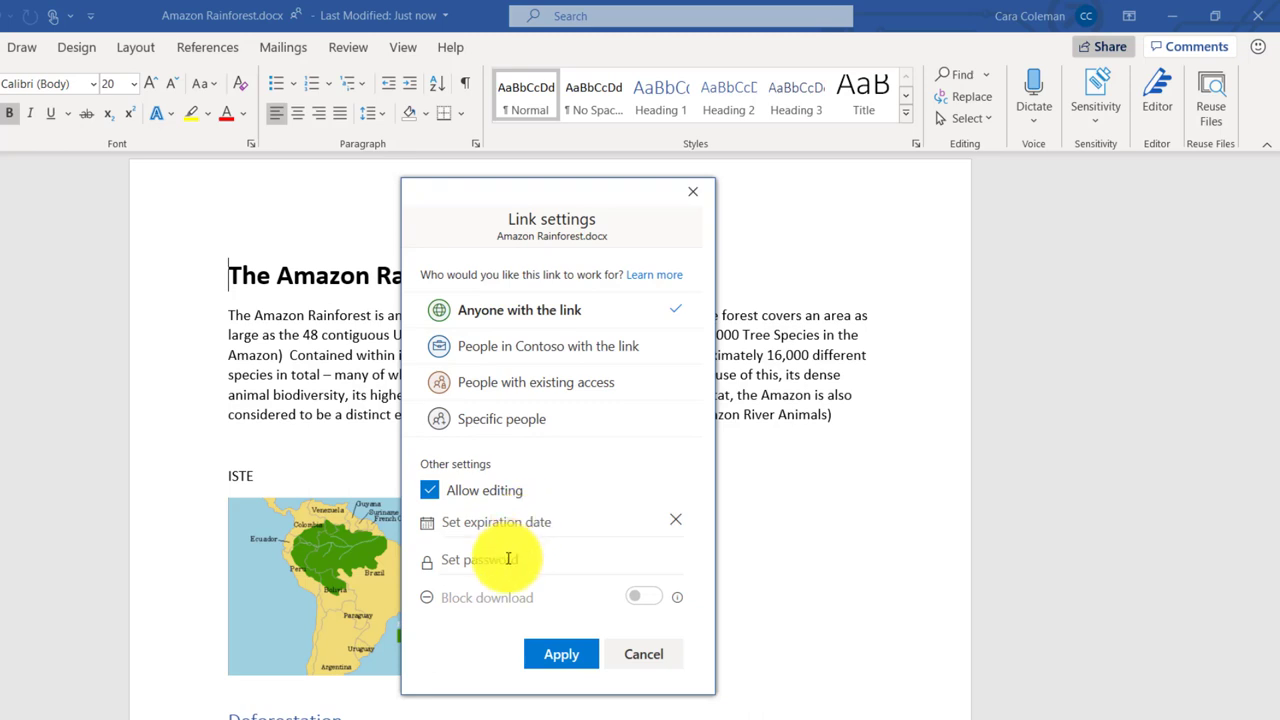
pyautogui.moveTo(613, 600)
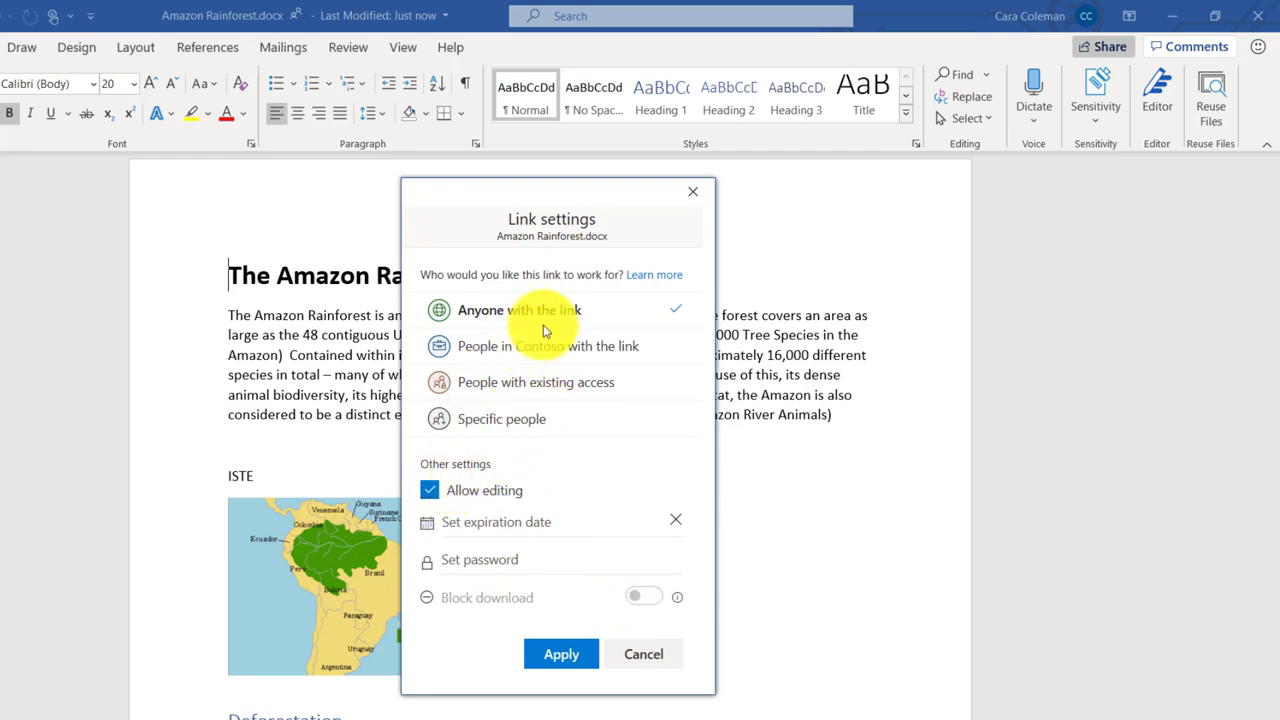
pyautogui.moveTo(581, 425)
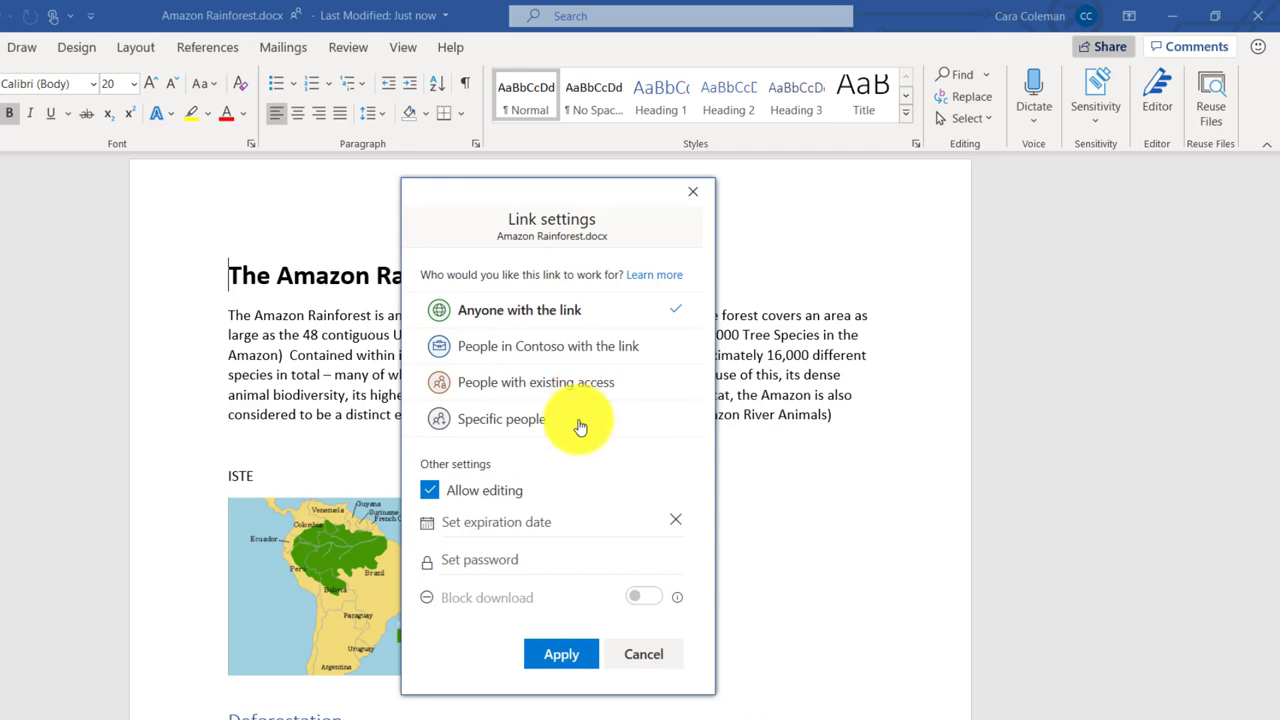
pyautogui.click(561, 654)
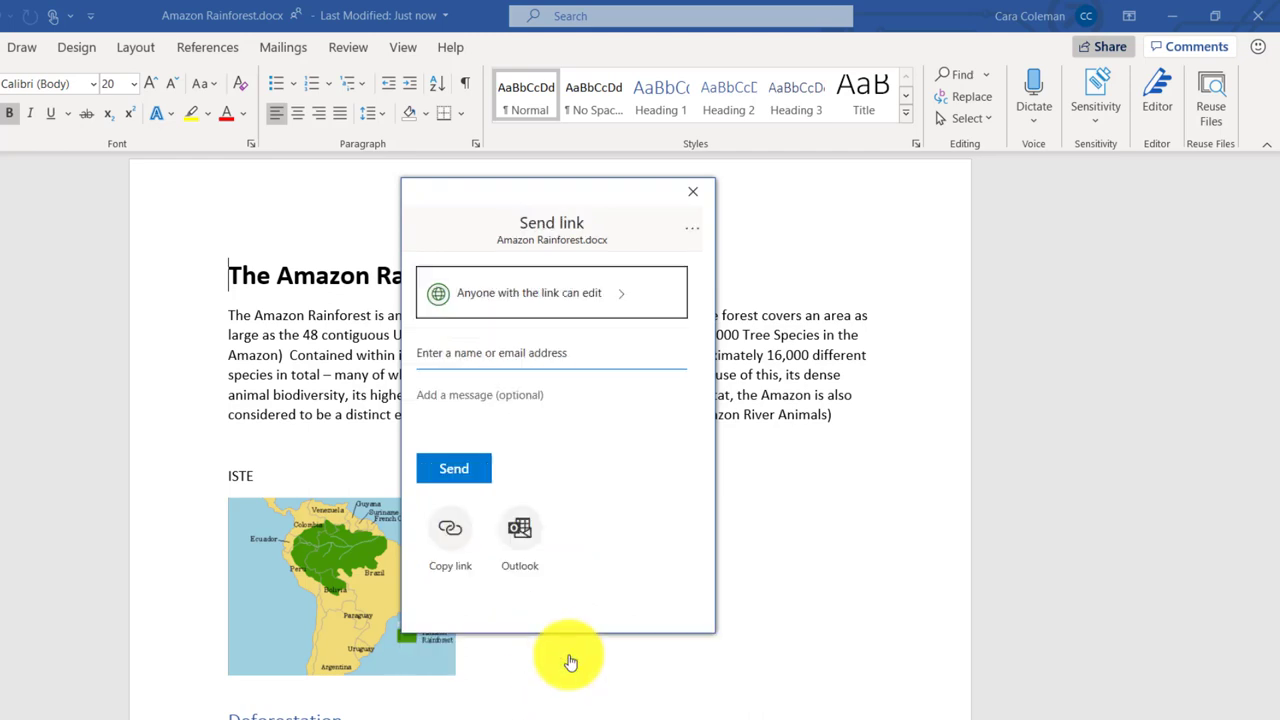
# Send the link to Alex Wilber with the note 'Let's collaborate on this document'.
pyautogui.click(550, 352)
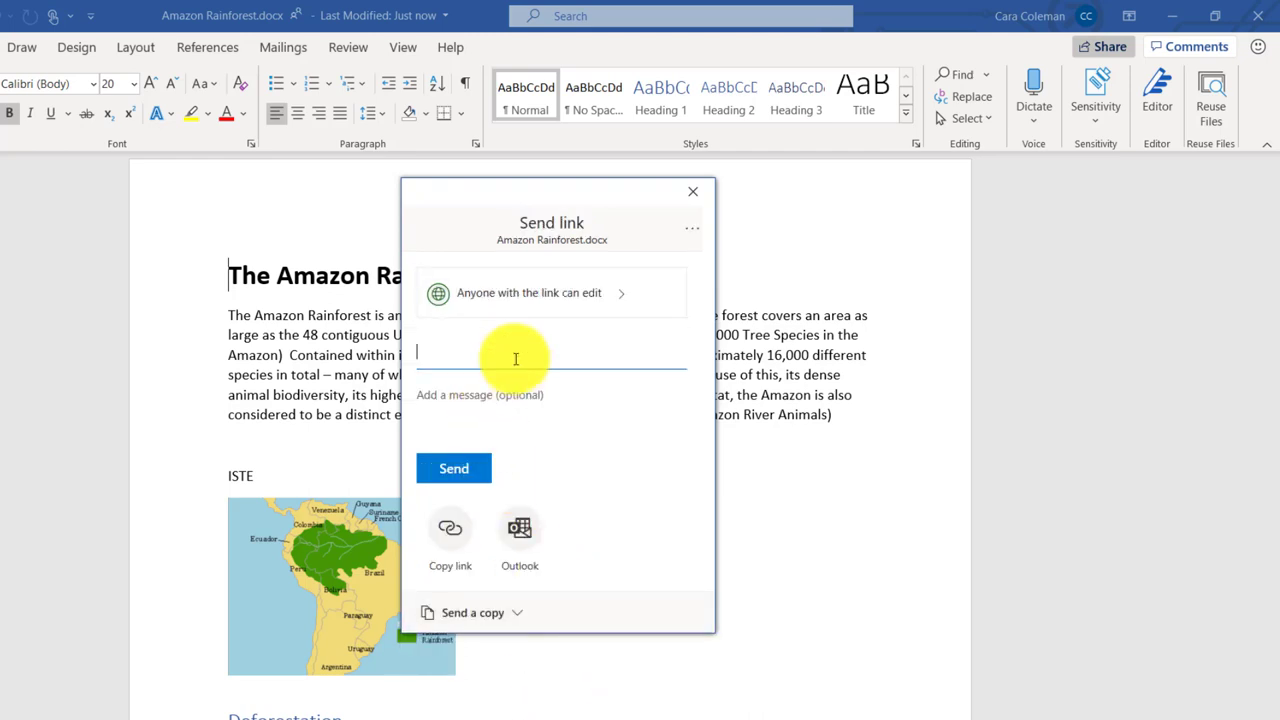
pyautogui.write('alex')
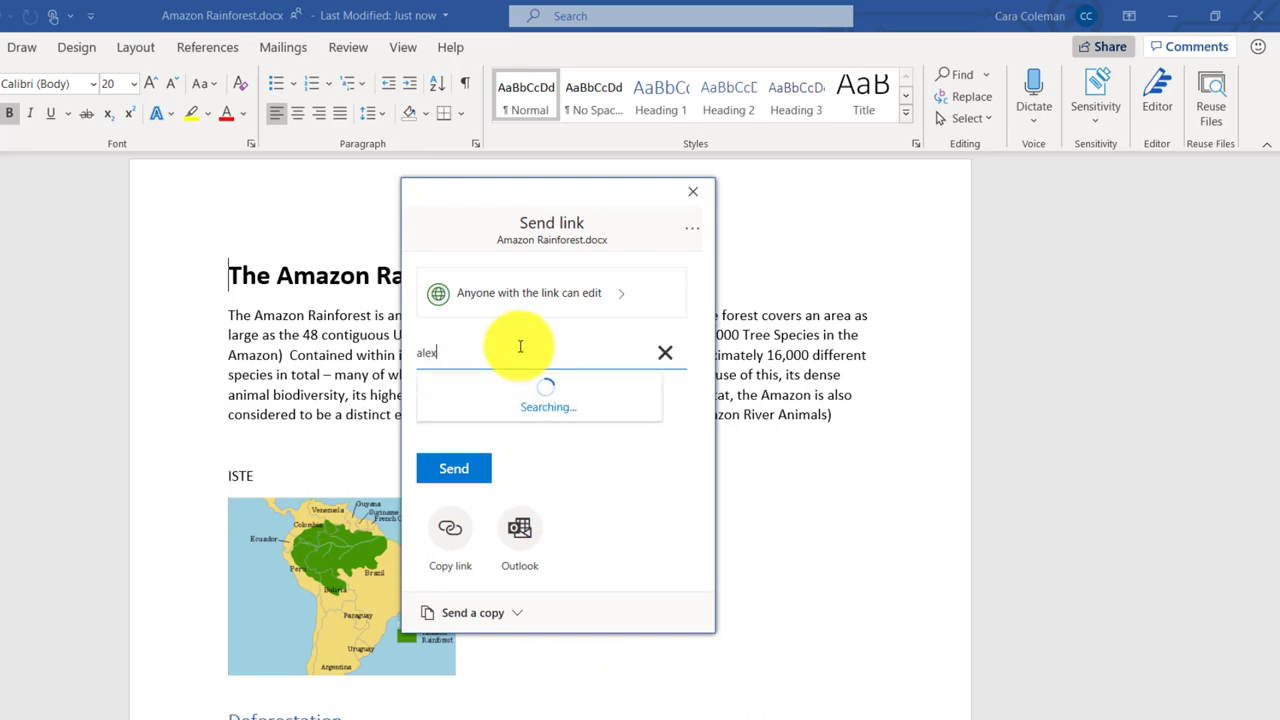
pyautogui.write('wilbur')
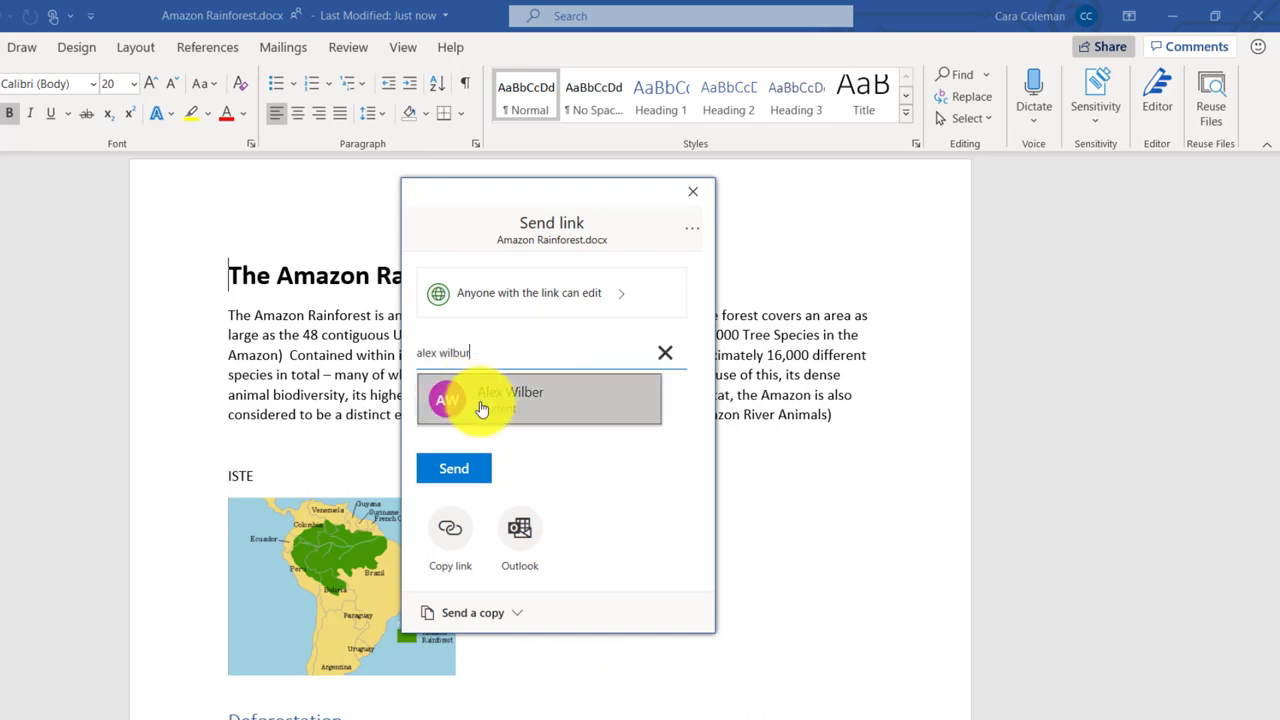
pyautogui.click(480, 398)
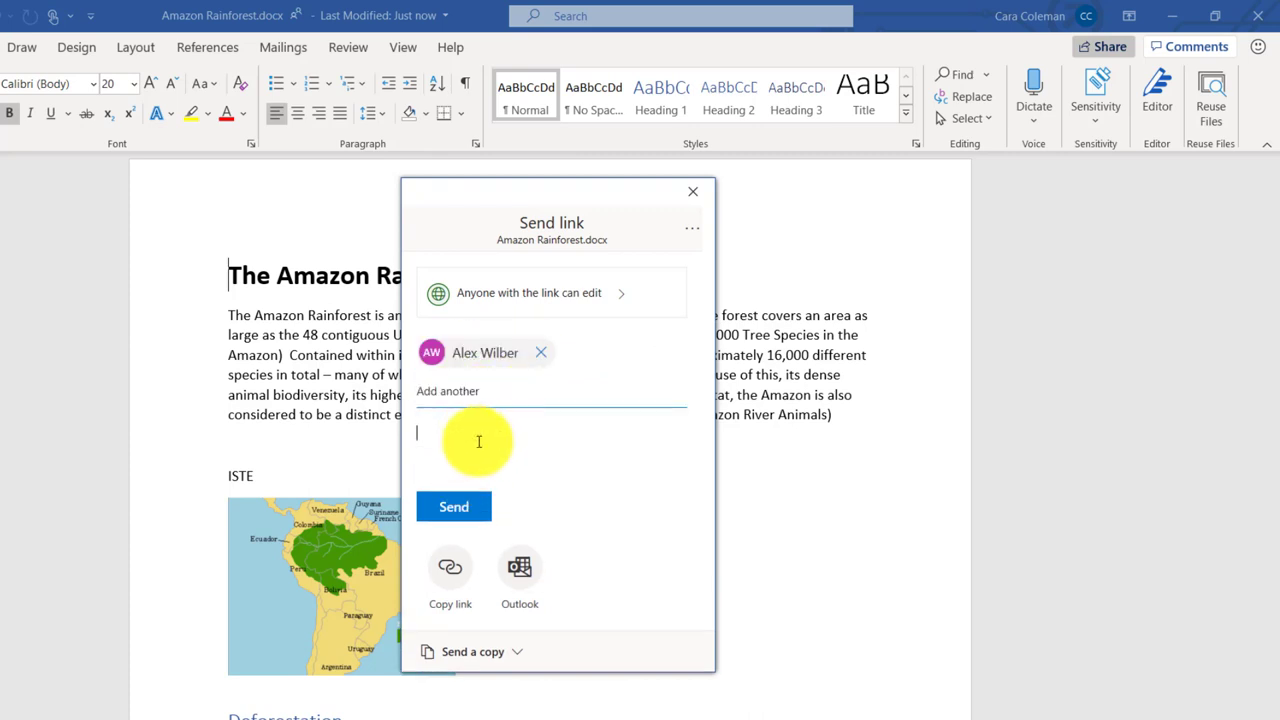
pyautogui.write("Let's collaborate on this document")
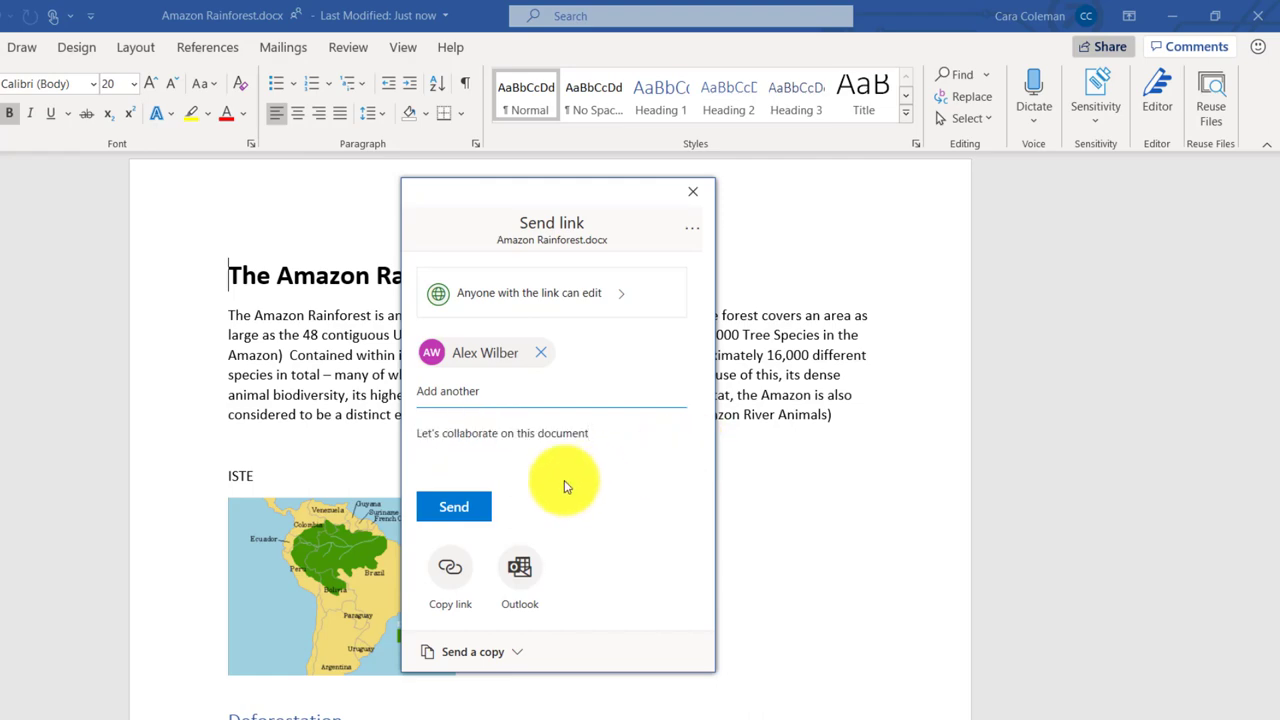
pyautogui.click(454, 506)
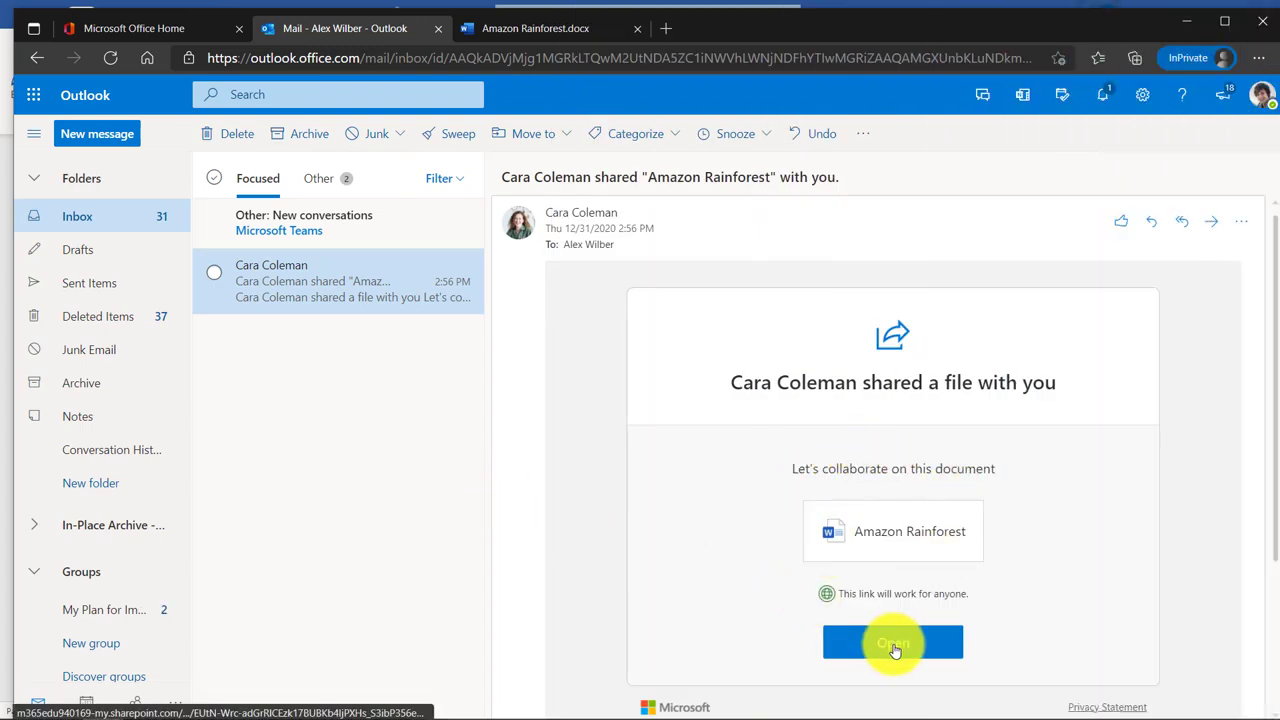
# Open the shared Amazon Rainforest document from the sharing email in Outlook.
pyautogui.click(892, 642)
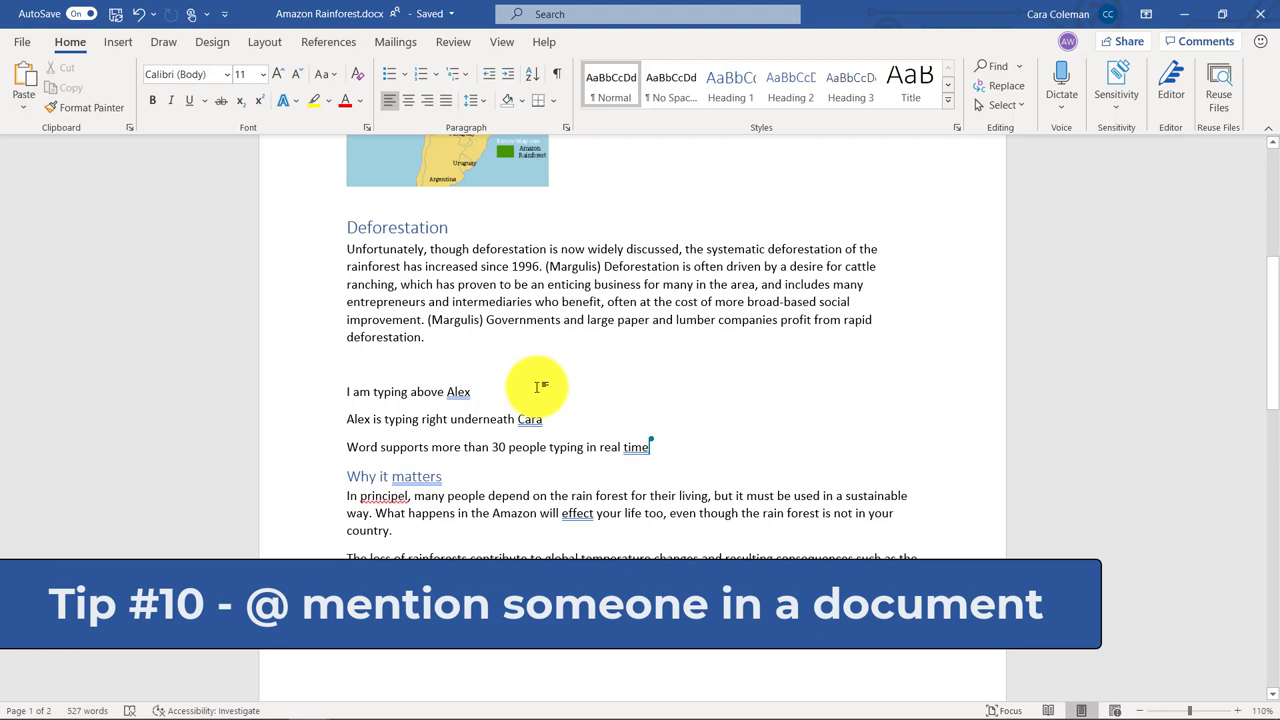
pyautogui.moveTo(820, 300)
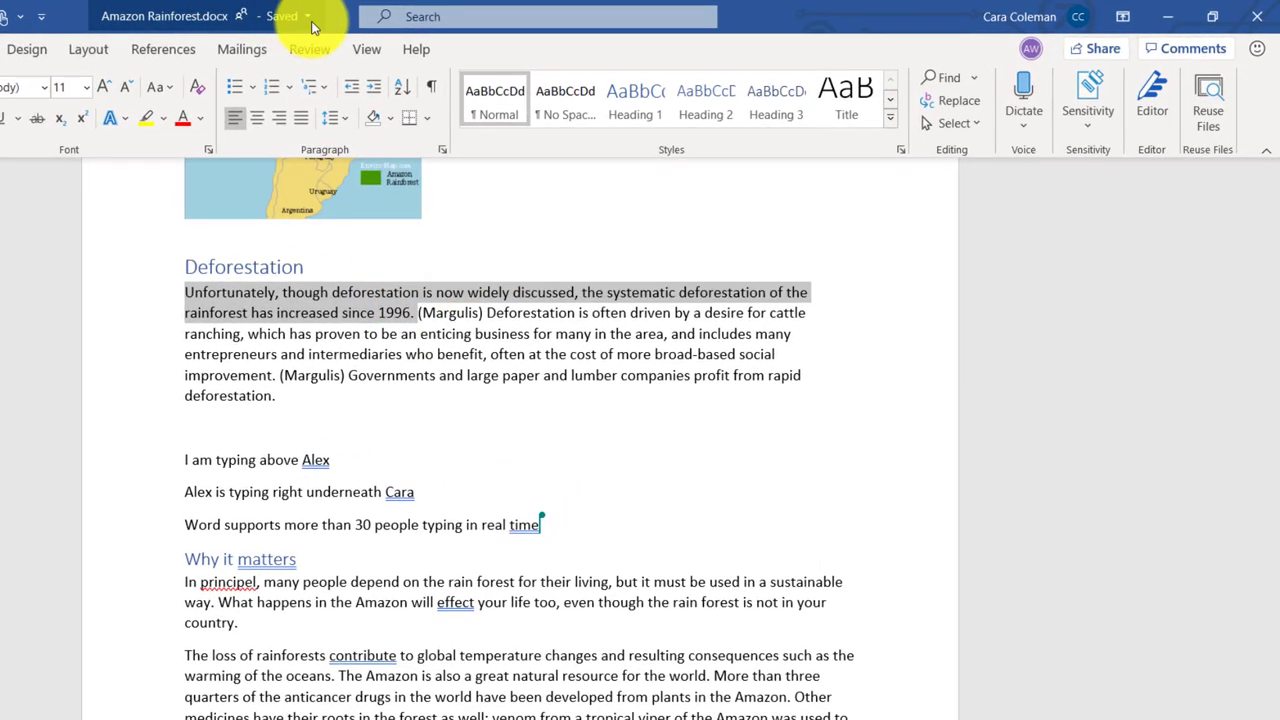
pyautogui.click(311, 48)
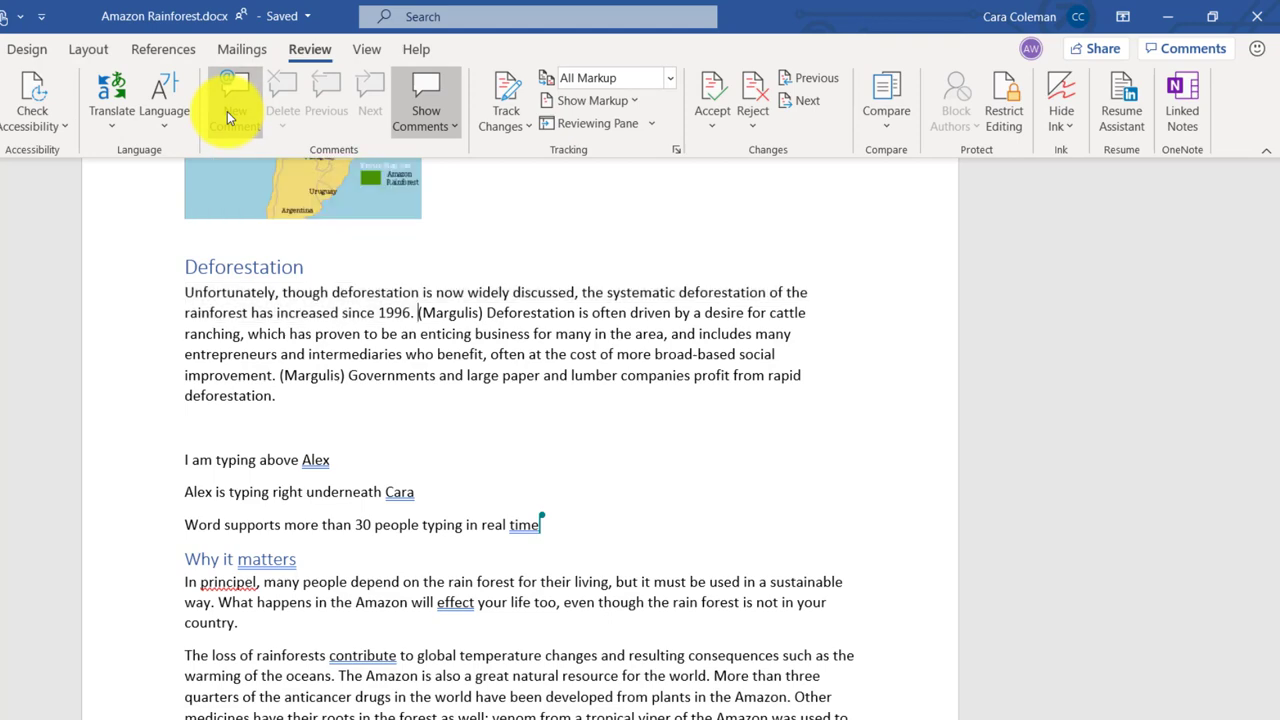
pyautogui.click(234, 100)
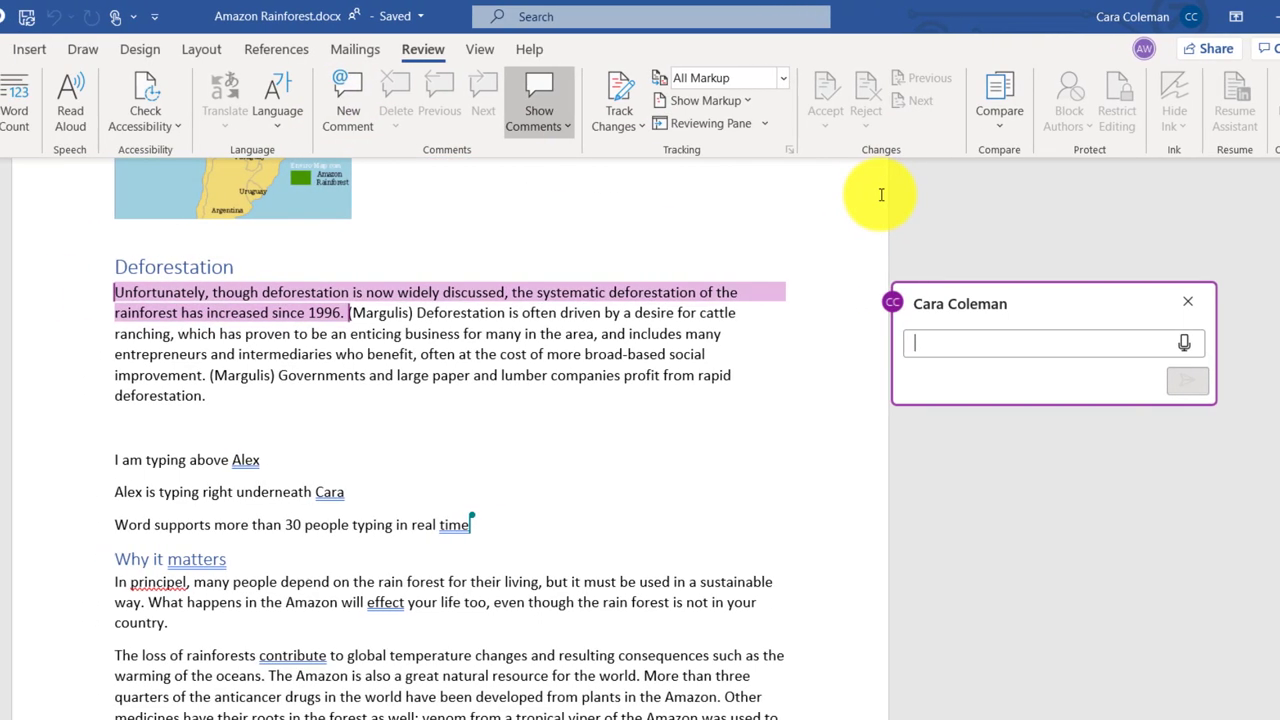
pyautogui.write('@Alex Wilber Can you fix this part?')
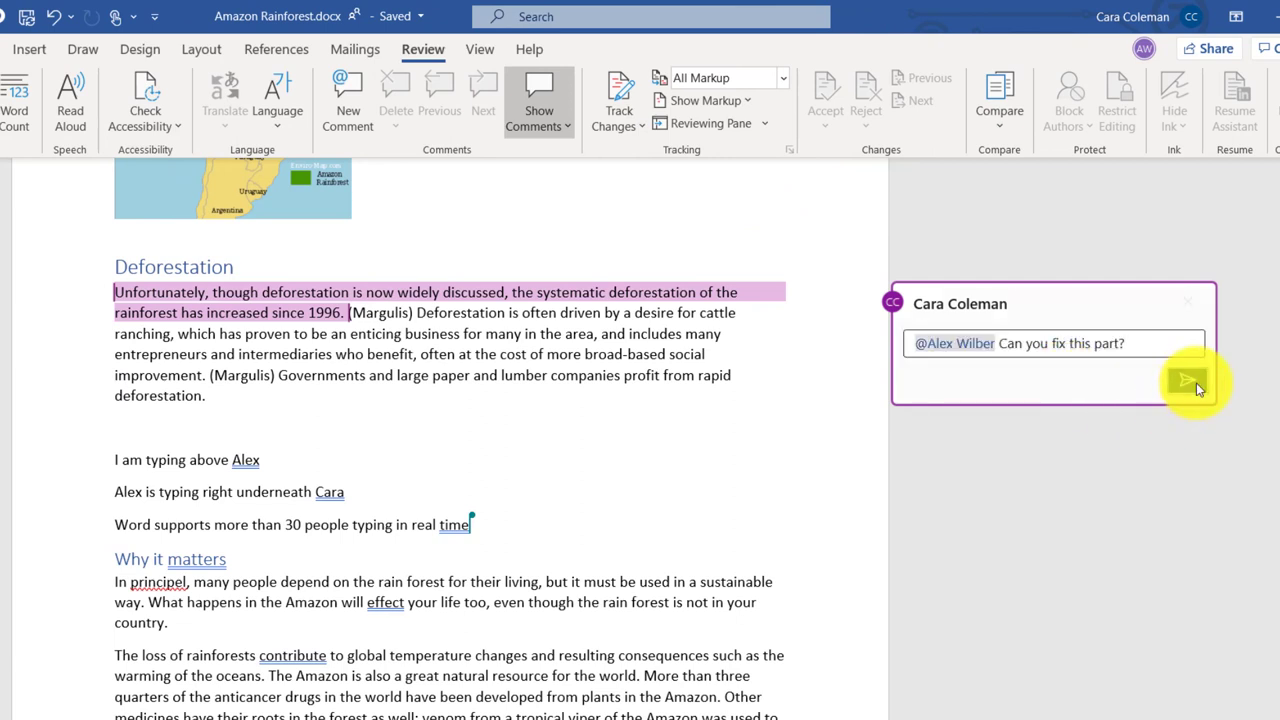
pyautogui.click(1188, 380)
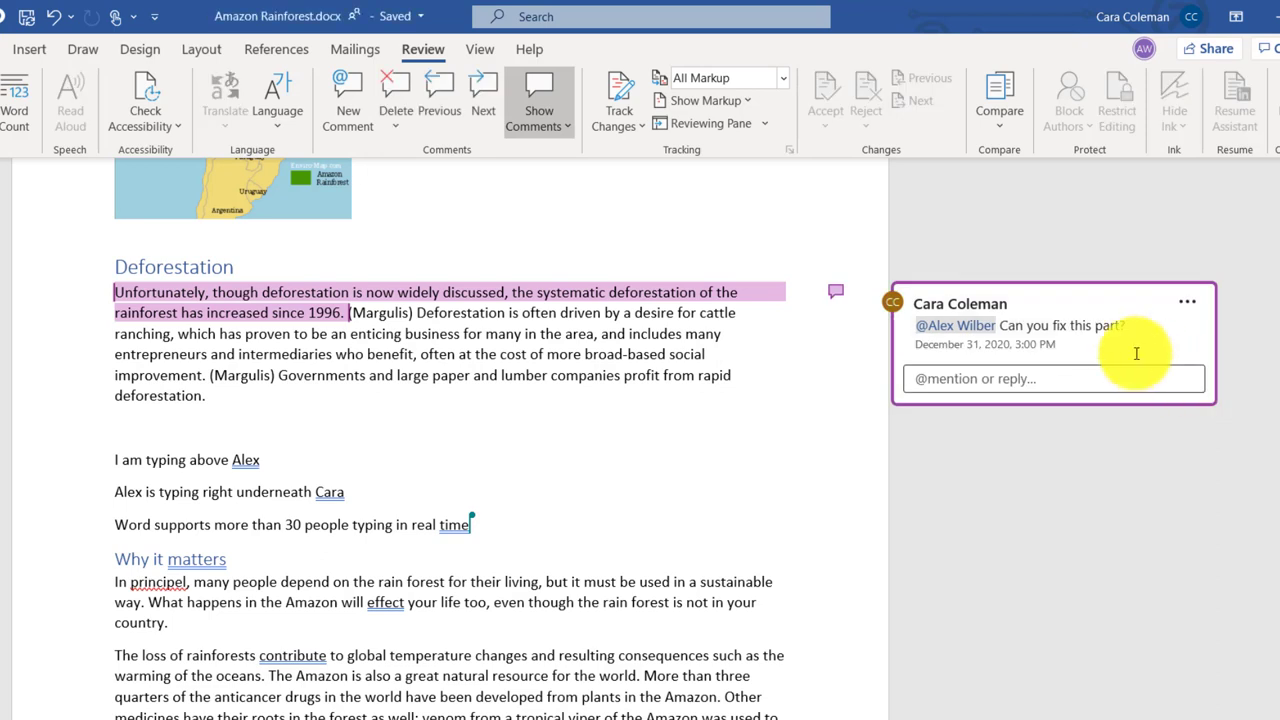
pyautogui.moveTo(836, 291)
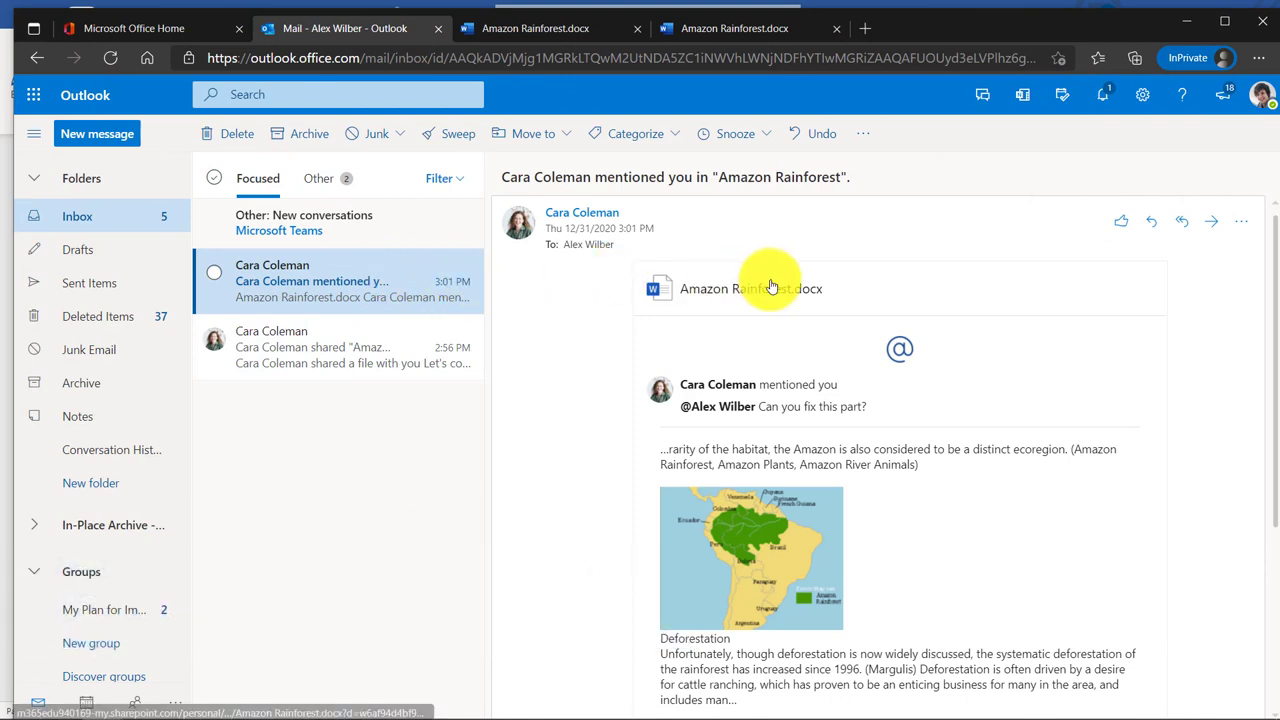
pyautogui.moveTo(892, 522)
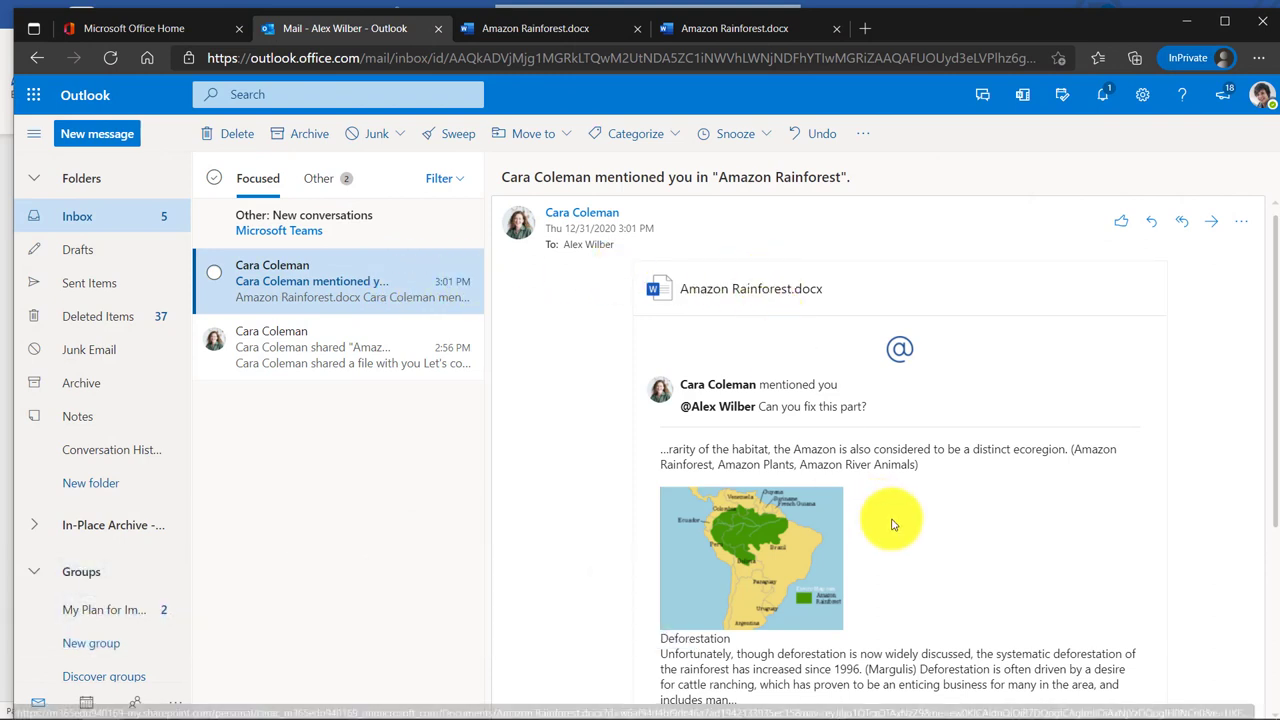
# Reply 'Sure, I'll update that' from the mention email and jump to the comment in the document.
pyautogui.scroll(-3)
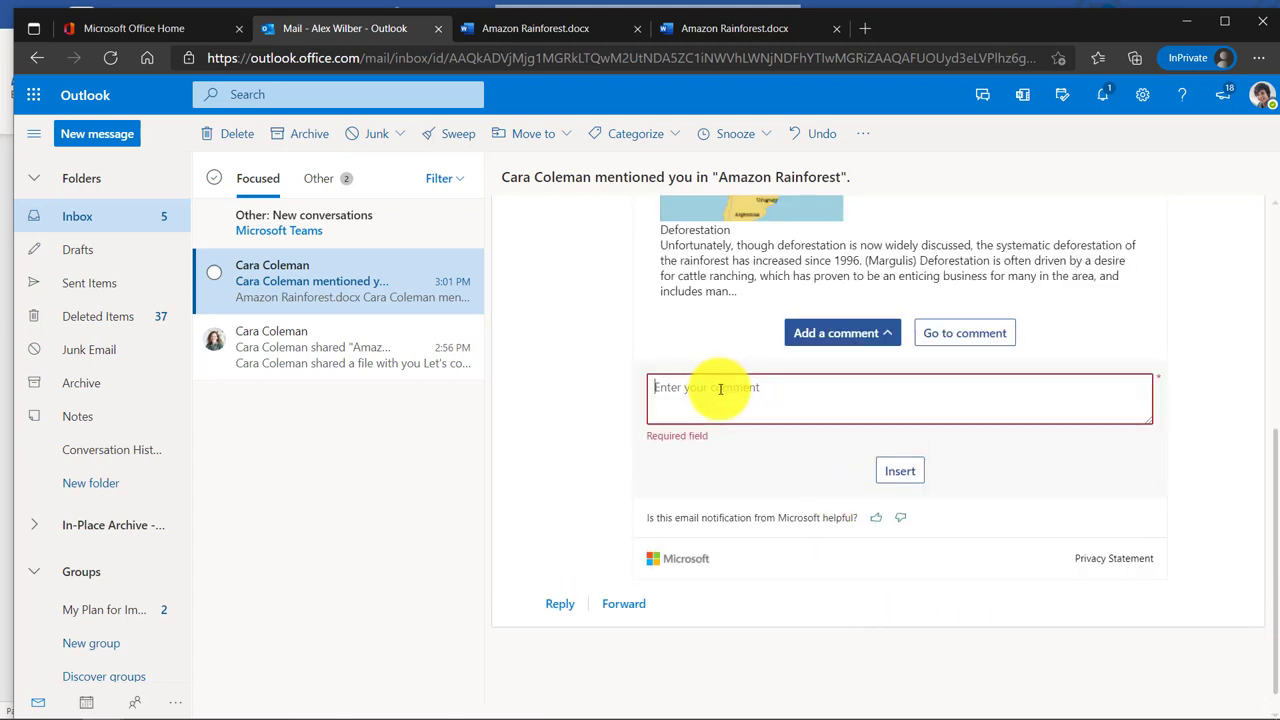
pyautogui.write("Sure, I'll update that")
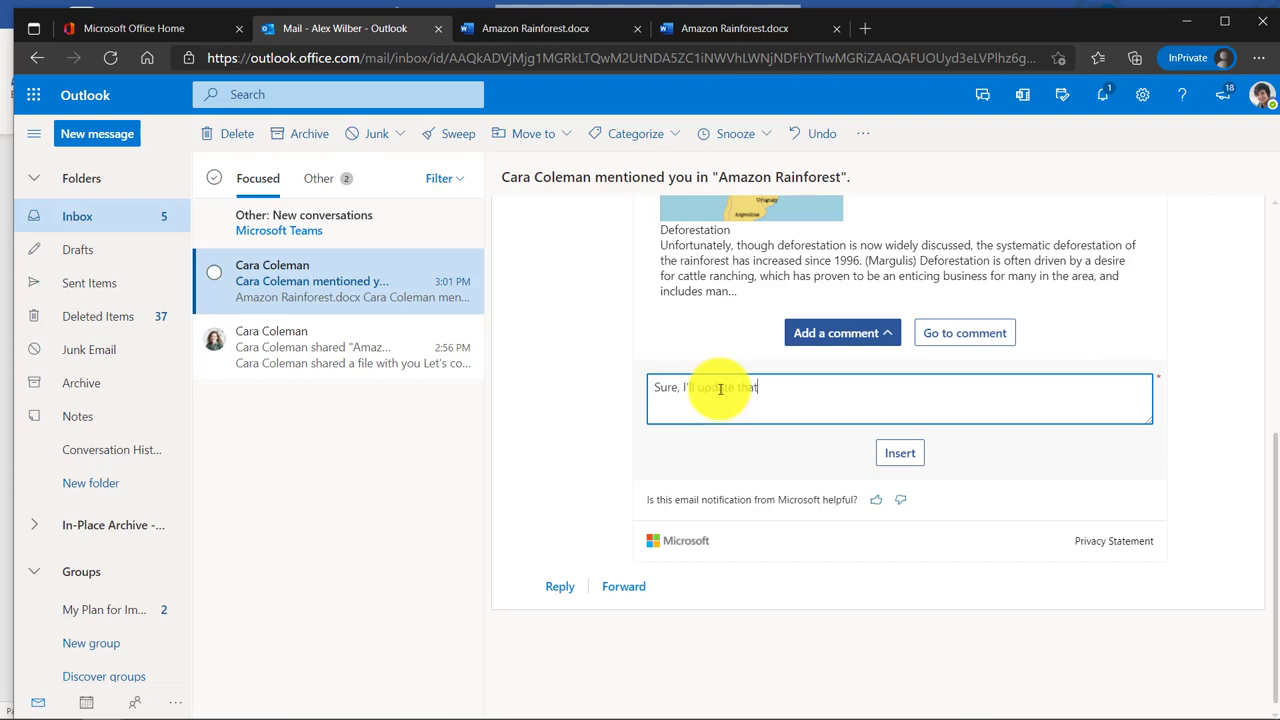
pyautogui.click(899, 452)
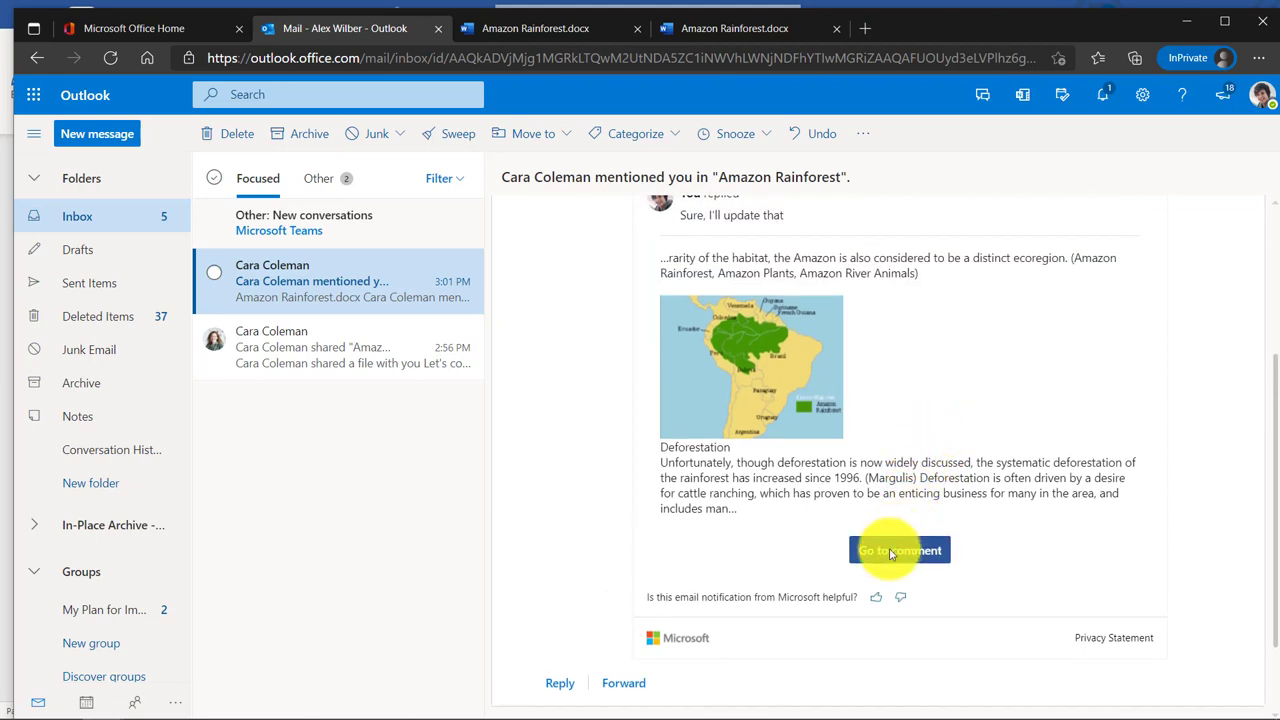
pyautogui.click(899, 550)
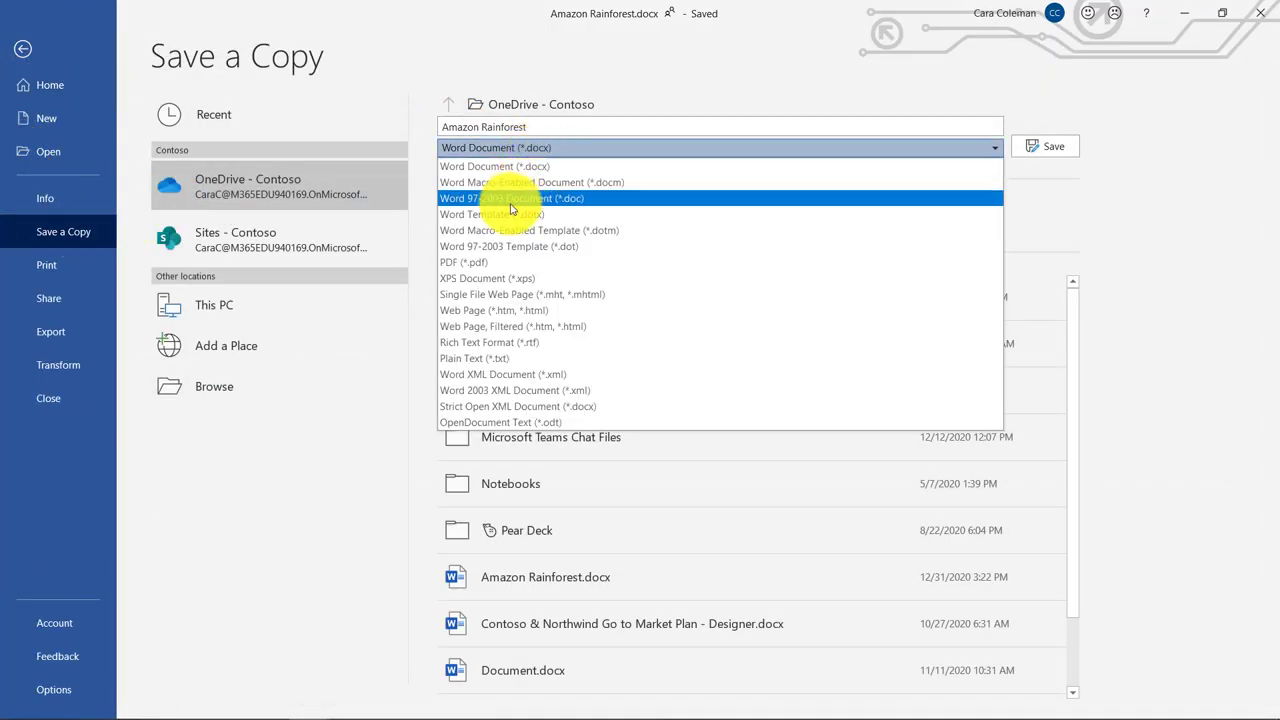
# Save a PDF copy of Amazon Rainforest to This PC and look through it in the browser.
pyautogui.click(463, 262)
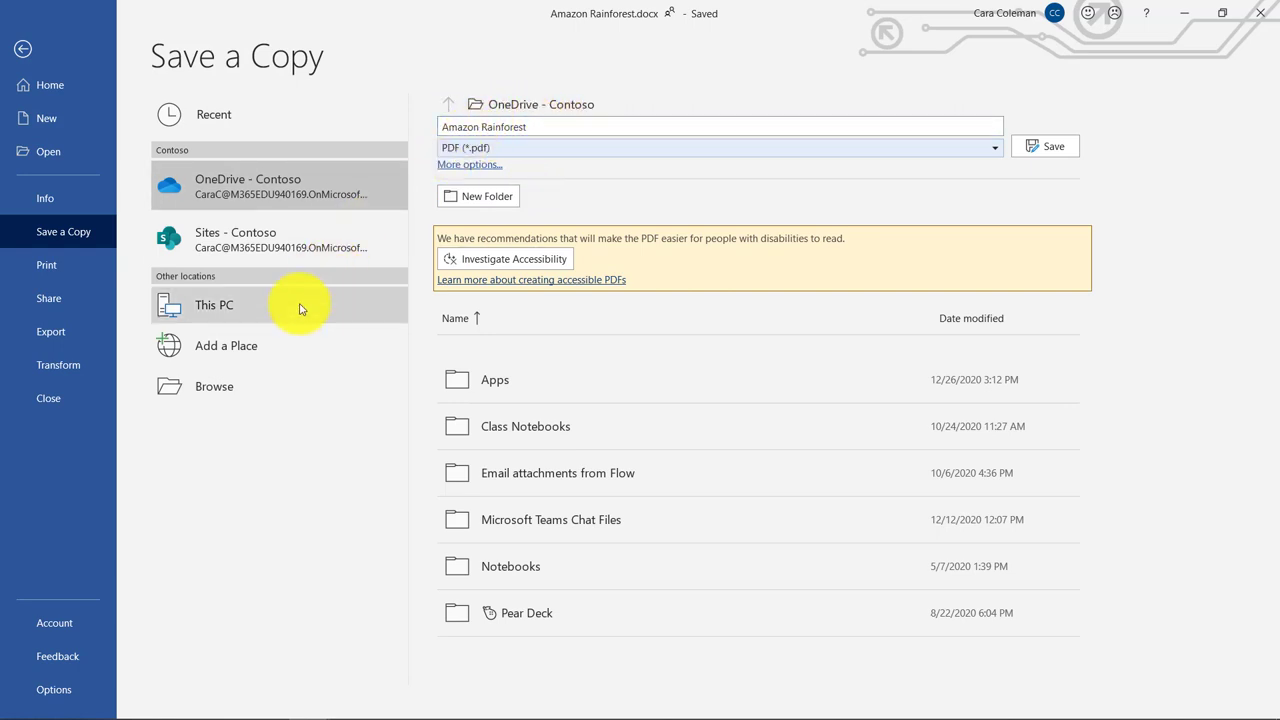
pyautogui.click(214, 305)
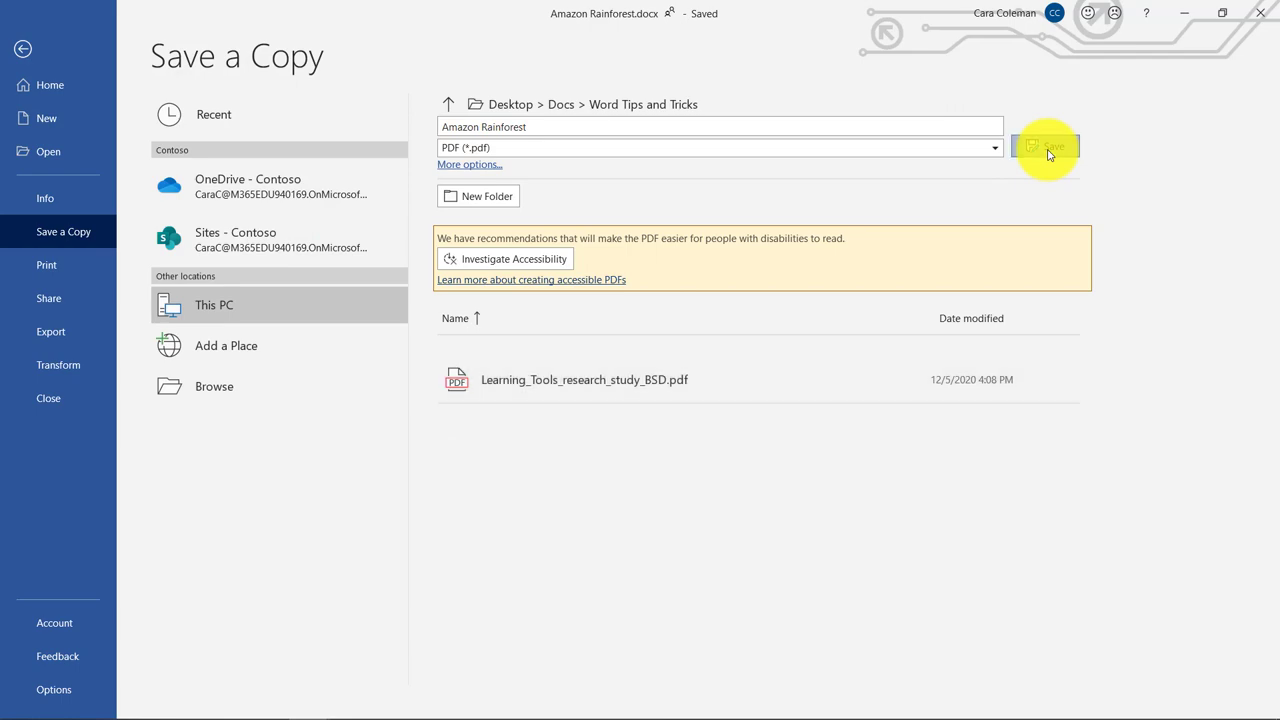
pyautogui.click(1046, 147)
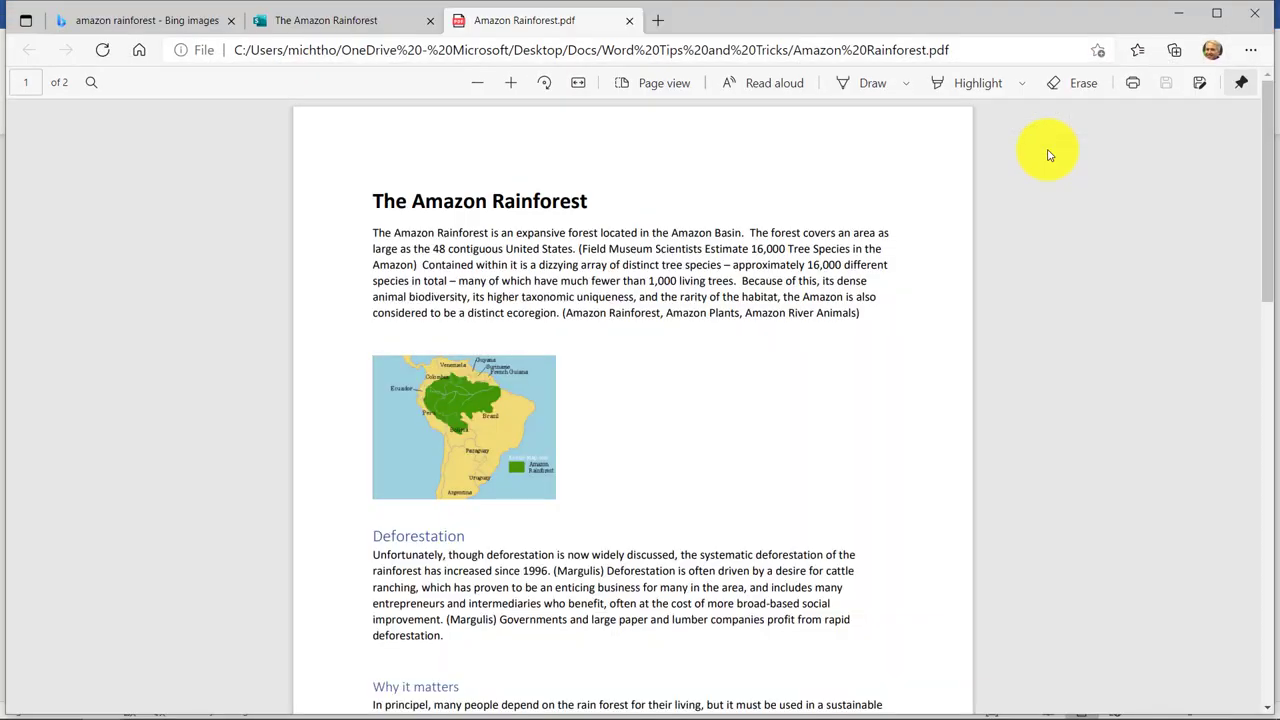
pyautogui.moveTo(773, 118)
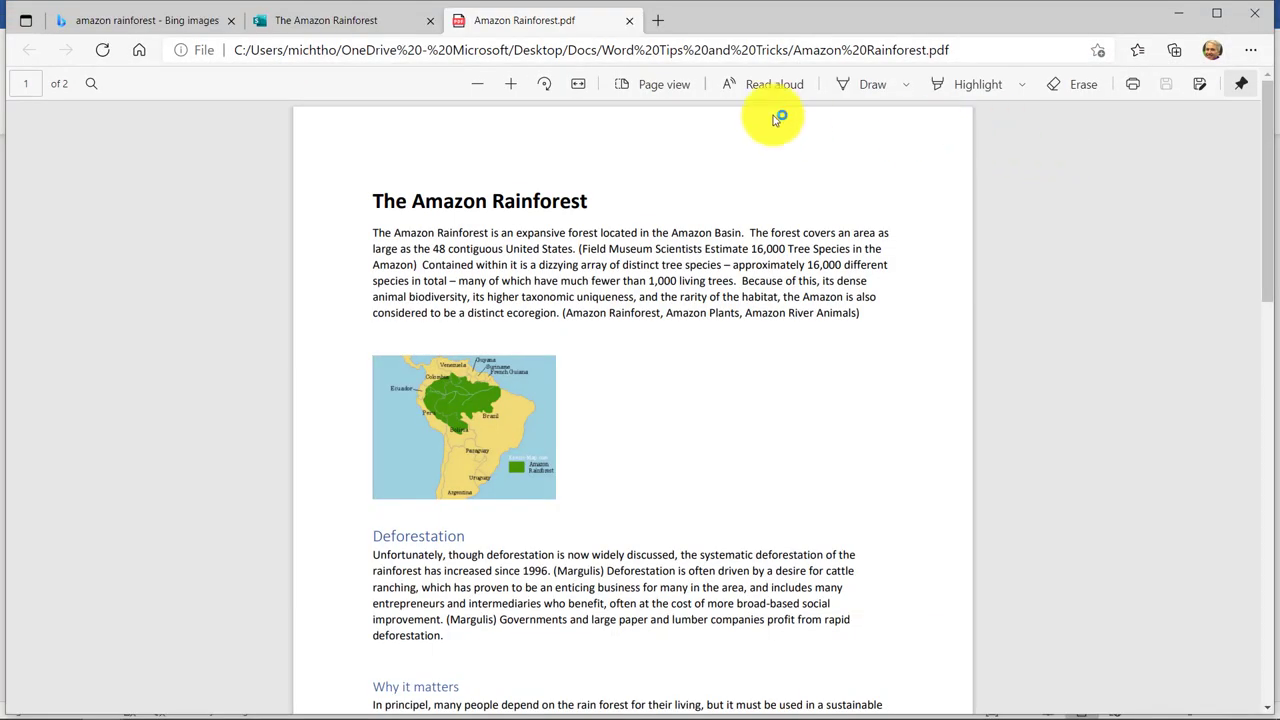
pyautogui.moveTo(528, 264); pyautogui.dragTo(558, 312)
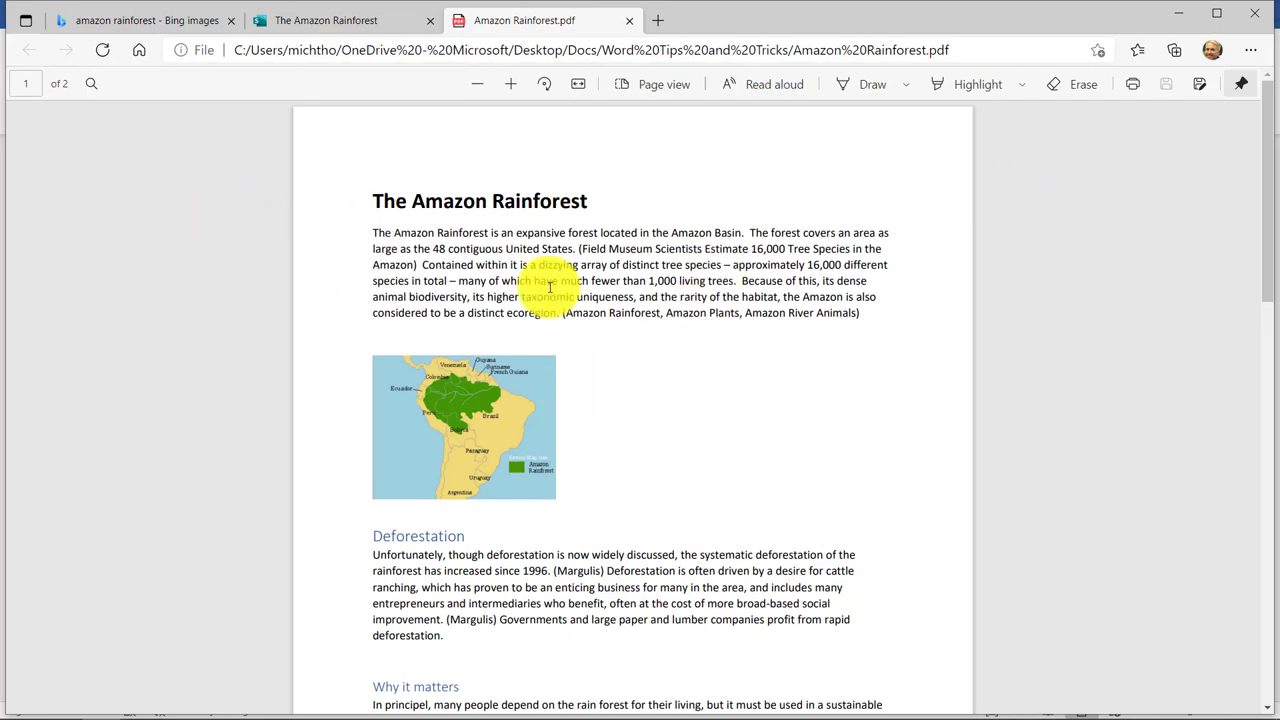
pyautogui.scroll(-3)
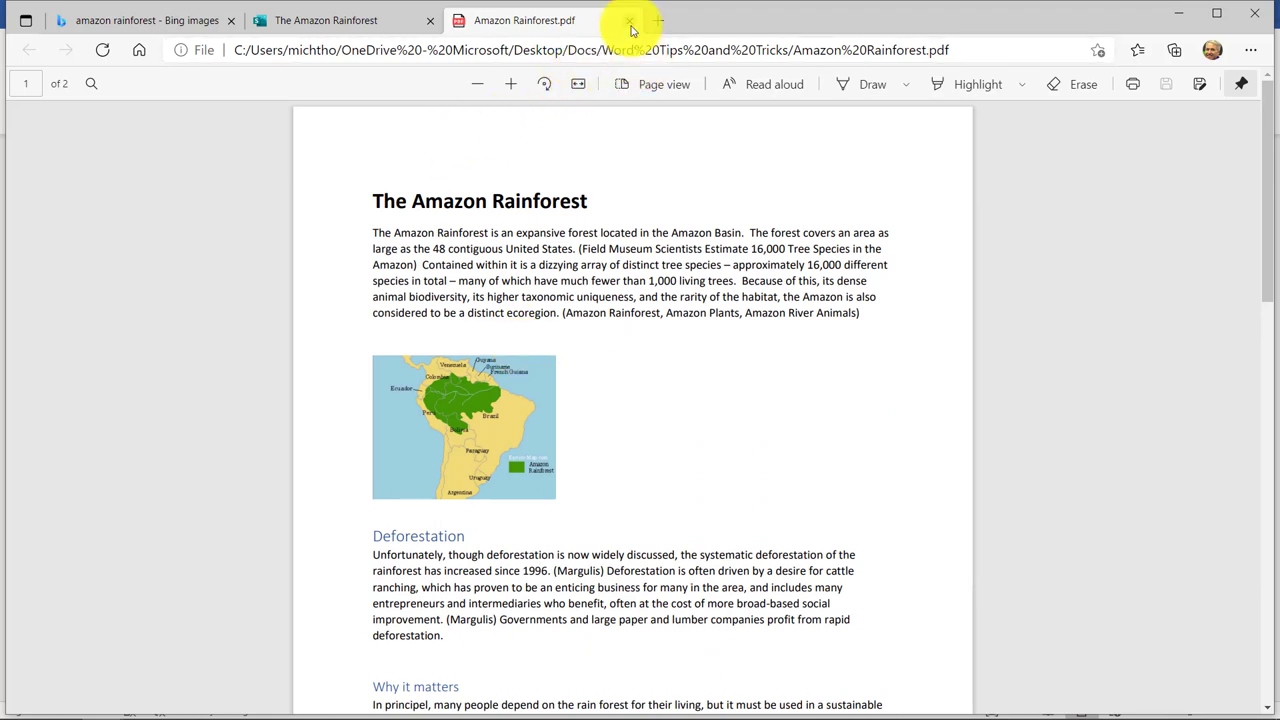
pyautogui.moveTo(630, 20)
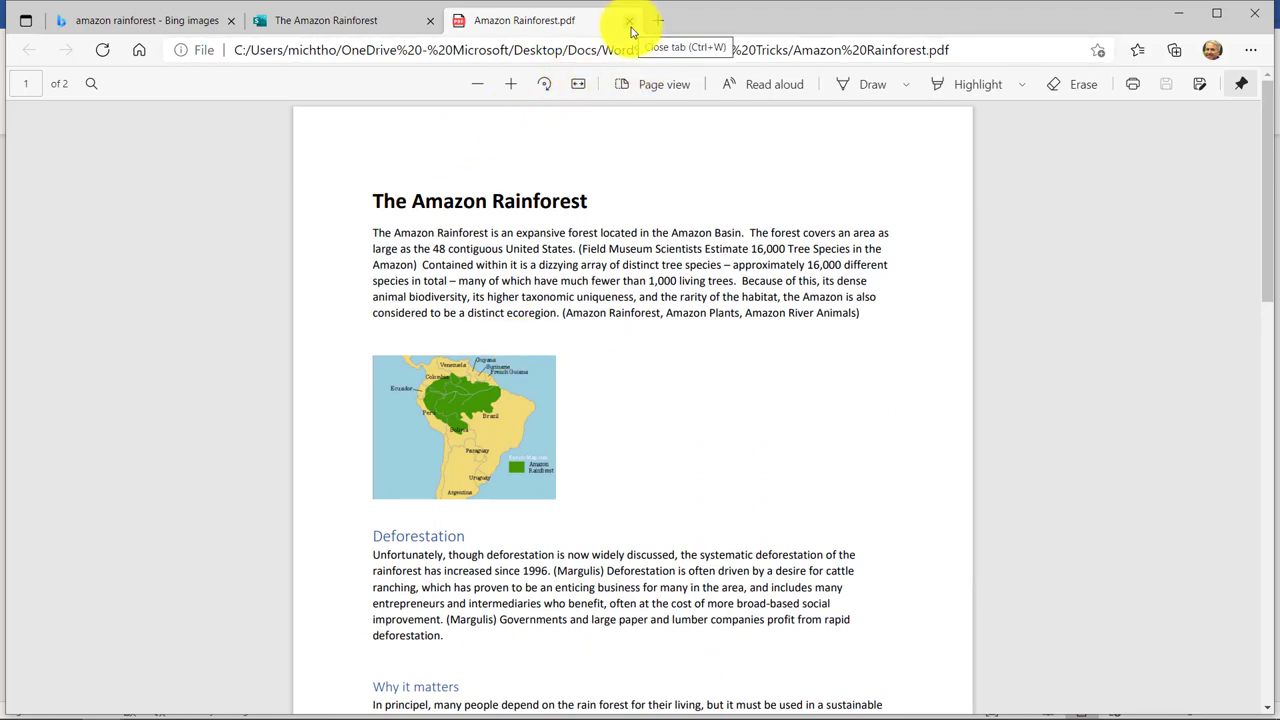
# Close the browser PDF and open Learning_Tools_research_study_BSD.pdf from This PC in Word.
pyautogui.click(629, 20)
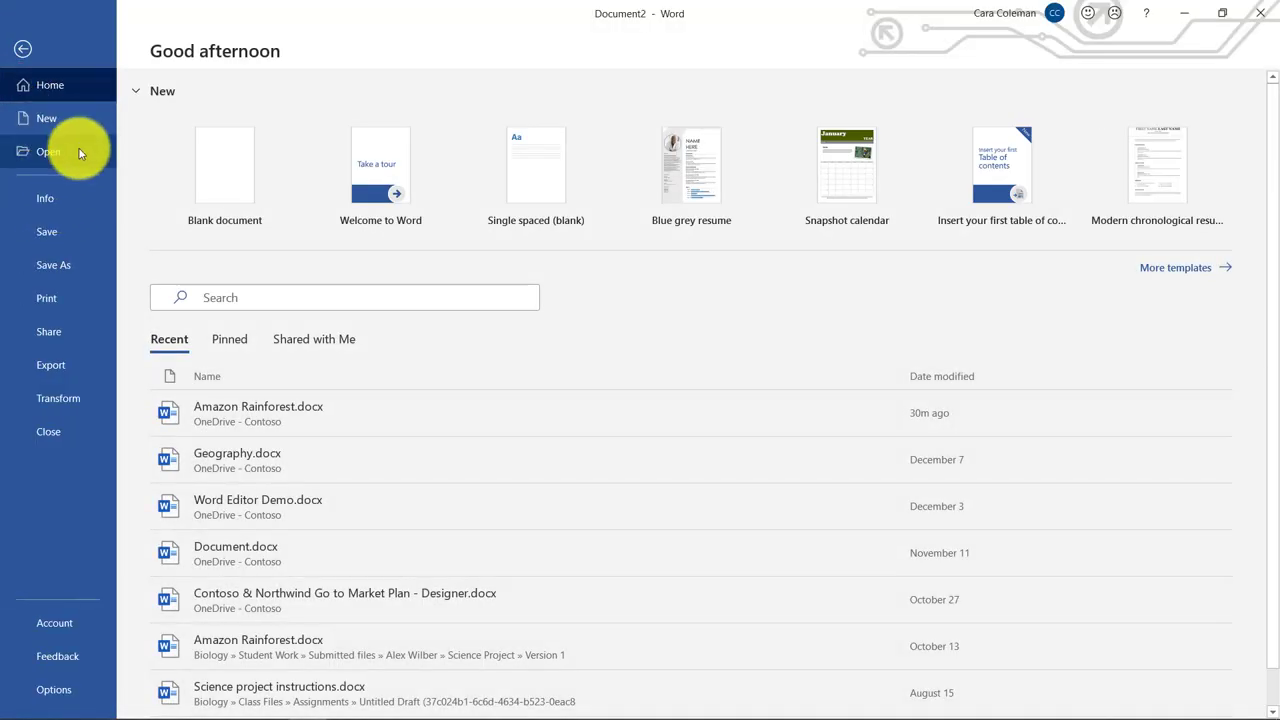
pyautogui.click(47, 151)
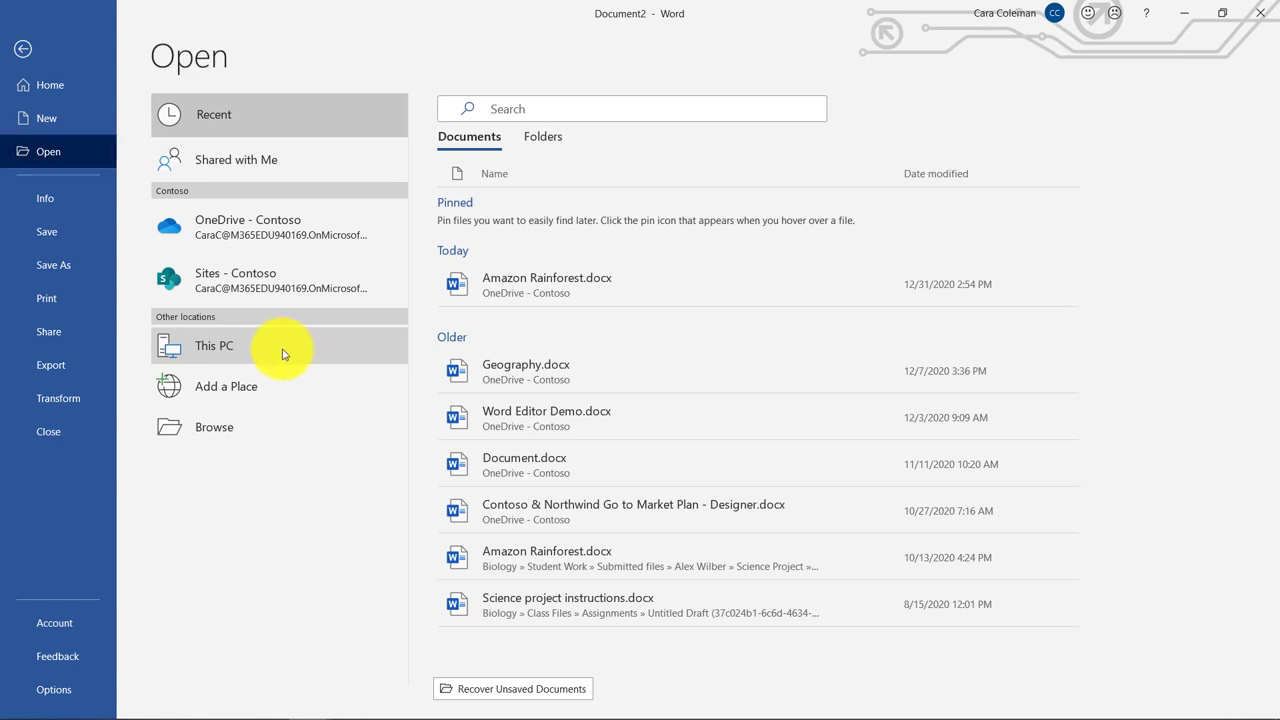
pyautogui.click(213, 345)
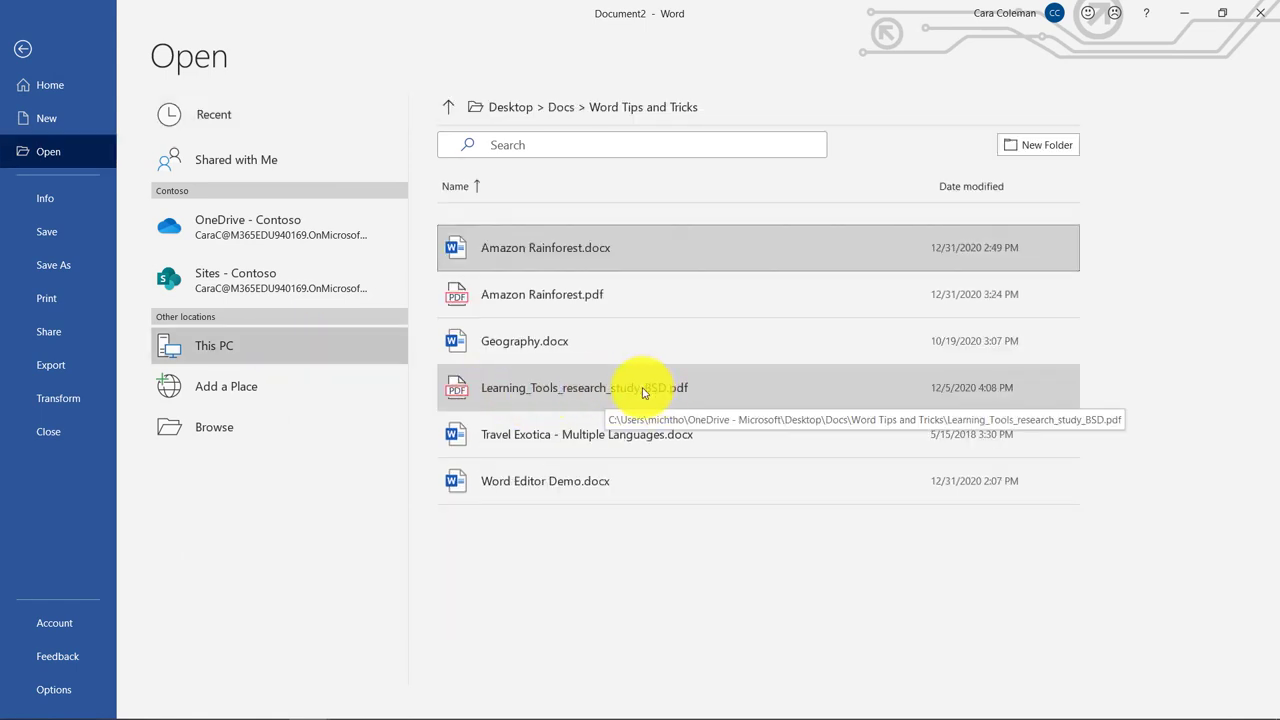
pyautogui.doubleClick(542, 388)
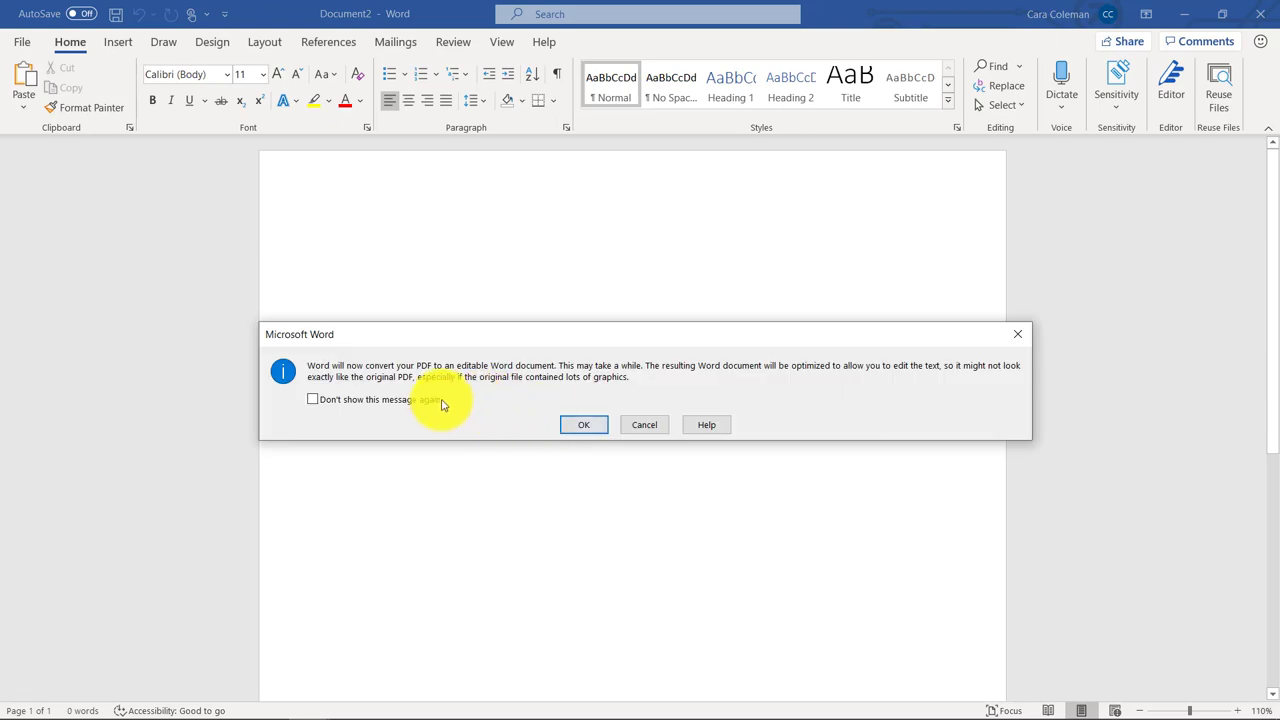
# Confirm converting the PDF to an editable document, scroll it, and try Immersive Reader.
pyautogui.click(584, 424)
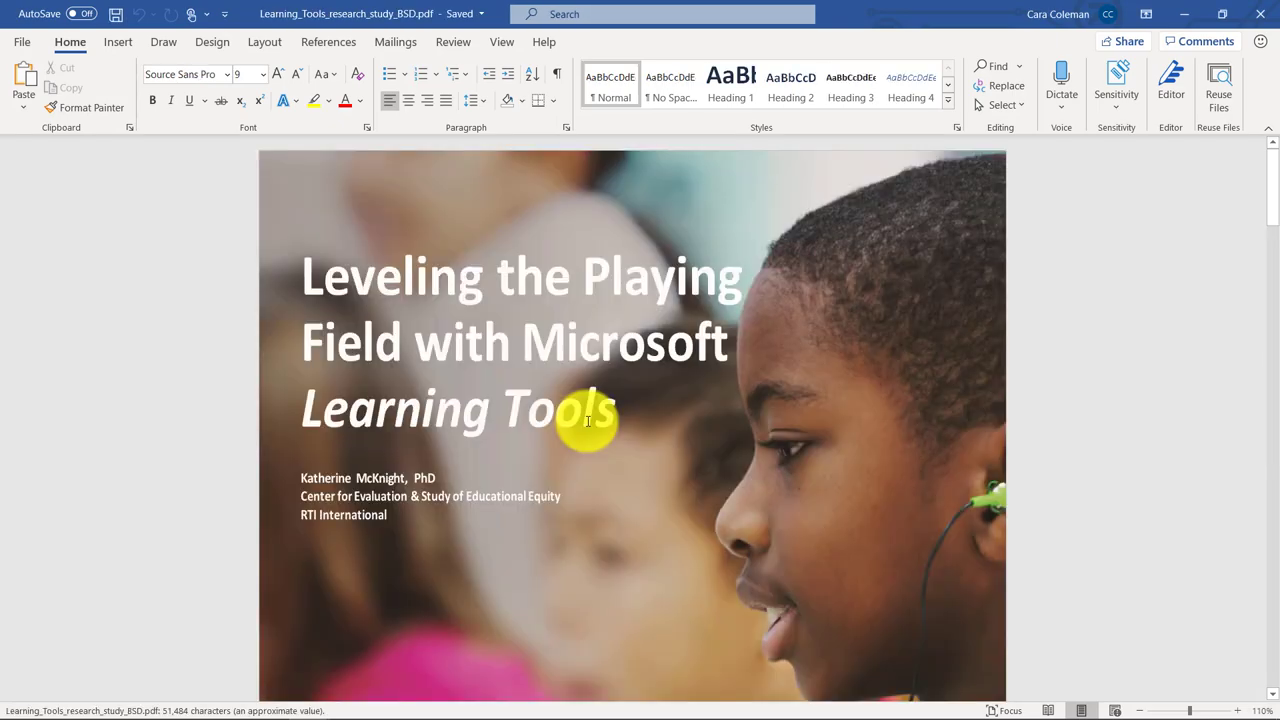
pyautogui.scroll(-3)
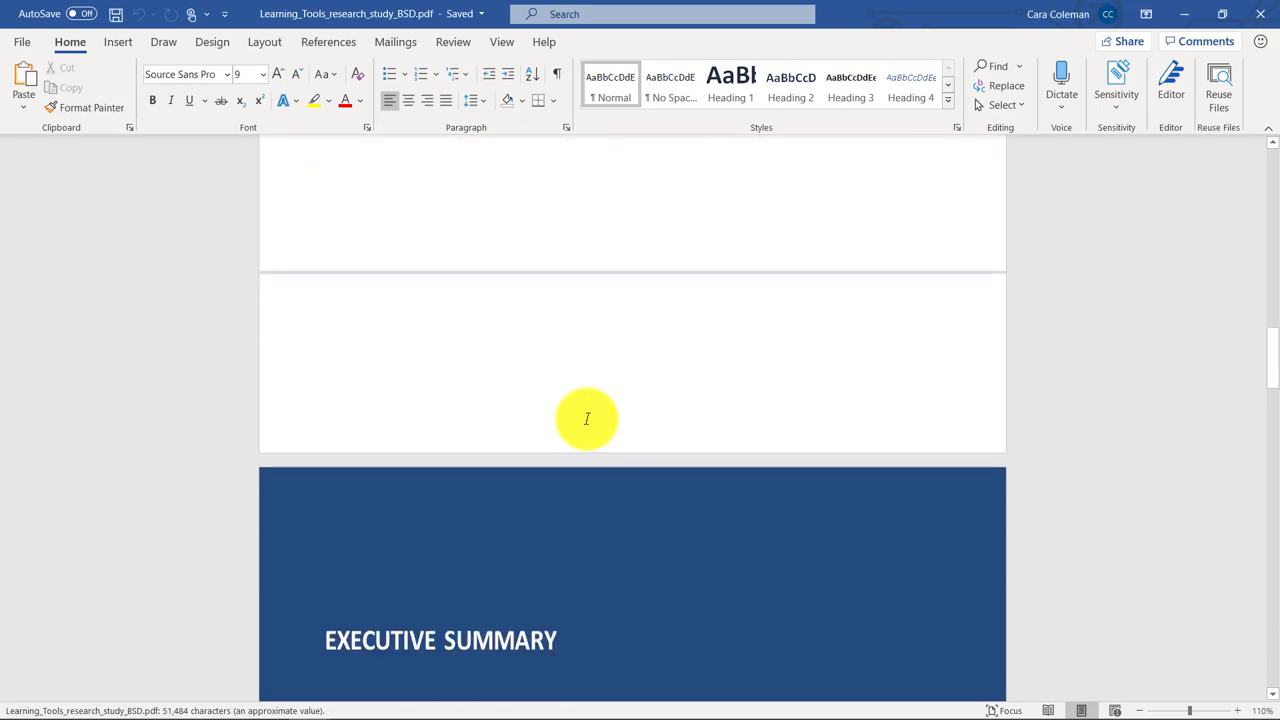
pyautogui.scroll(-3)
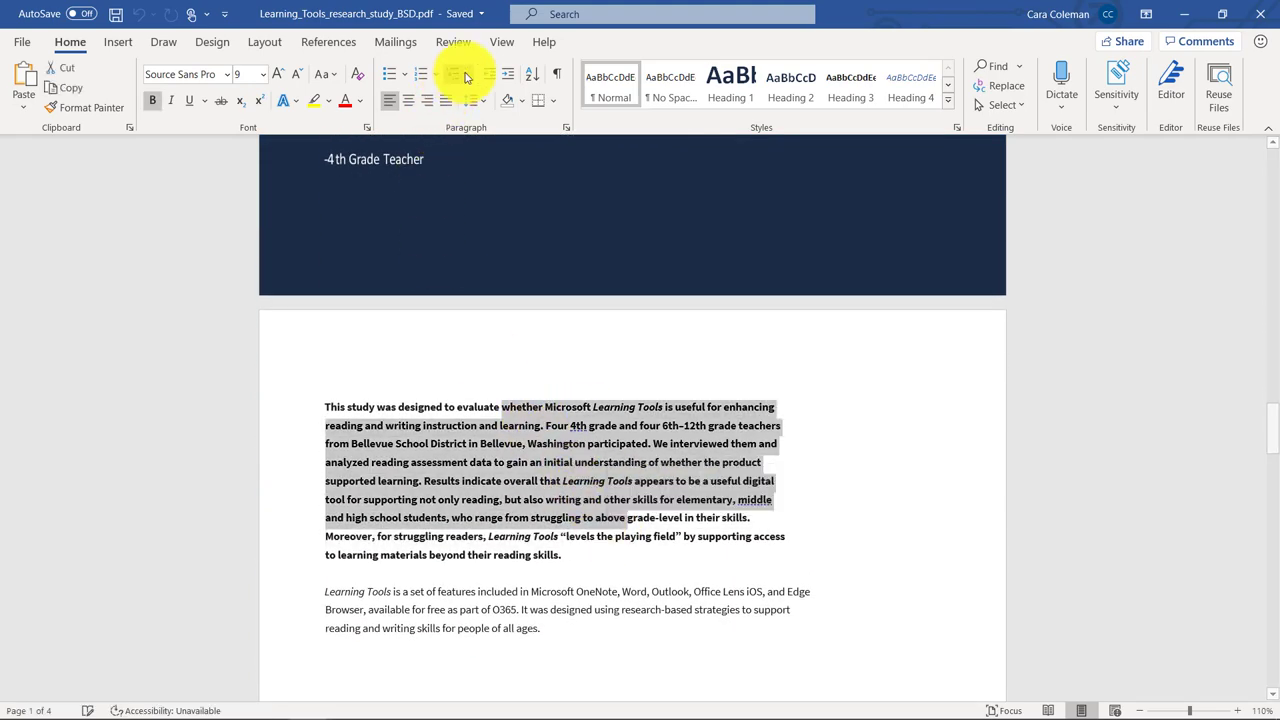
pyautogui.click(502, 41)
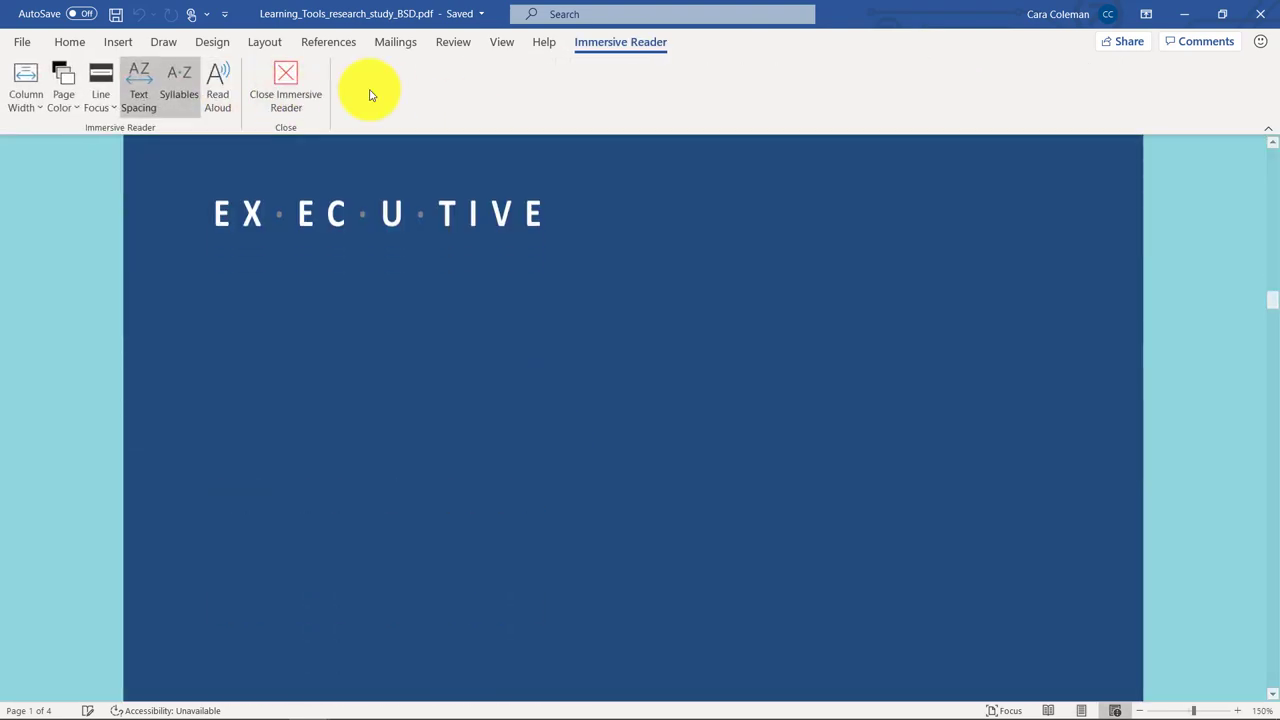
pyautogui.click(285, 85)
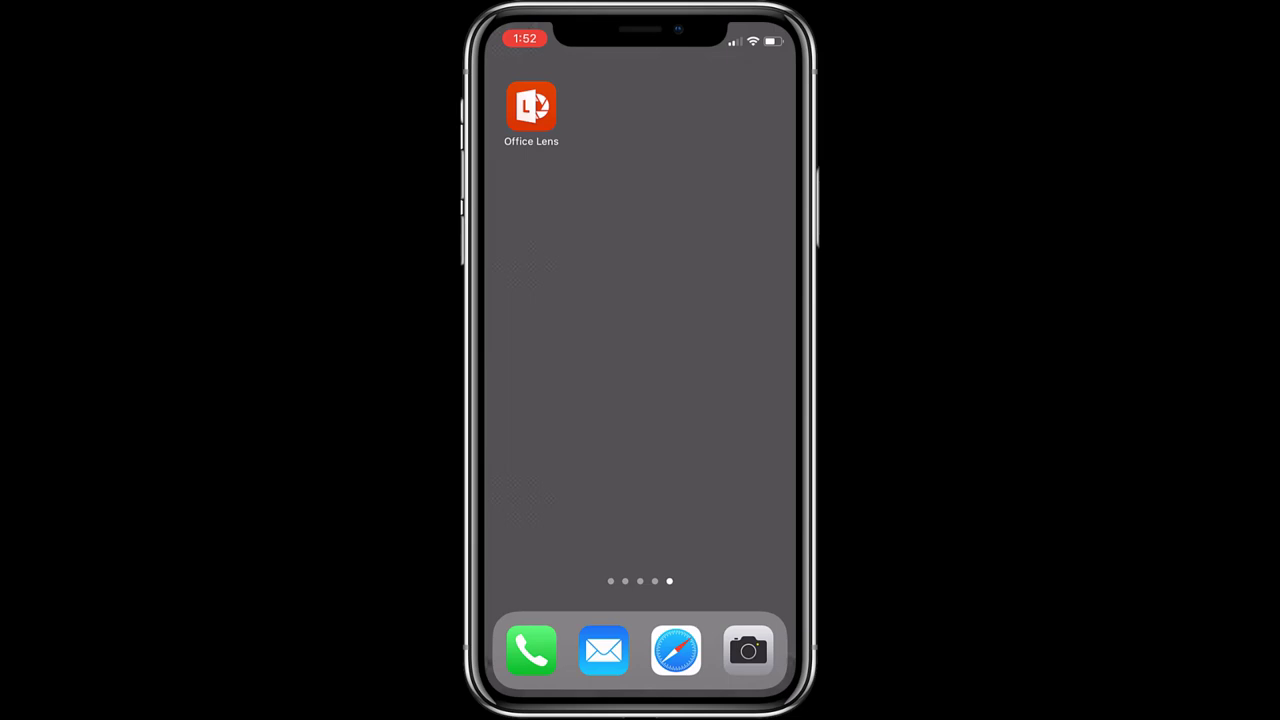
# In Office Lens, photograph the book page, accept the detected border, and export it to Word.
pyautogui.click(531, 107)
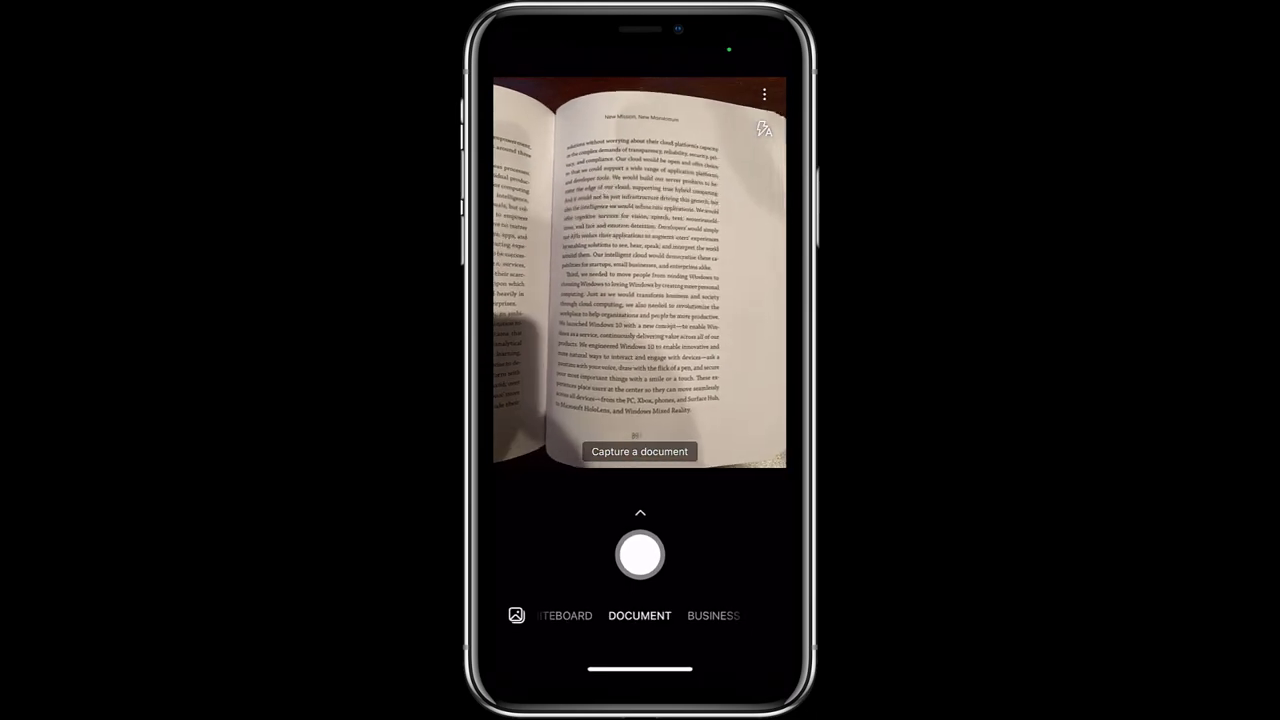
pyautogui.click(640, 555)
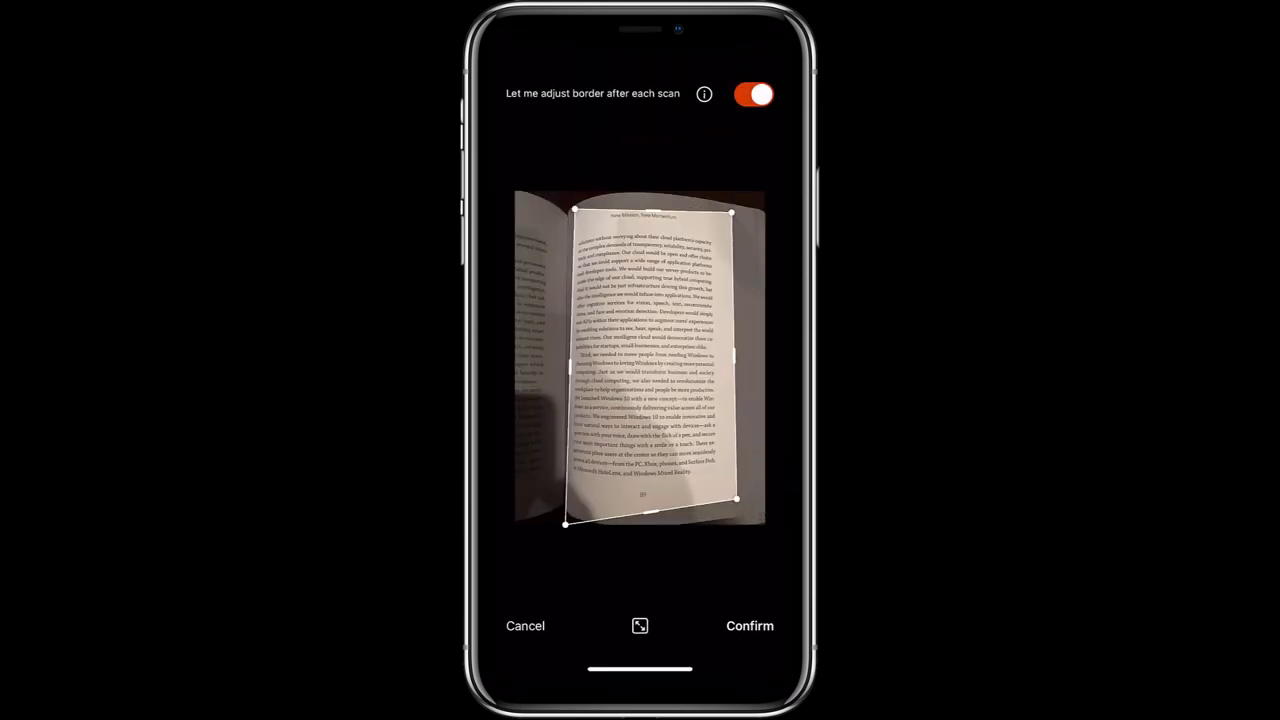
pyautogui.click(749, 625)
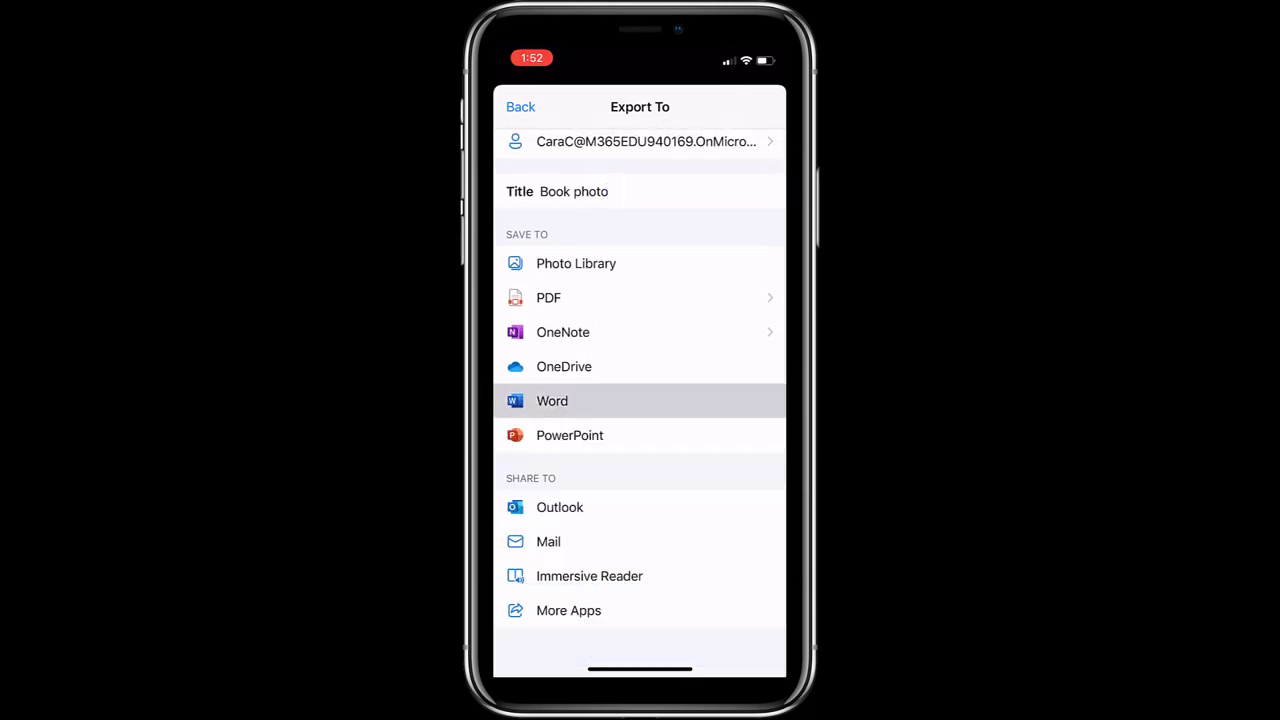
pyautogui.click(552, 400)
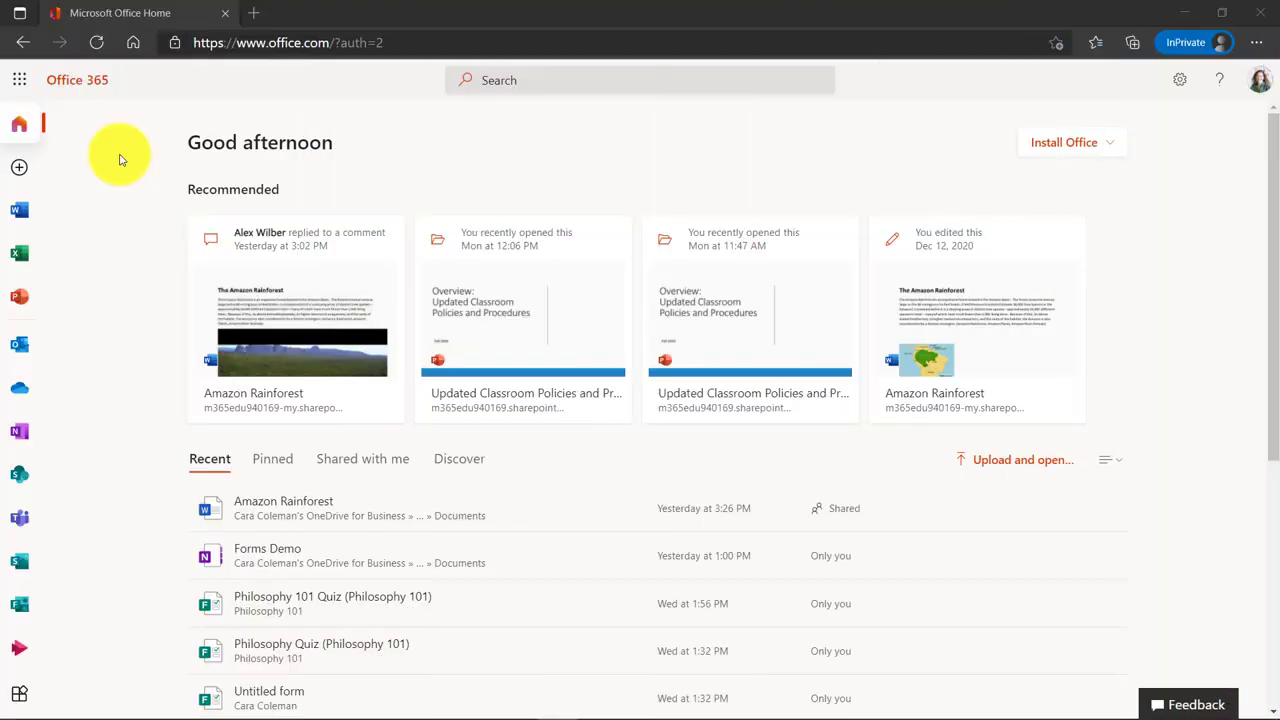
pyautogui.moveTo(19, 387)
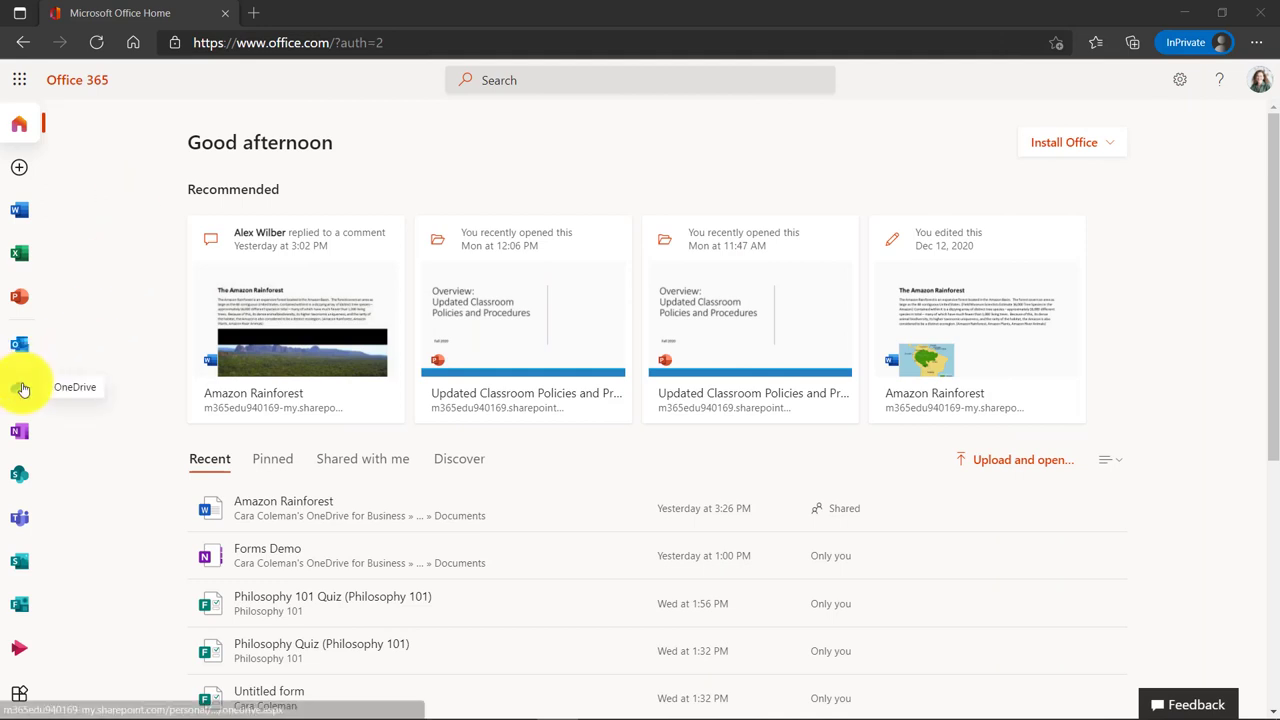
# From OneDrive's Office Lens folder, open Book photo.docx and send it to the desktop app.
pyautogui.click(19, 387)
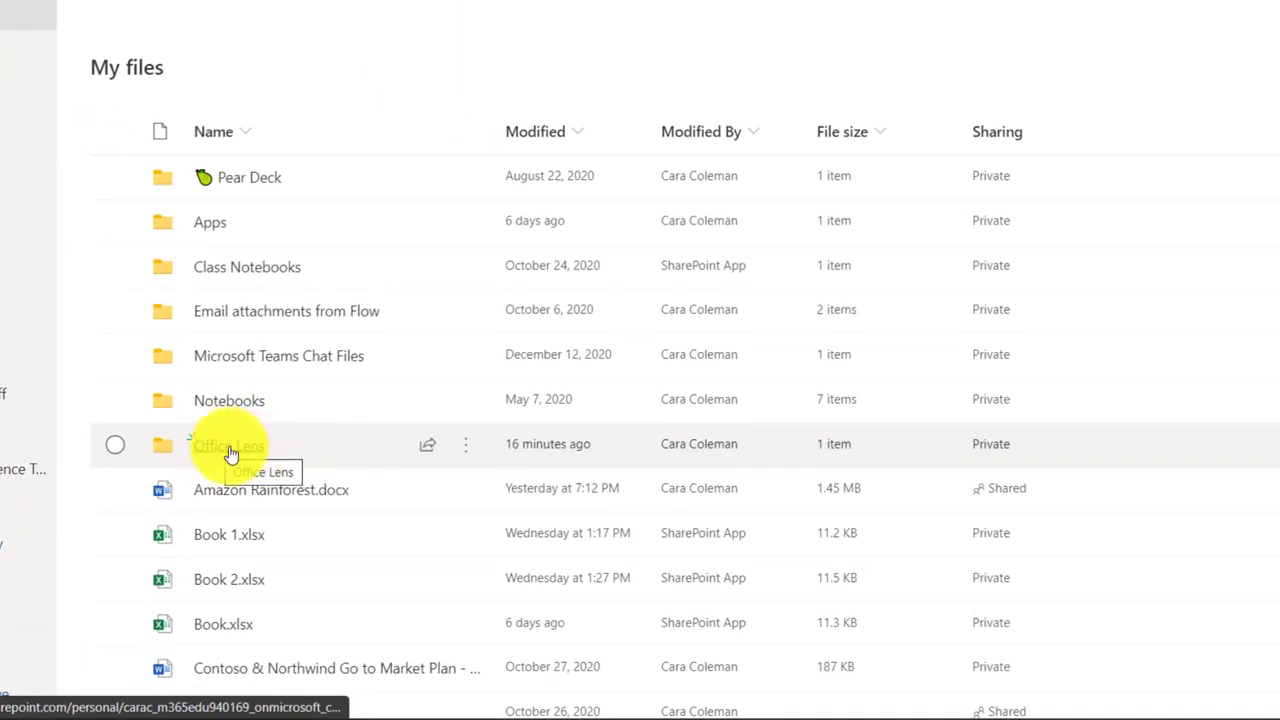
pyautogui.click(228, 444)
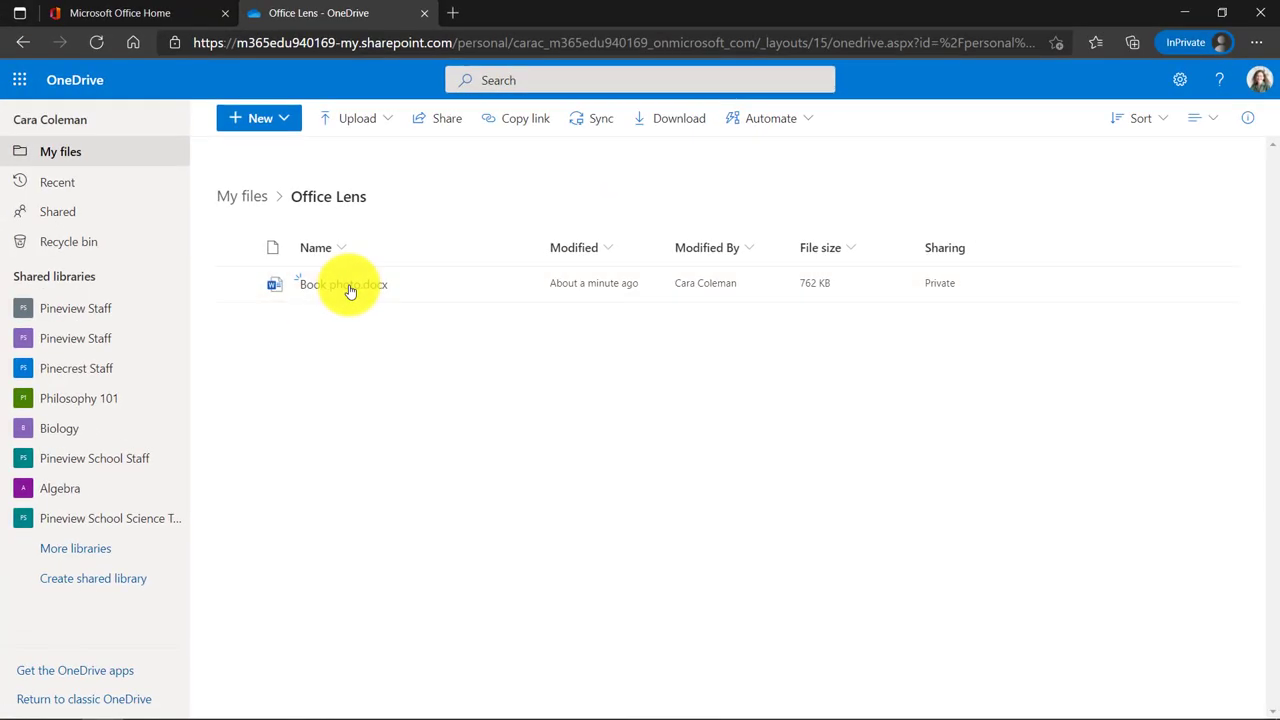
pyautogui.doubleClick(343, 284)
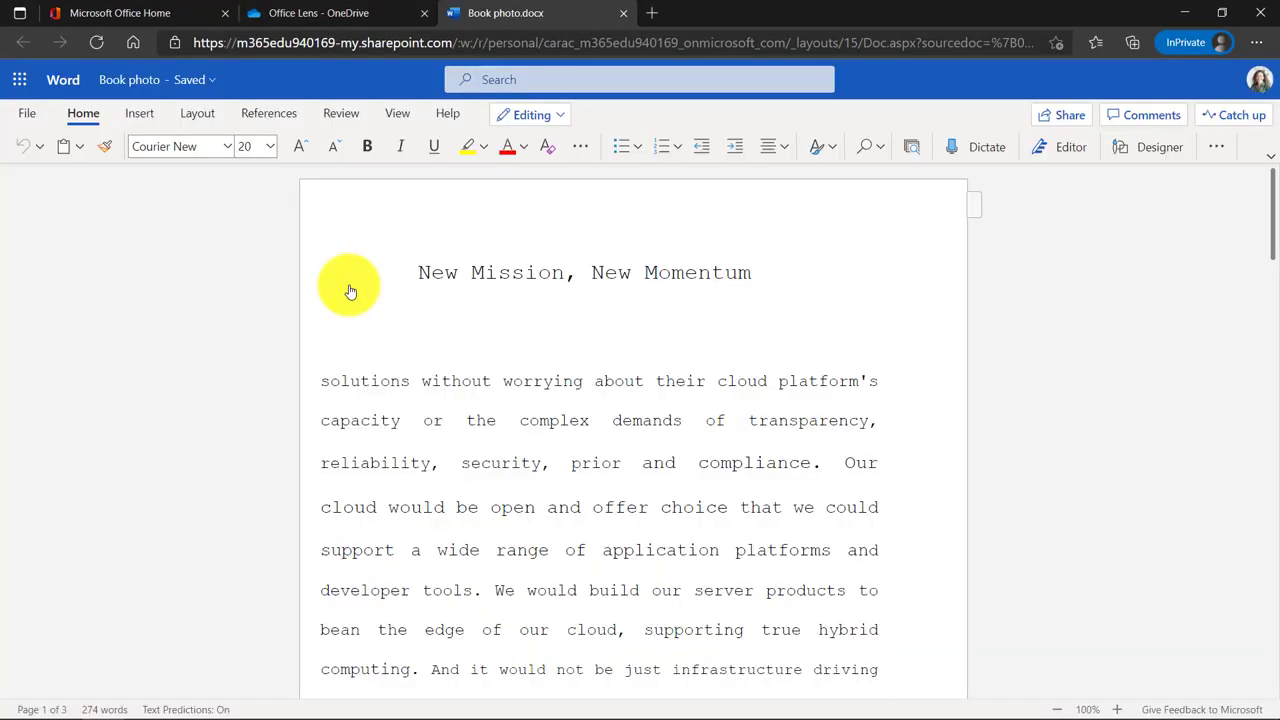
pyautogui.scroll(-3)
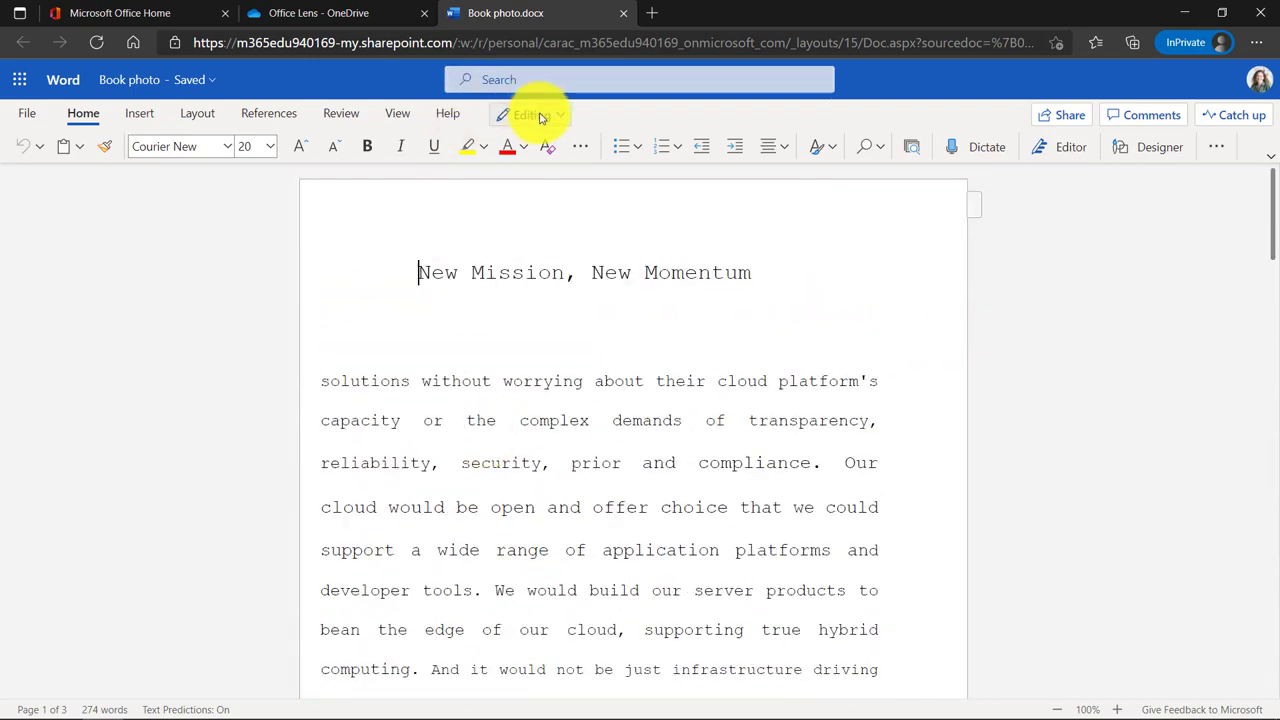
pyautogui.click(530, 114)
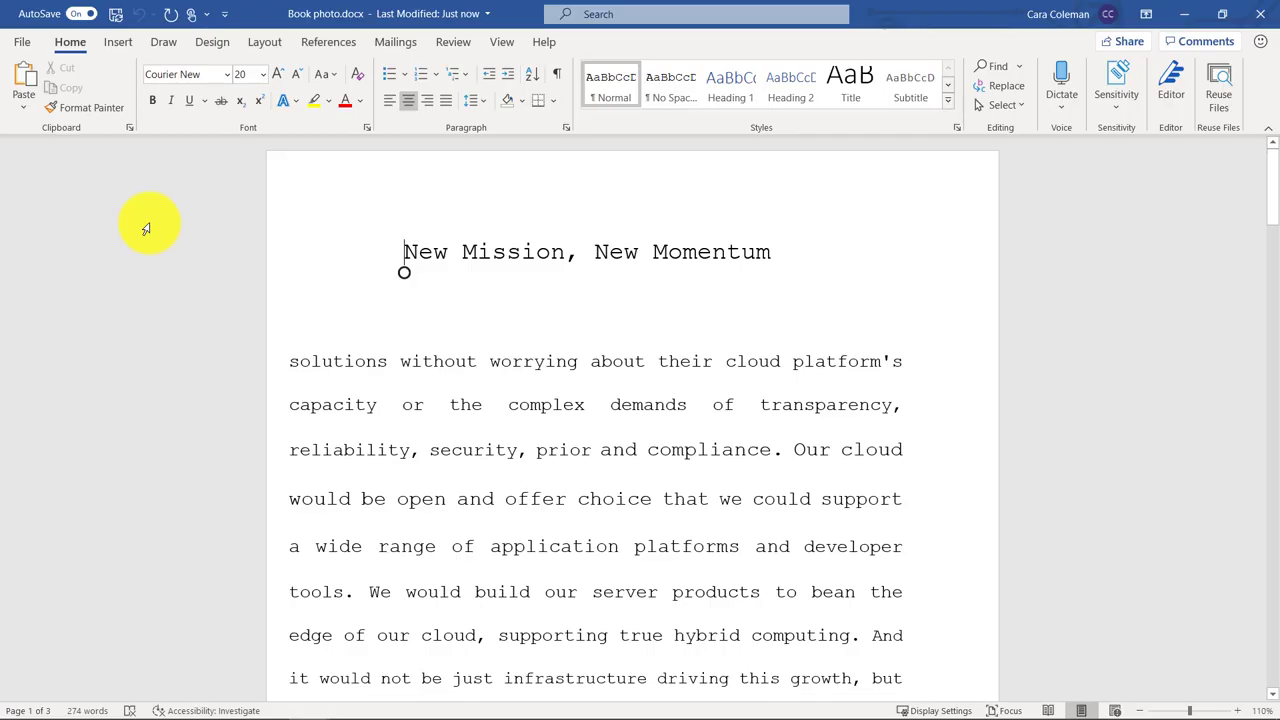
pyautogui.moveTo(425, 207)
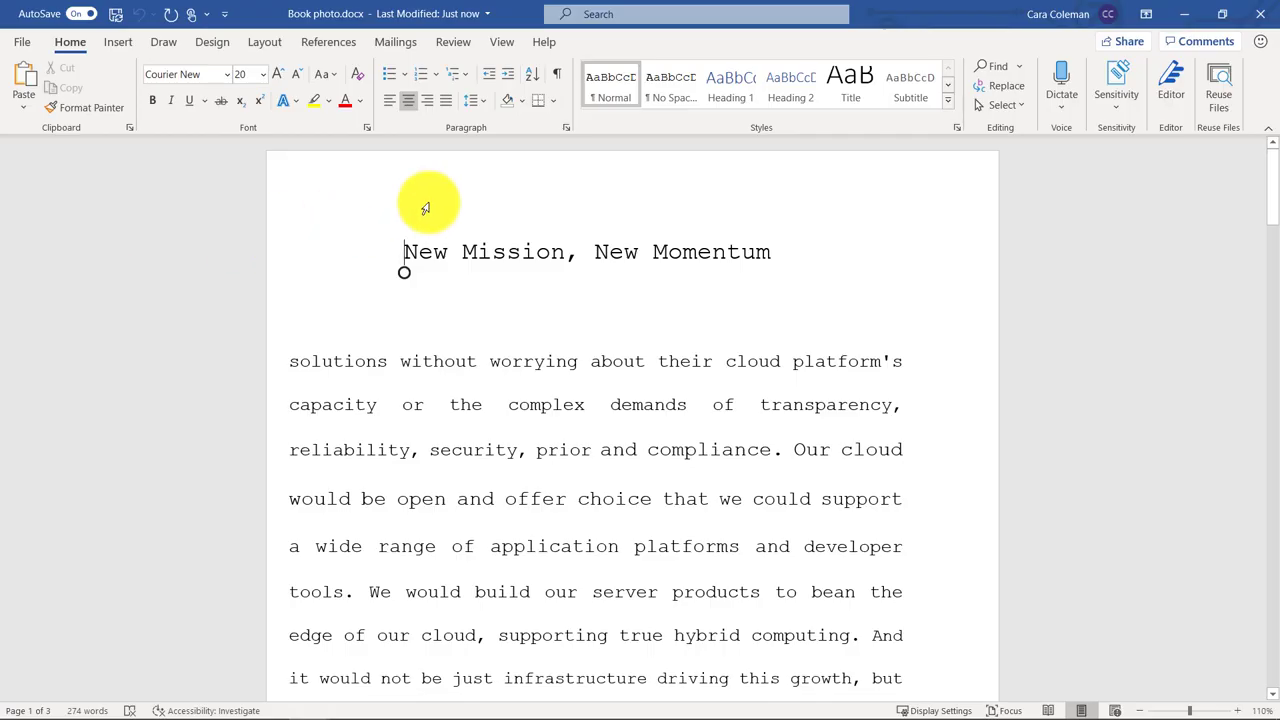
# Look over the View and Review ribbons for the scanned text, then return to Amazon Rainforest.
pyautogui.click(502, 42)
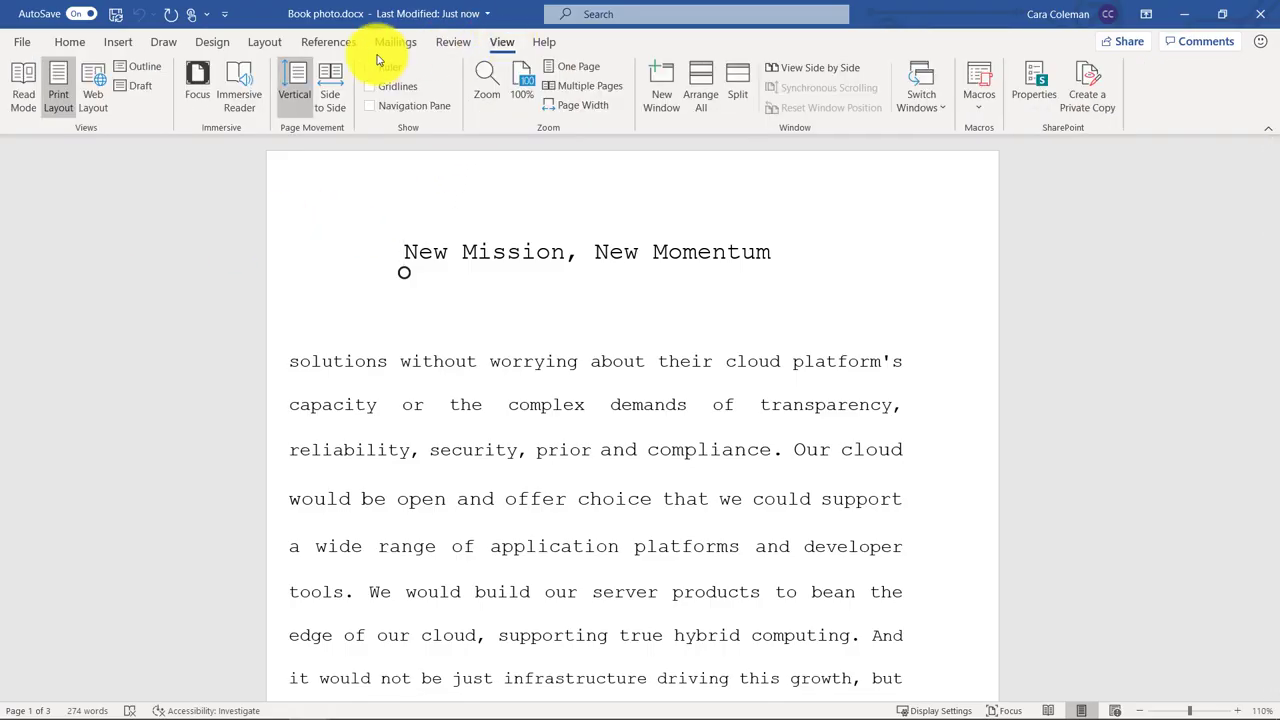
pyautogui.click(453, 42)
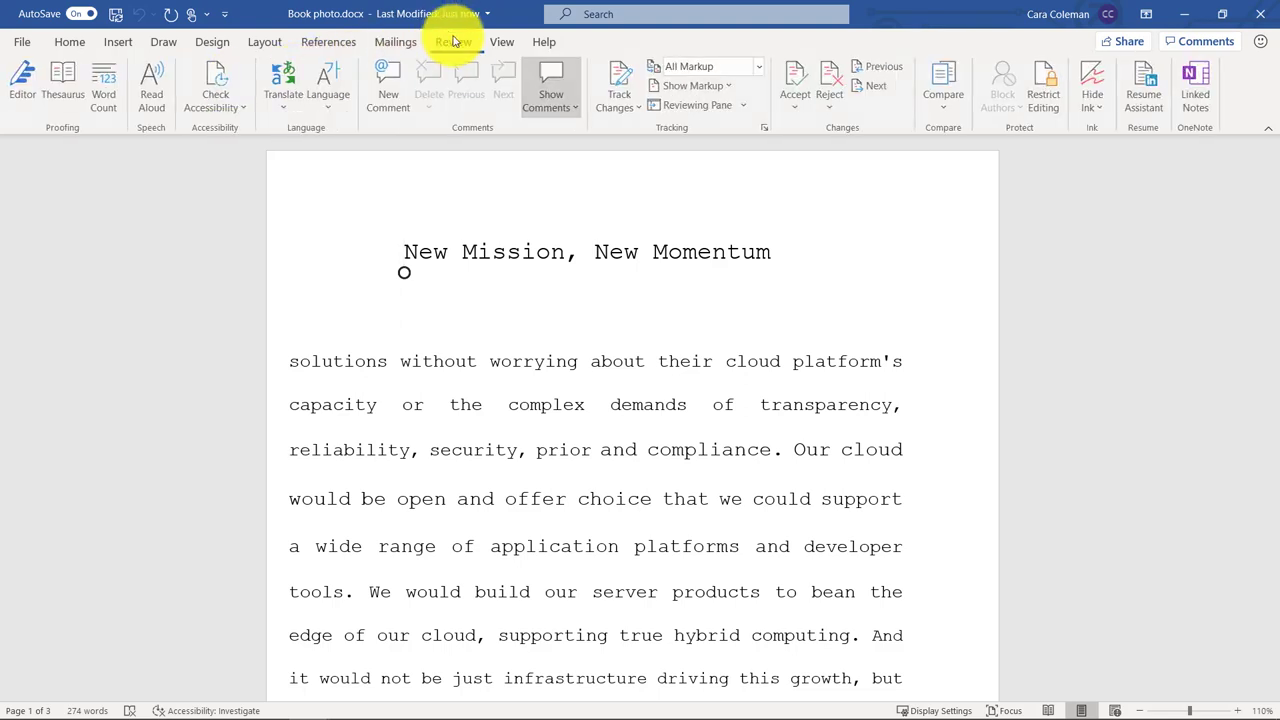
pyautogui.click(283, 85)
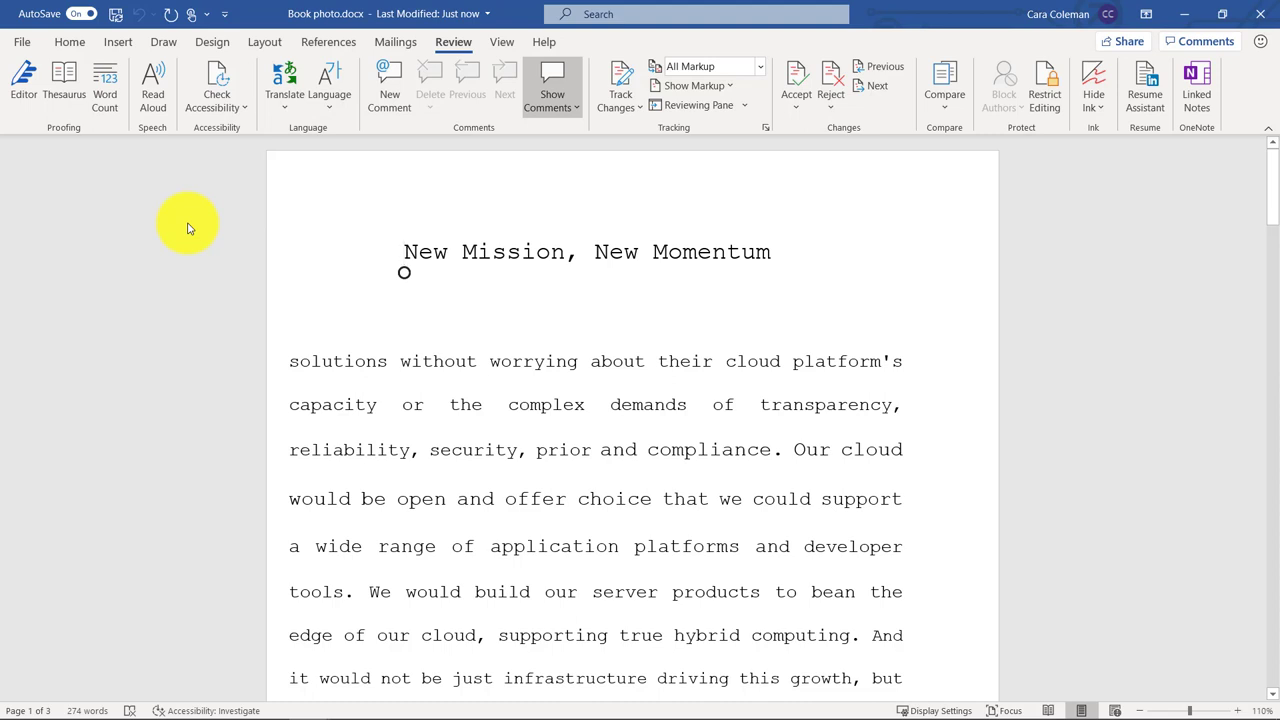
pyautogui.click(404, 251)
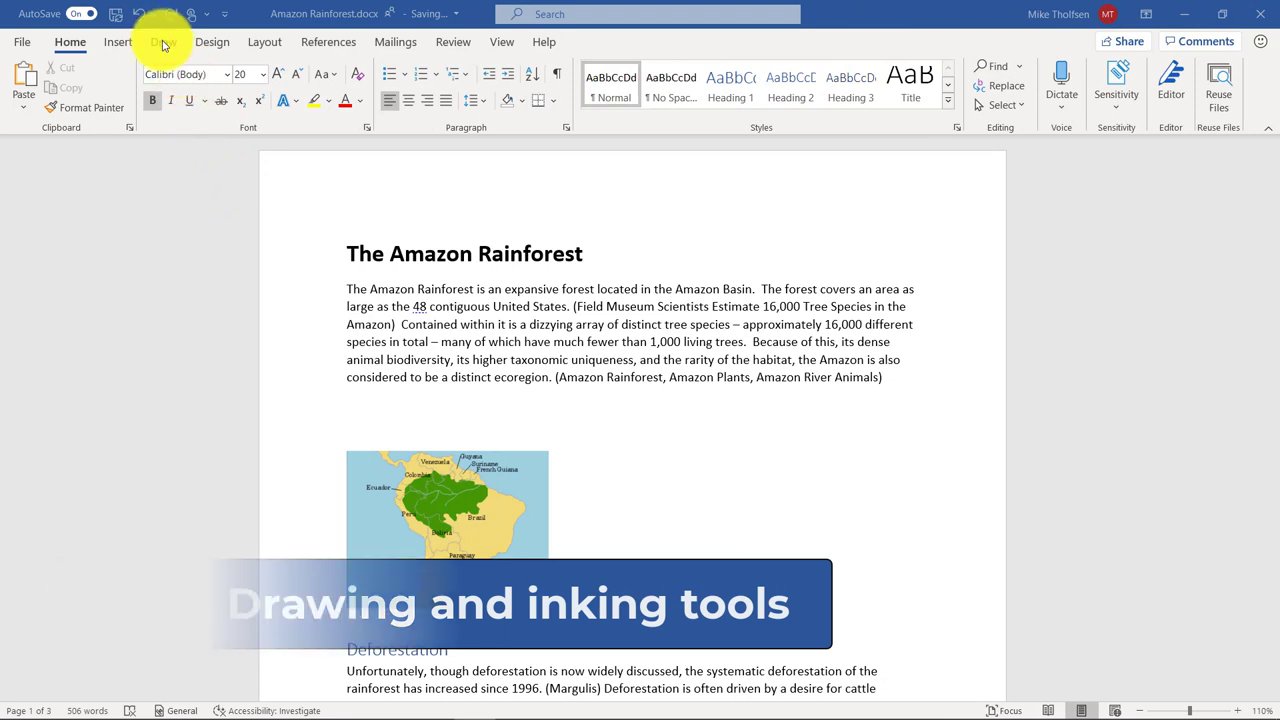
# Doodle with a thicker red pen, highlight text in yellow, and draw glittery rainbow arcs.
pyautogui.click(164, 42)
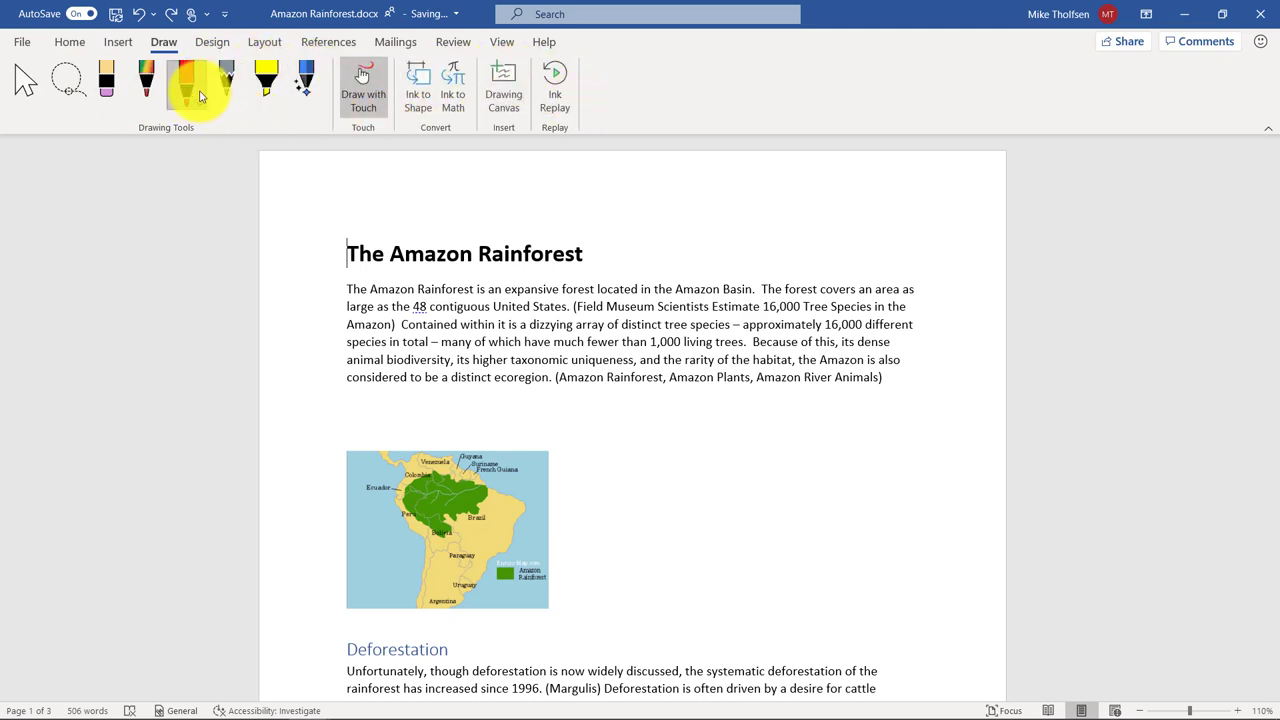
pyautogui.click(186, 78)
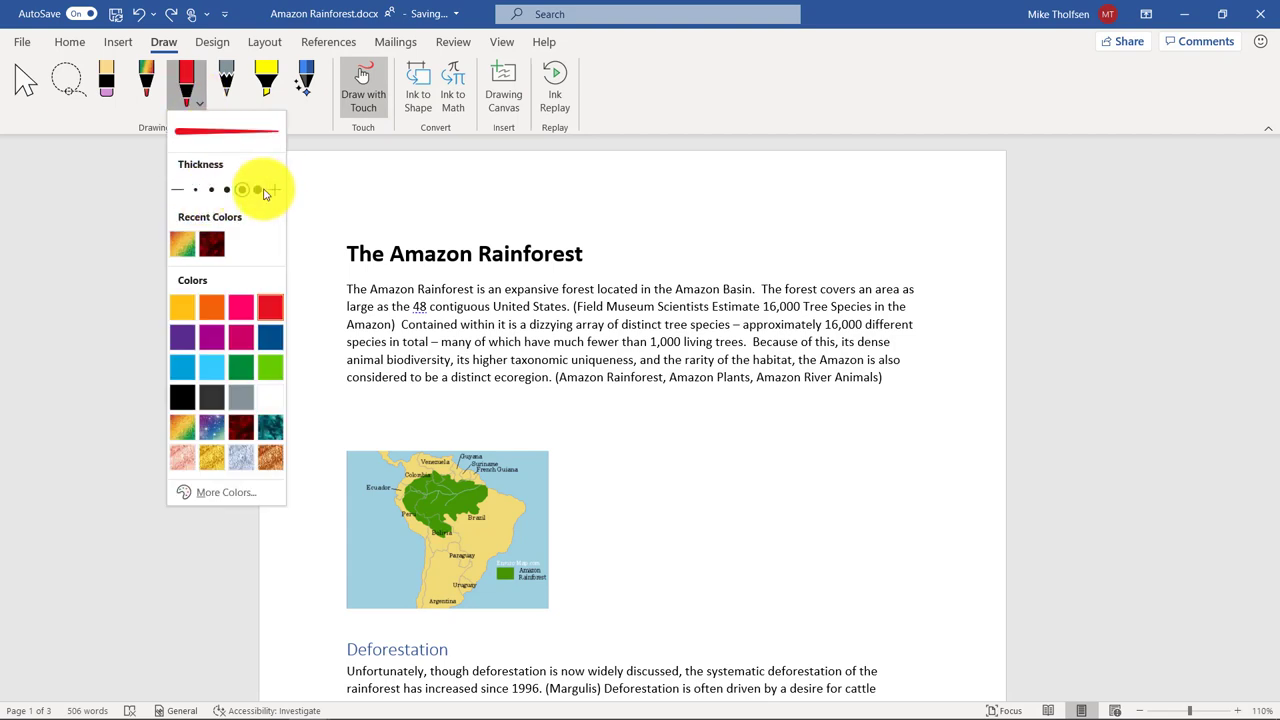
pyautogui.click(242, 189)
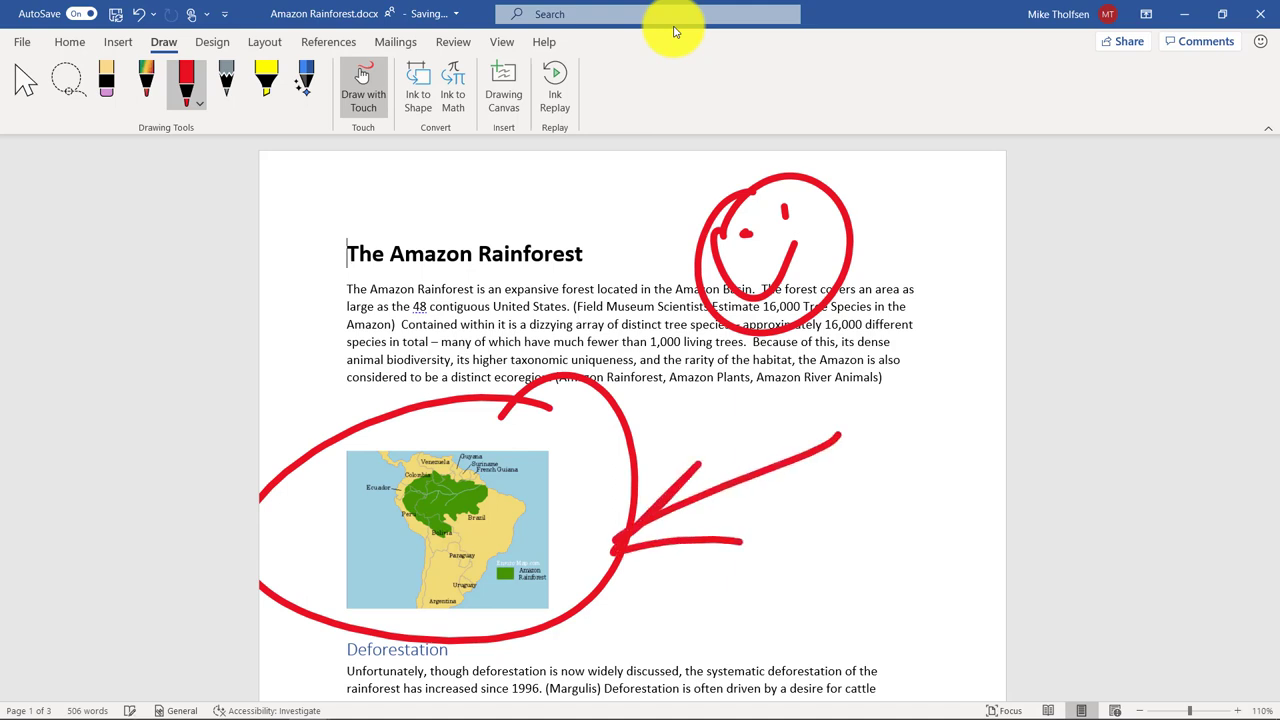
pyautogui.moveTo(132, 90)
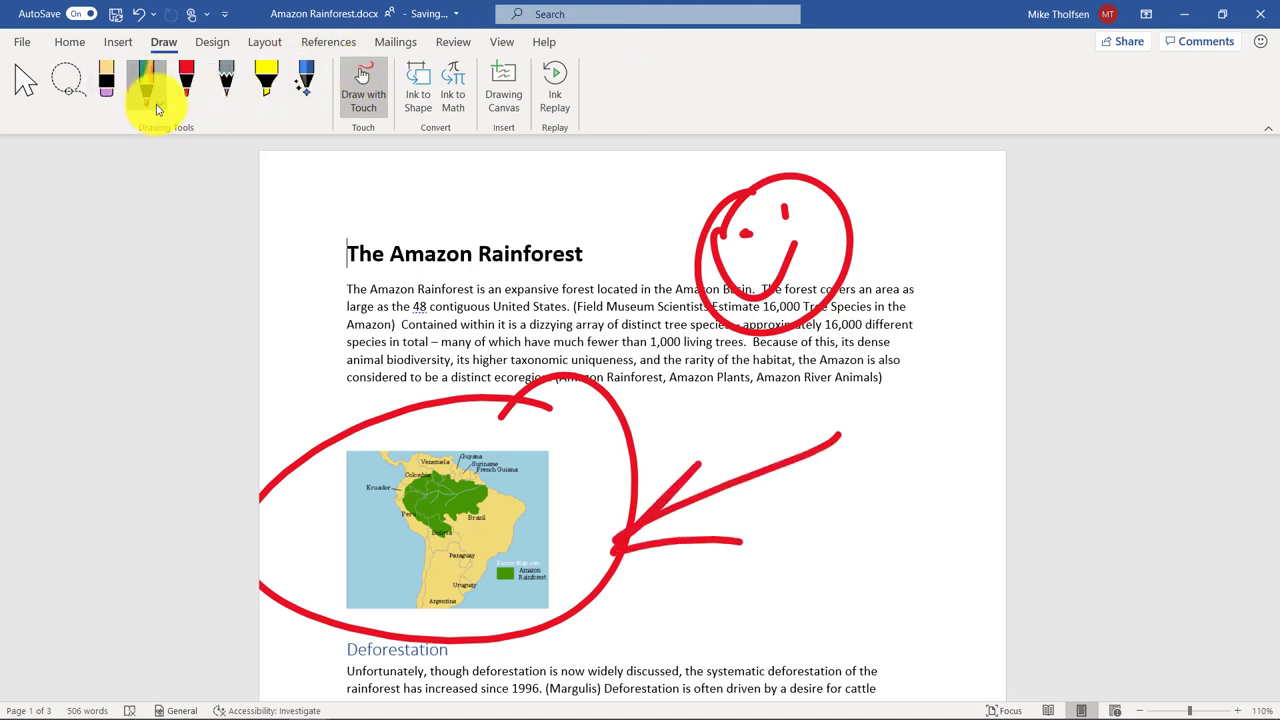
pyautogui.click(145, 95)
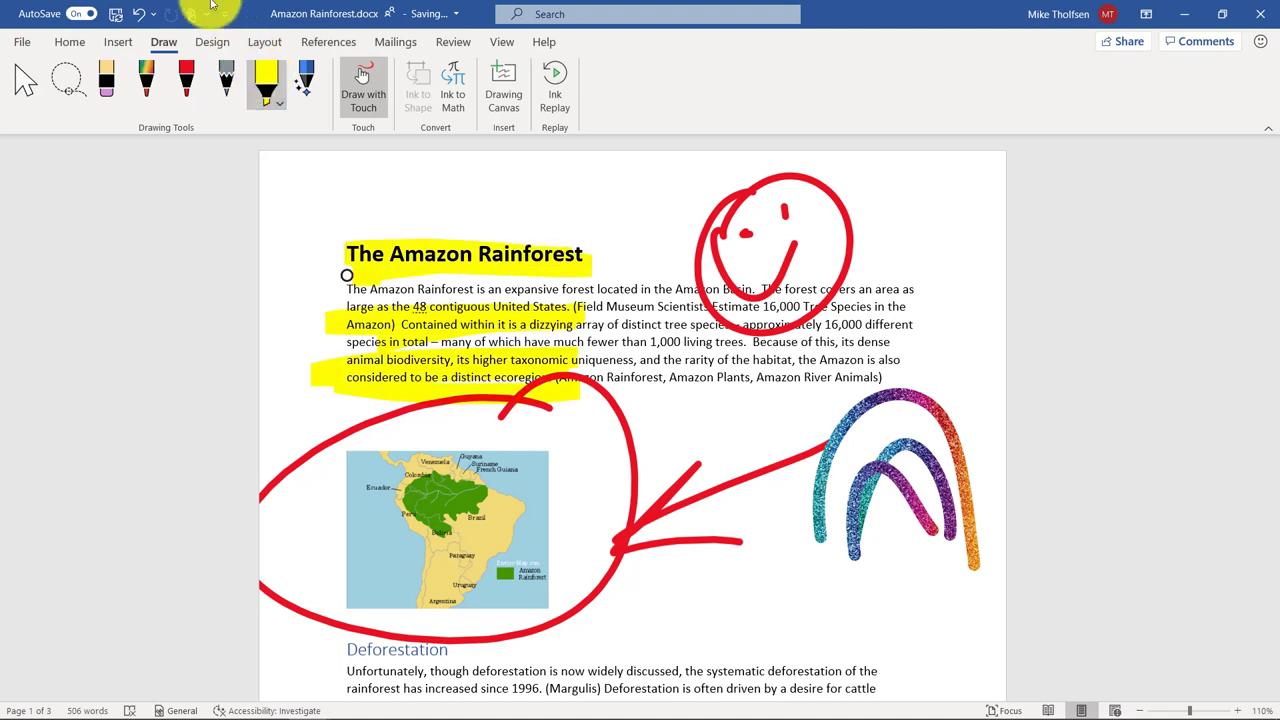
pyautogui.scroll(-3)
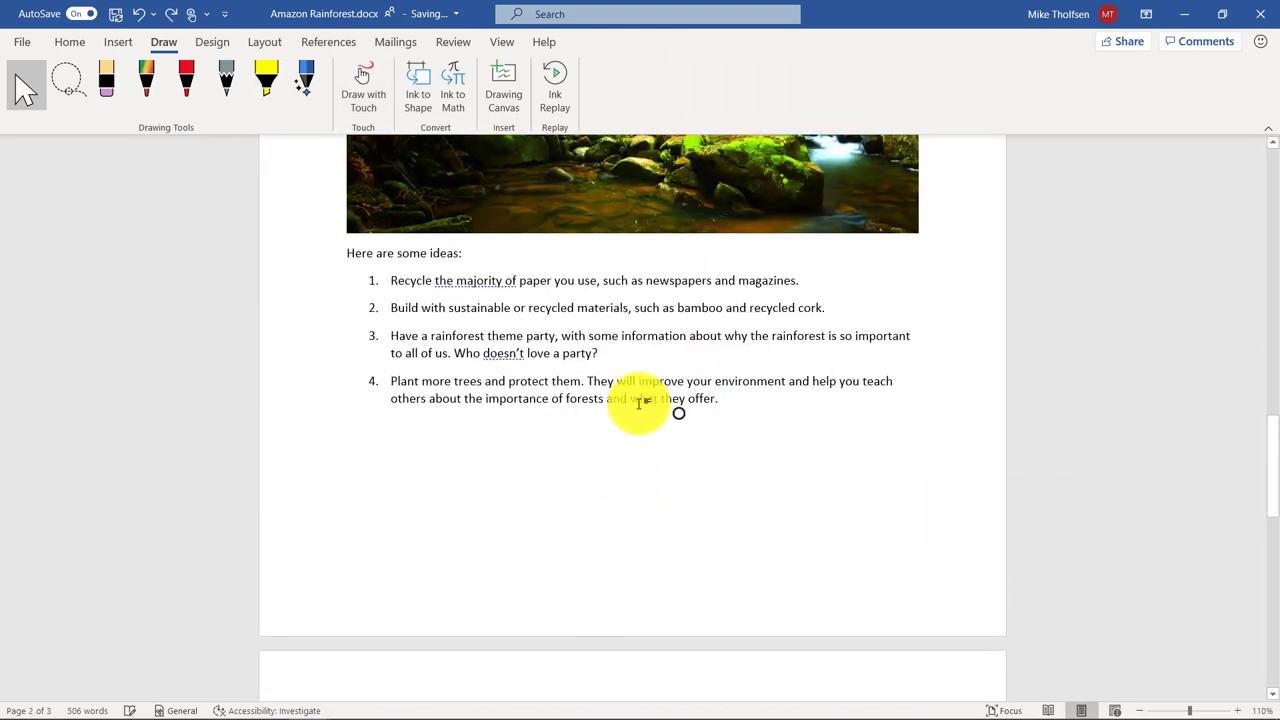
# Add a fifth list item, handwrite 'Mike' in red ink beneath it, and replay the ink strokes.
pyautogui.press('enter')
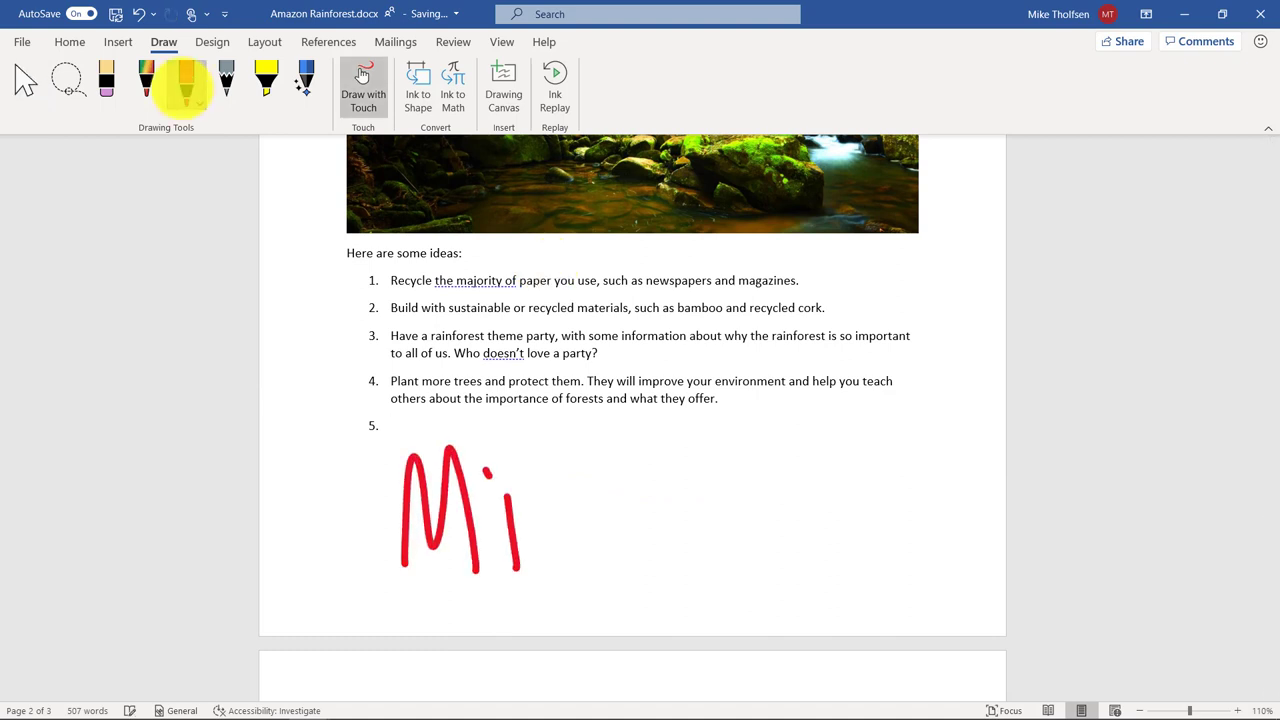
pyautogui.moveTo(500, 440); pyautogui.dragTo(690, 540)
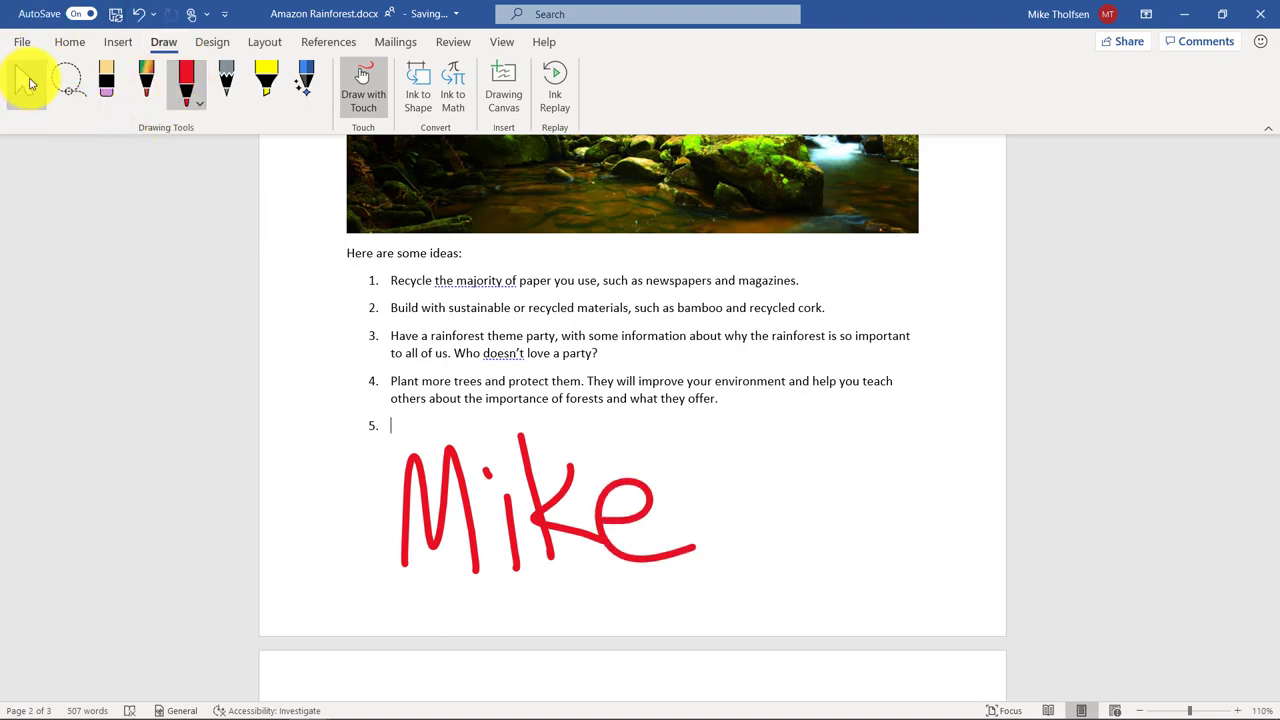
pyautogui.moveTo(27, 83)
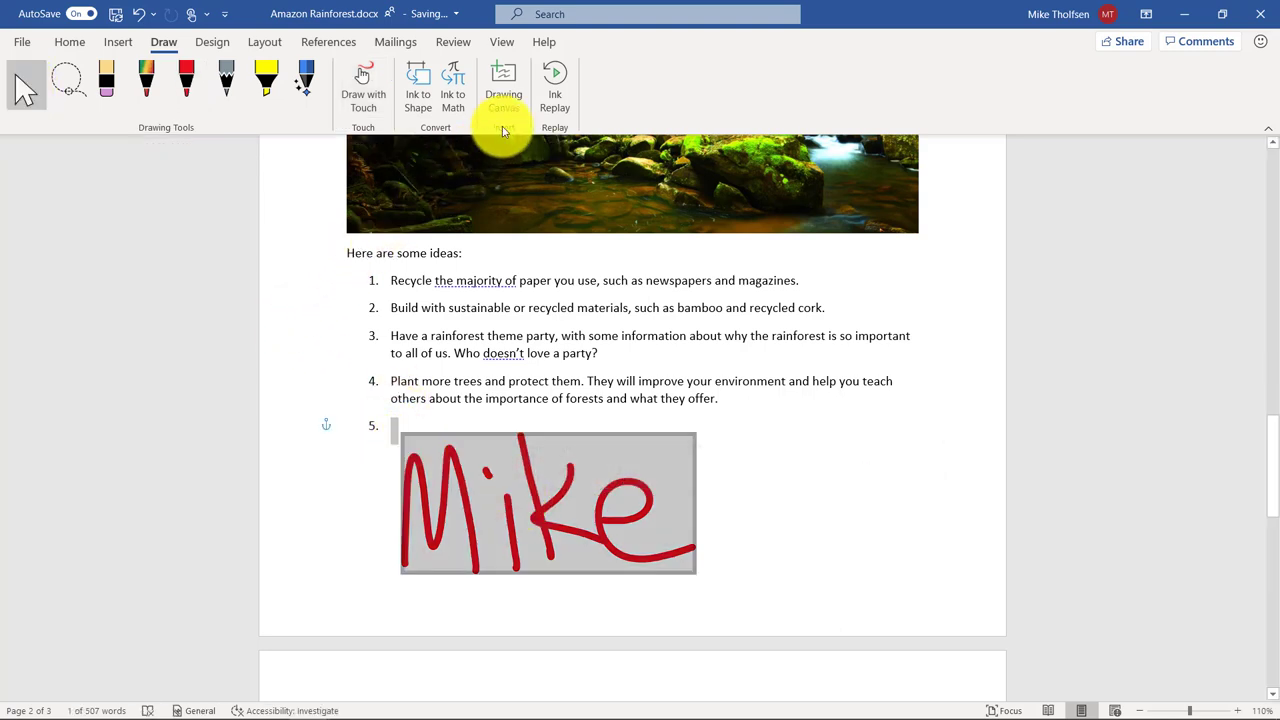
pyautogui.click(554, 85)
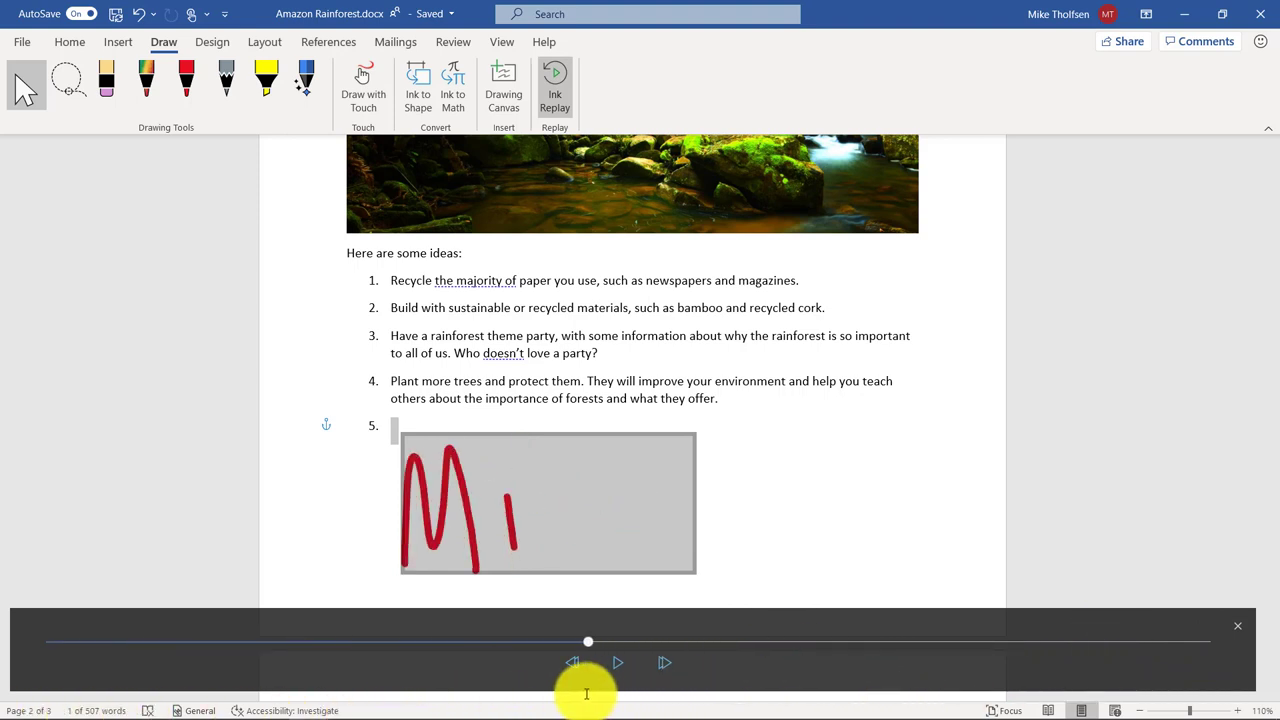
pyautogui.click(617, 662)
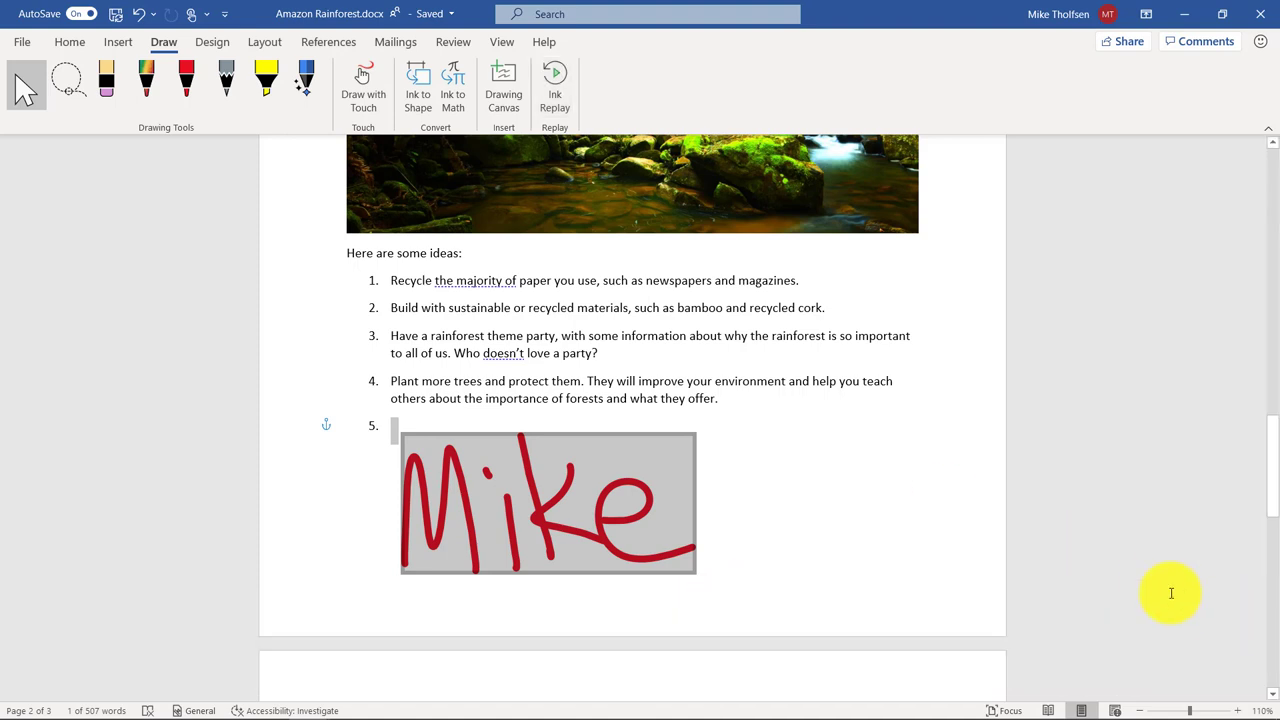
pyautogui.moveTo(570, 230)
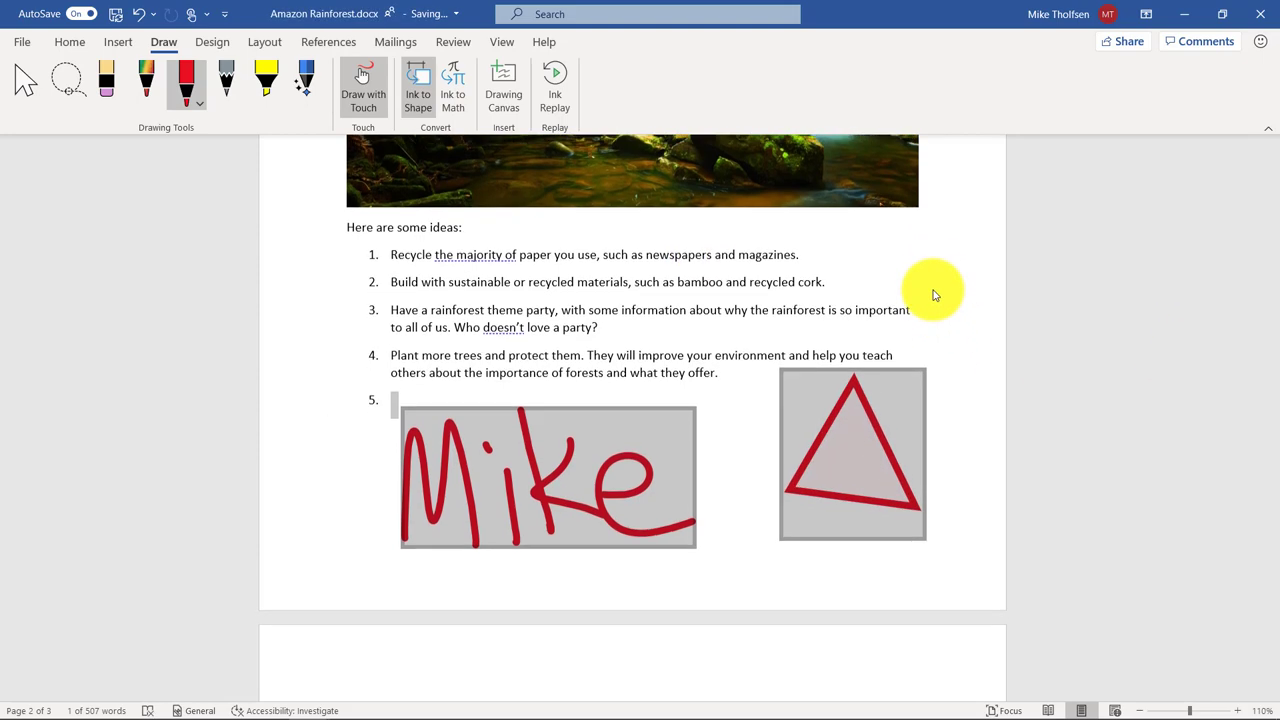
# With Ink to Shape on, sketch a triangle, circle and square that snap to neat red shapes.
pyautogui.scroll(-3)
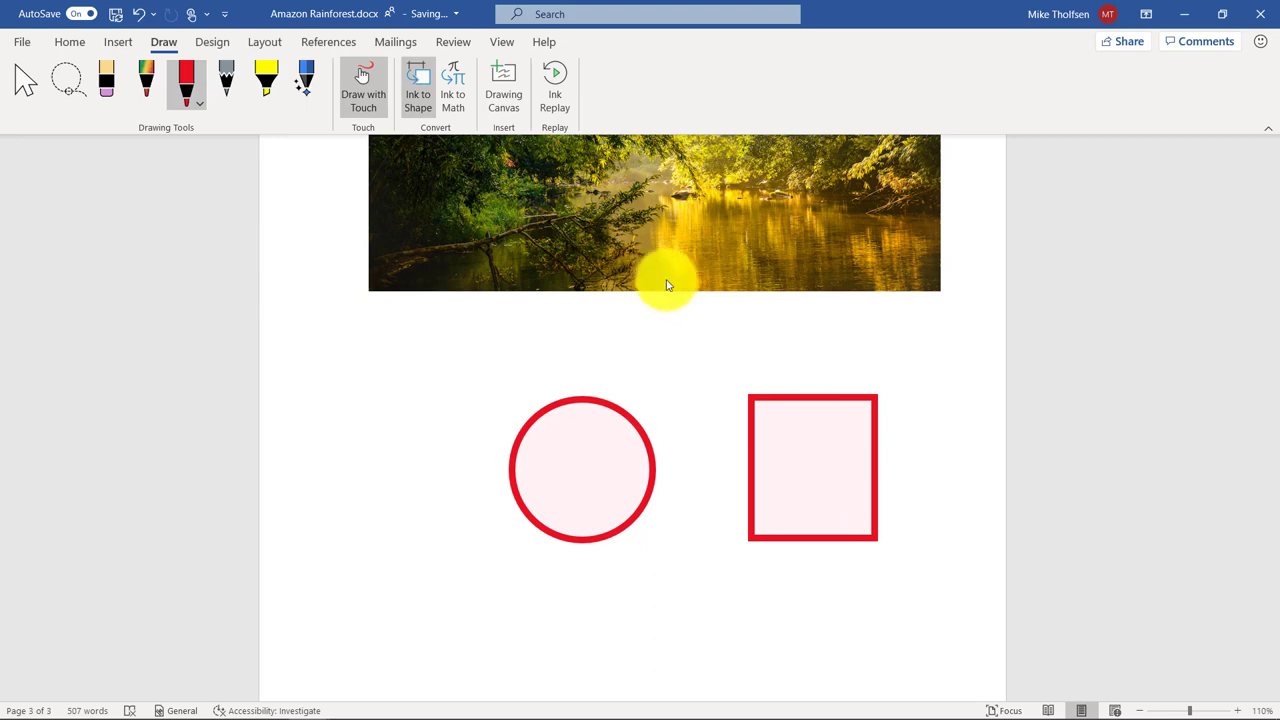
pyautogui.click(69, 41)
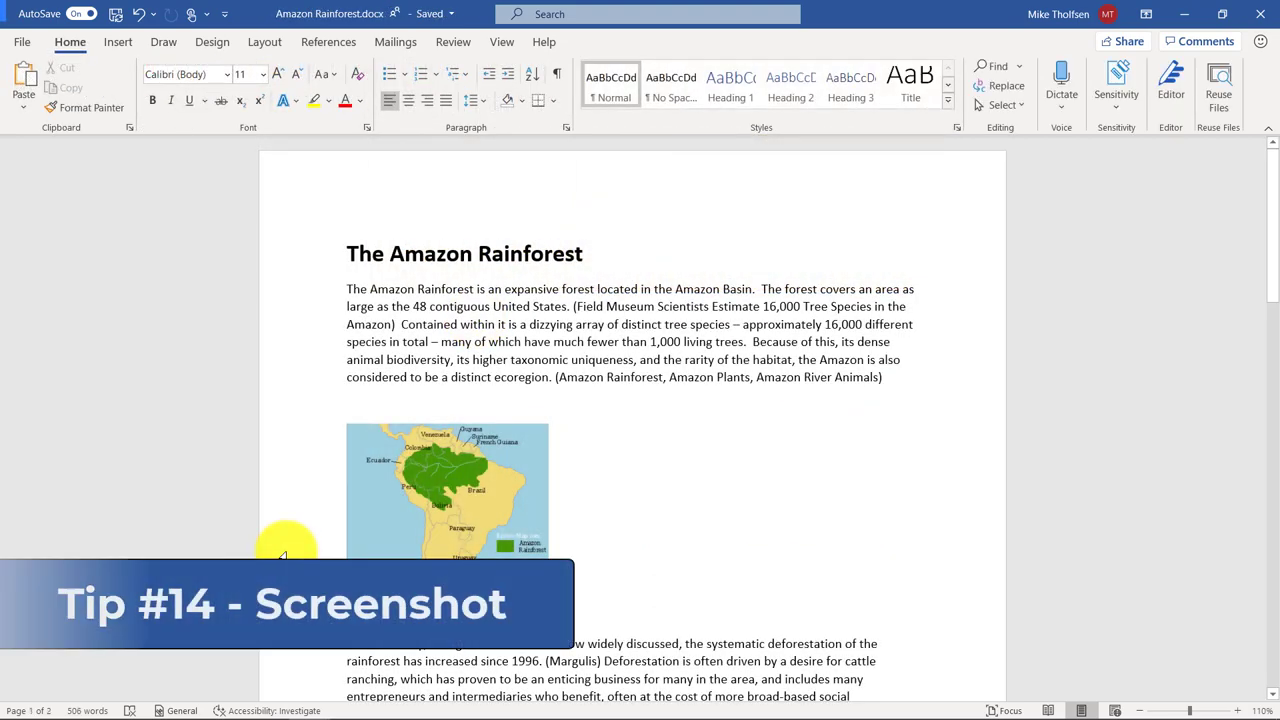
# Insert a screenshot of the aerial rainforest river scene as a picture into the document.
pyautogui.click(118, 42)
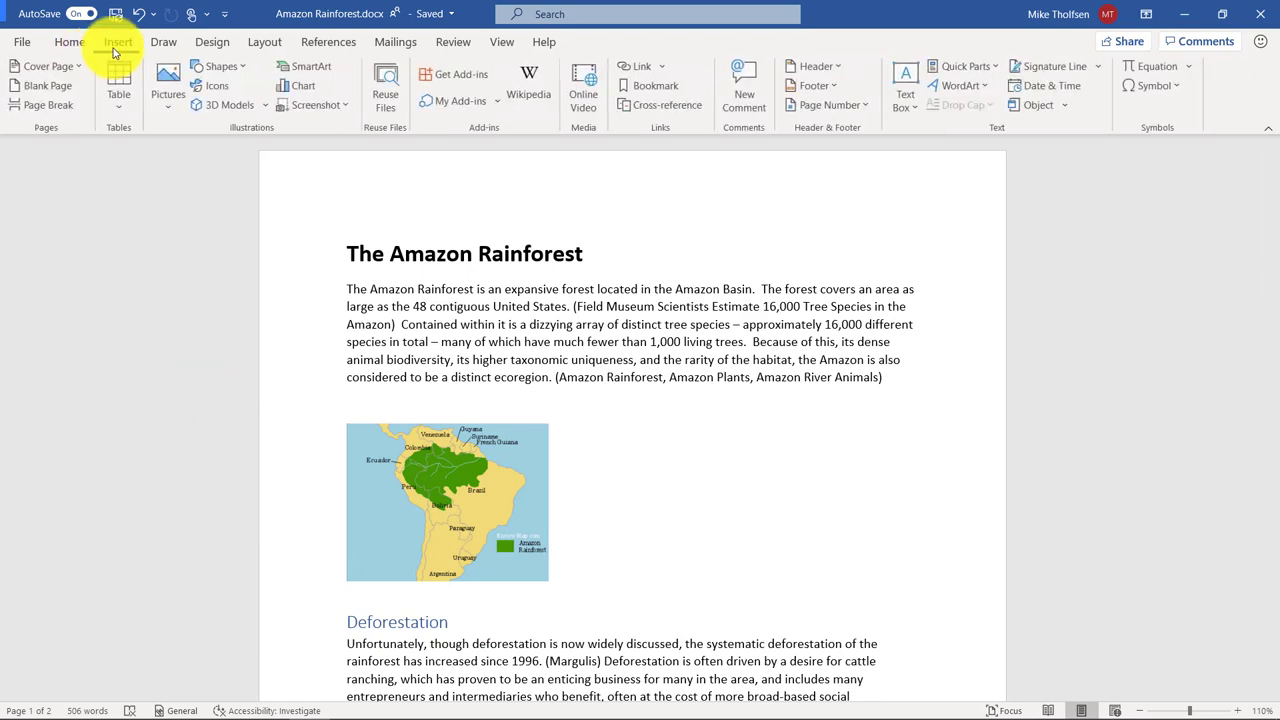
pyautogui.moveTo(315, 105)
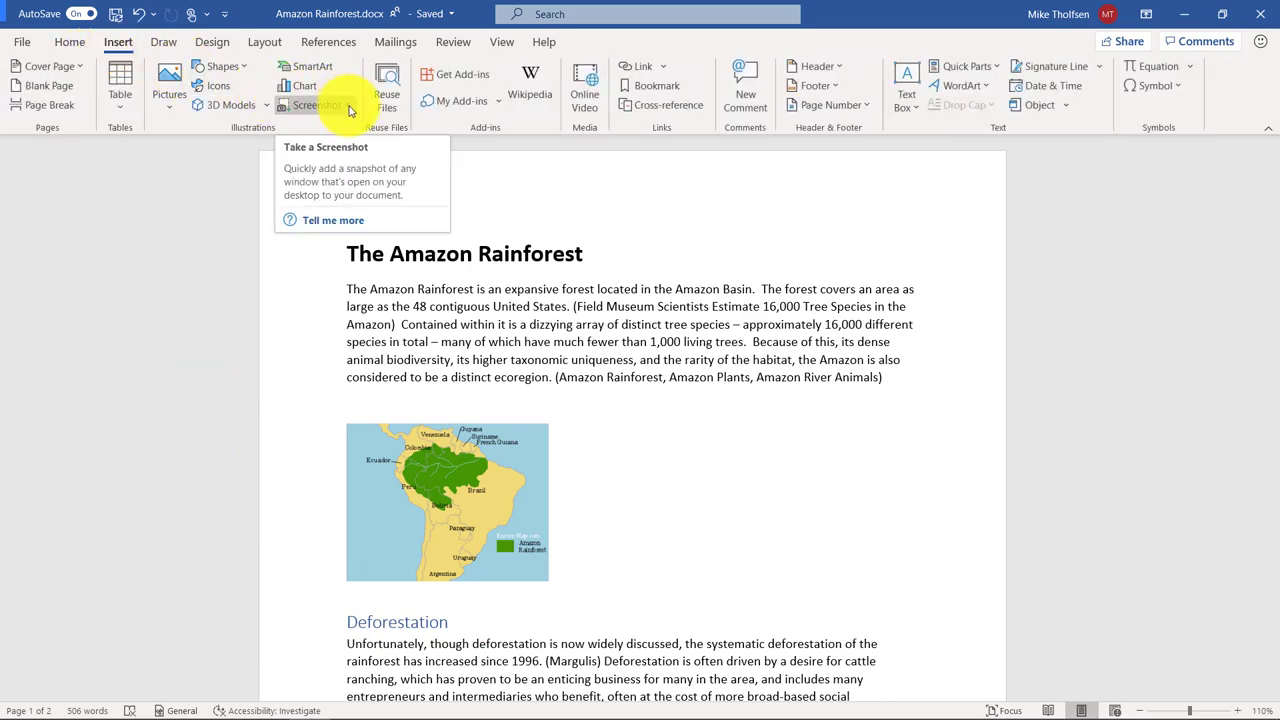
pyautogui.click(313, 105)
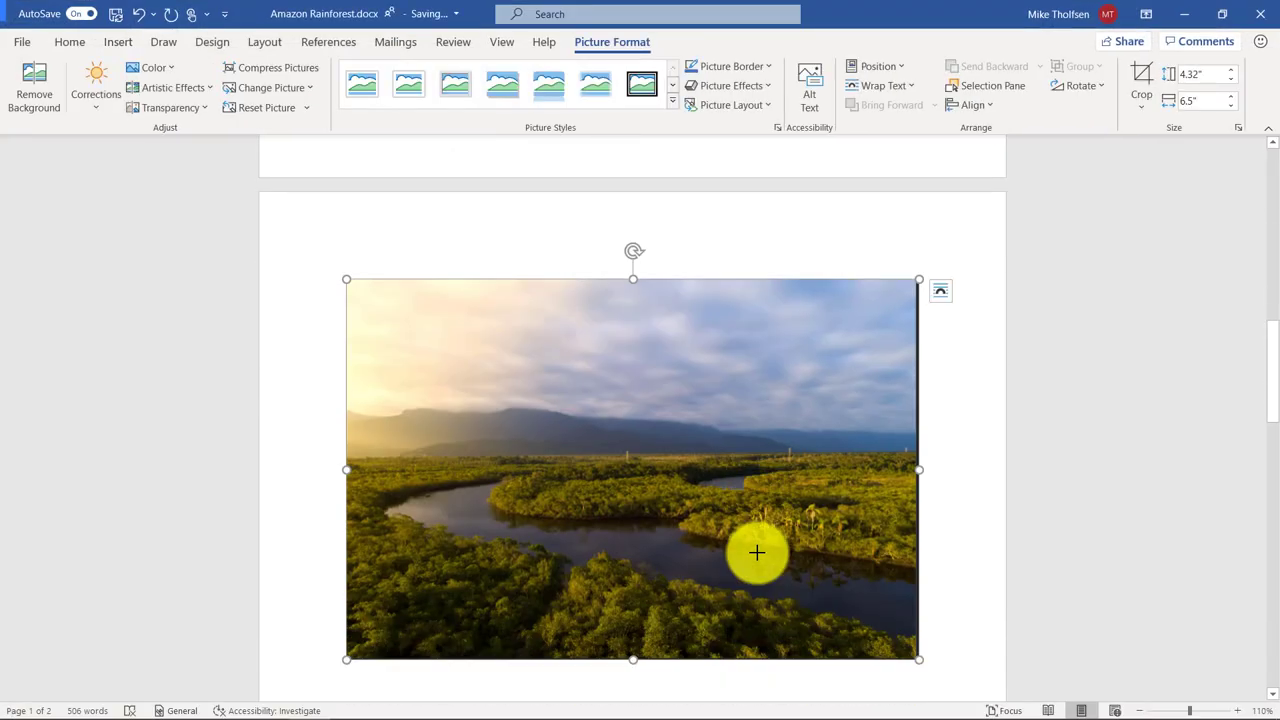
pyautogui.scroll(-3)
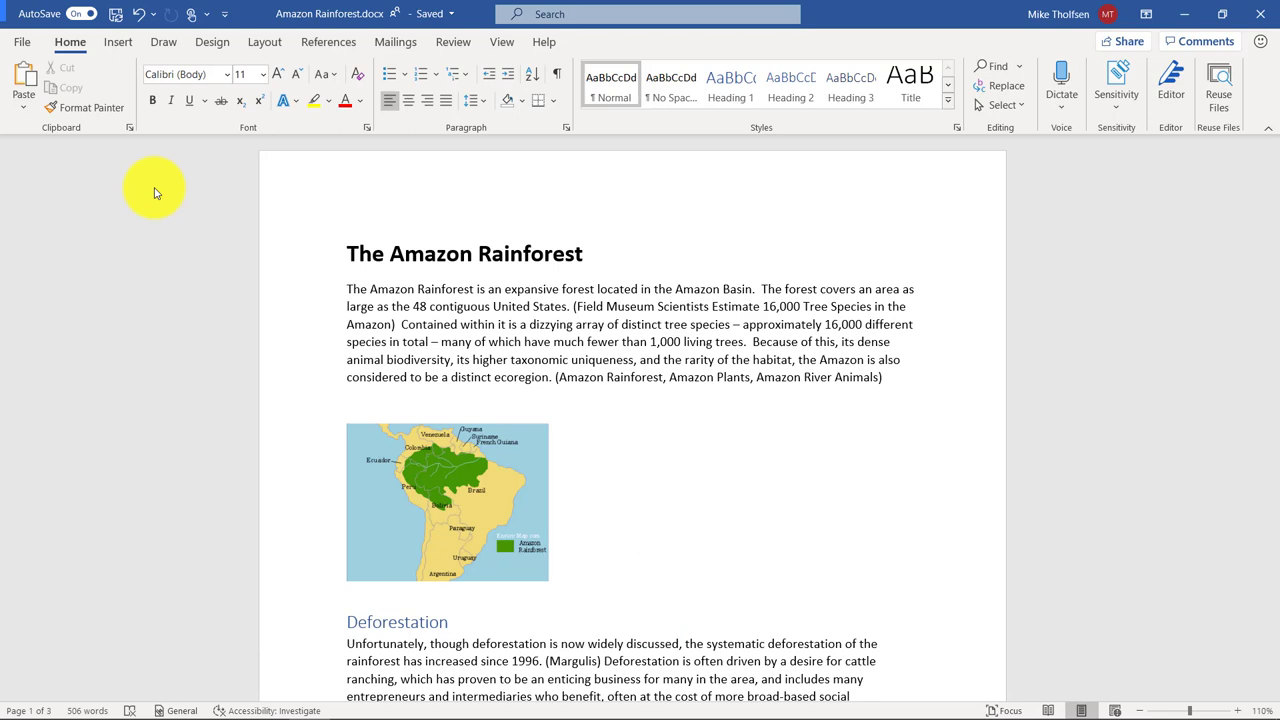
# Run the accessibility check and verify the suggested description for the map picture.
pyautogui.click(452, 41)
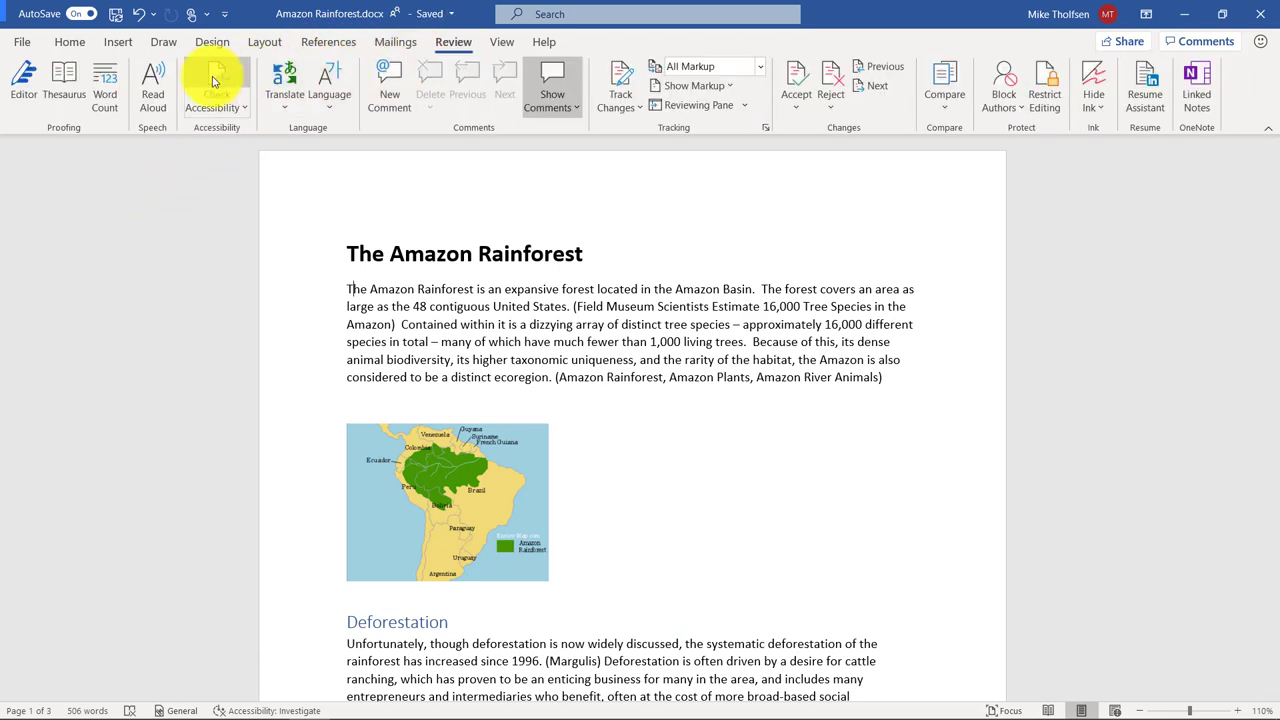
pyautogui.click(216, 85)
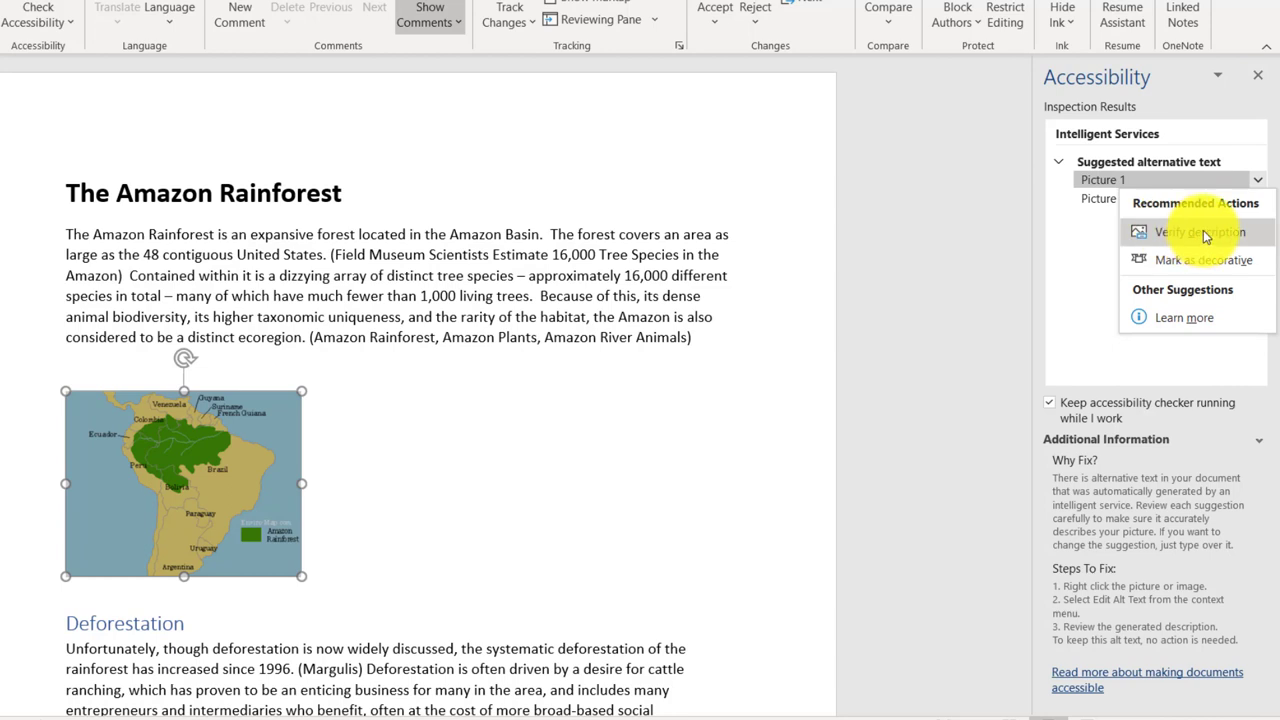
pyautogui.click(1199, 231)
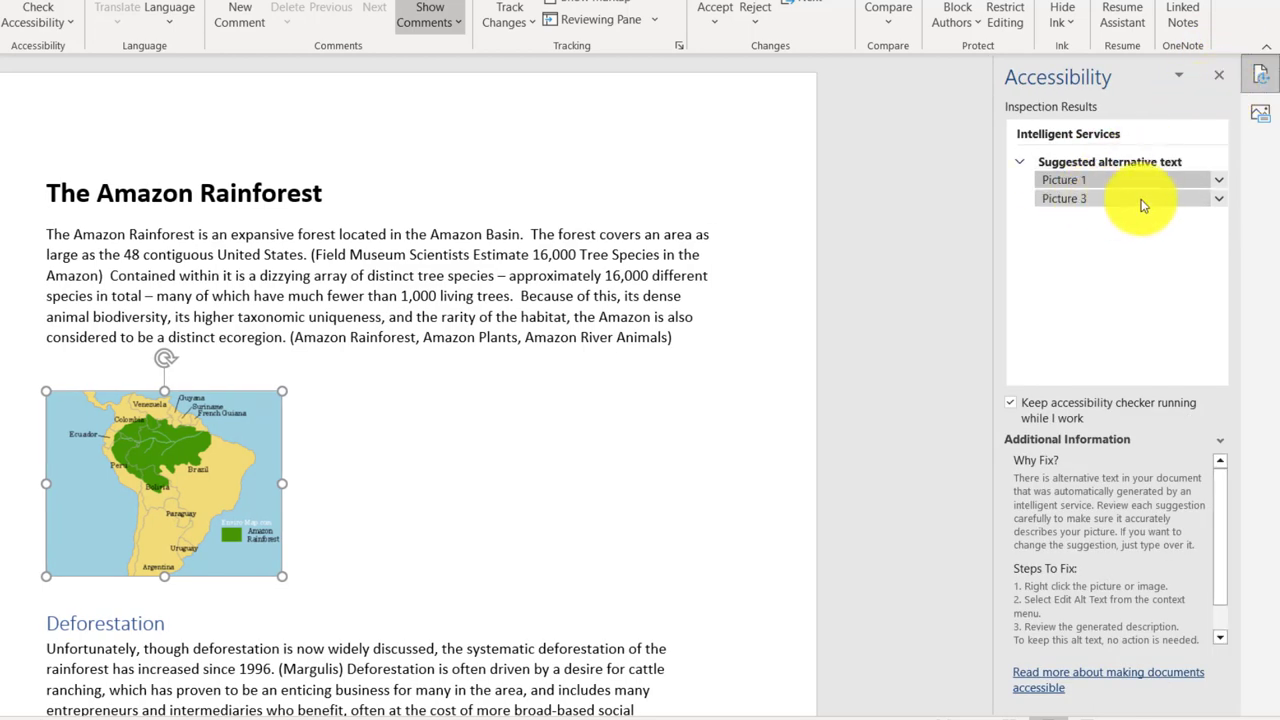
# Review the auto-generated alt text description for the river photo.
pyautogui.scroll(-3)
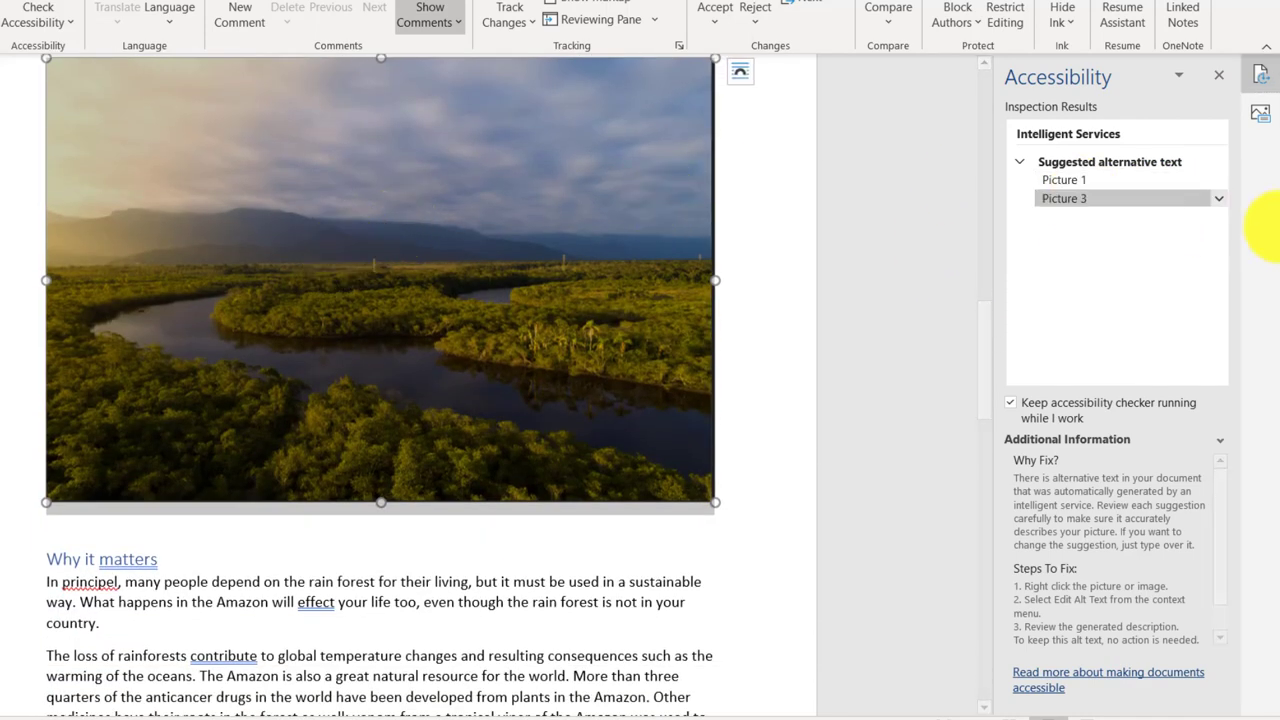
pyautogui.click(1218, 198)
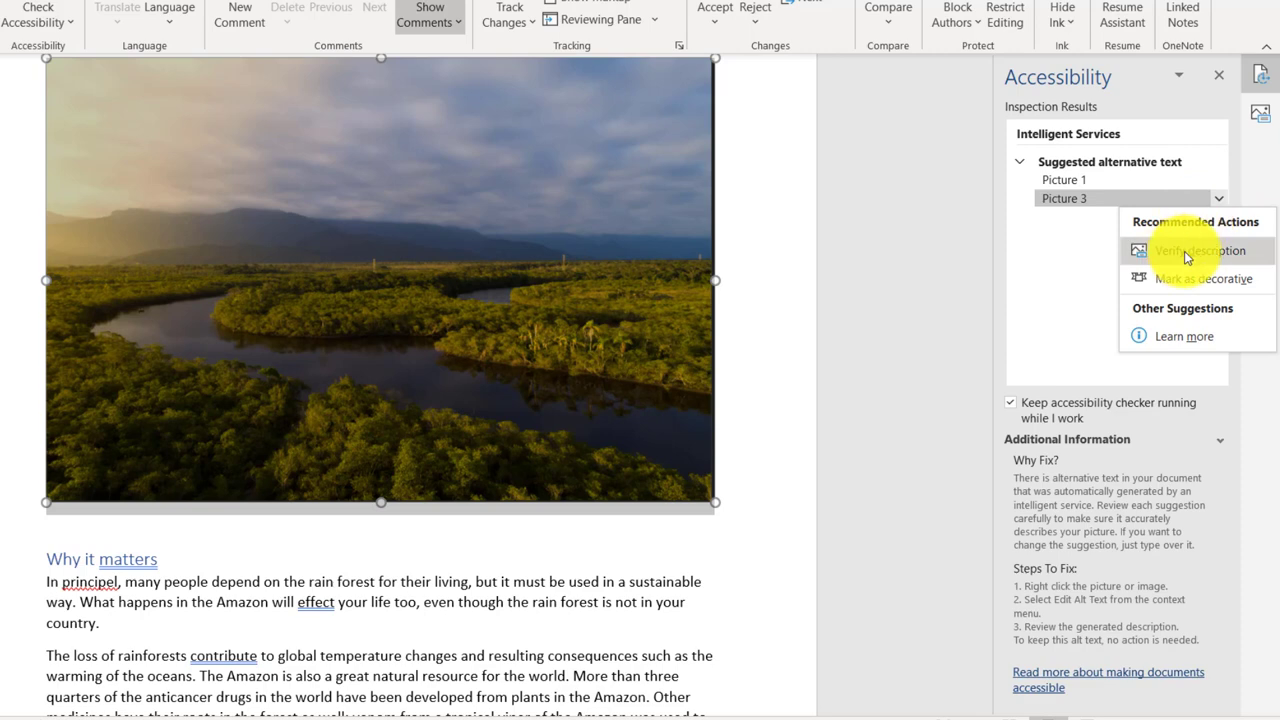
pyautogui.click(1199, 250)
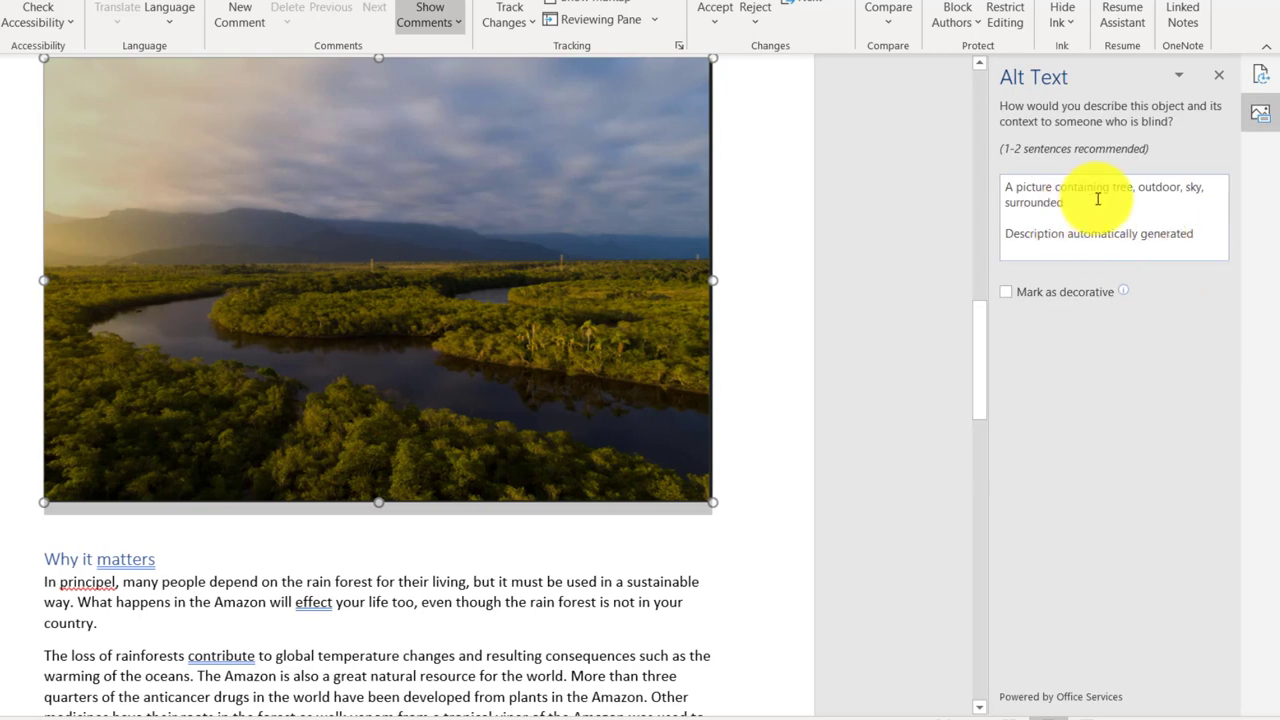
pyautogui.moveTo(1082, 250)
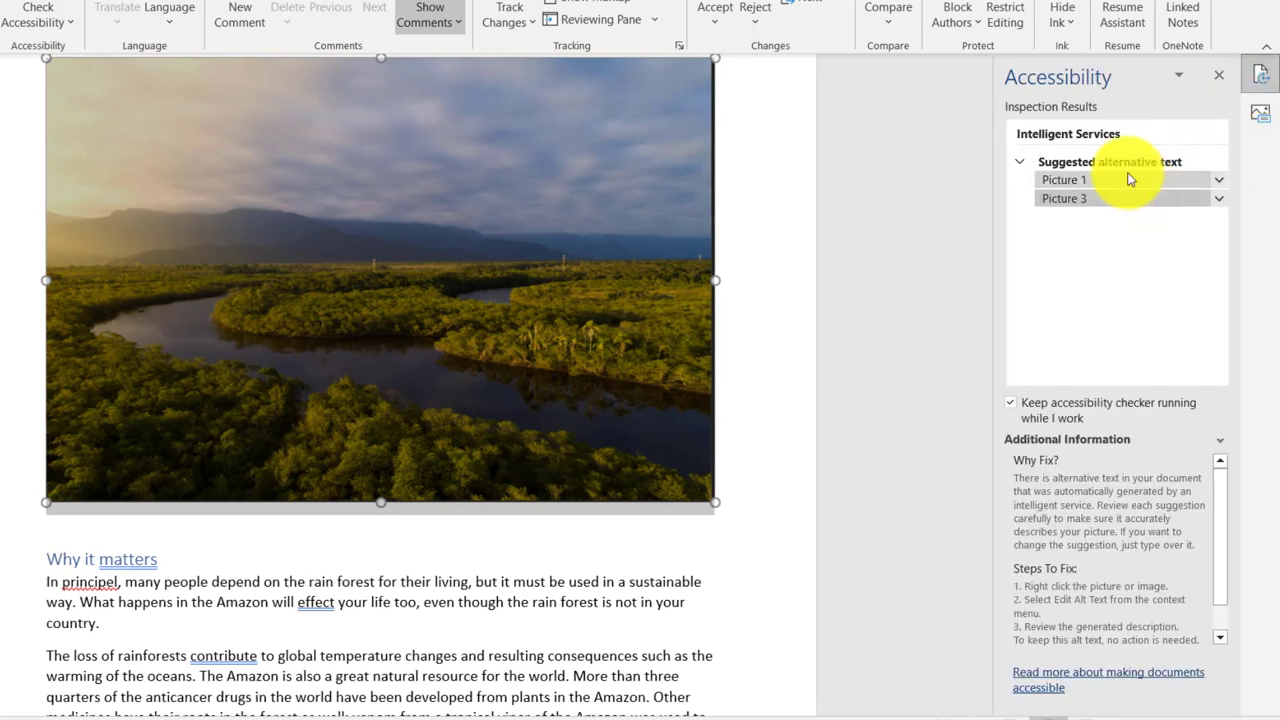
pyautogui.click(1063, 179)
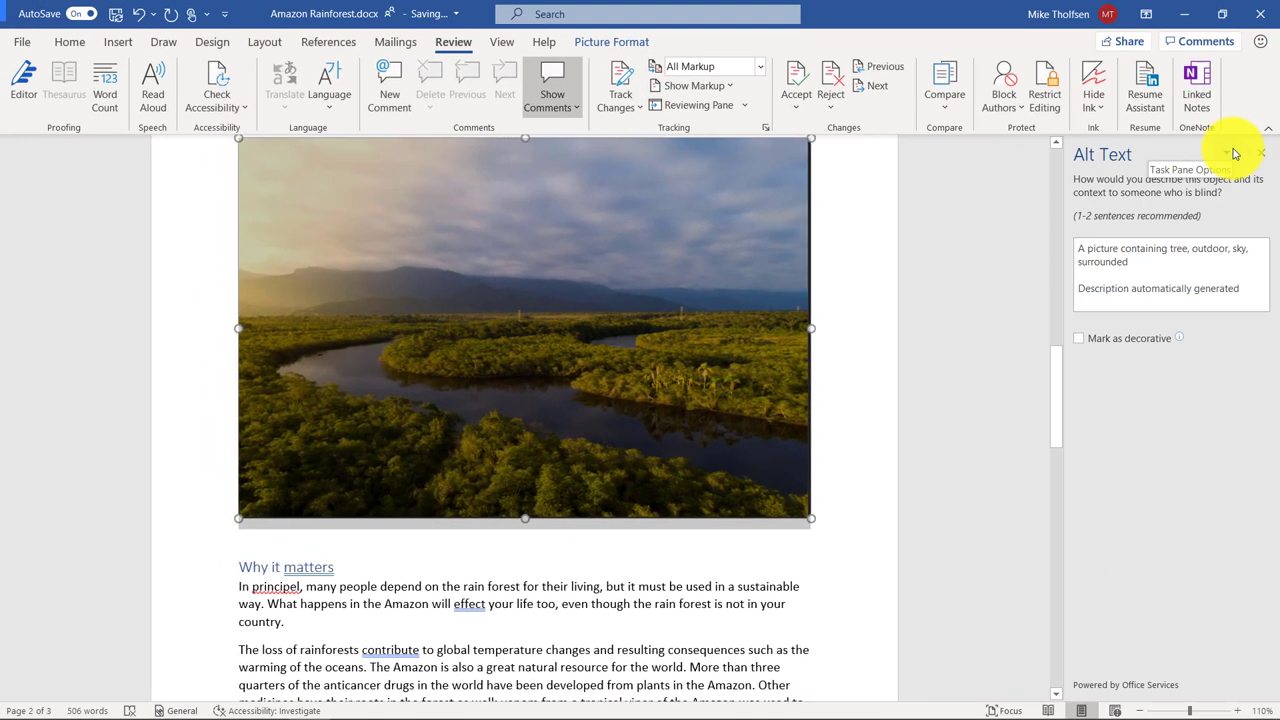
# Try Focus mode and Ease of Access options from the Check Accessibility menu, then return to the document.
pyautogui.click(217, 85)
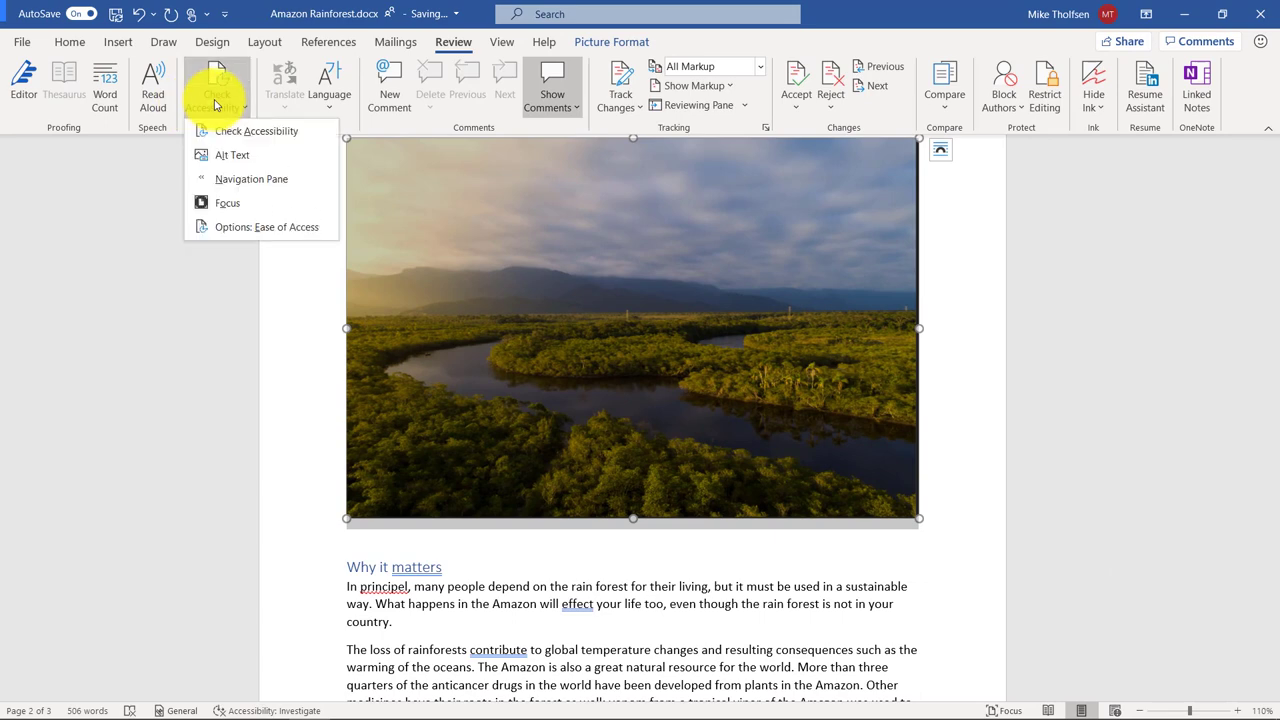
pyautogui.moveTo(227, 202)
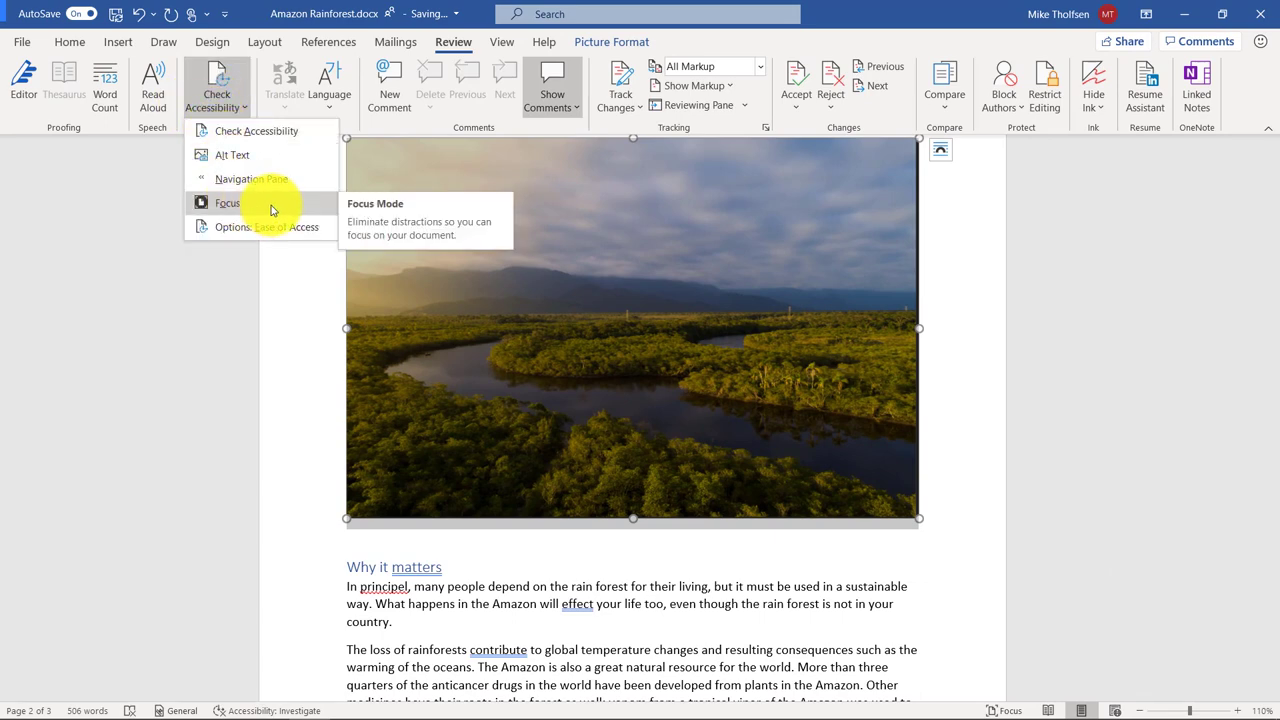
pyautogui.click(251, 178)
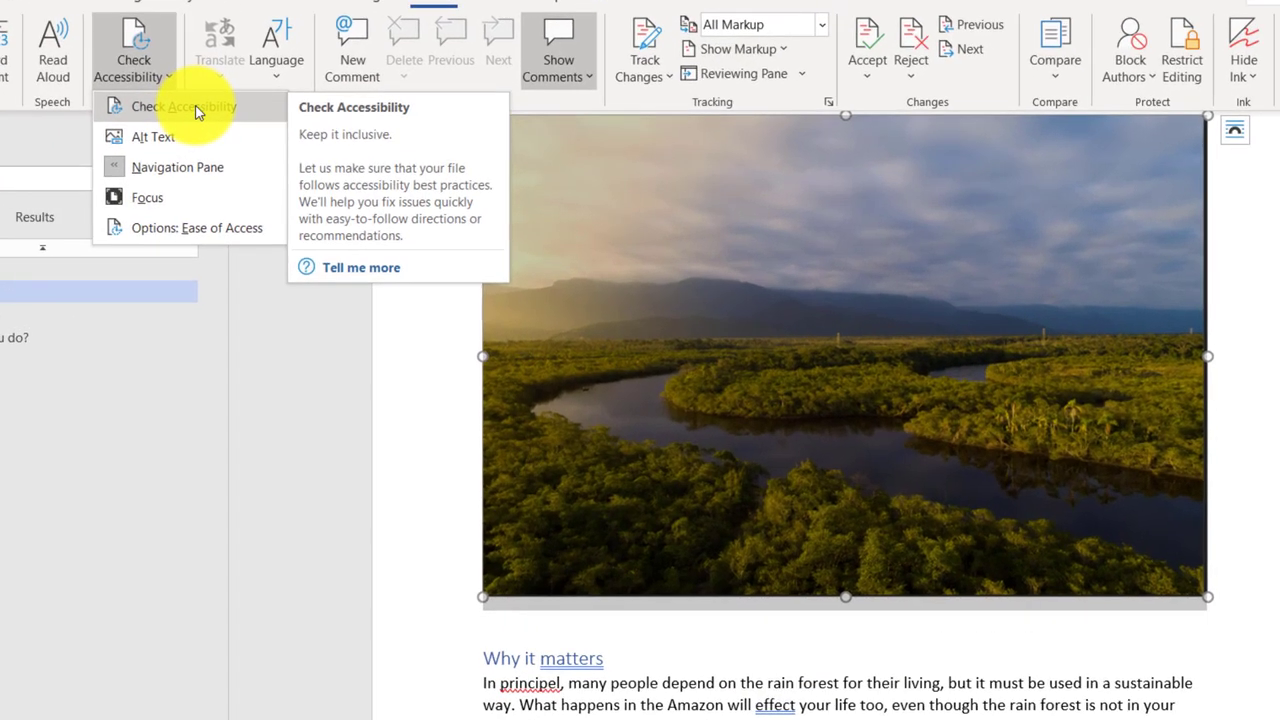
pyautogui.moveTo(190, 228)
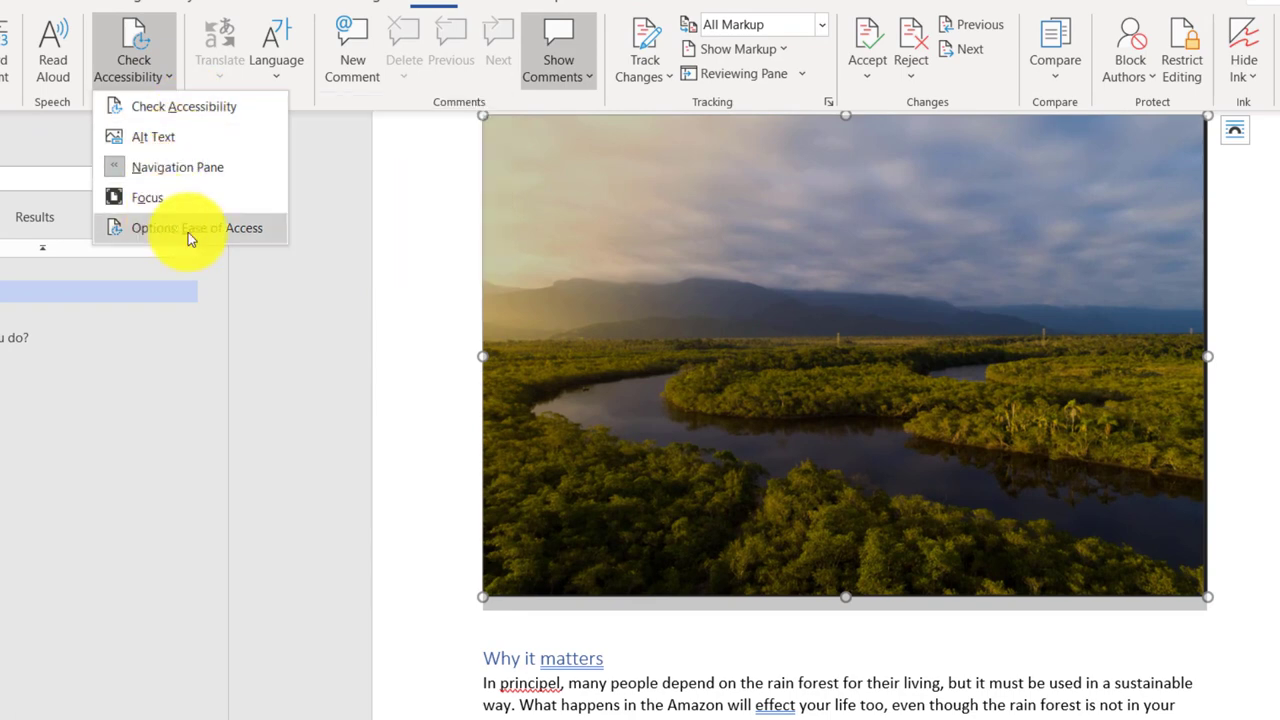
pyautogui.moveTo(240, 228)
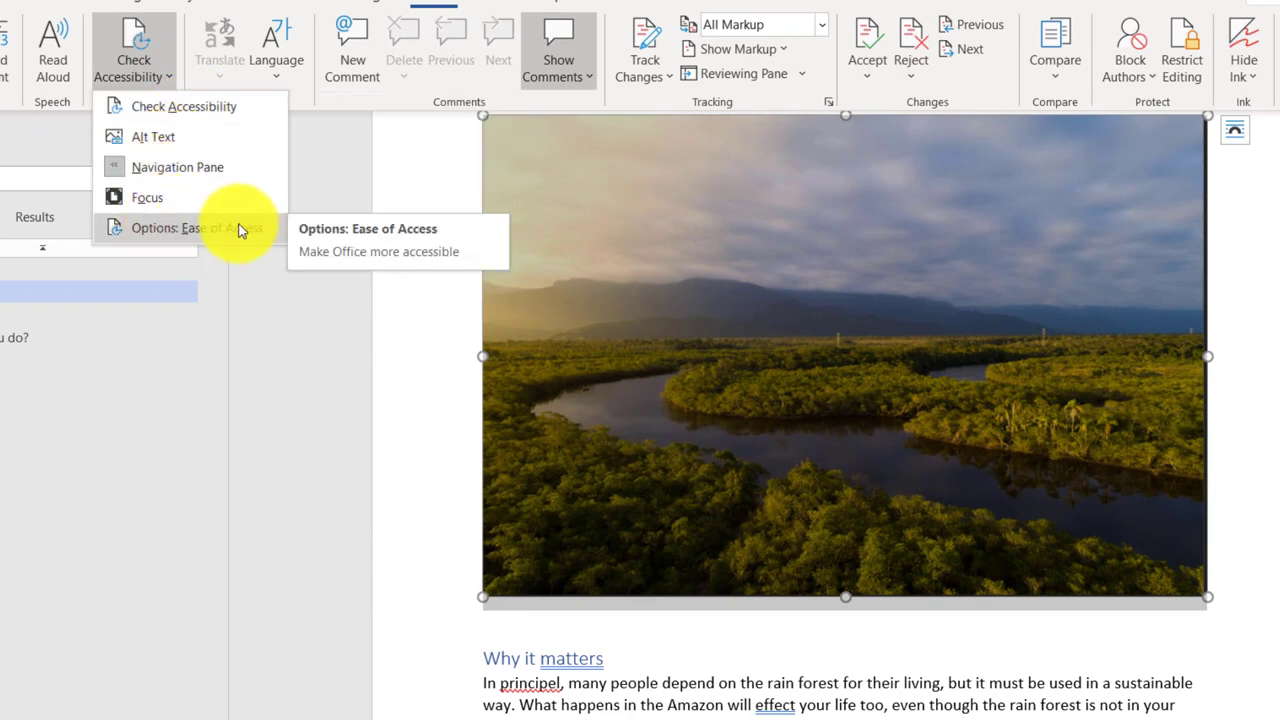
pyautogui.click(185, 228)
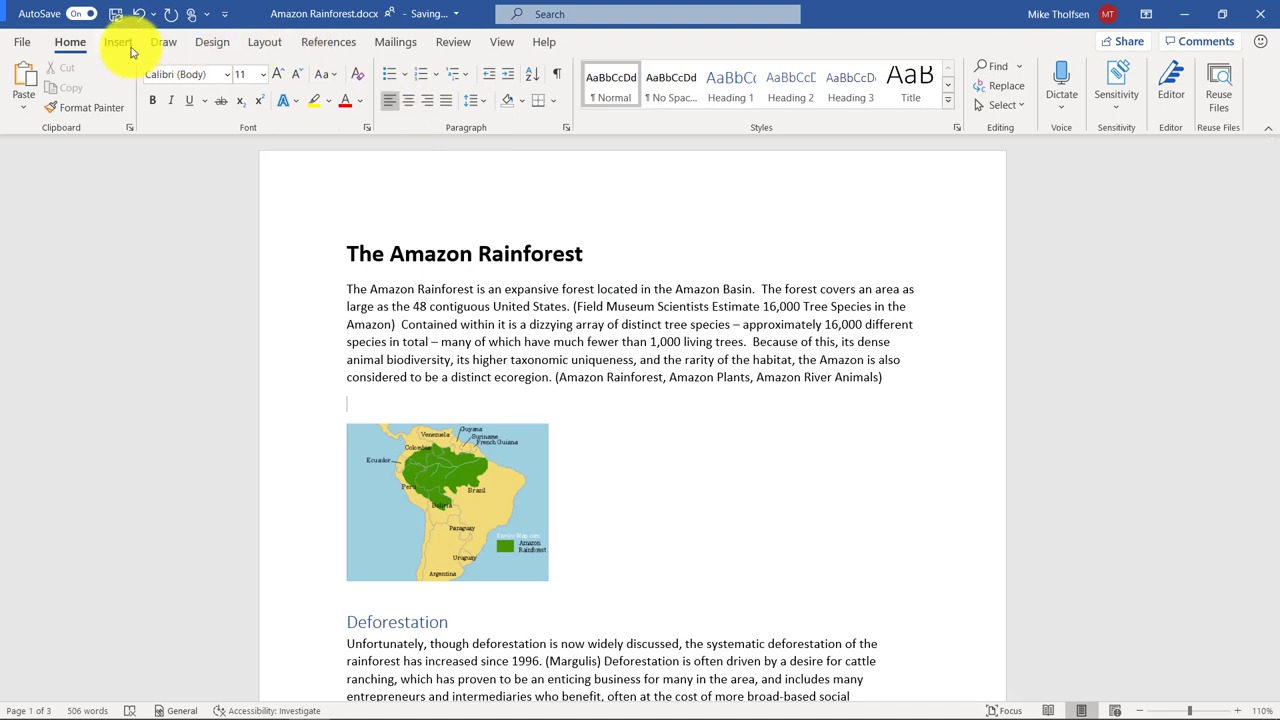
# Embed the YouTube video wdhkjJy_Ris below the opening paragraph and resize it.
pyautogui.click(118, 42)
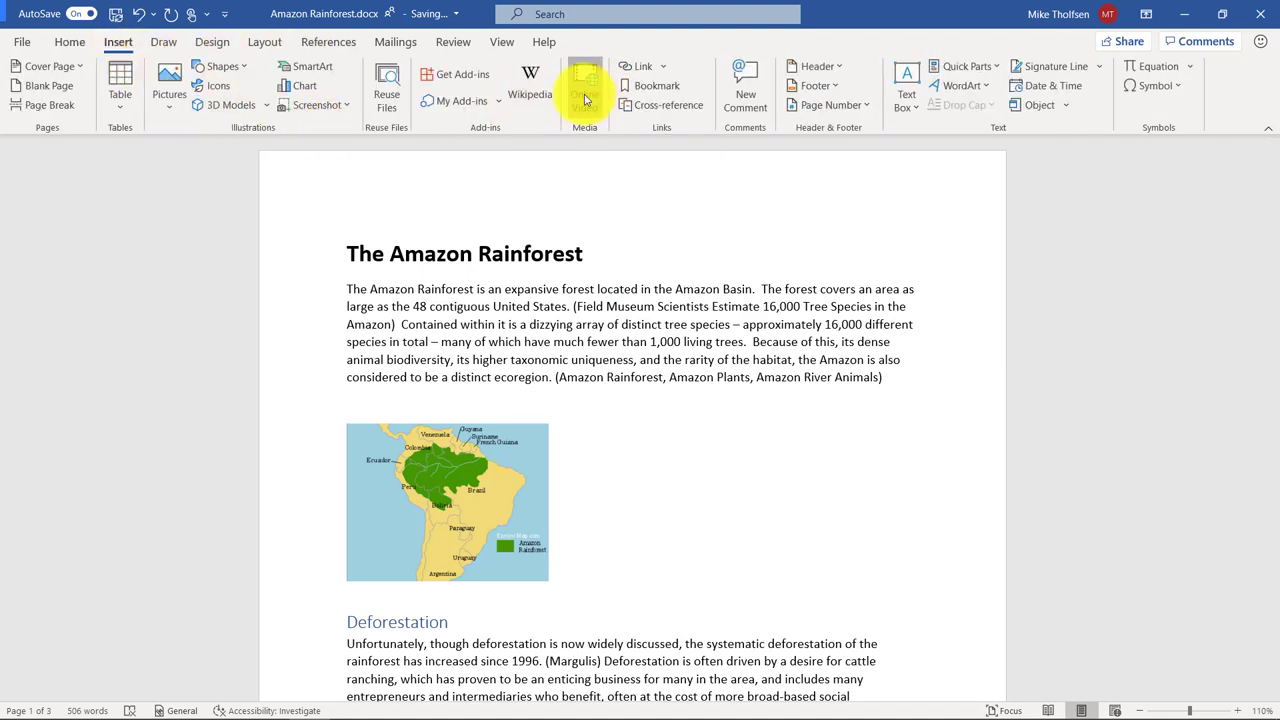
pyautogui.click(584, 85)
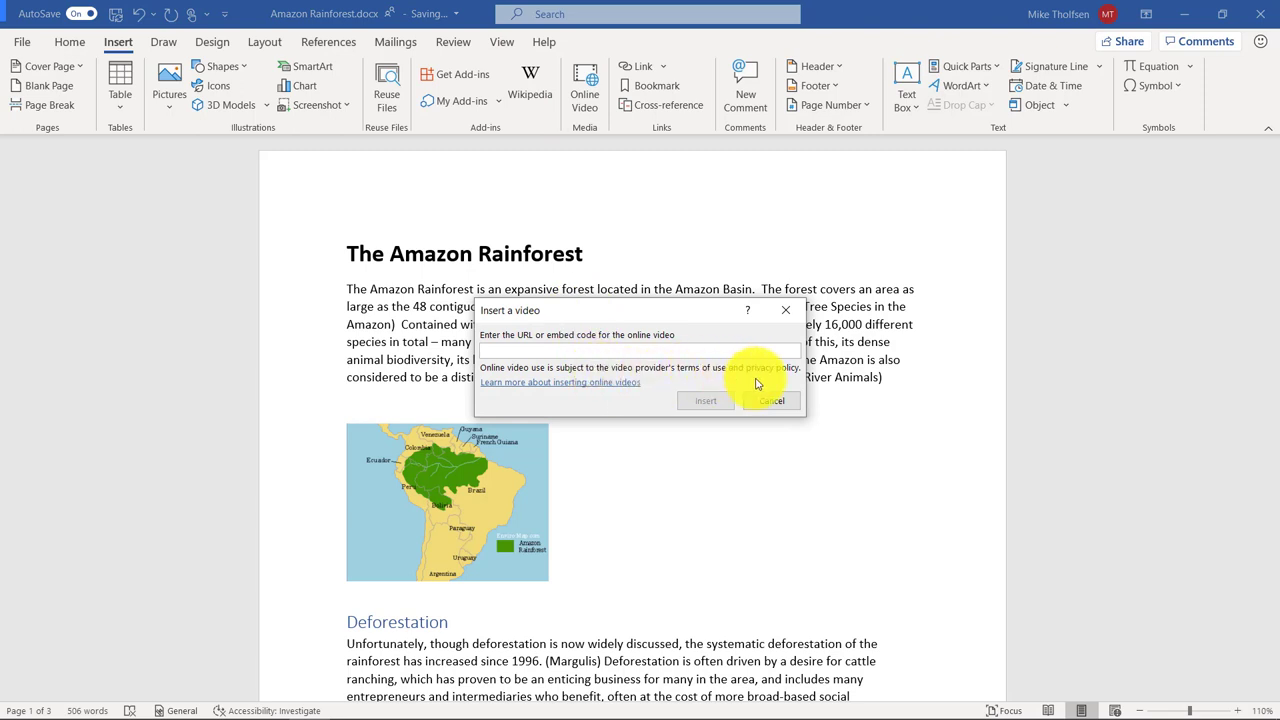
pyautogui.write('https://www.youtube.com/watch?v=wdhkjJy_Ris')
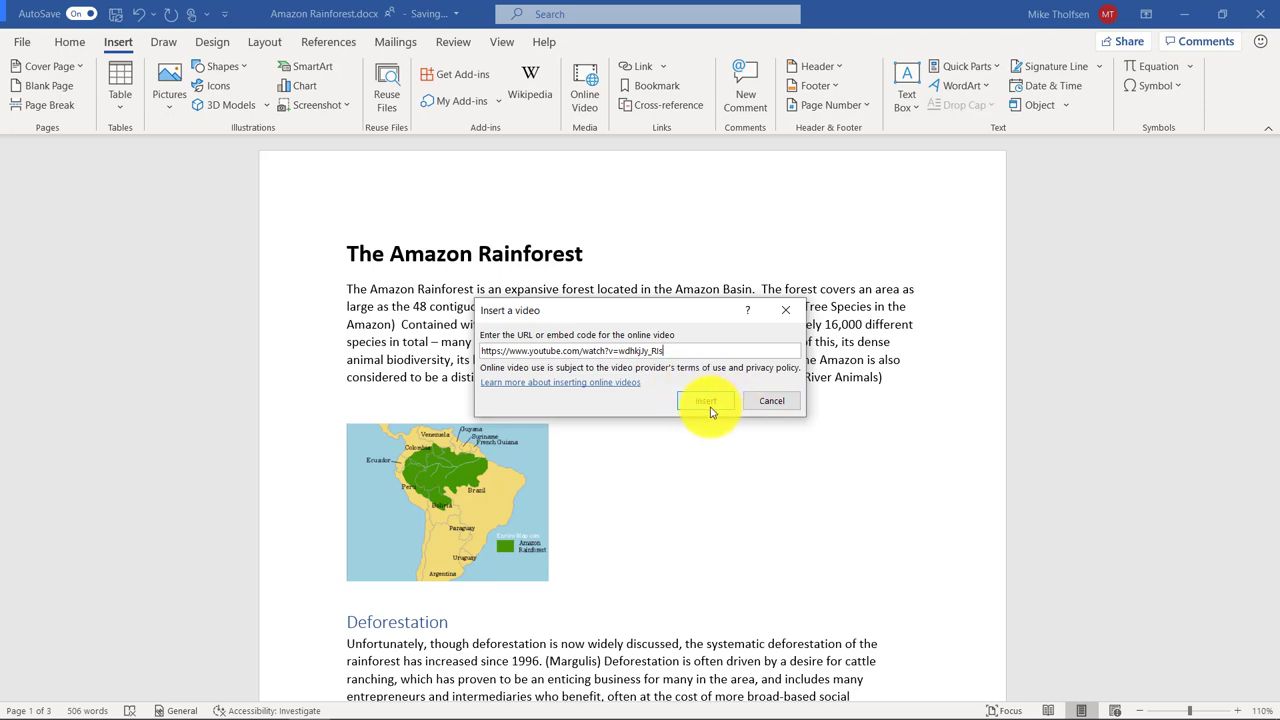
pyautogui.click(706, 400)
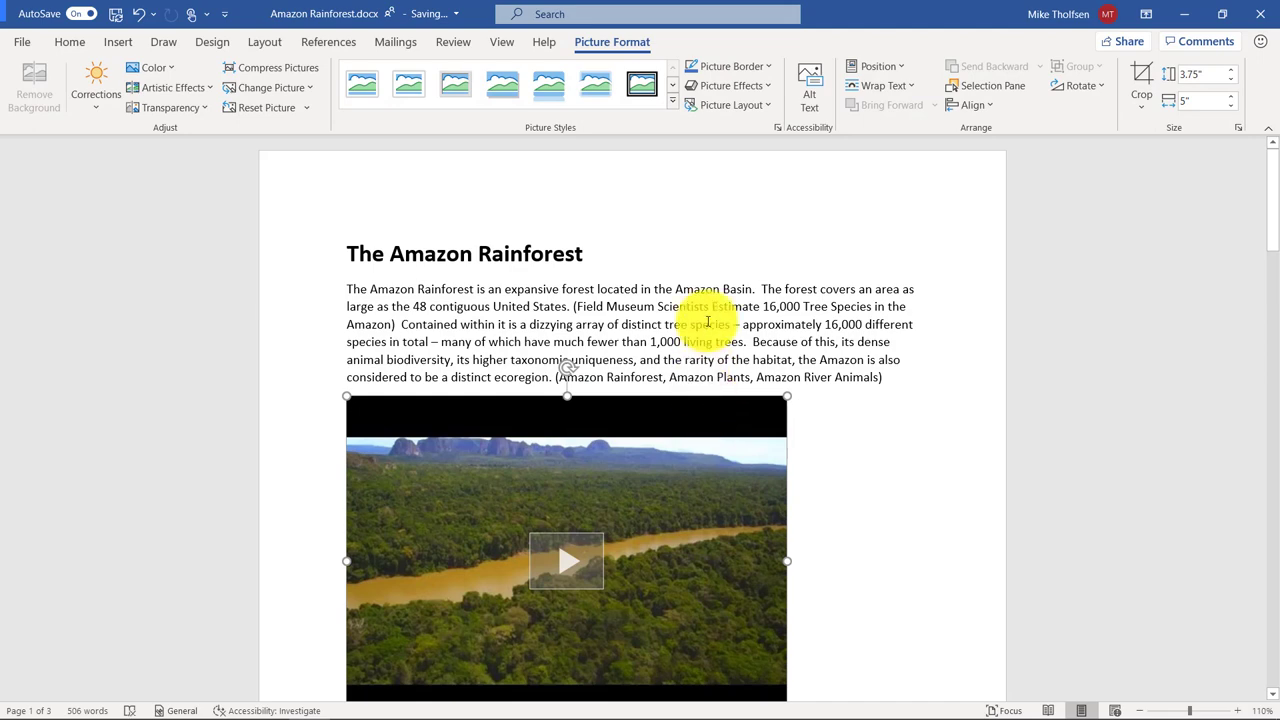
pyautogui.scroll(-3)
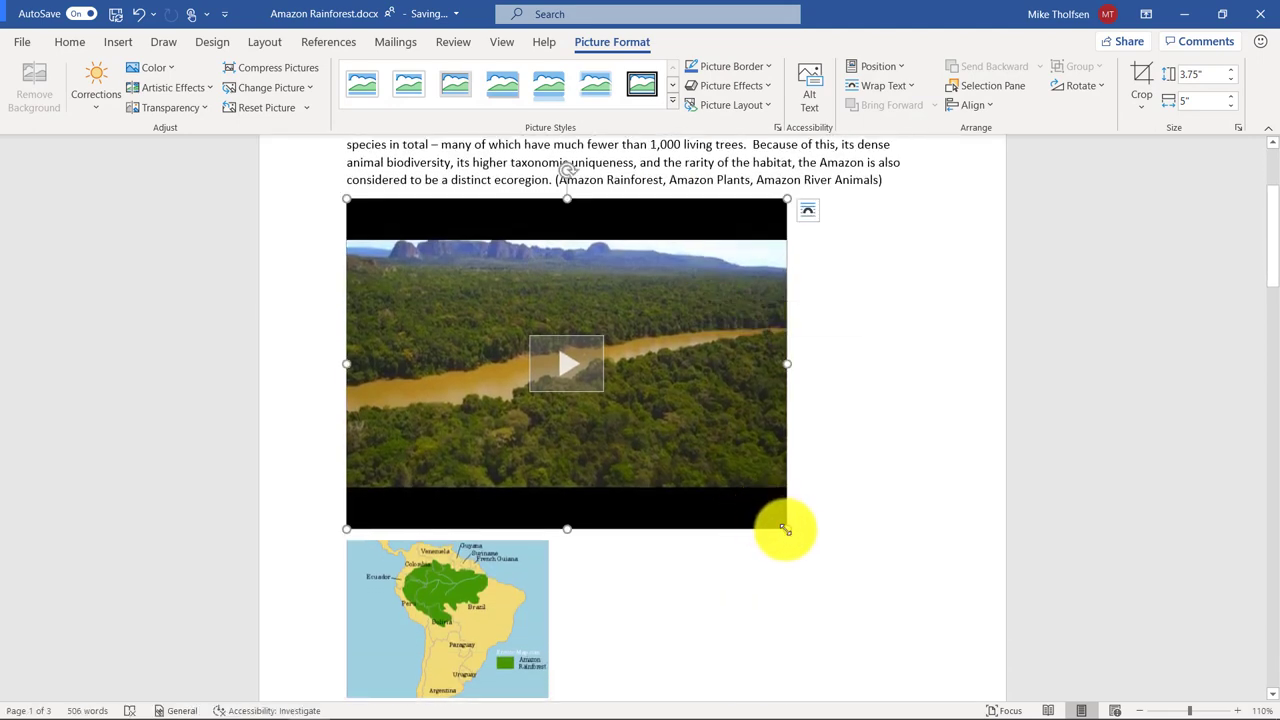
pyautogui.moveTo(786, 528); pyautogui.dragTo(967, 663)
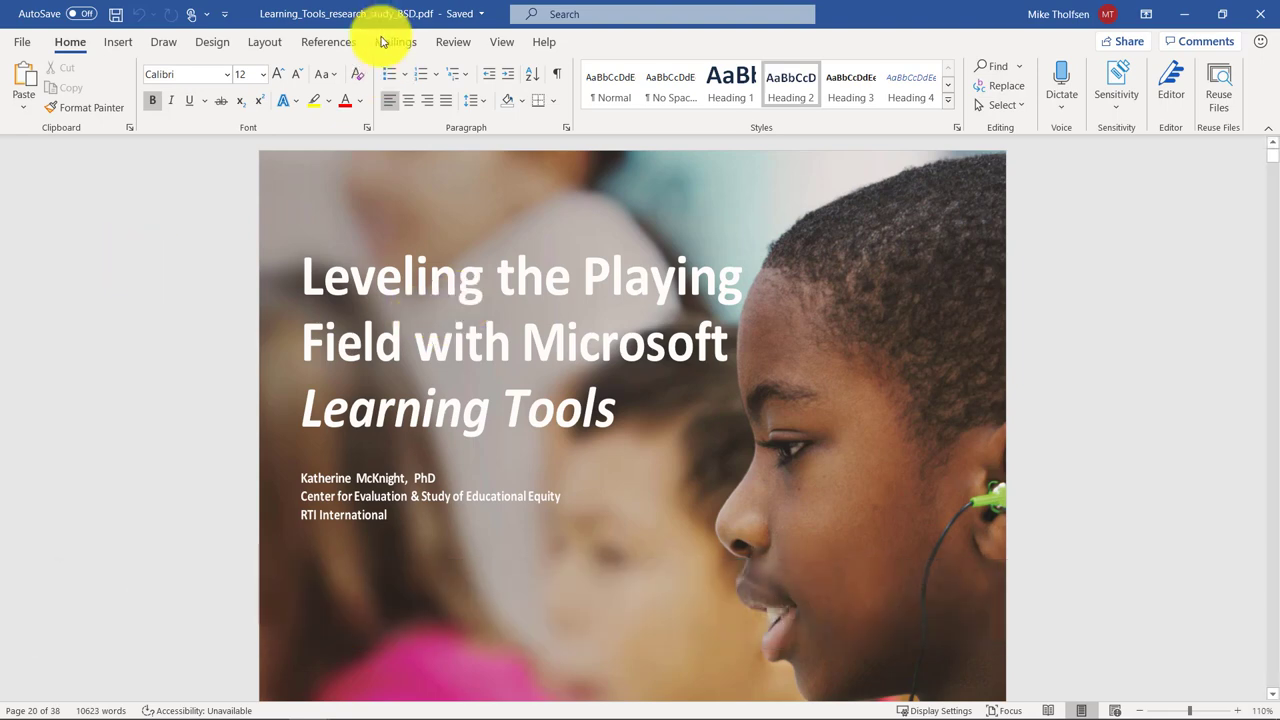
# Browse the Learning Tools PDF in Side to Side book-style page movement.
pyautogui.click(501, 42)
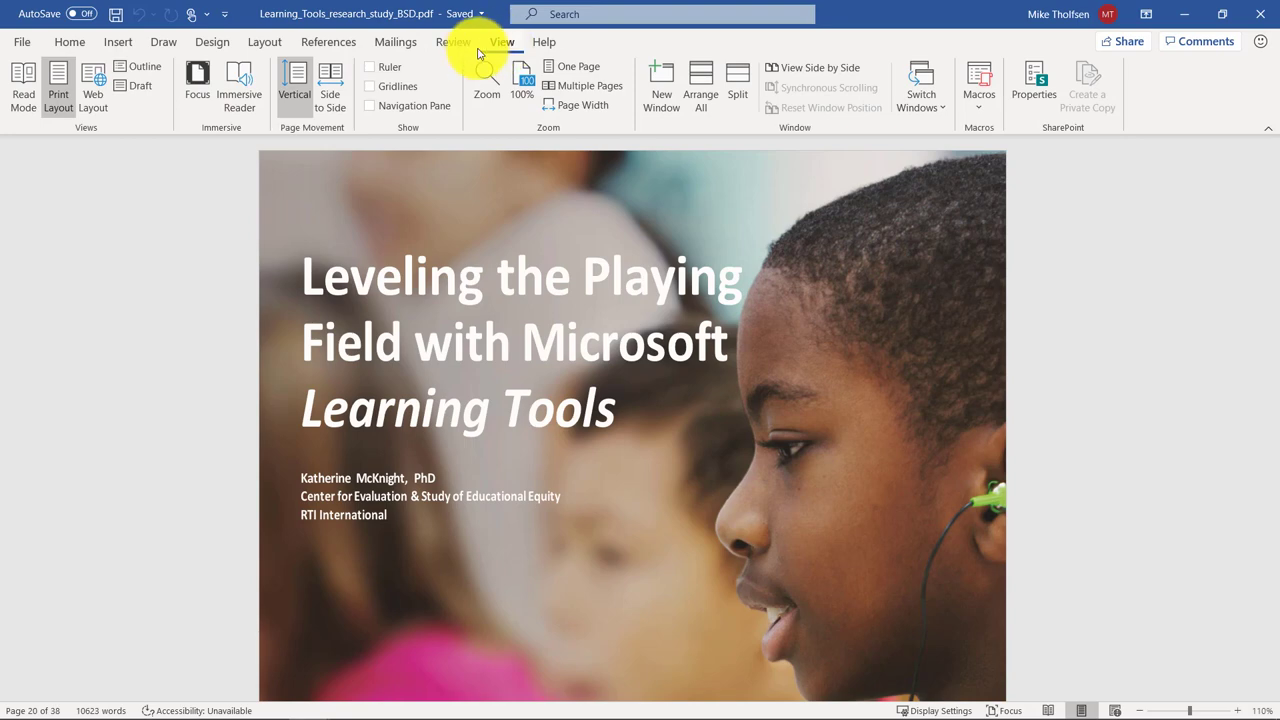
pyautogui.click(330, 85)
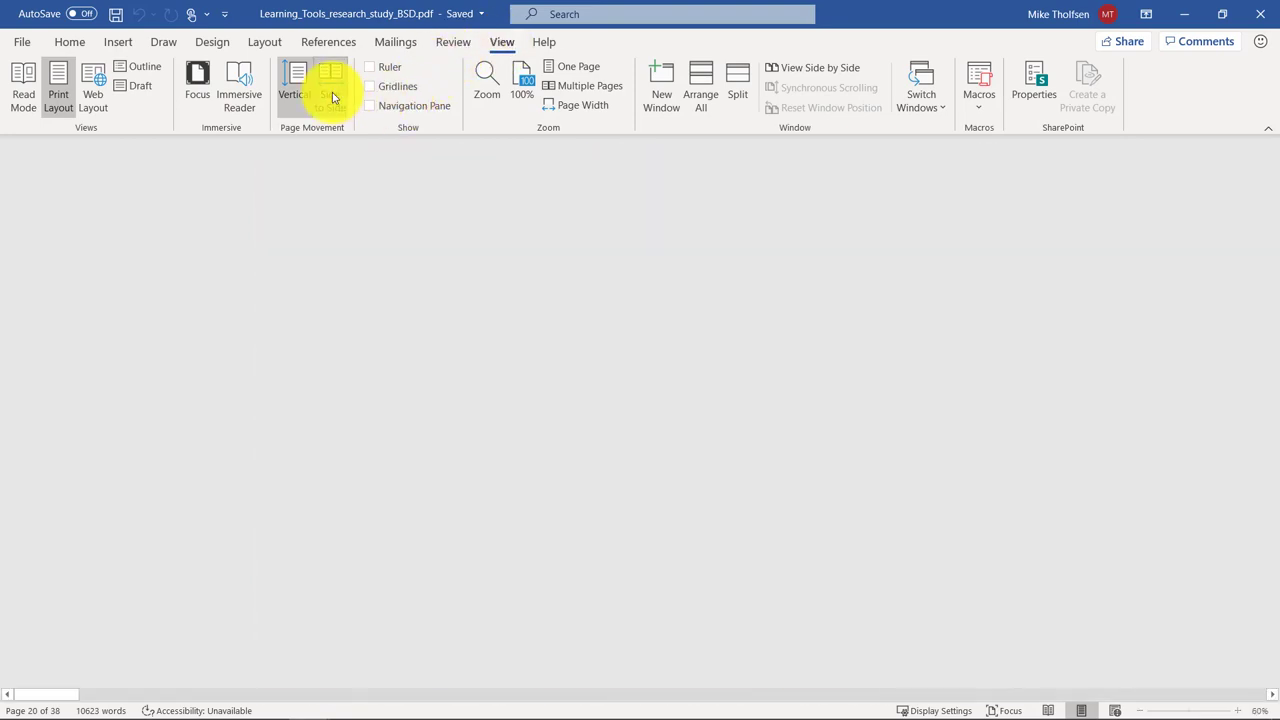
pyautogui.click(330, 85)
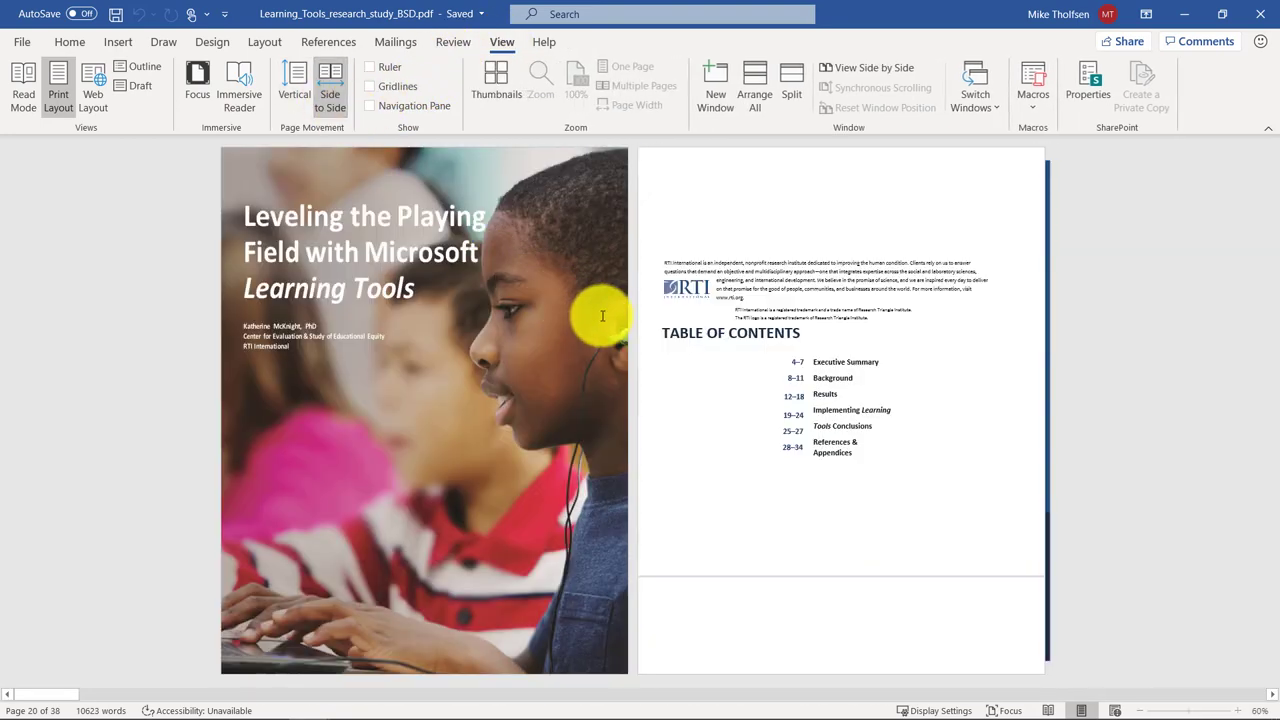
pyautogui.scroll(-3)
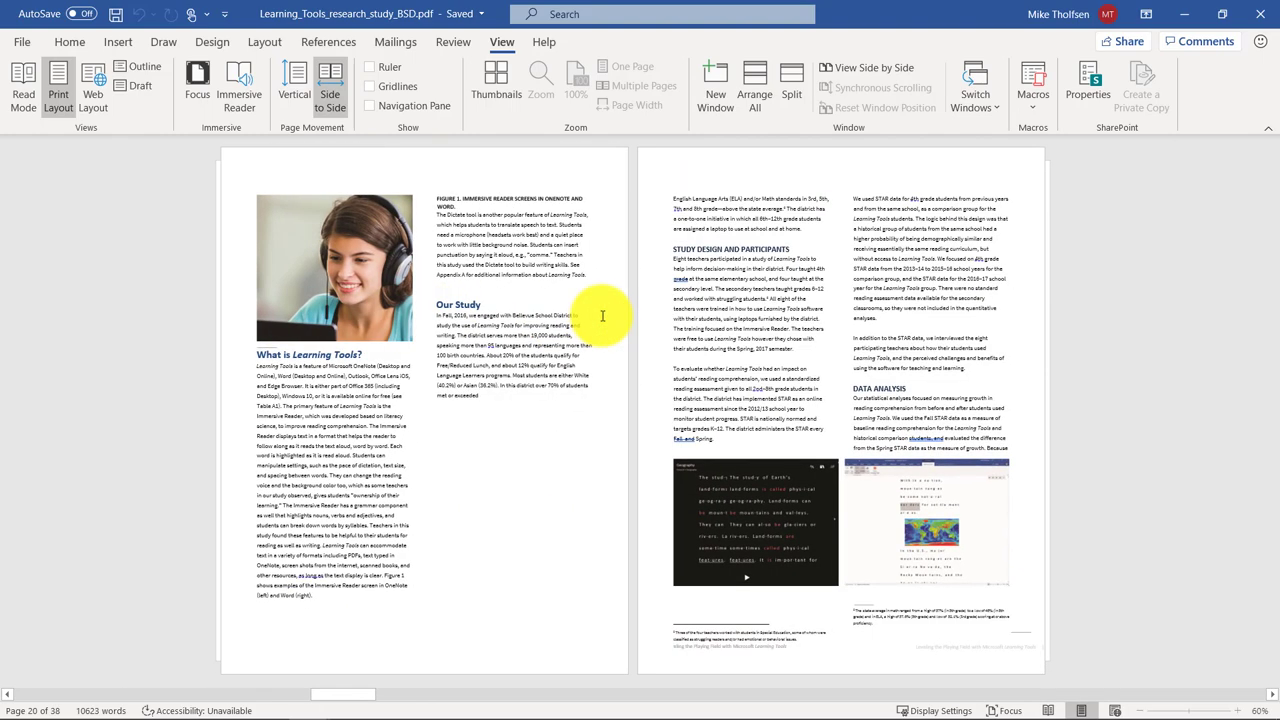
pyautogui.scroll(-3)
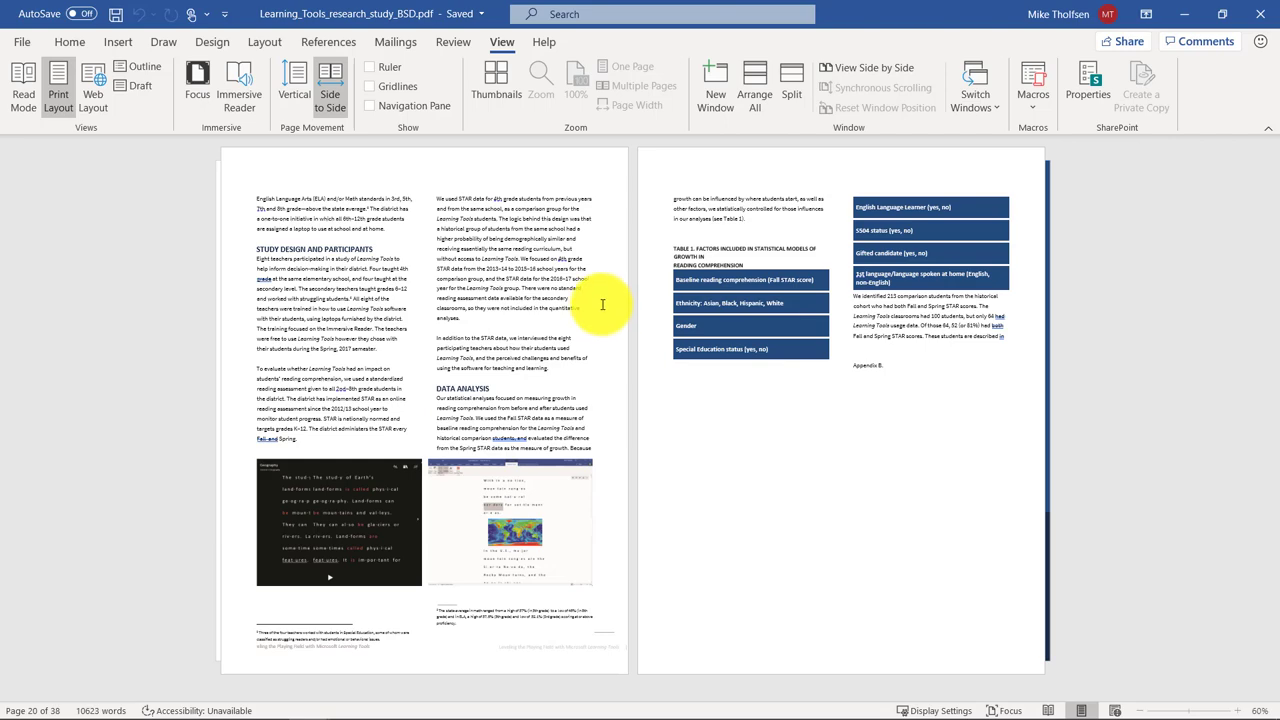
pyautogui.moveTo(496, 82)
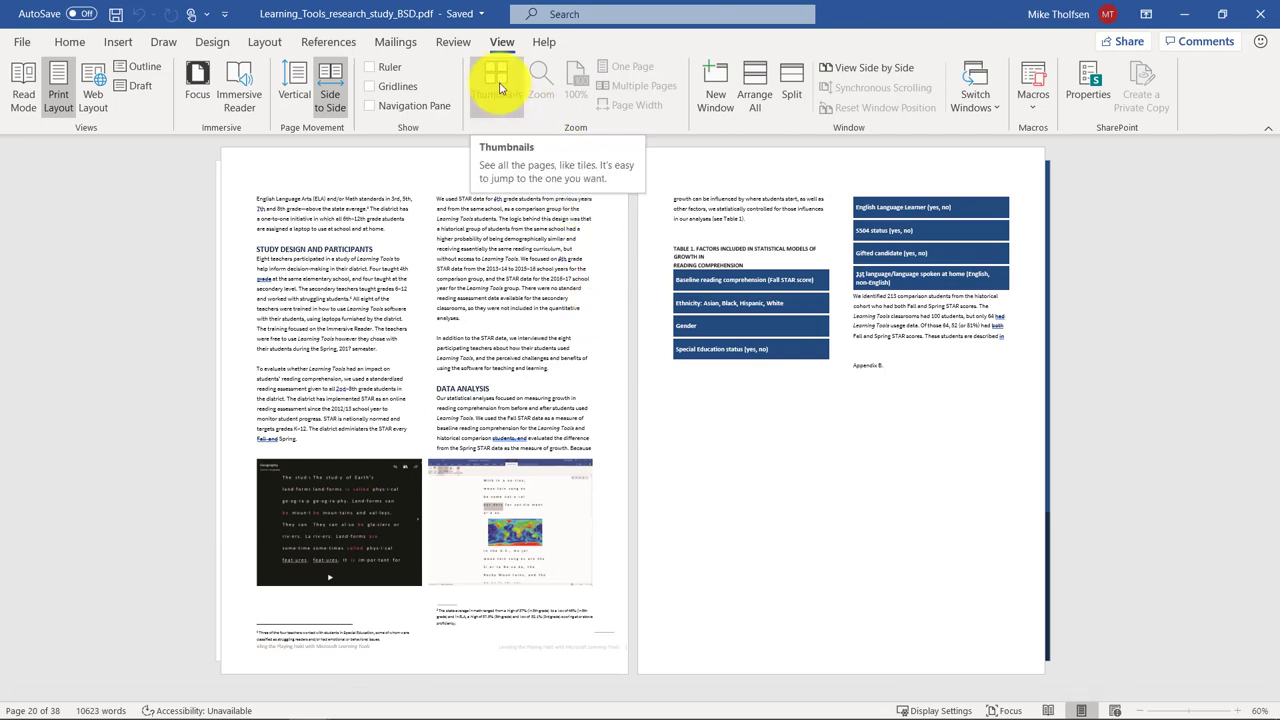
# View all pages as thumbnail tiles and jump to a page from the overview.
pyautogui.click(496, 85)
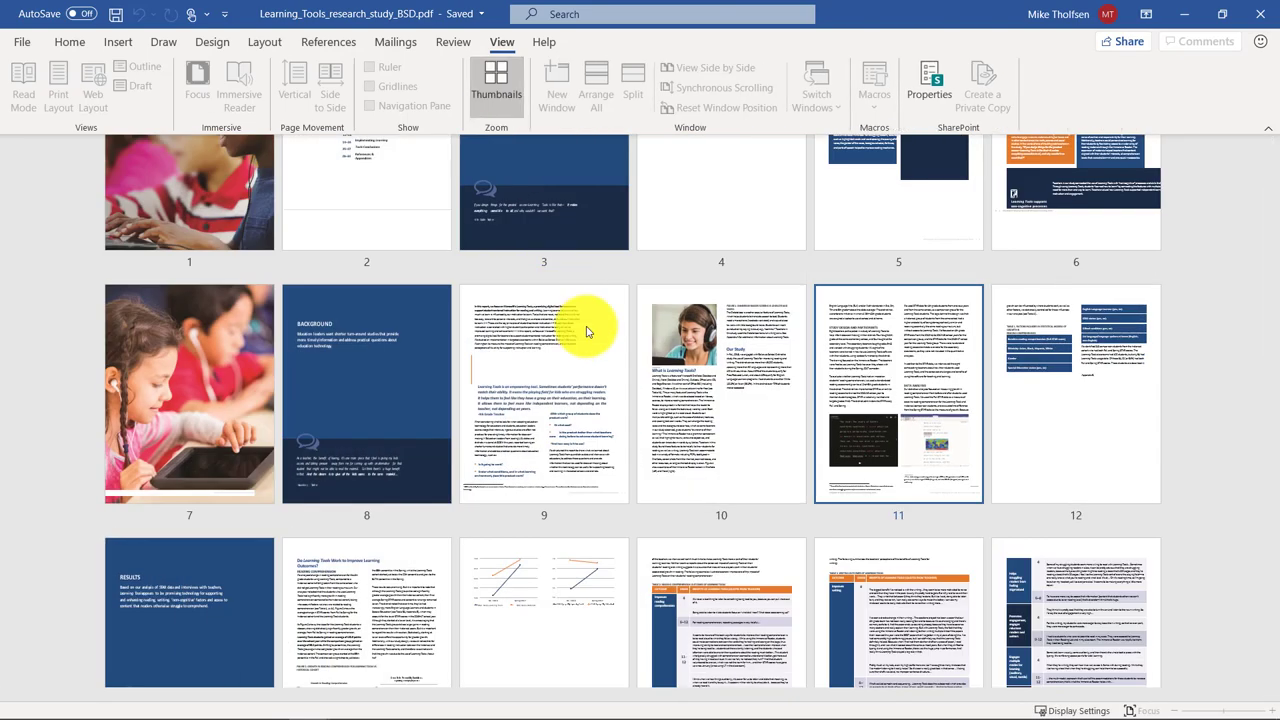
pyautogui.scroll(-3)
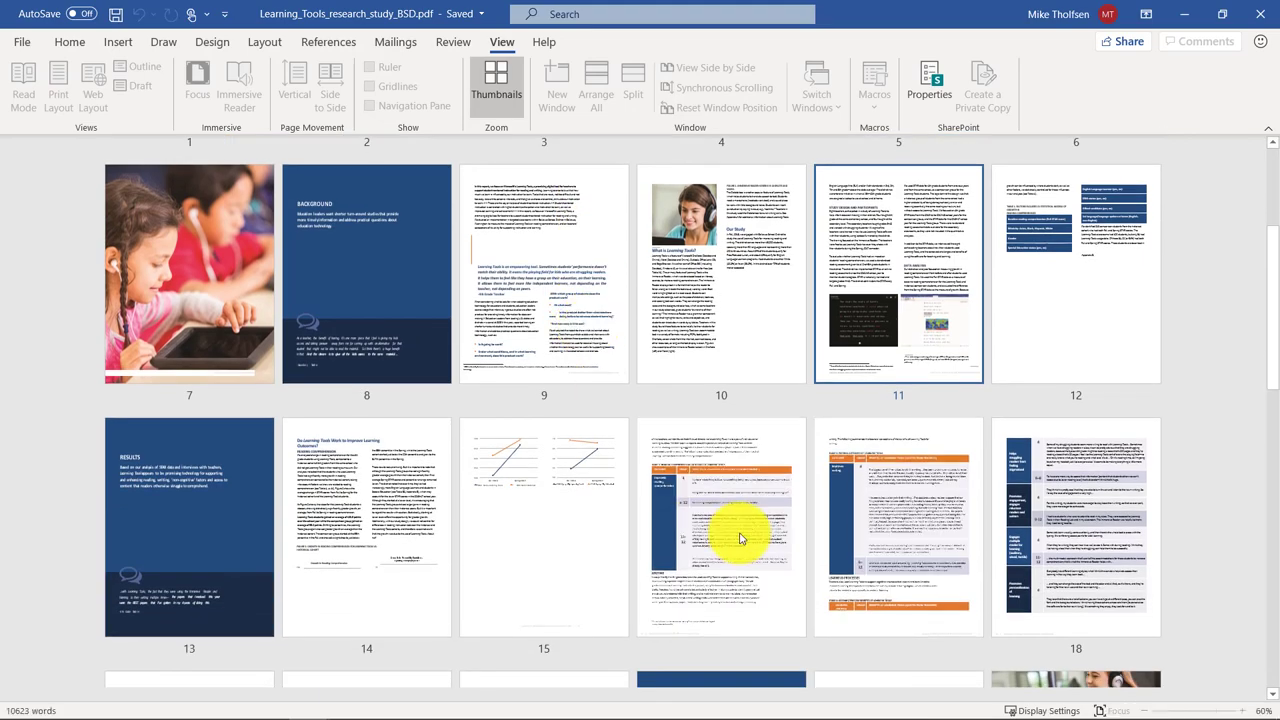
pyautogui.click(331, 85)
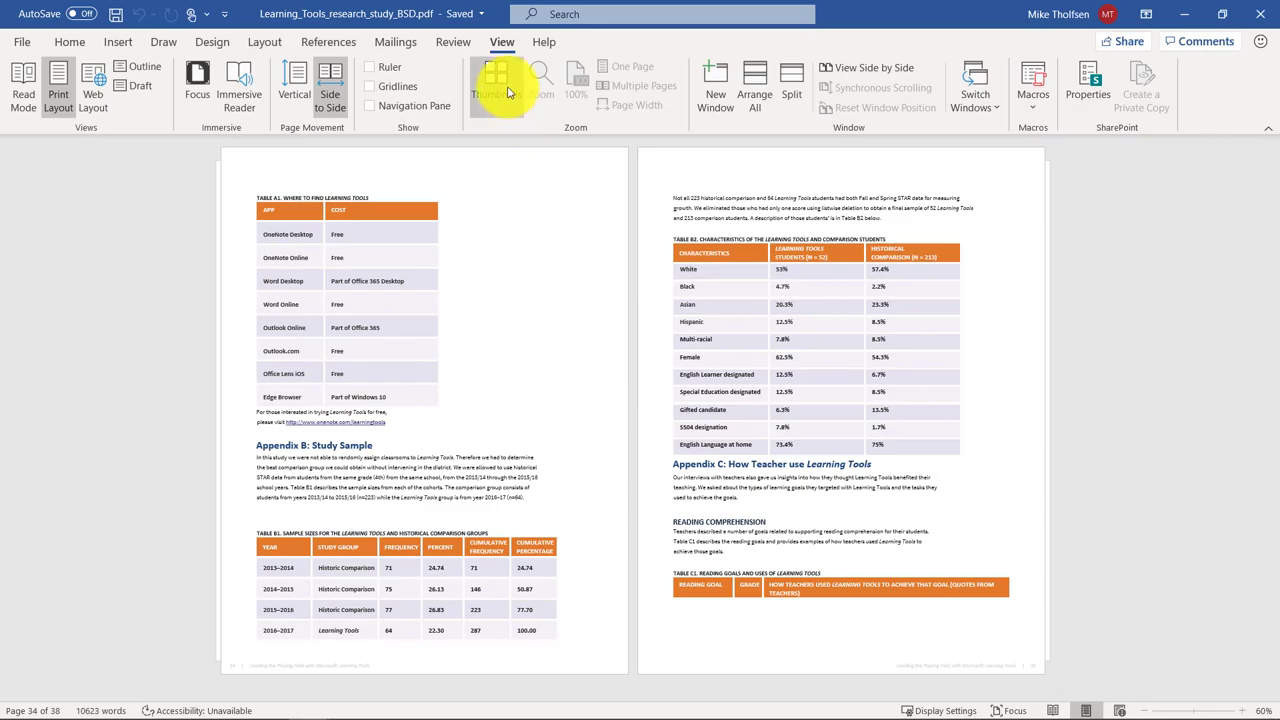
pyautogui.click(496, 85)
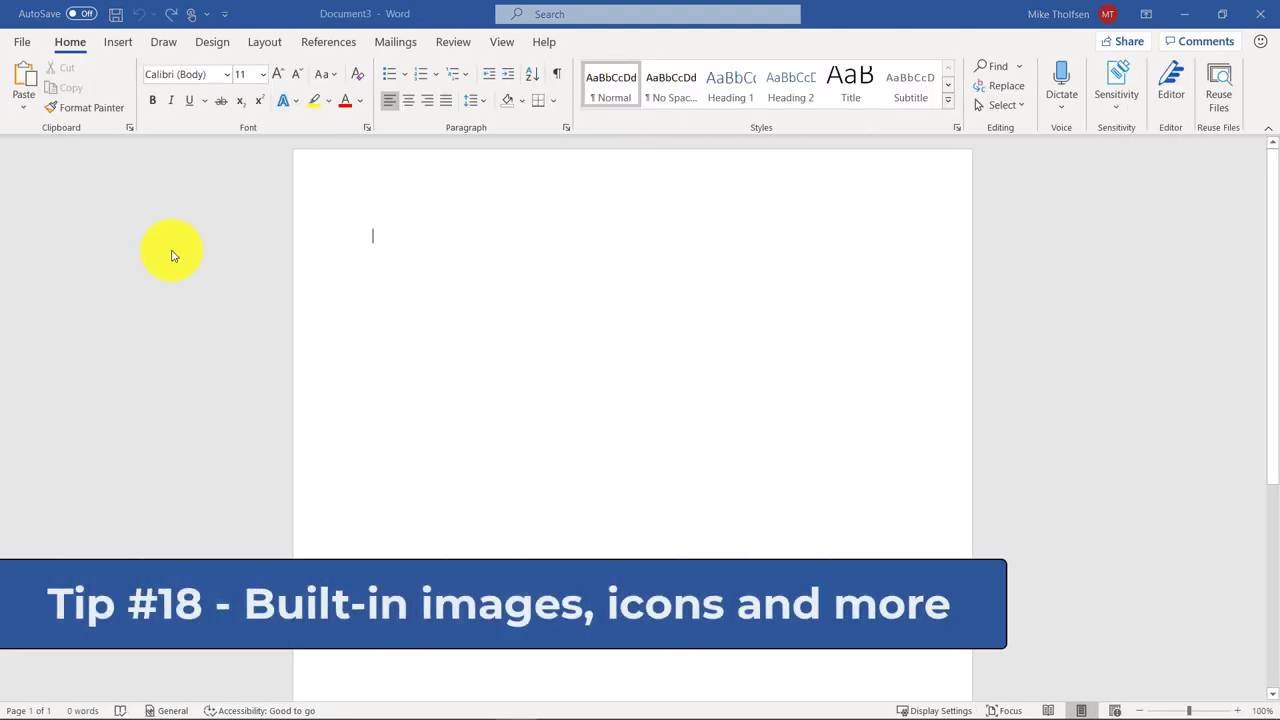
pyautogui.moveTo(165, 227)
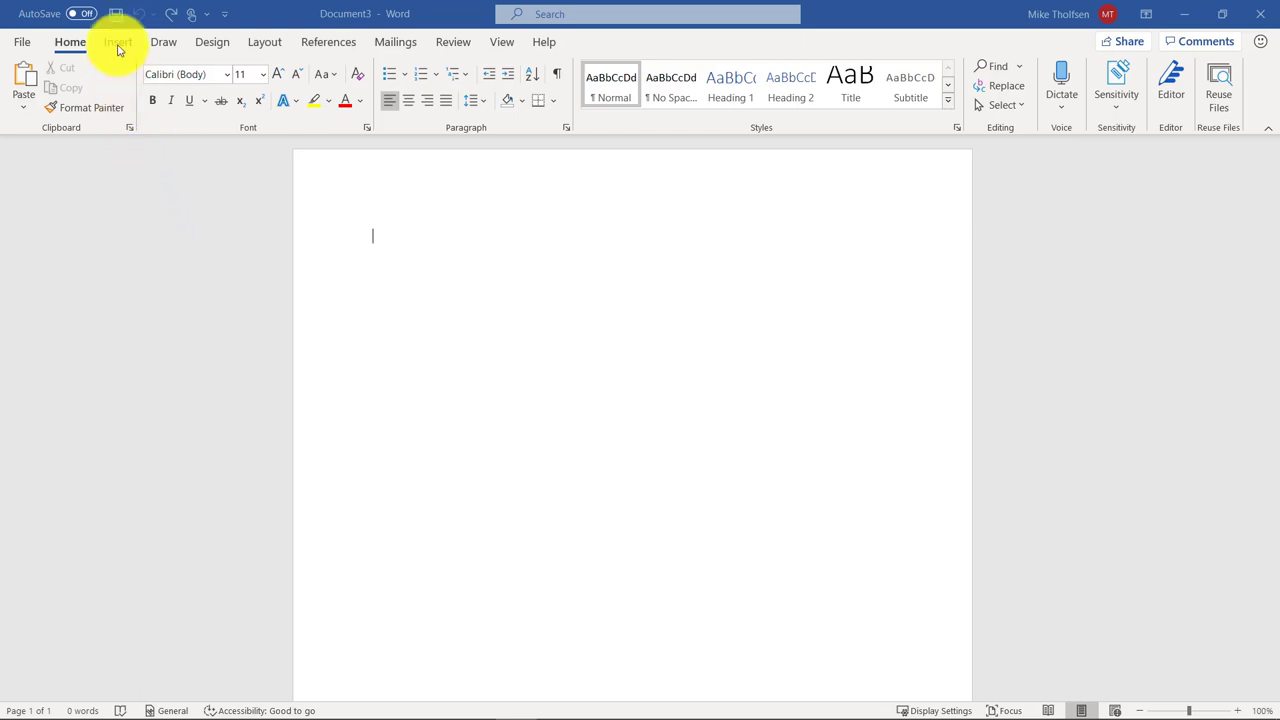
# Browse stock icons filtered by the Body Parts, Arts and Bugs categories.
pyautogui.click(118, 42)
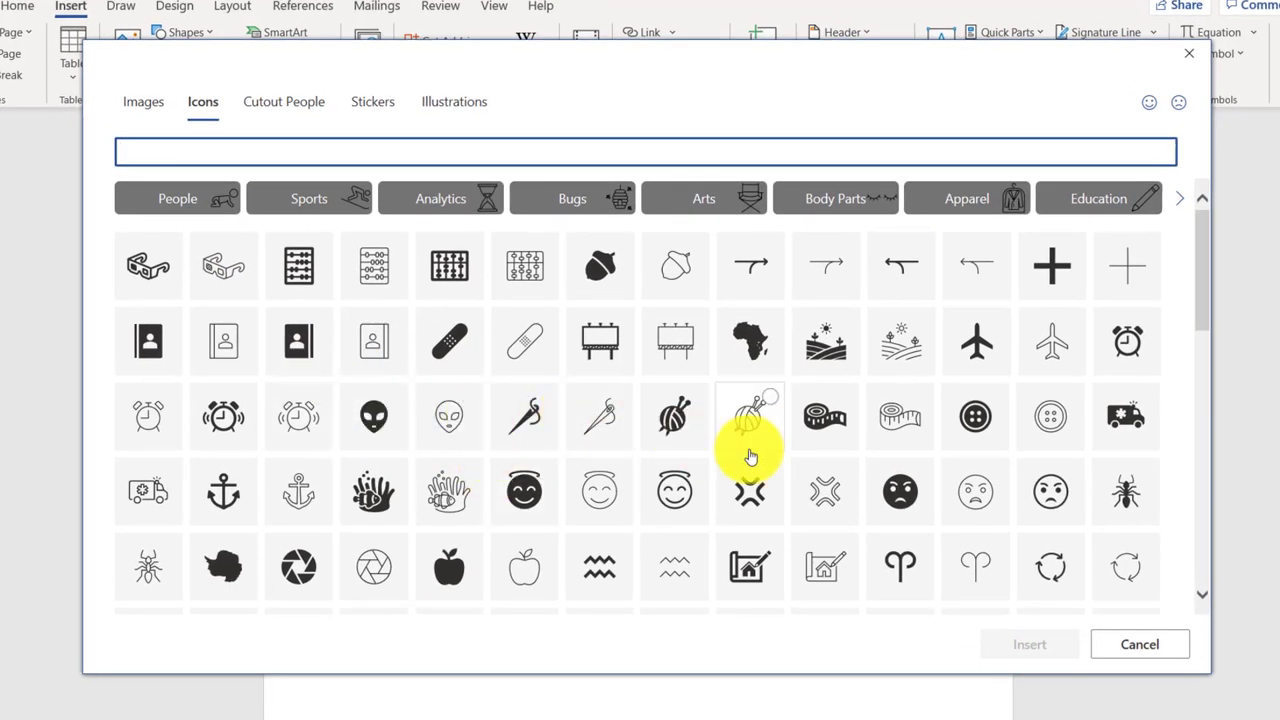
pyautogui.click(835, 198)
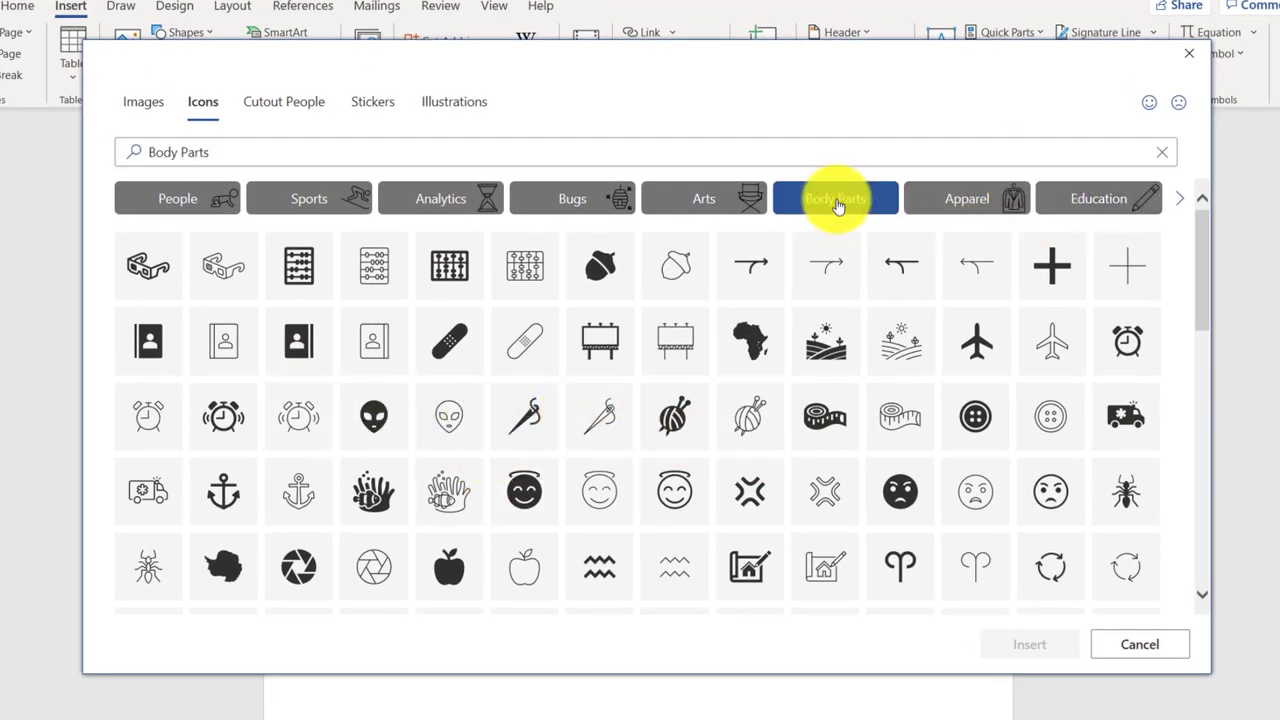
pyautogui.click(703, 198)
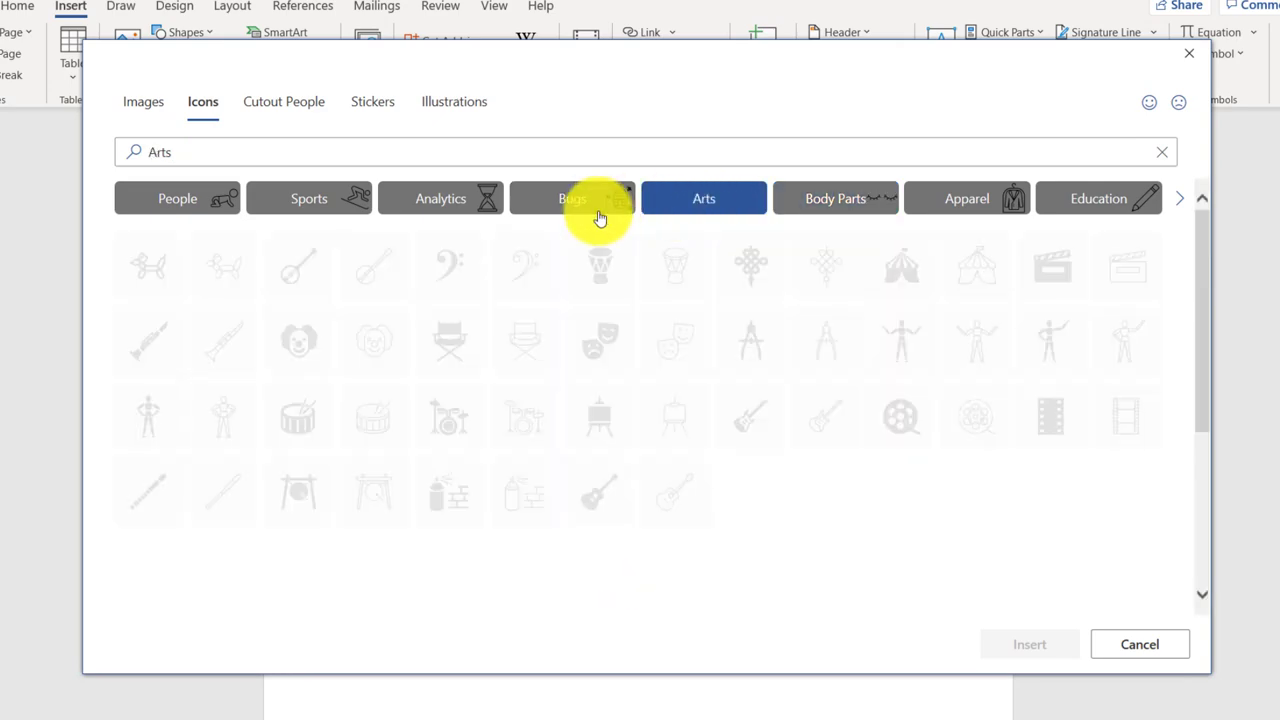
pyautogui.click(1098, 198)
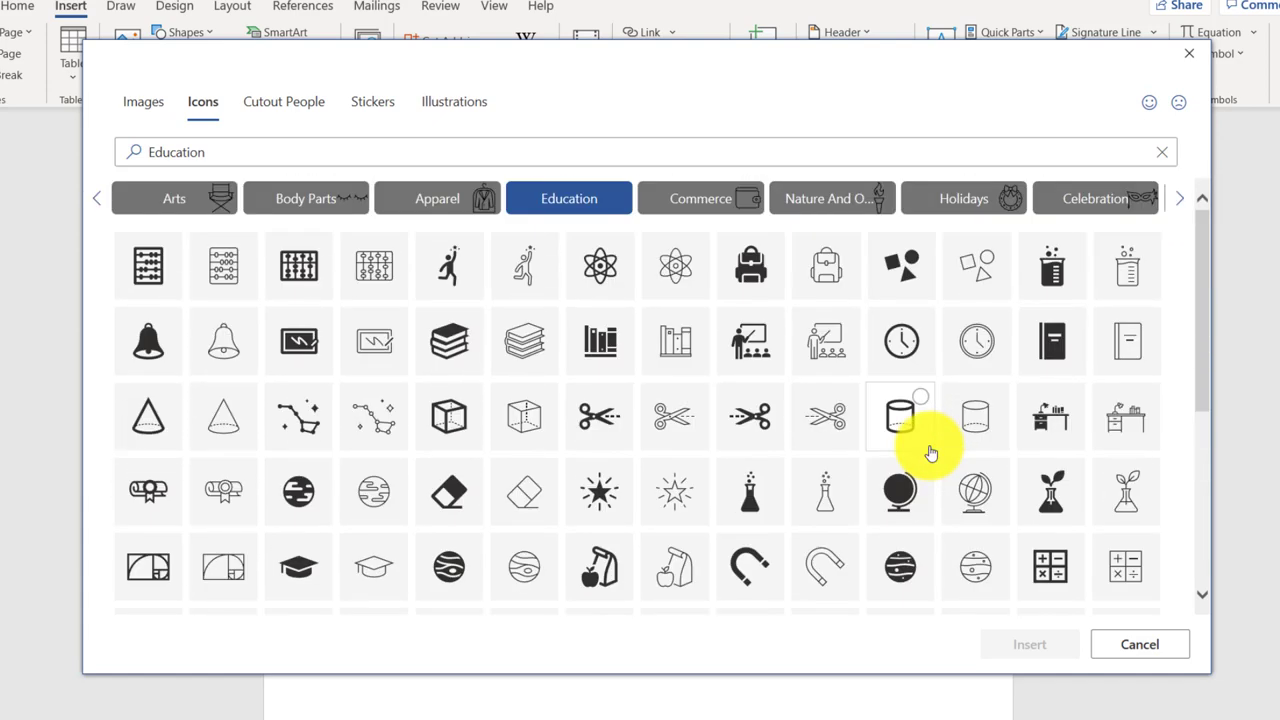
# Search stock images for 'Sky', filter Industry and Beauty, and insert the water-droplet photo.
pyautogui.click(143, 101)
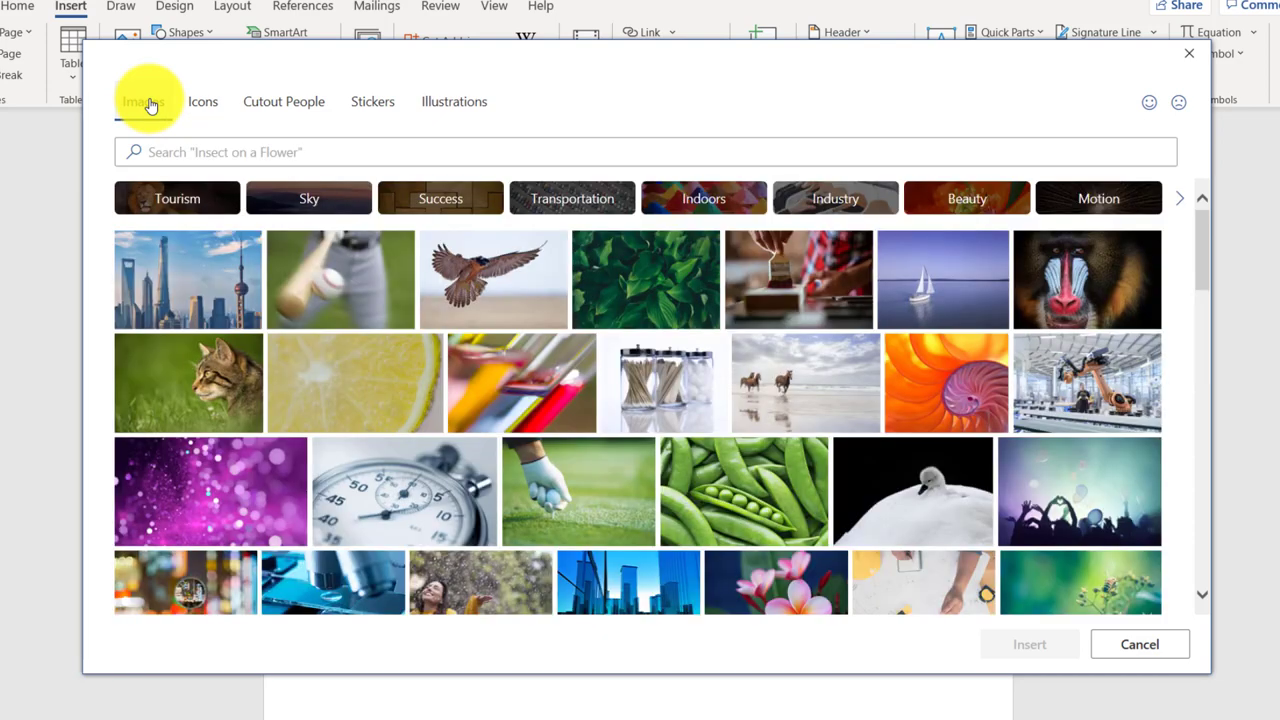
pyautogui.click(143, 101)
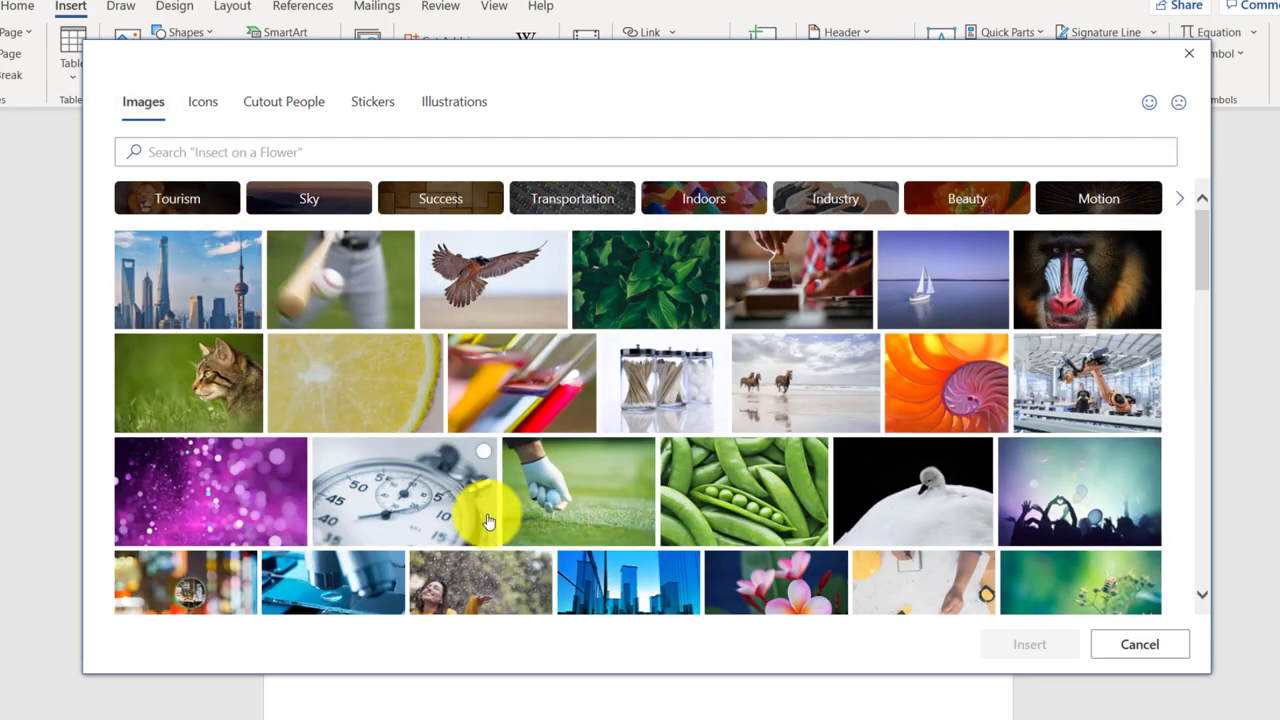
pyautogui.moveTo(575, 513)
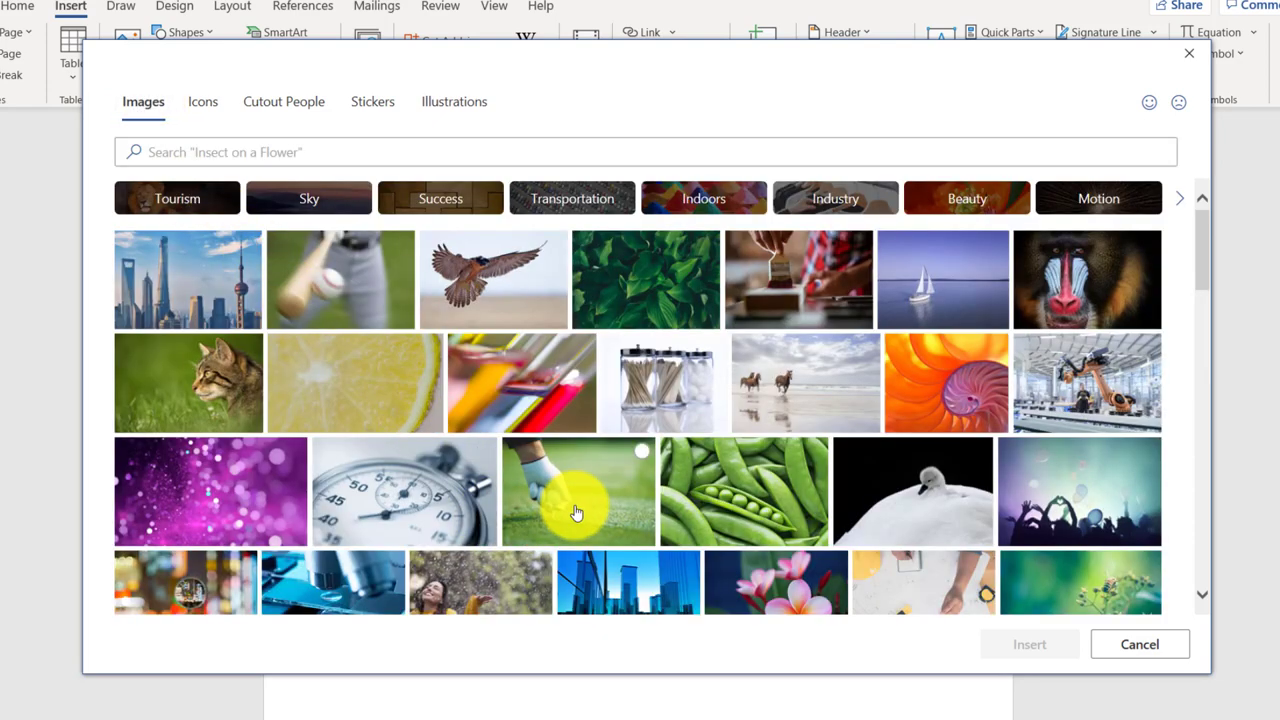
pyautogui.scroll(-3)
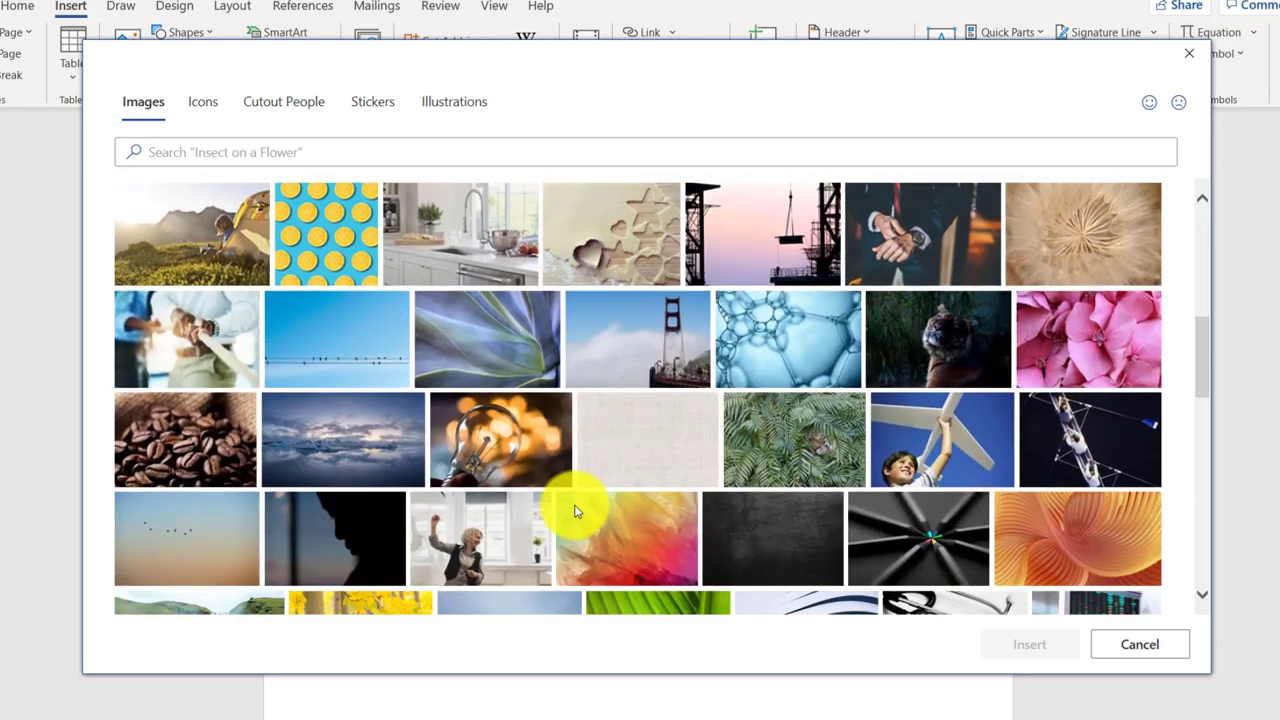
pyautogui.scroll(-3)
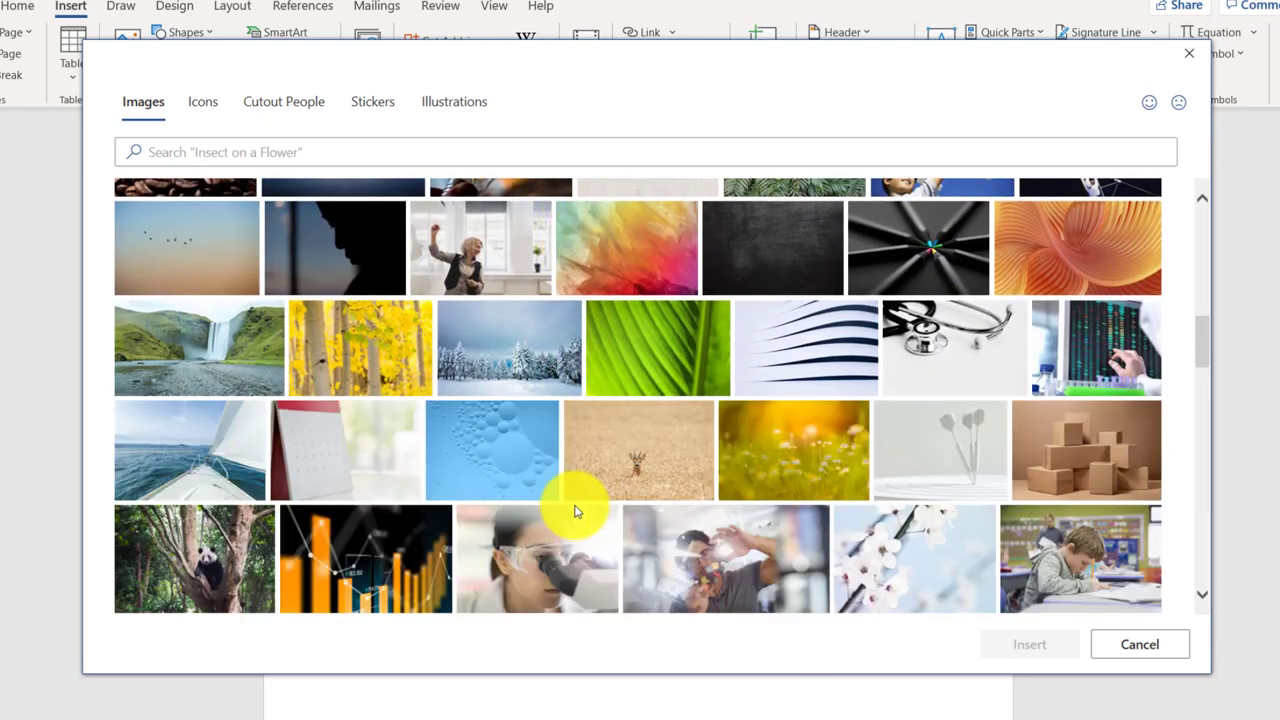
pyautogui.scroll(-3)
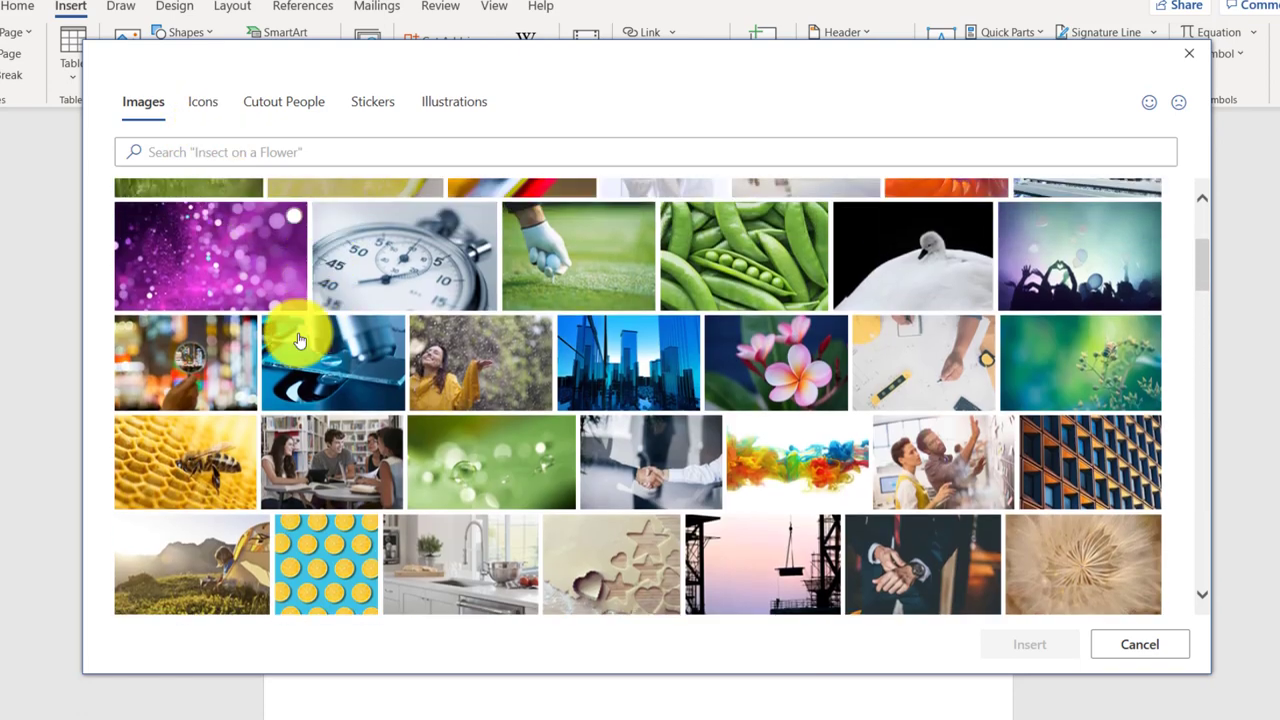
pyautogui.write('Sky')
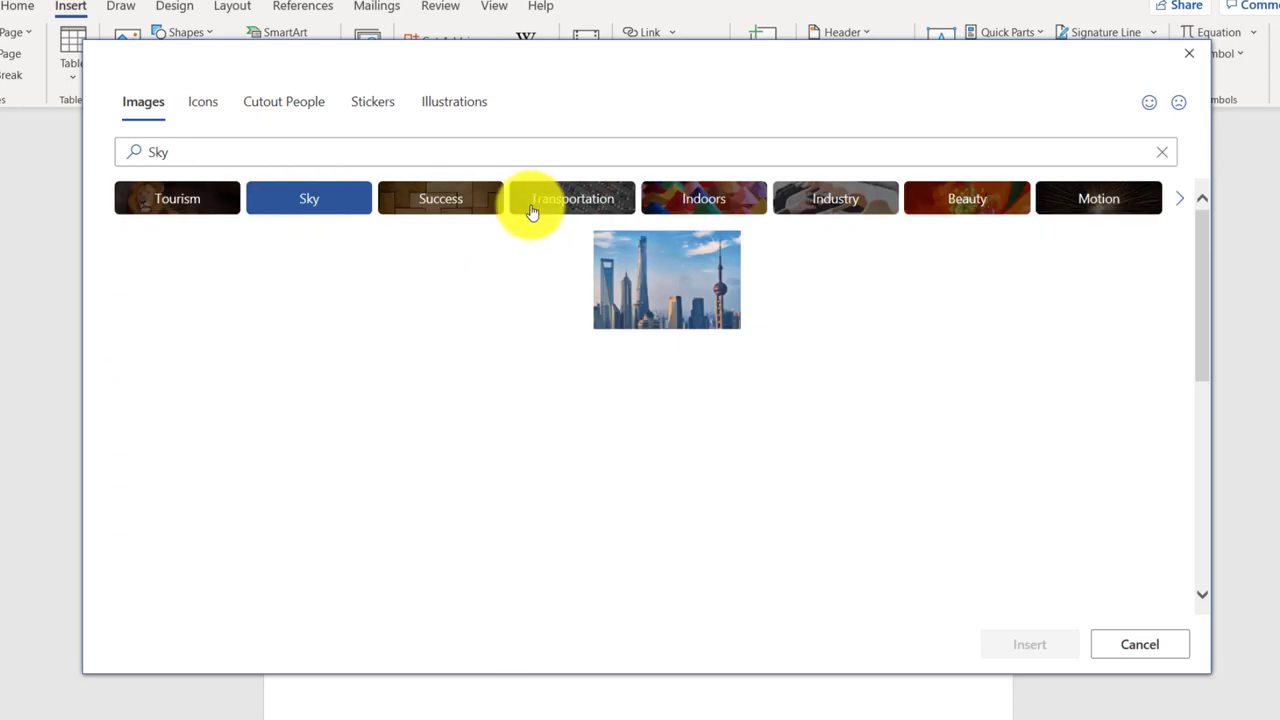
pyautogui.click(835, 198)
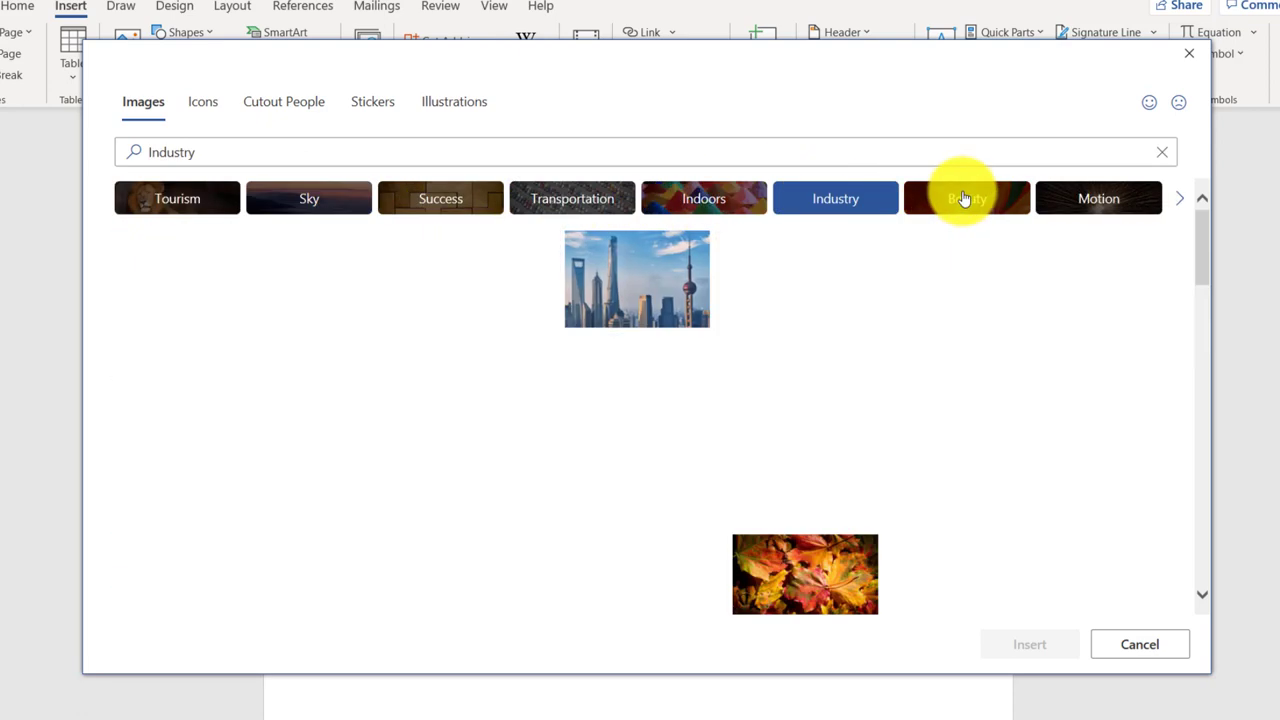
pyautogui.click(966, 198)
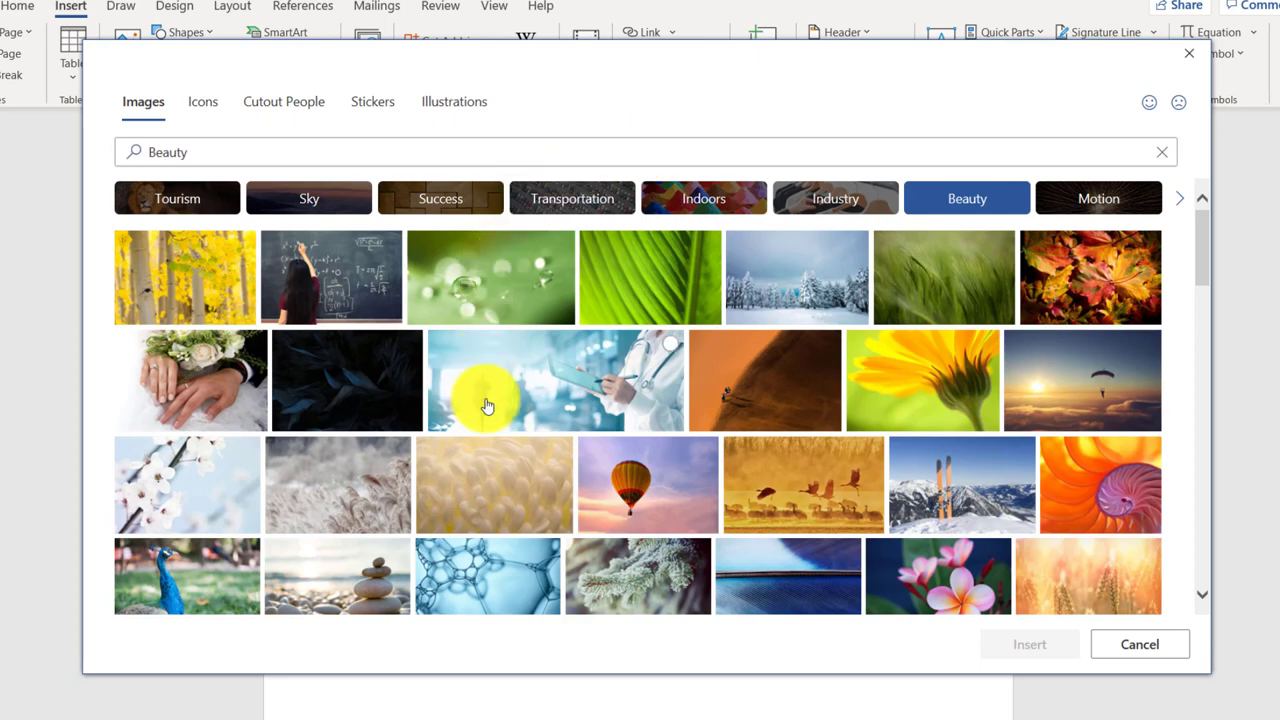
pyautogui.moveTo(350, 268)
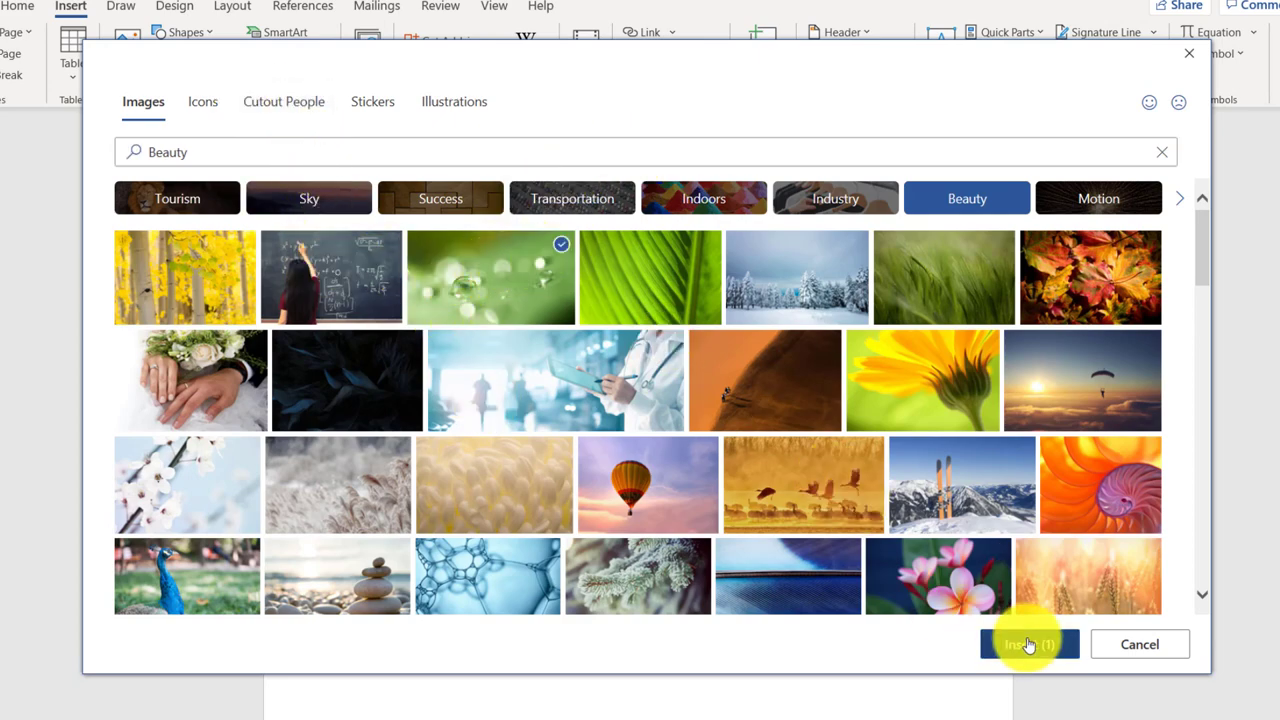
pyautogui.click(1029, 644)
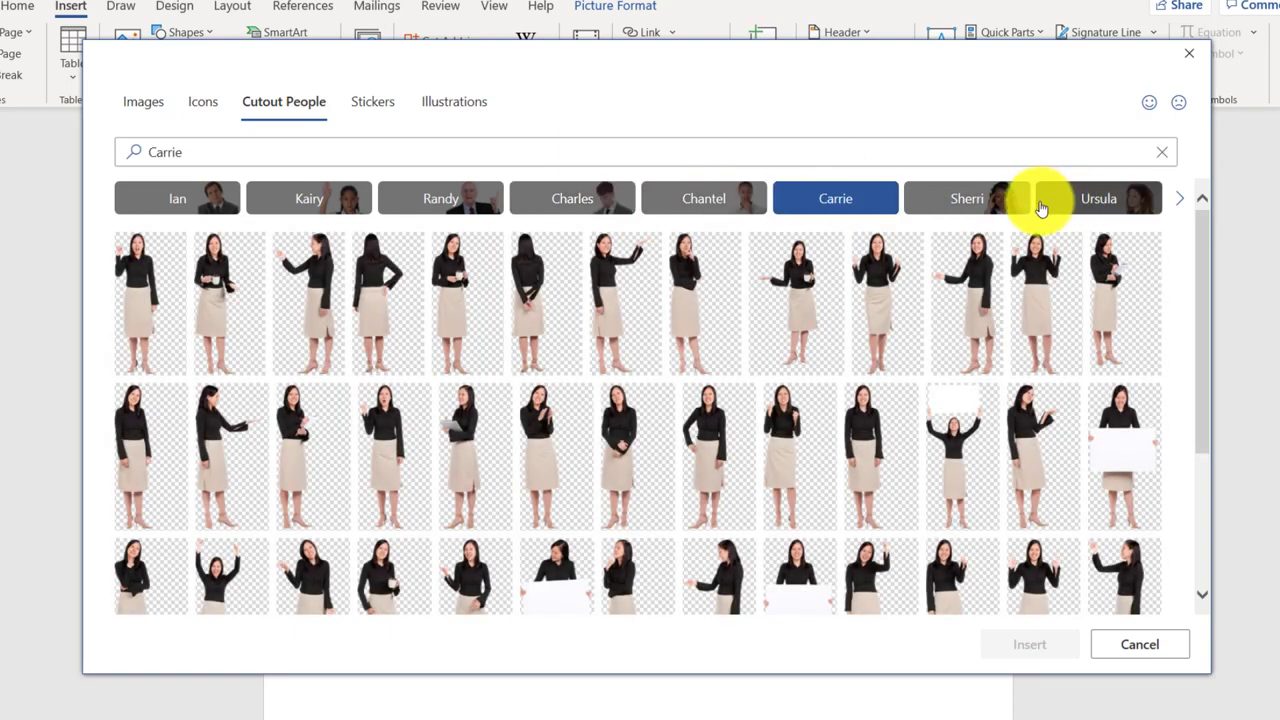
# Browse stickers and illustrations and insert the yellow school bus illustration.
pyautogui.click(372, 101)
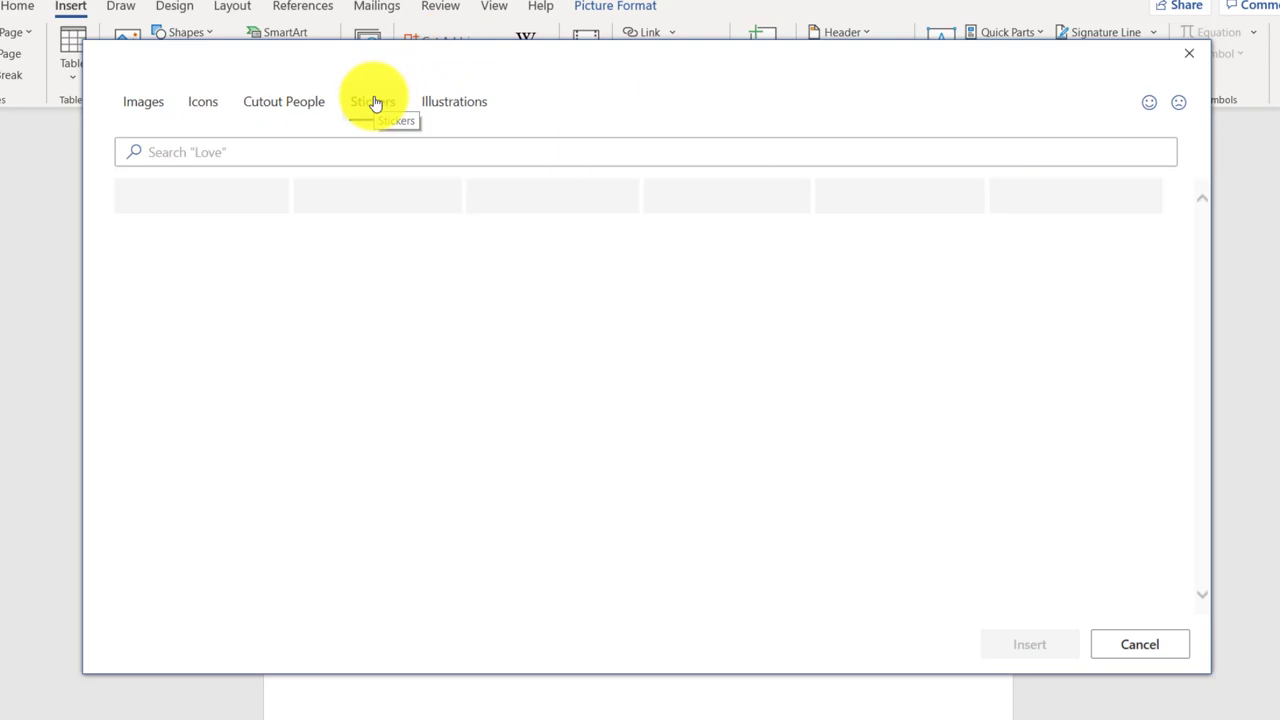
pyautogui.click(372, 101)
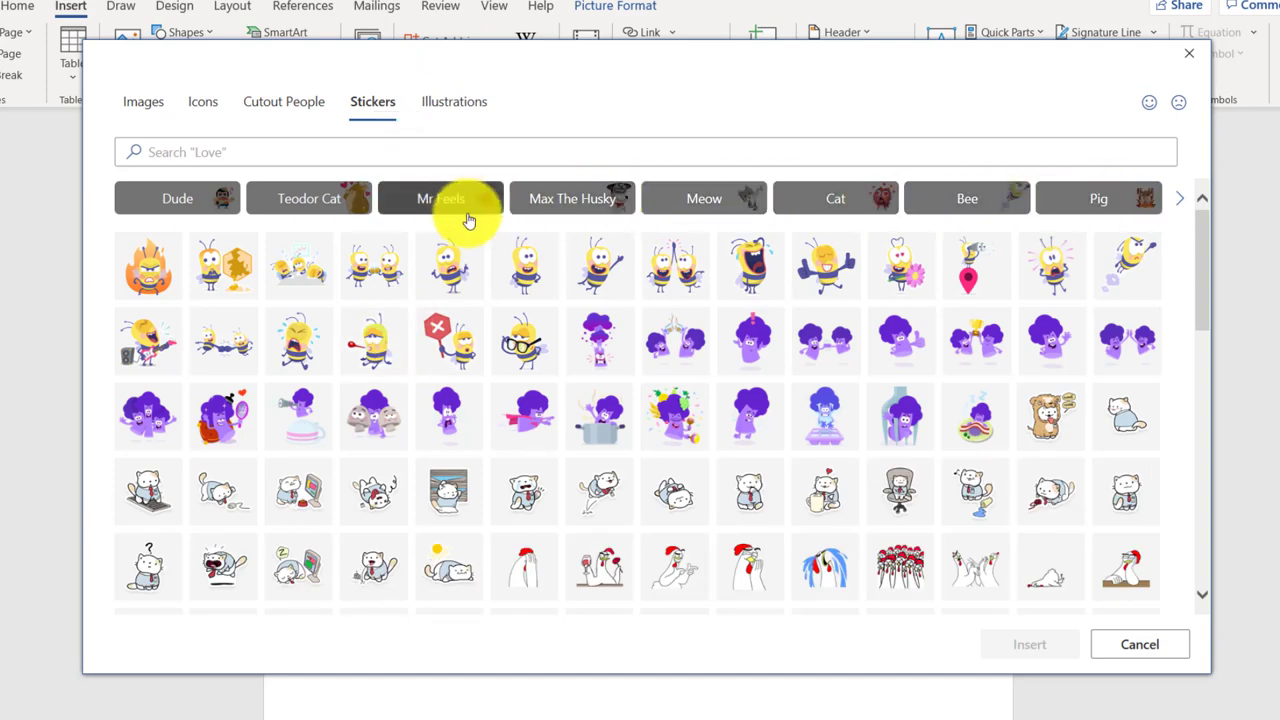
pyautogui.moveTo(454, 101)
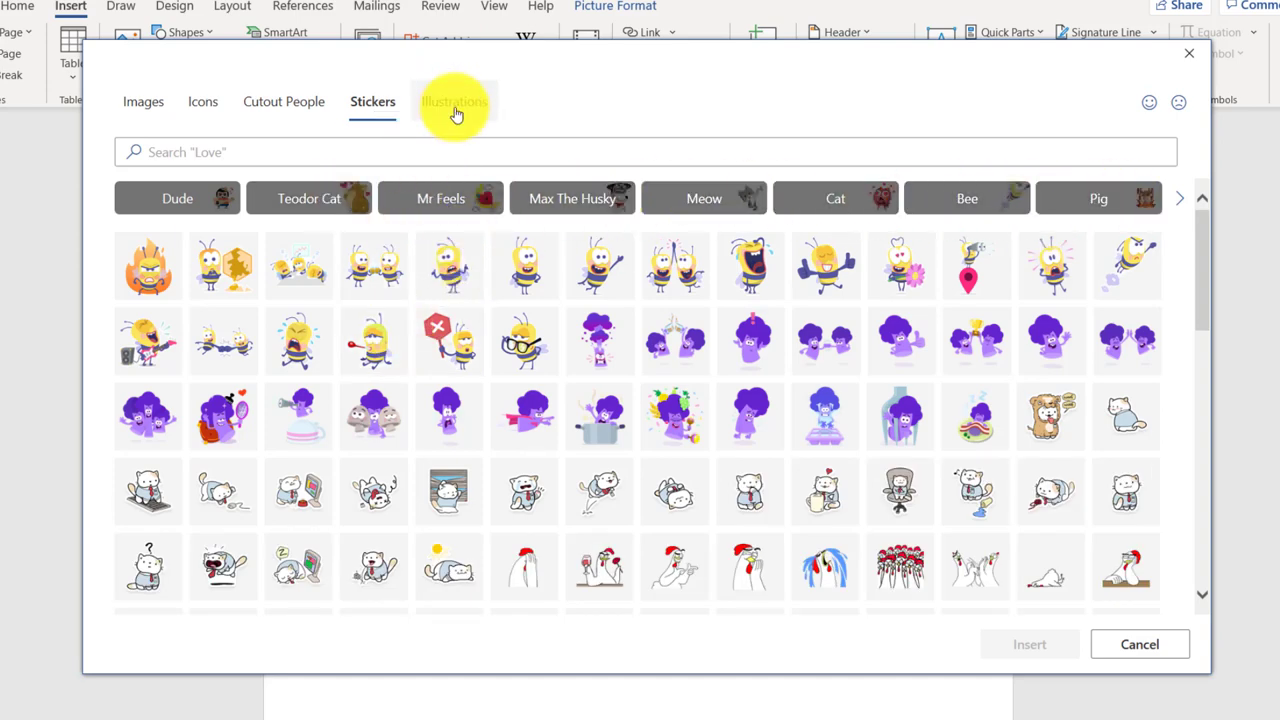
pyautogui.click(453, 101)
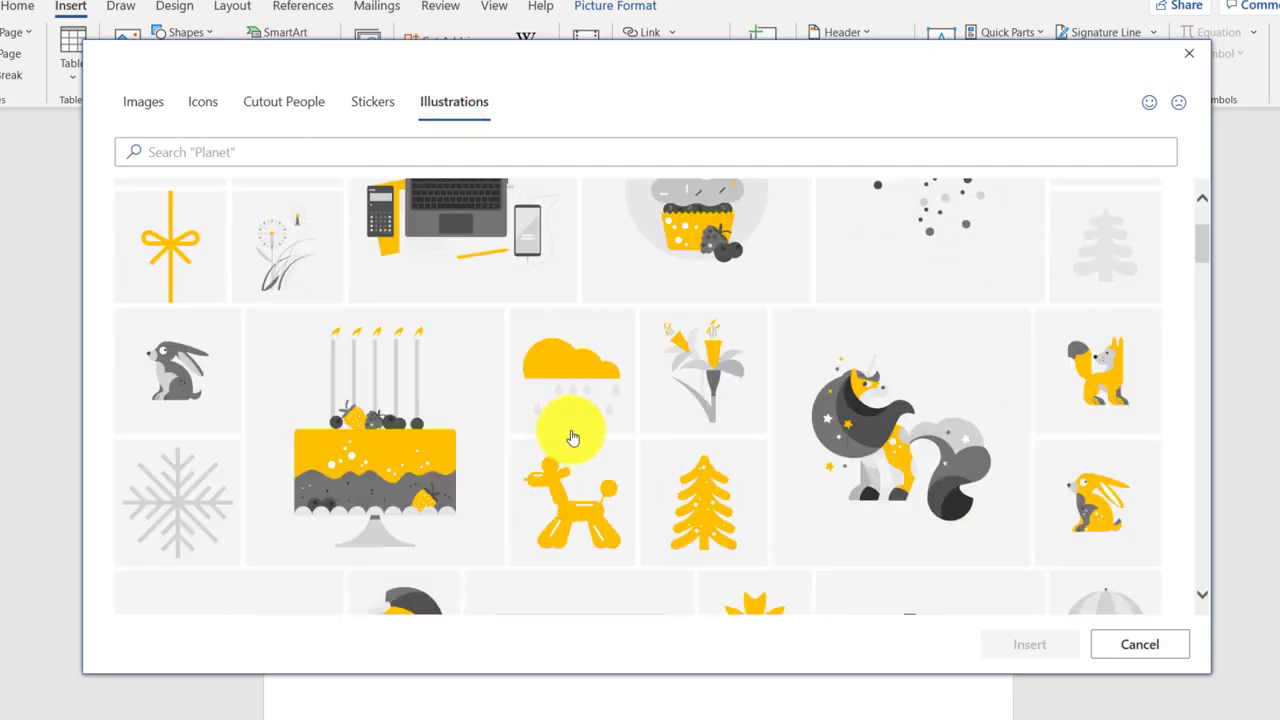
pyautogui.scroll(-3)
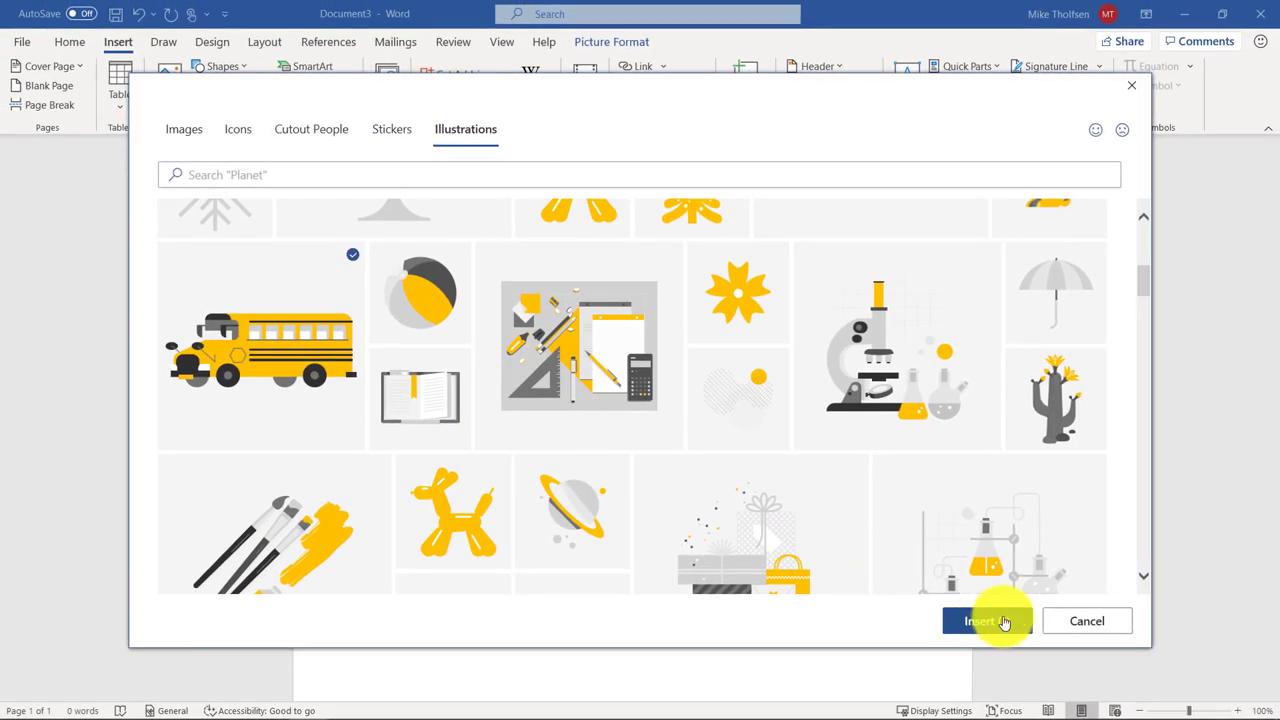
pyautogui.click(980, 620)
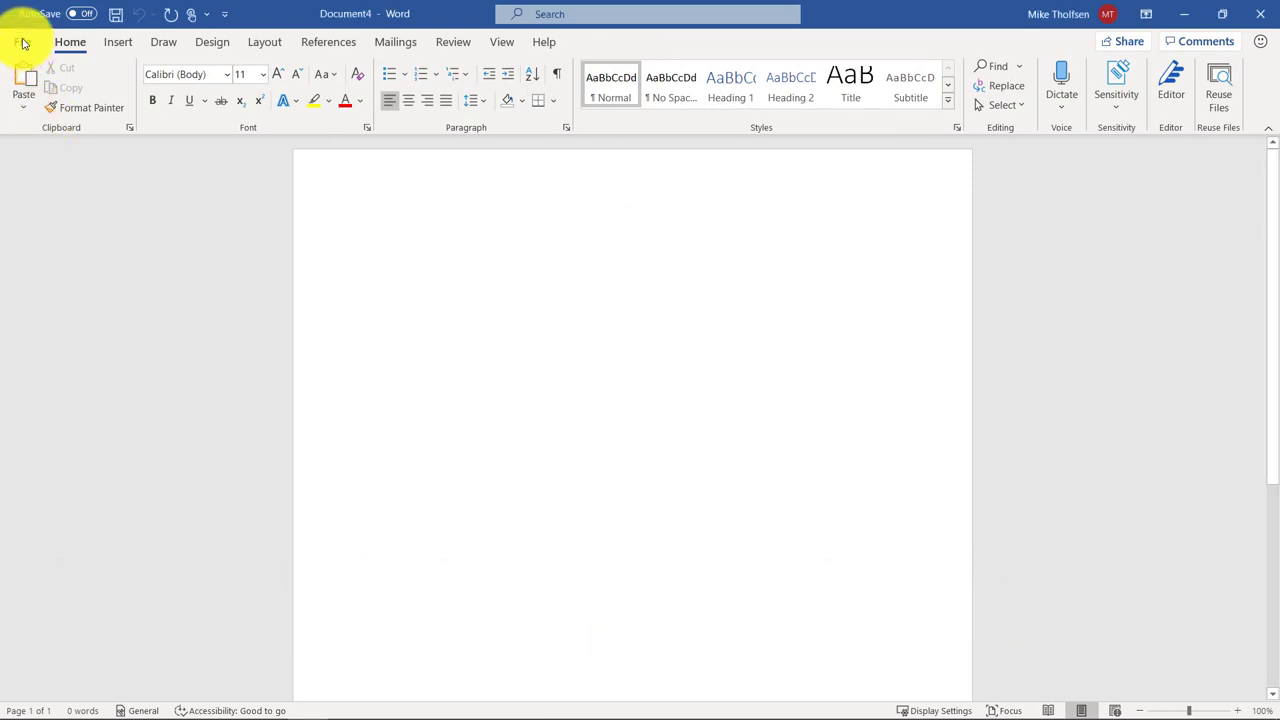
# Go to File > New and list the full gallery of Office document templates.
pyautogui.click(25, 43)
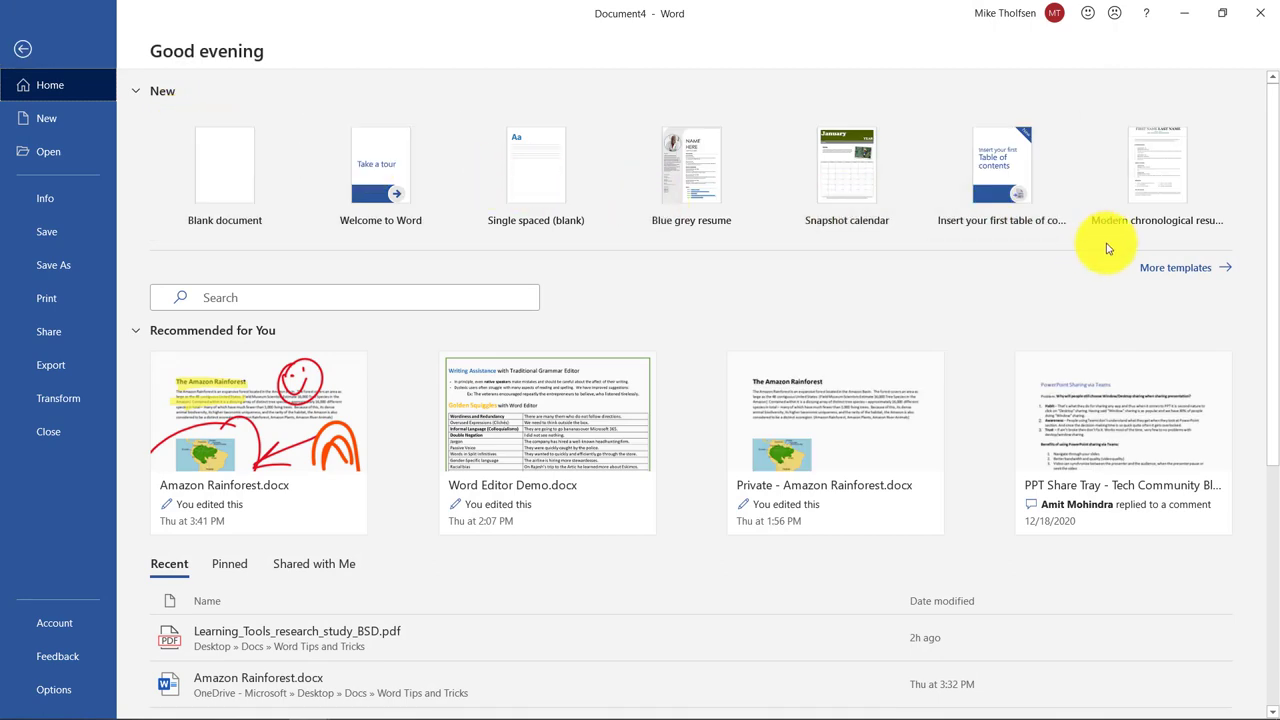
pyautogui.moveTo(1175, 267)
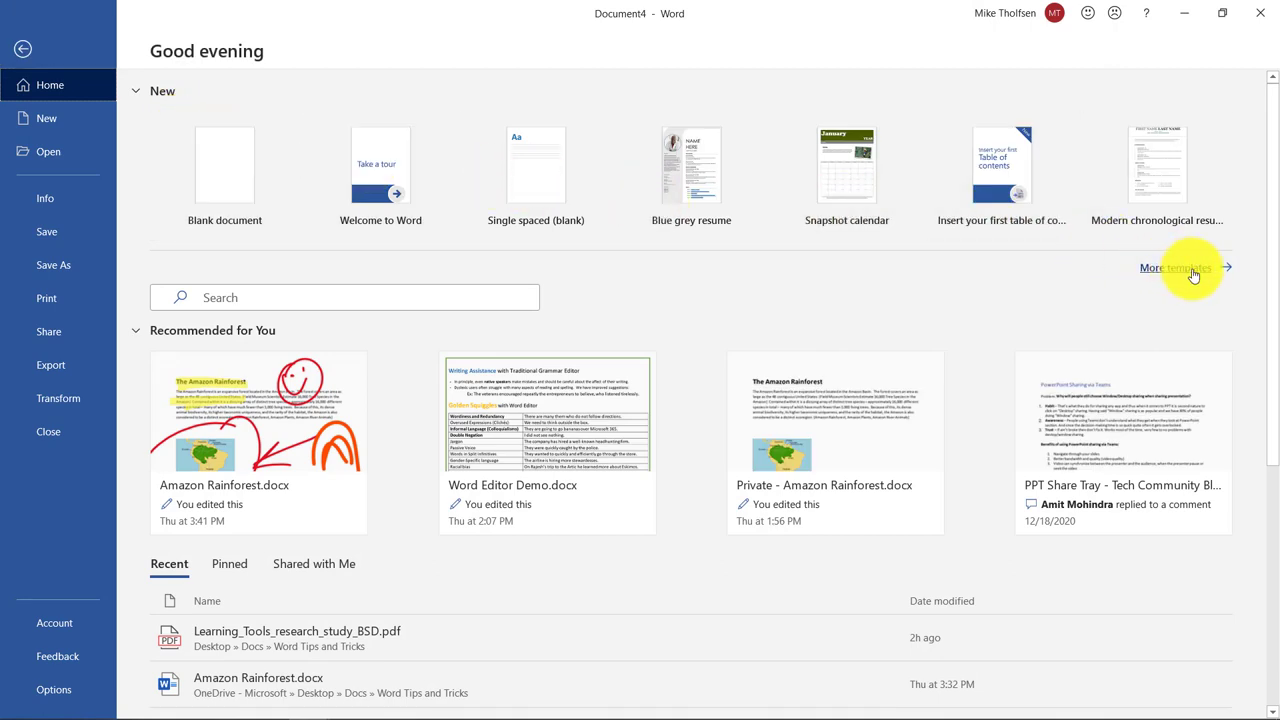
pyautogui.click(1175, 267)
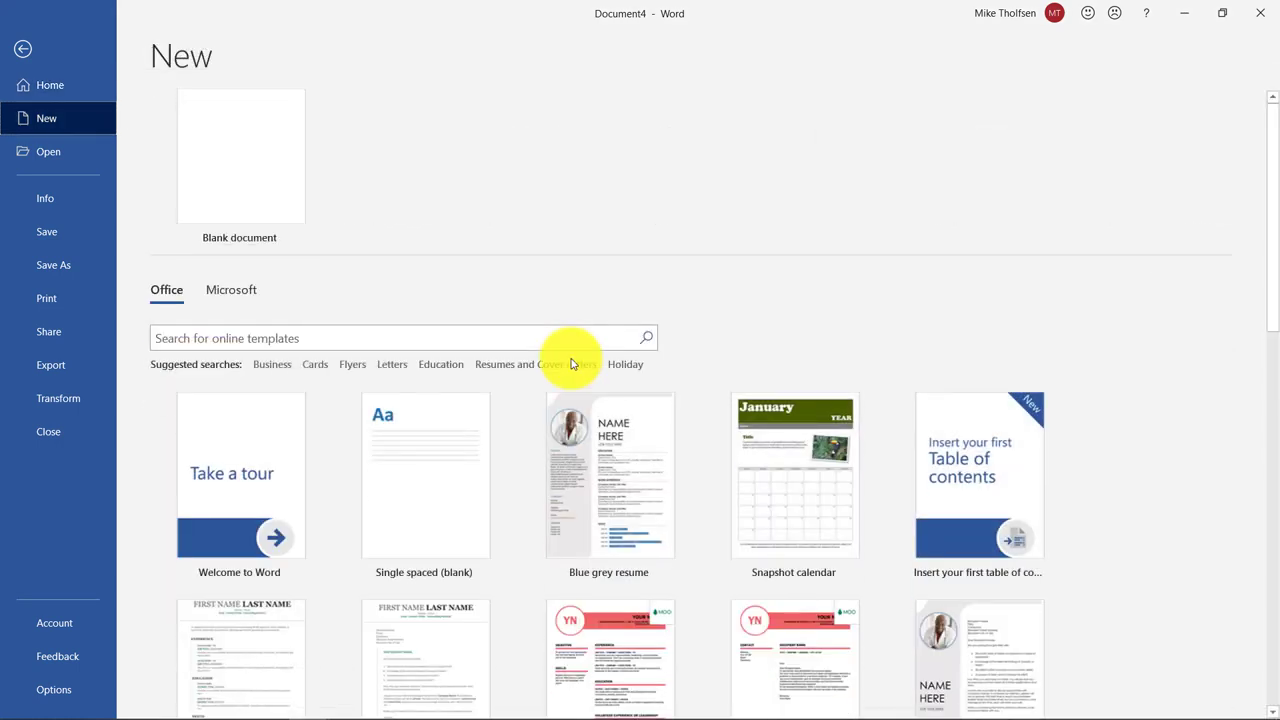
pyautogui.scroll(-3)
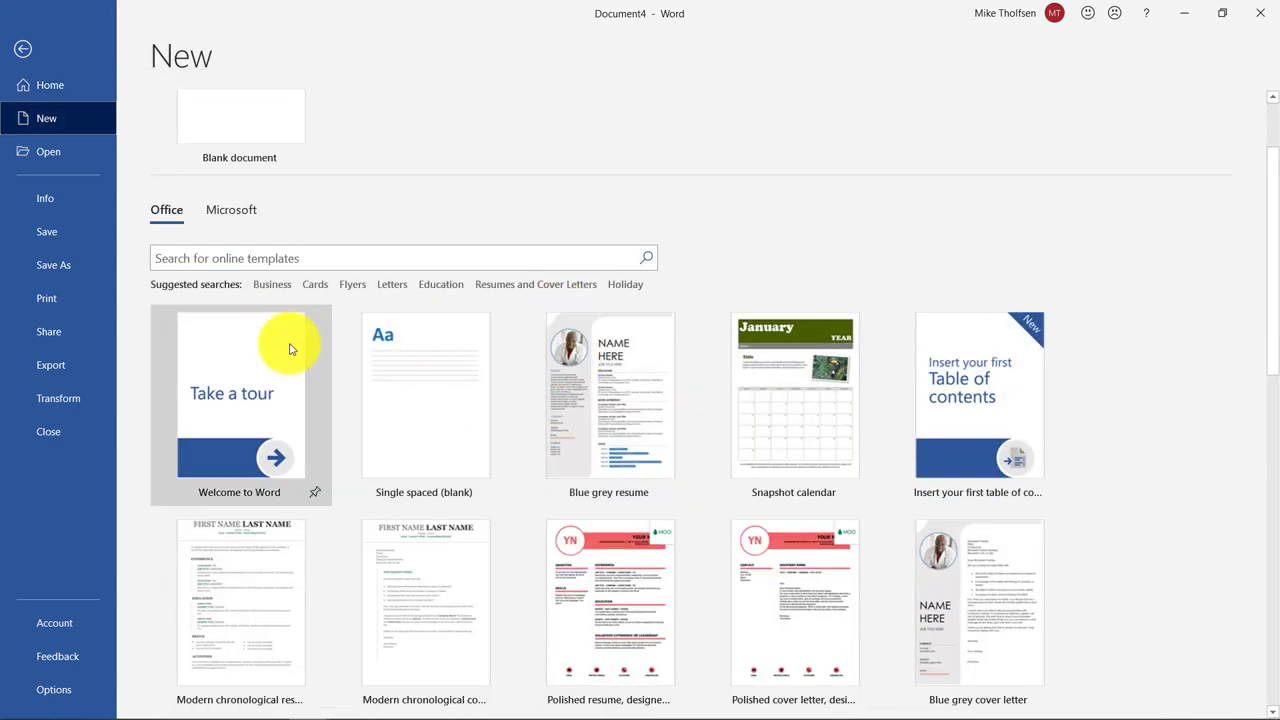
pyautogui.moveTo(368, 290)
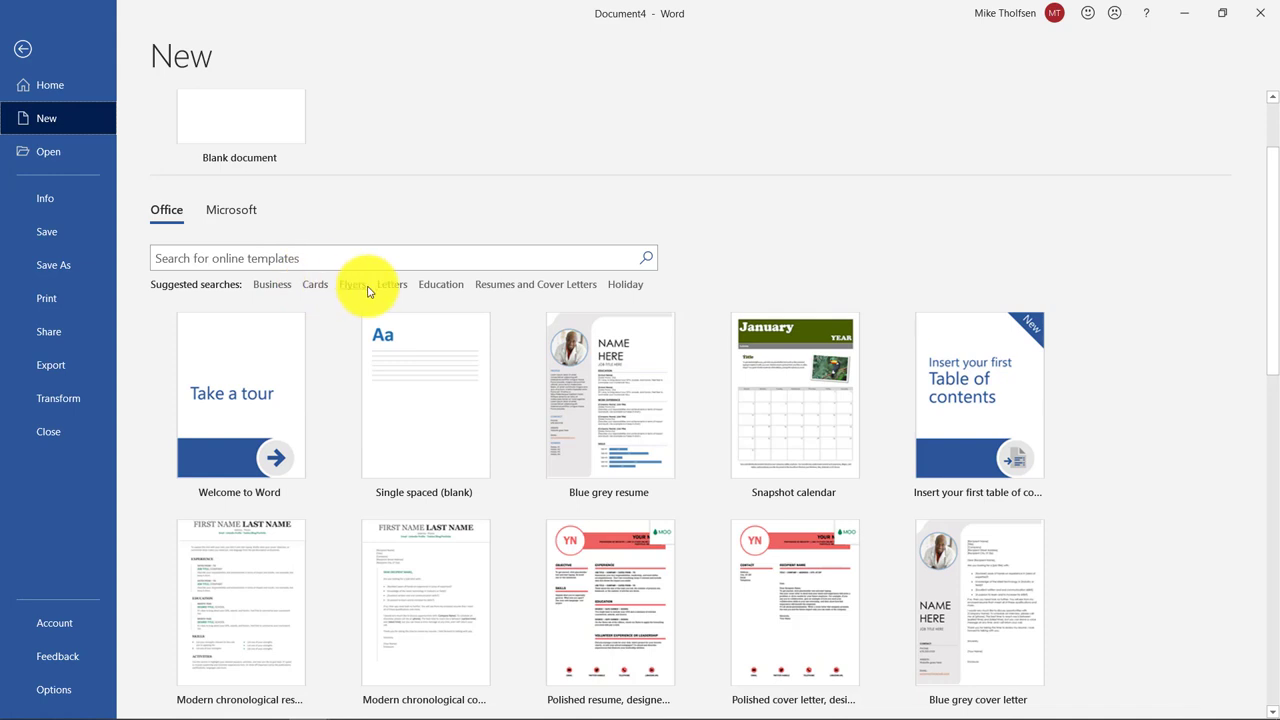
pyautogui.moveTo(700, 367)
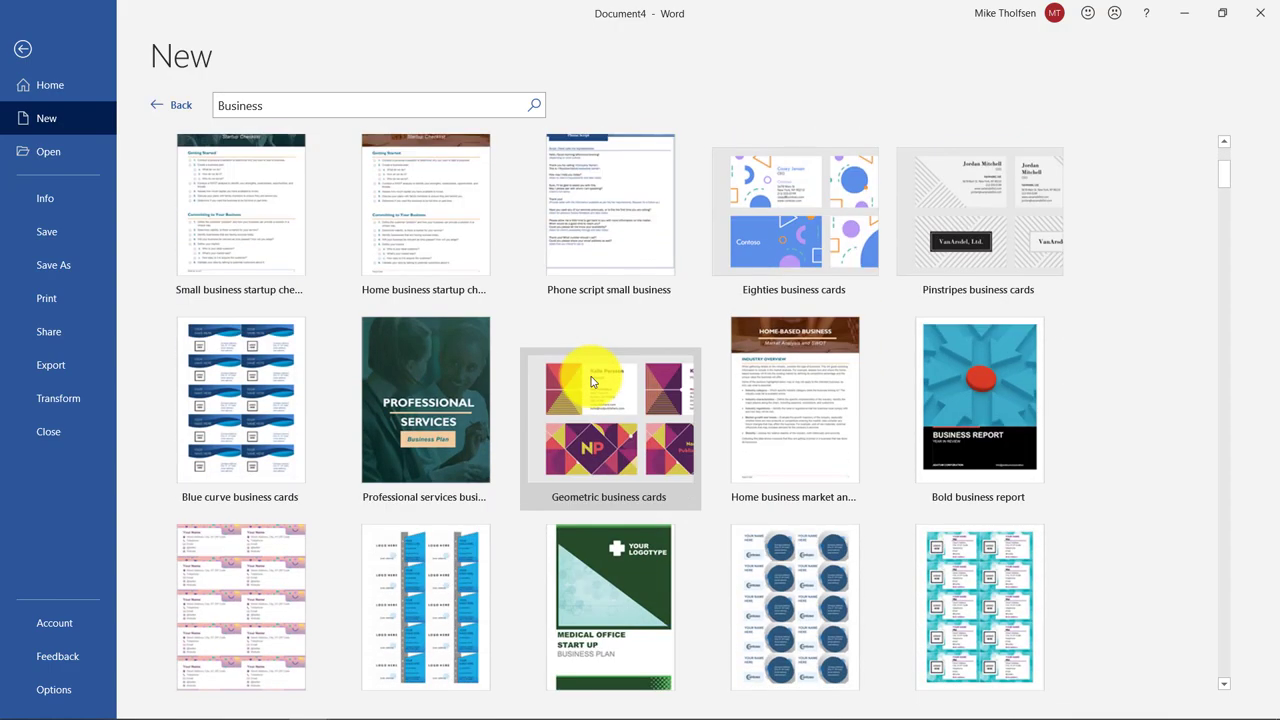
# Scroll through the Education template results and return to the main gallery.
pyautogui.scroll(-3)
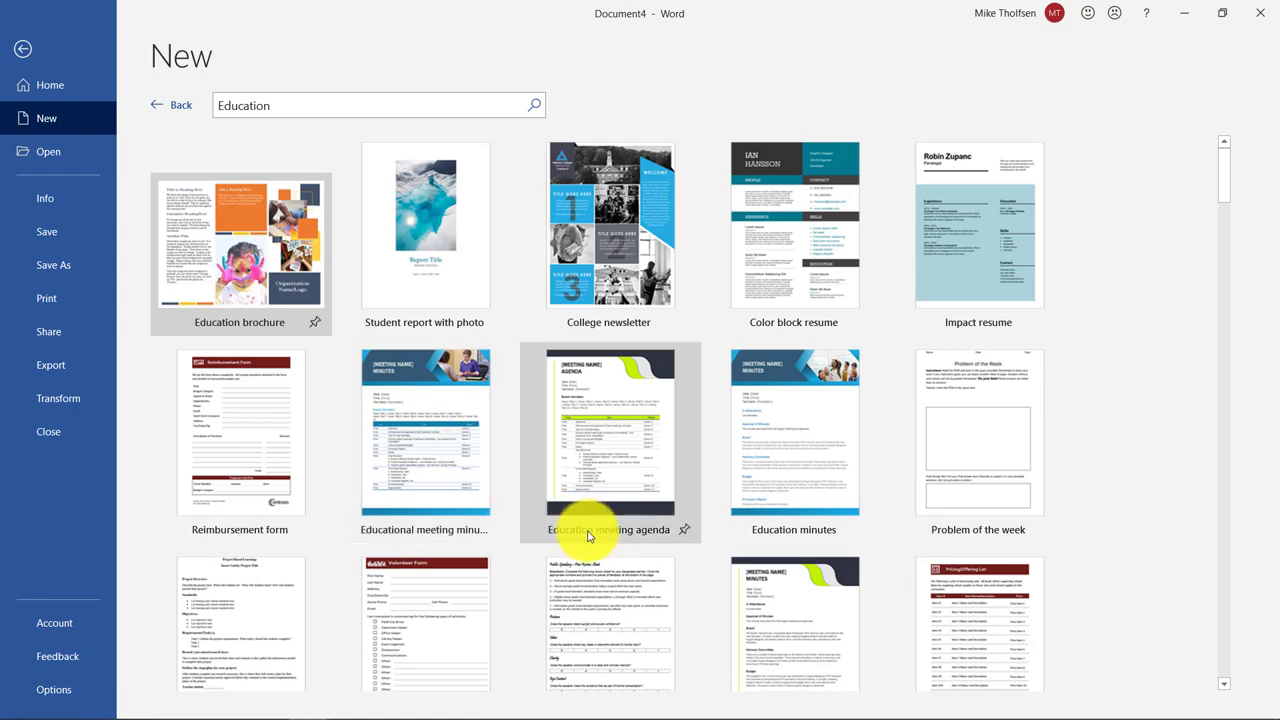
pyautogui.scroll(-3)
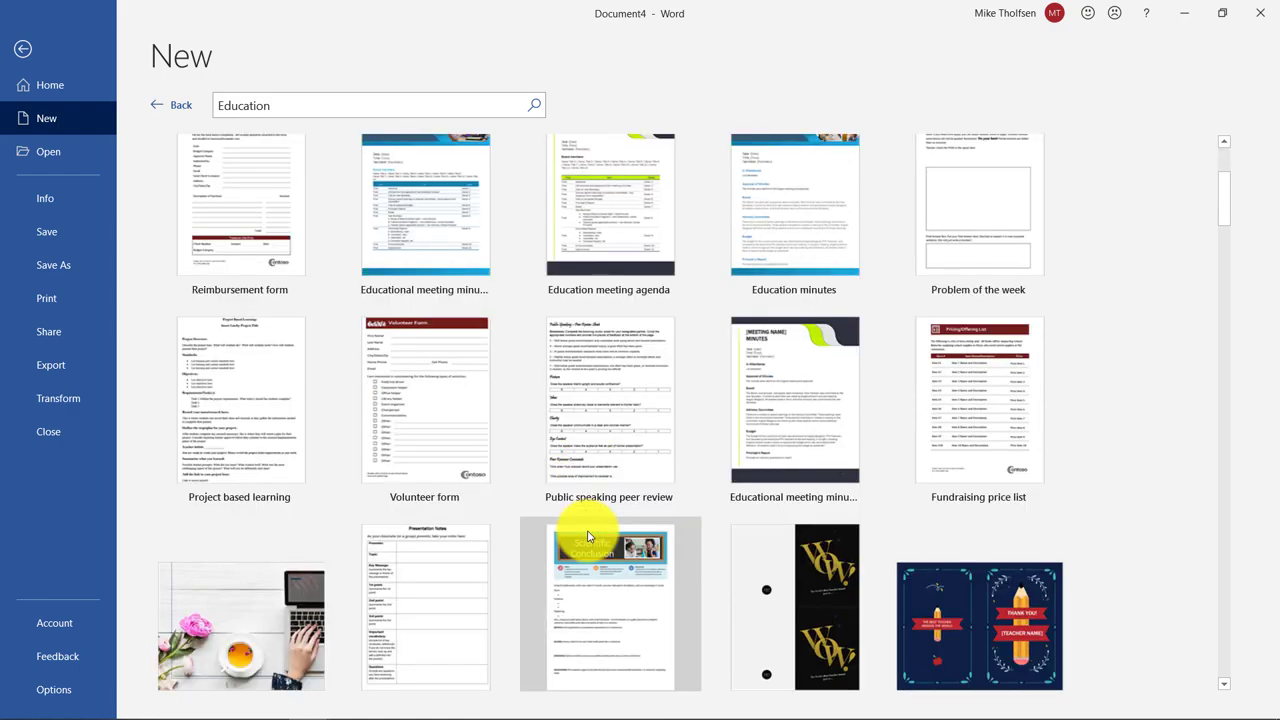
pyautogui.scroll(-3)
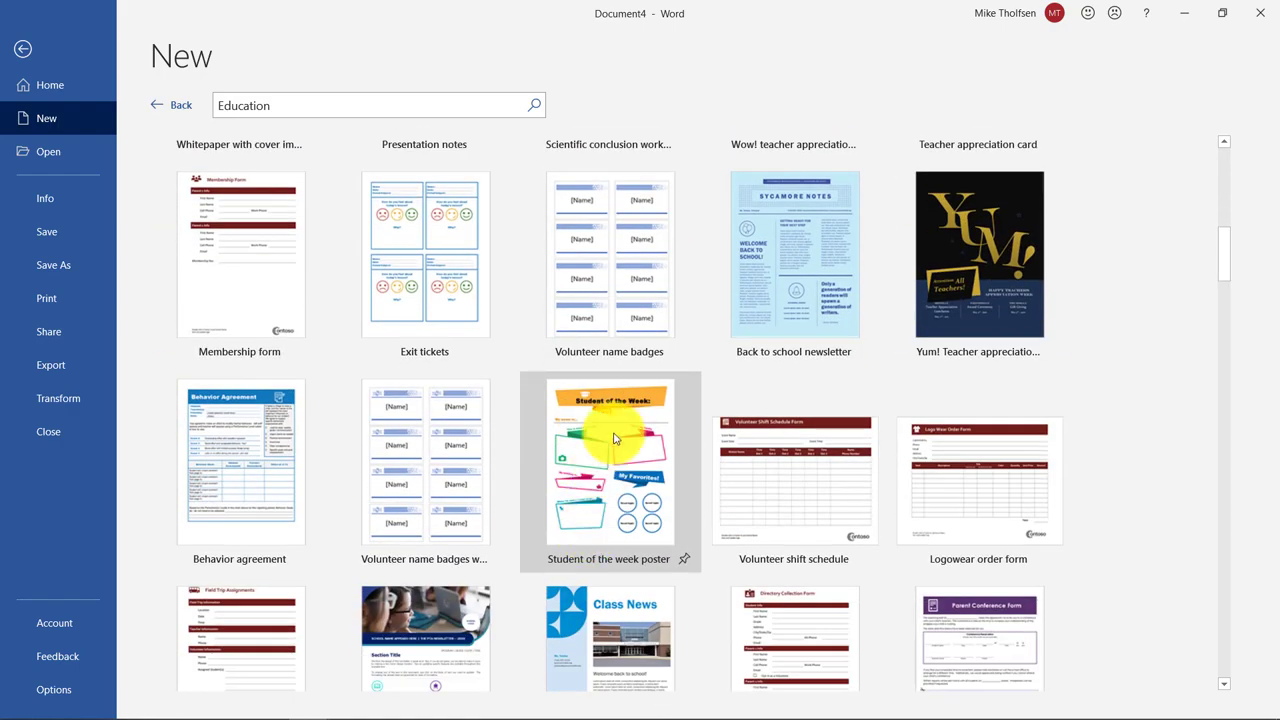
pyautogui.click(172, 105)
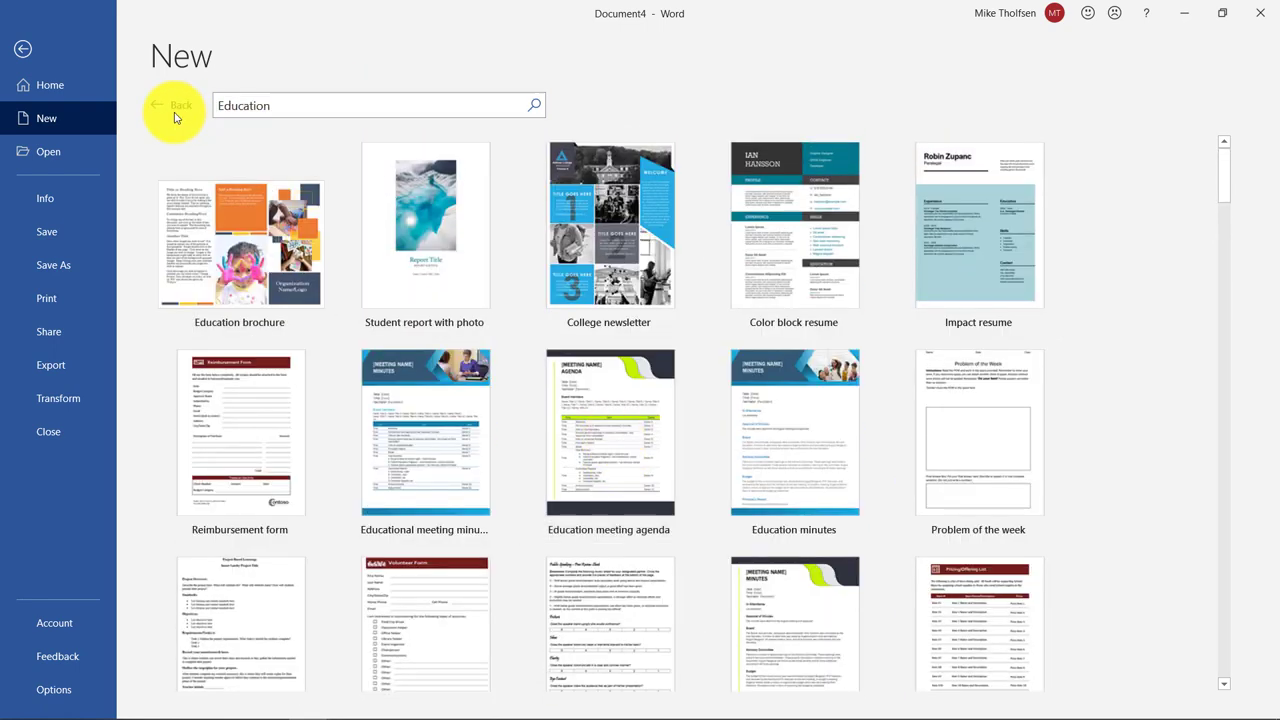
pyautogui.click(172, 105)
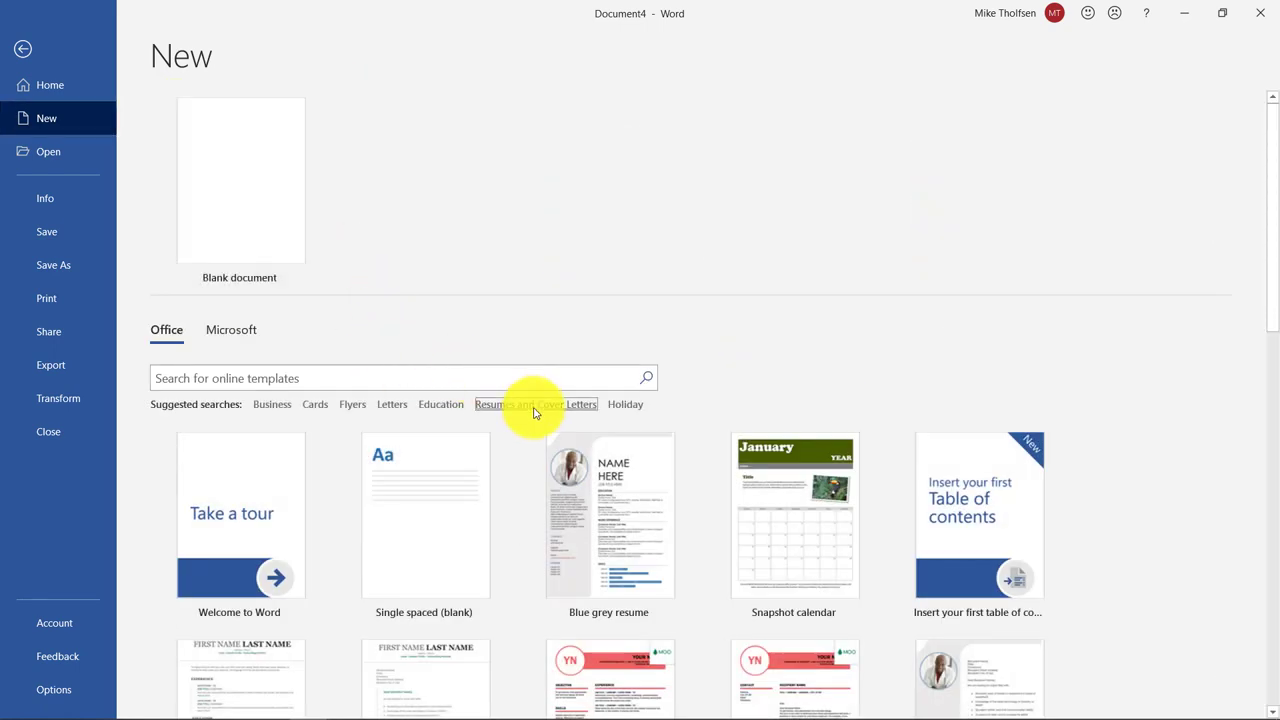
# Browse Resumes and Cover Letters templates, then return to the Learning Tools document.
pyautogui.click(536, 404)
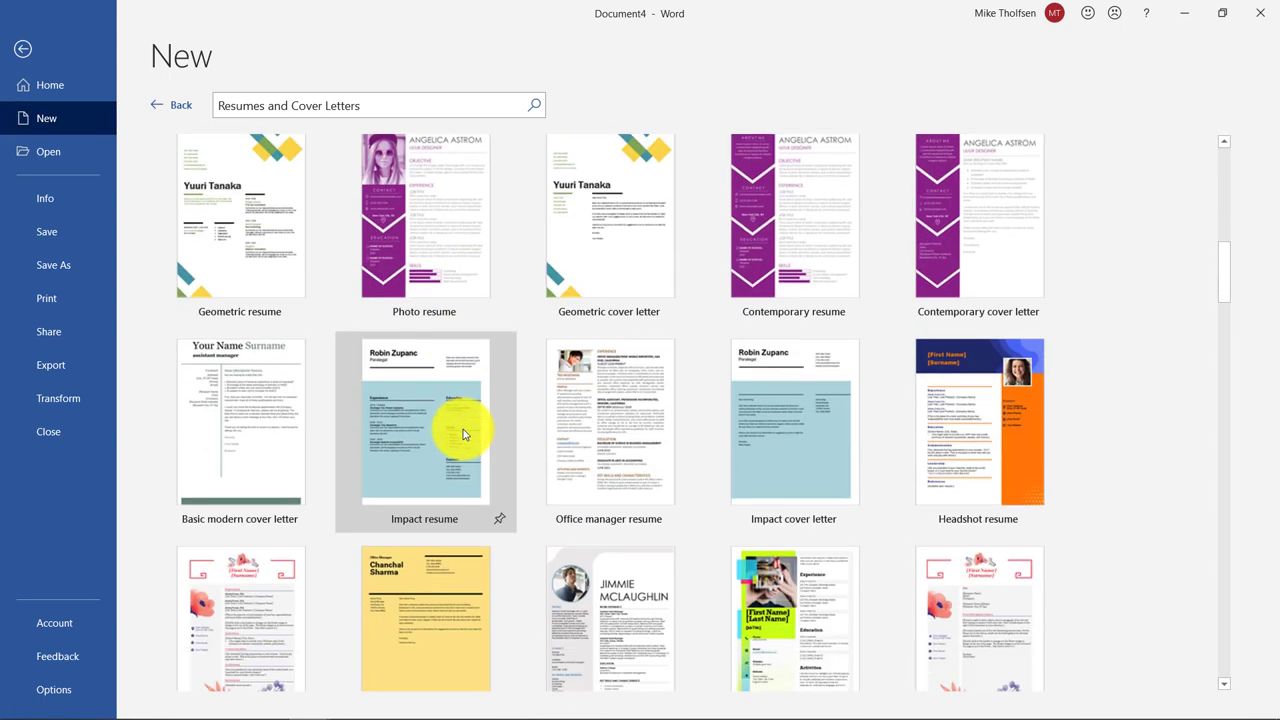
pyautogui.scroll(-3)
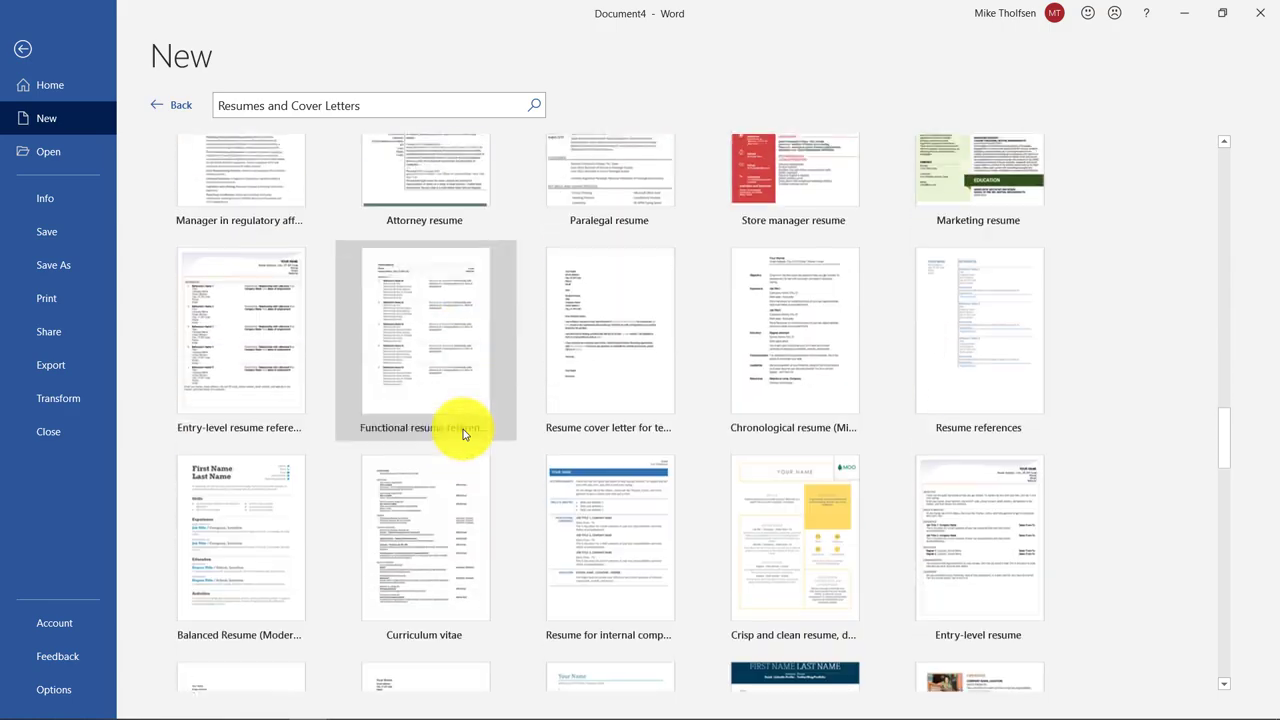
pyautogui.scroll(-3)
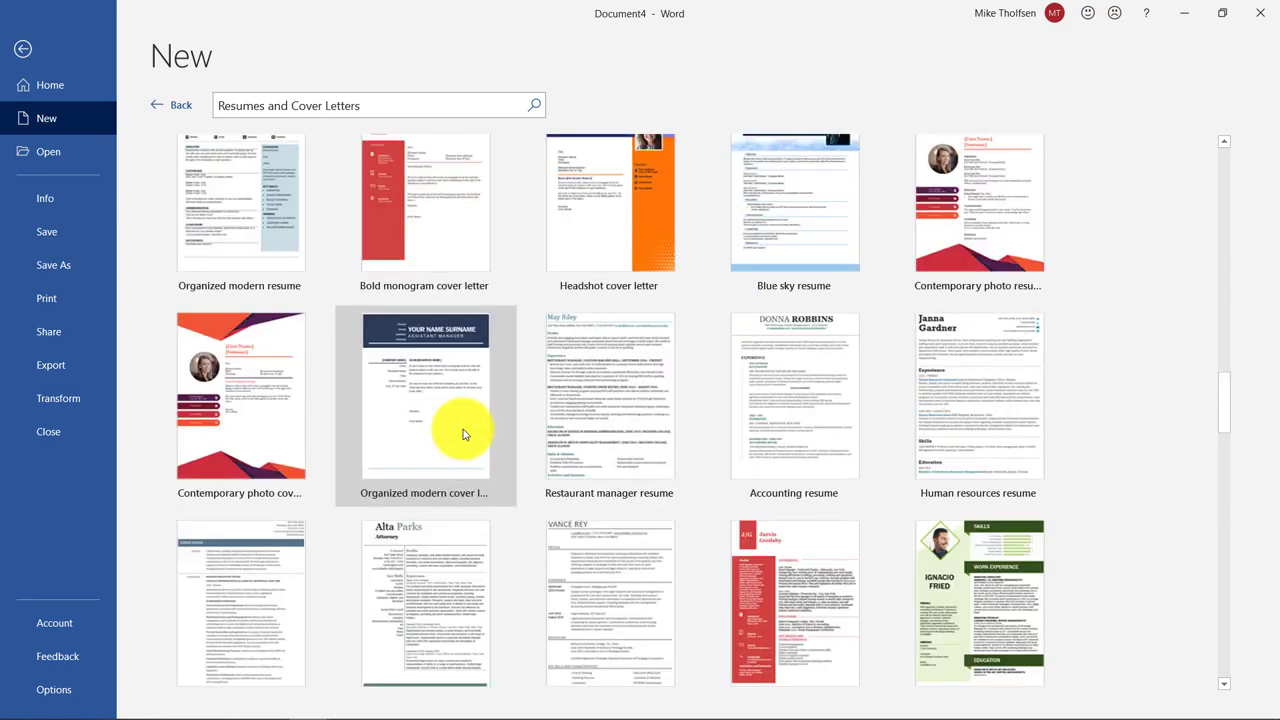
pyautogui.click(171, 105)
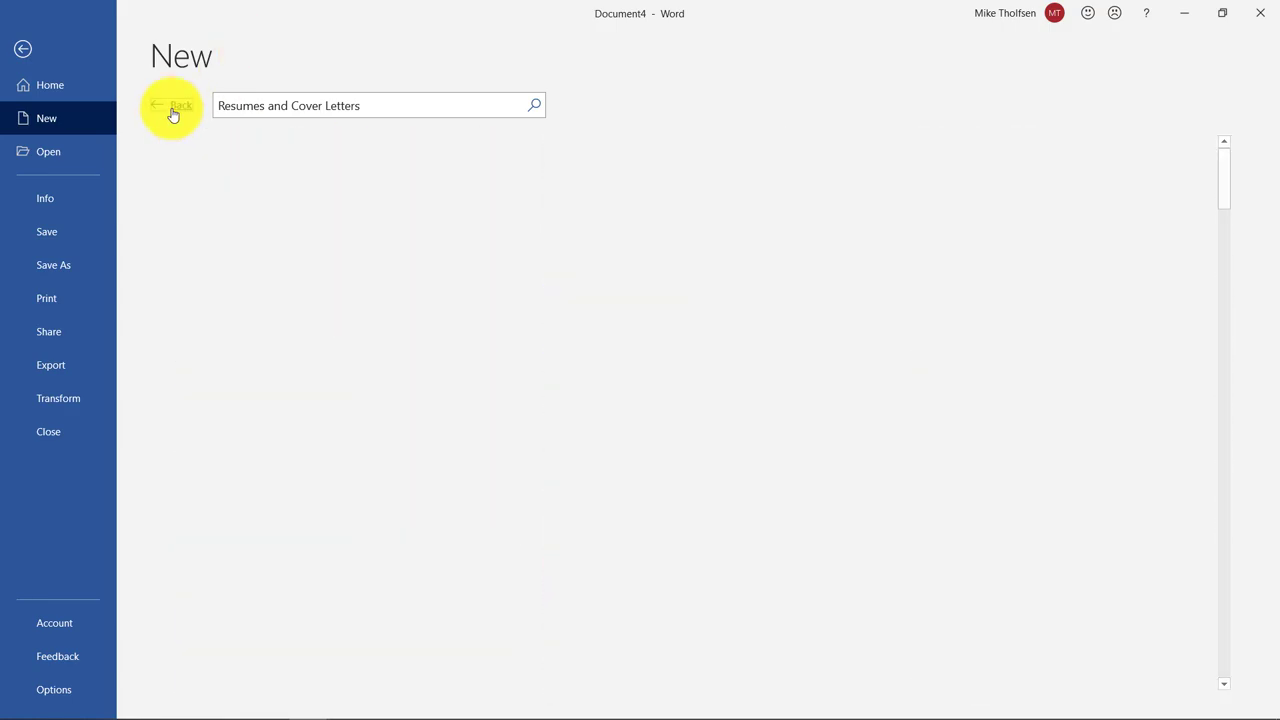
pyautogui.click(170, 107)
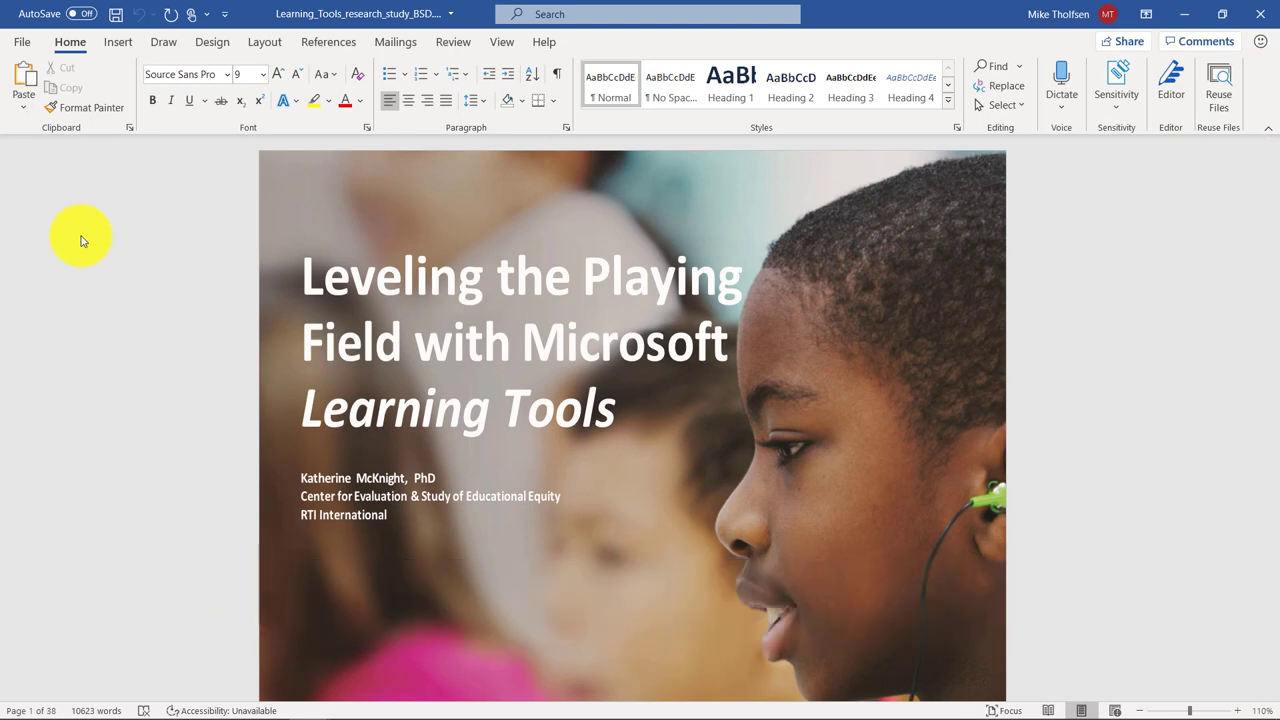
pyautogui.moveTo(20, 35)
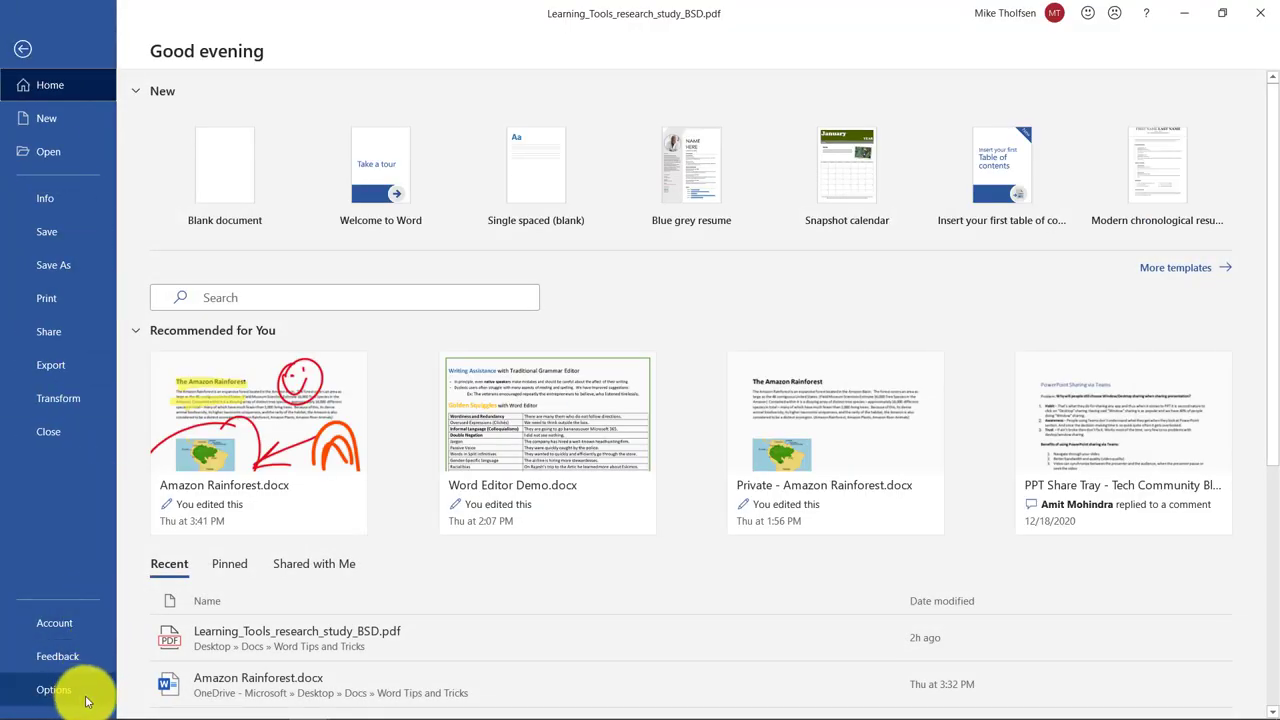
# Show Word Options Advanced settings scrolled to Image Size and Quality.
pyautogui.click(54, 689)
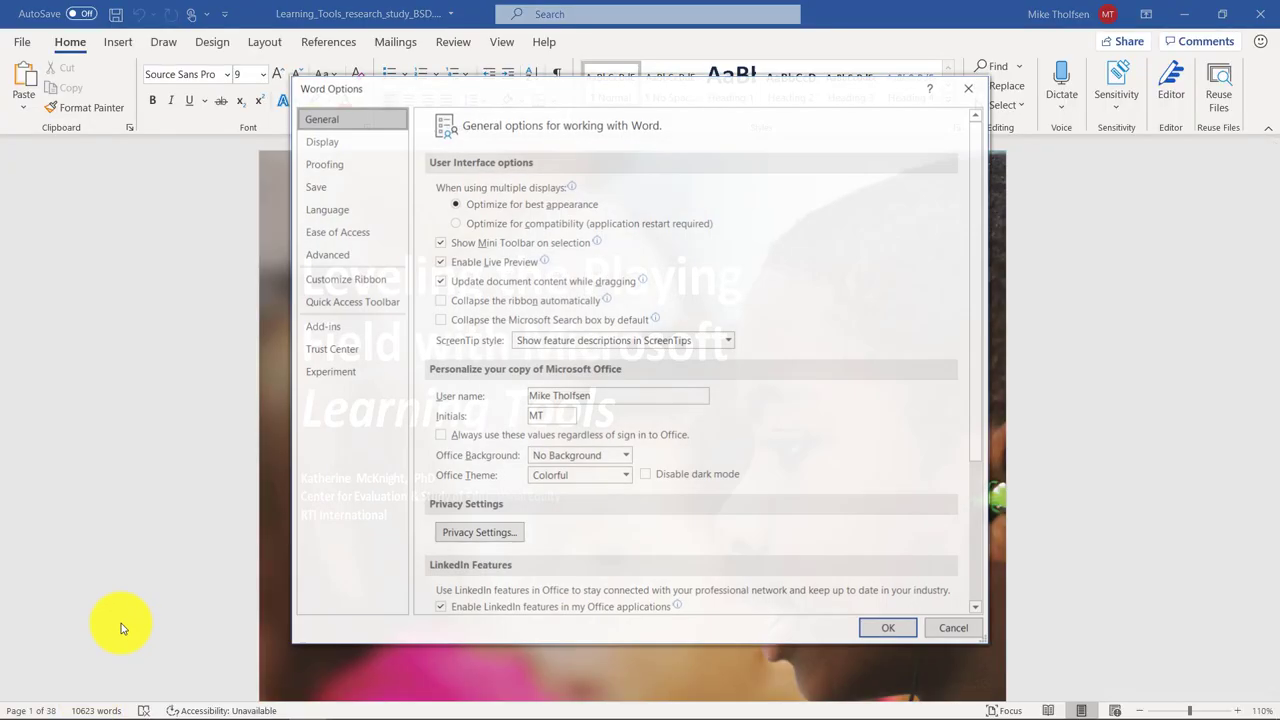
pyautogui.click(327, 254)
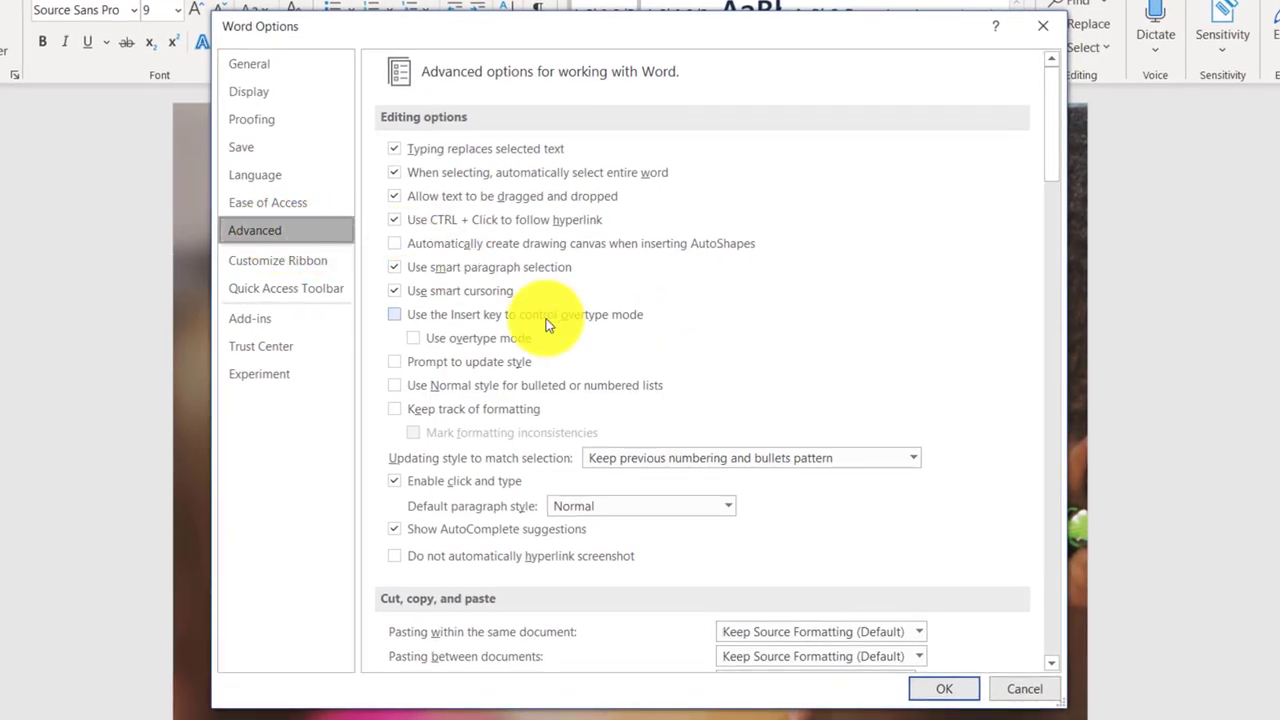
pyautogui.scroll(-3)
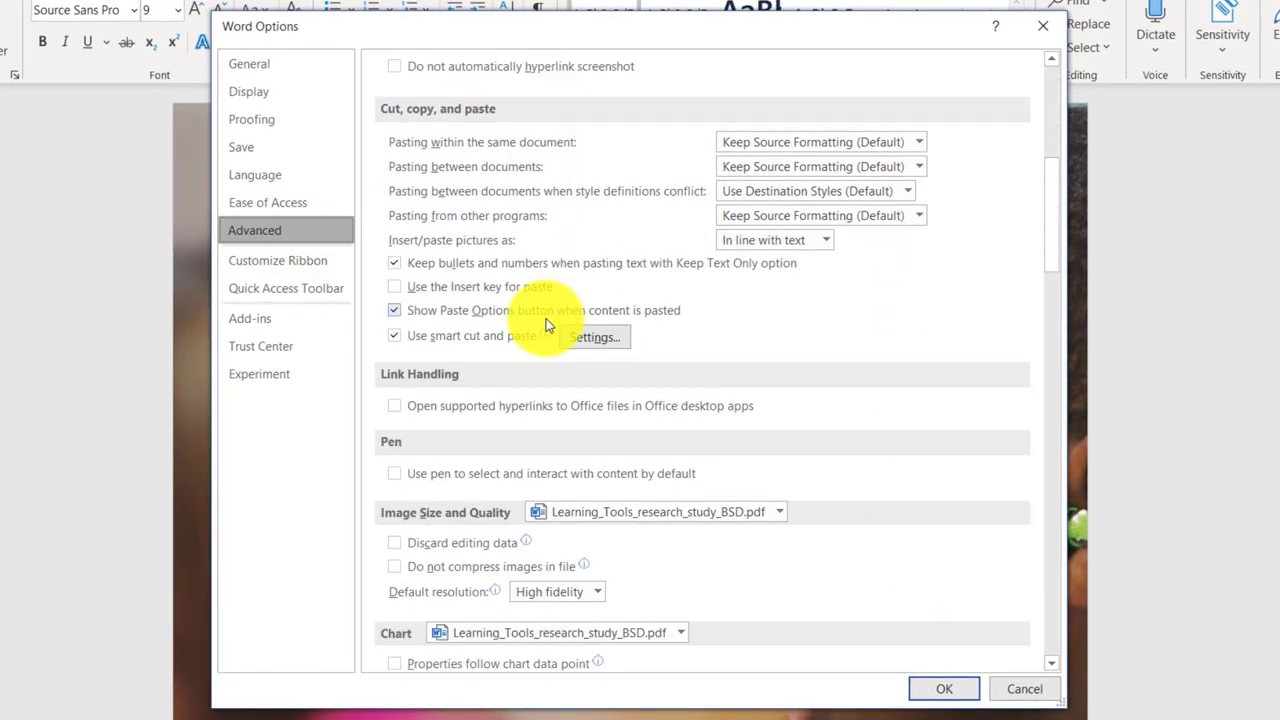
pyautogui.scroll(-3)
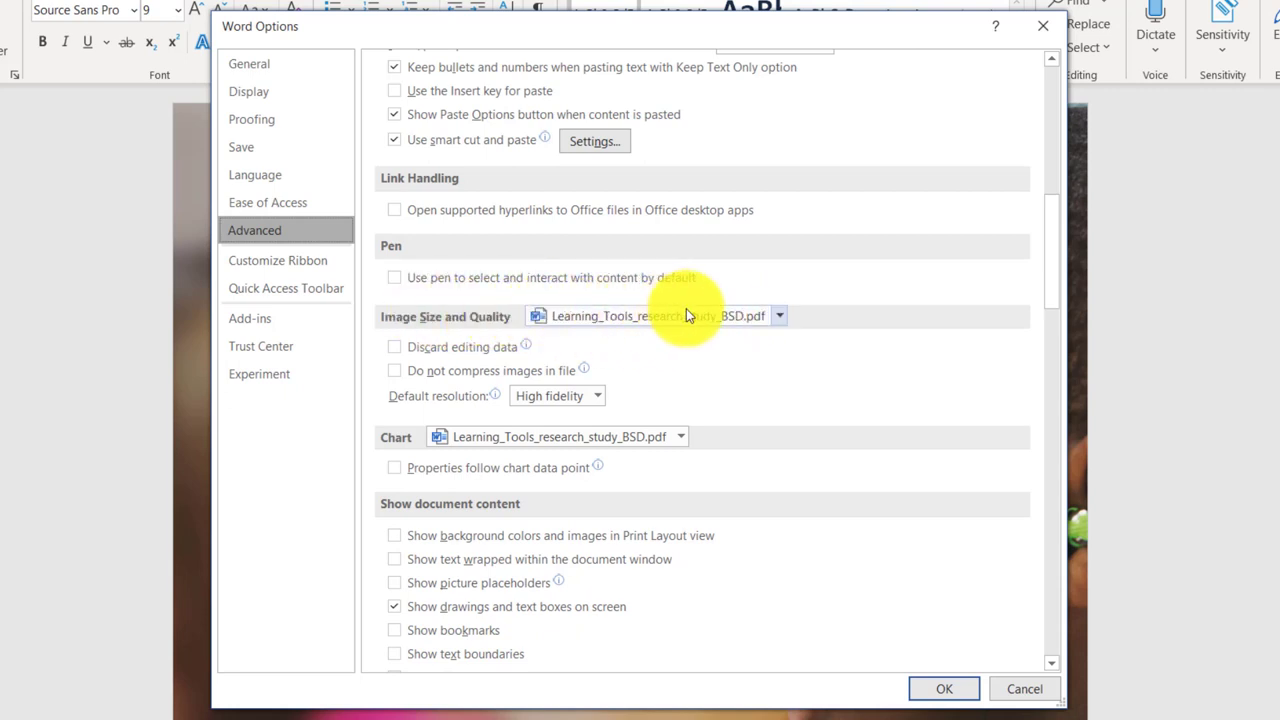
# Apply image settings to the research study document and discard editing data.
pyautogui.click(779, 316)
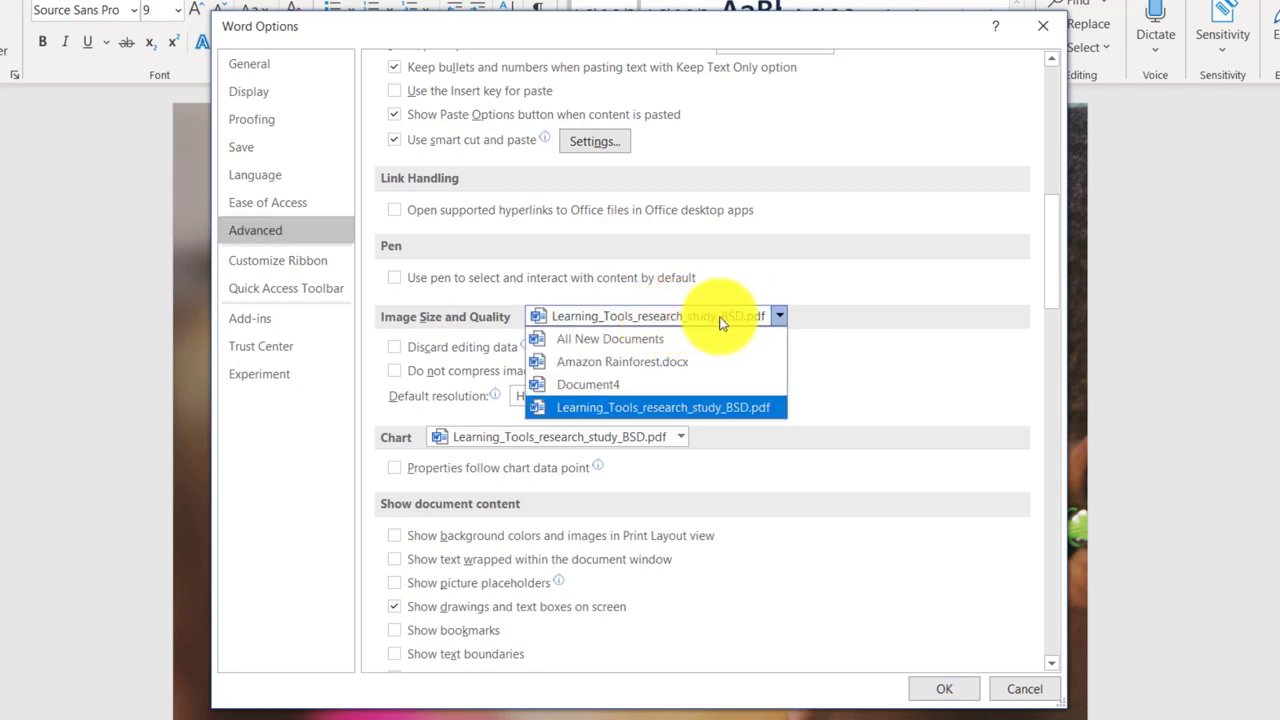
pyautogui.moveTo(597, 338)
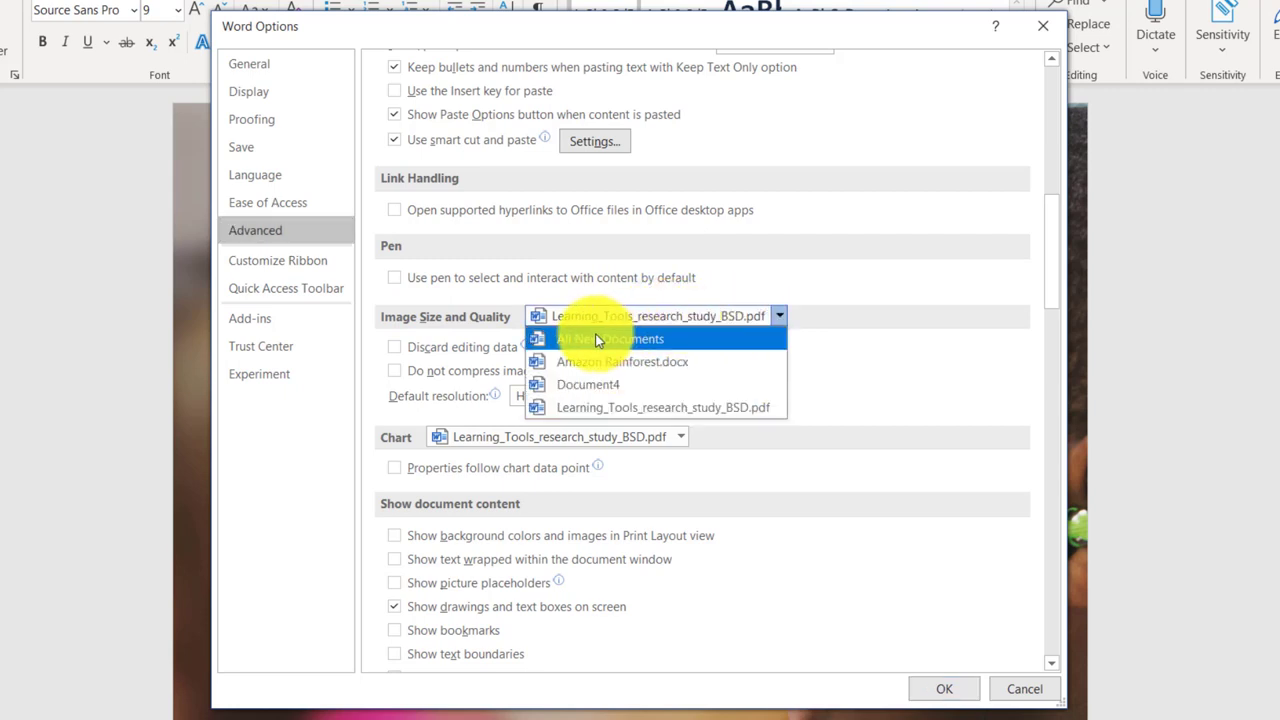
pyautogui.click(609, 338)
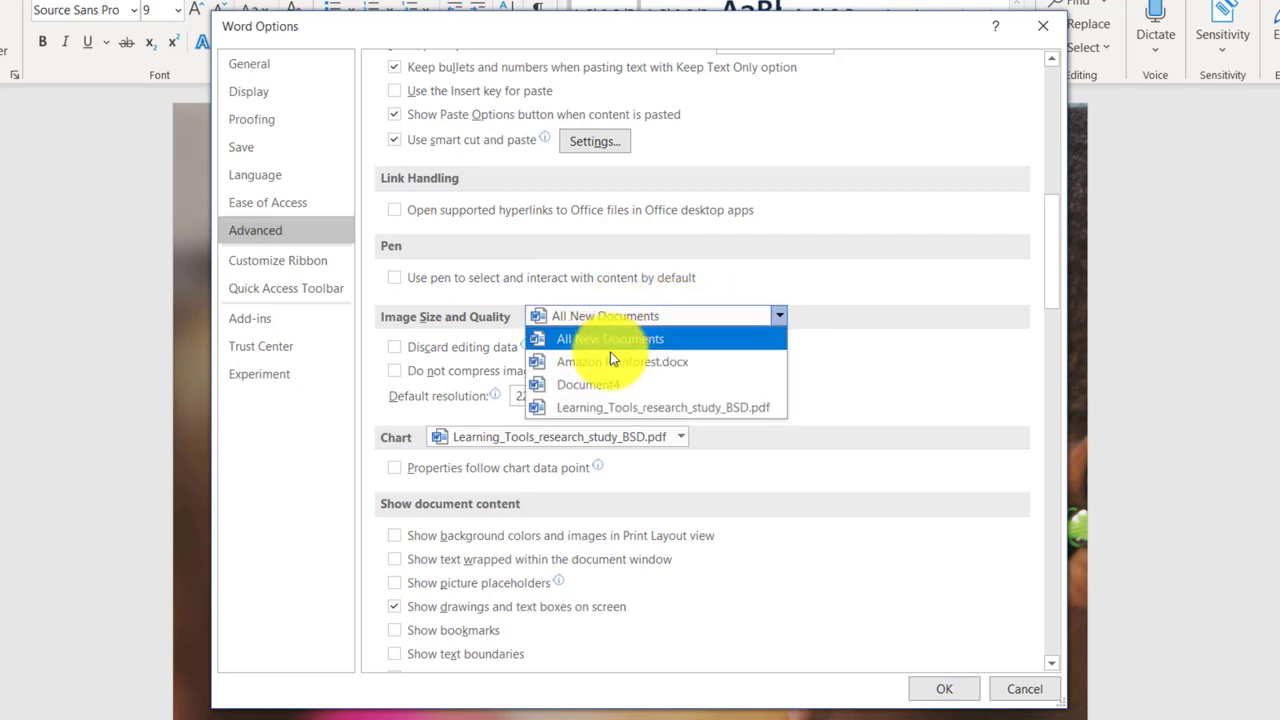
pyautogui.click(662, 407)
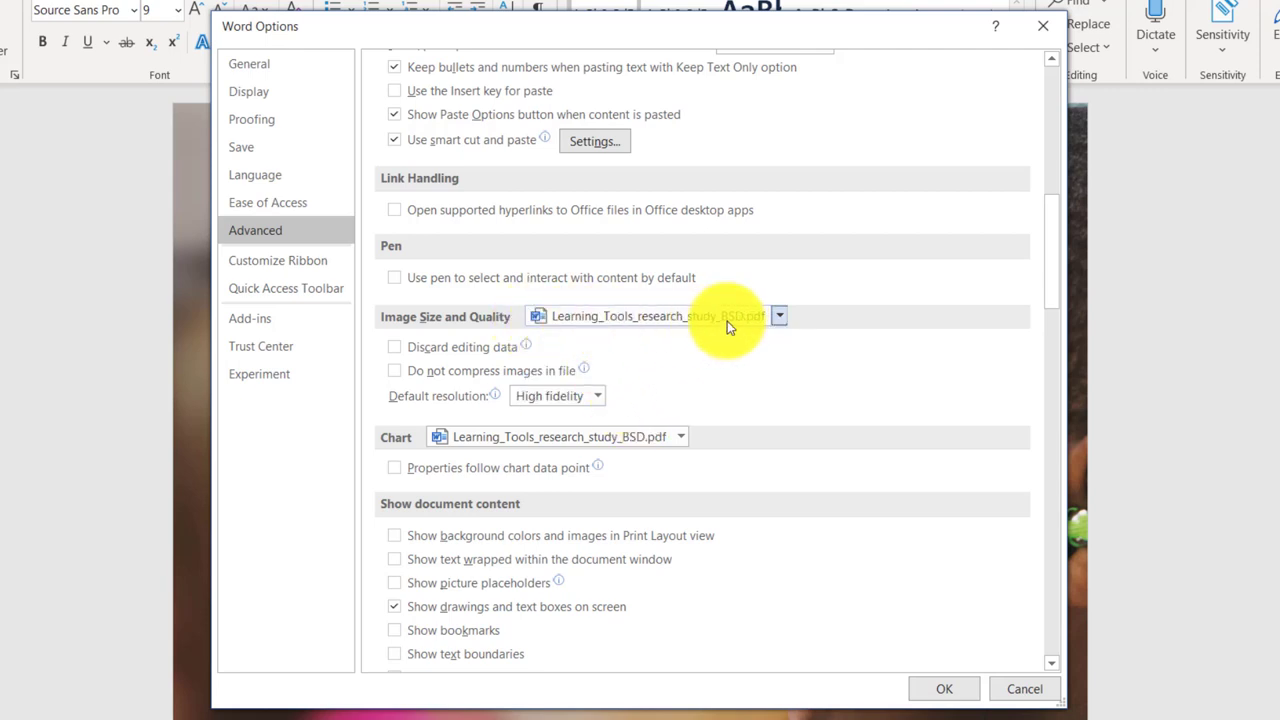
pyautogui.click(394, 347)
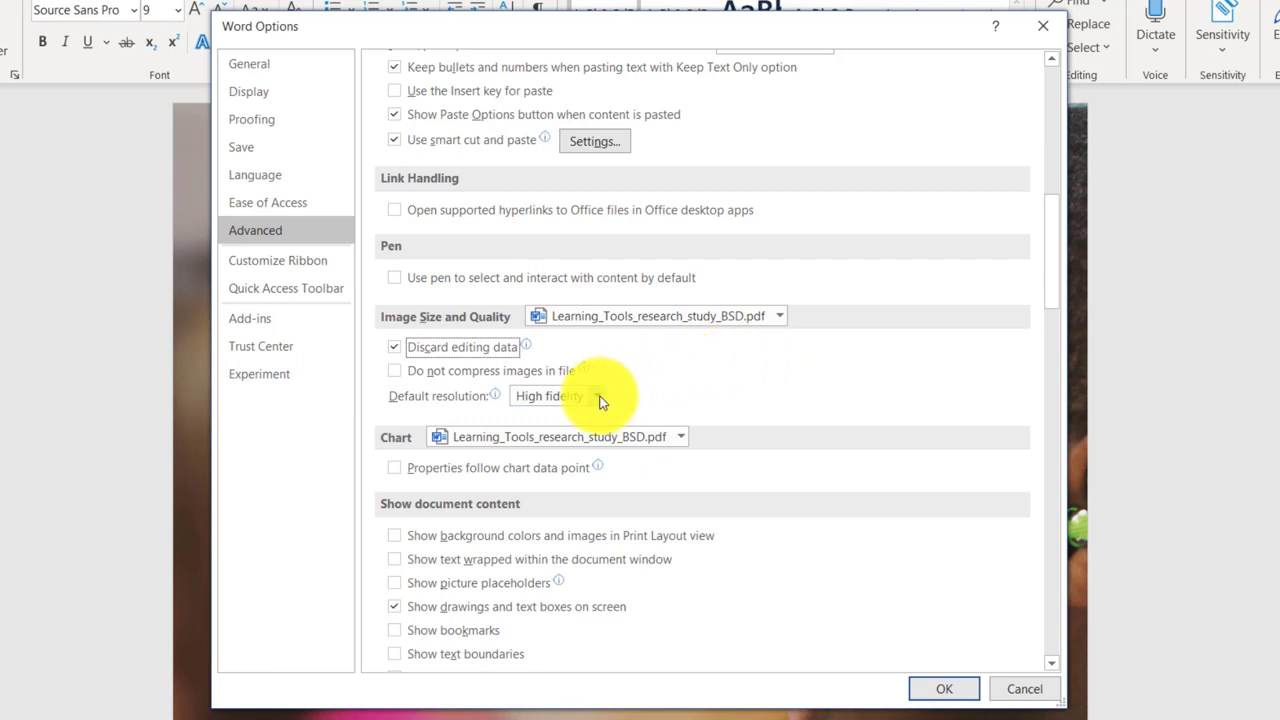
# Set the default image resolution to 150 ppi.
pyautogui.click(597, 395)
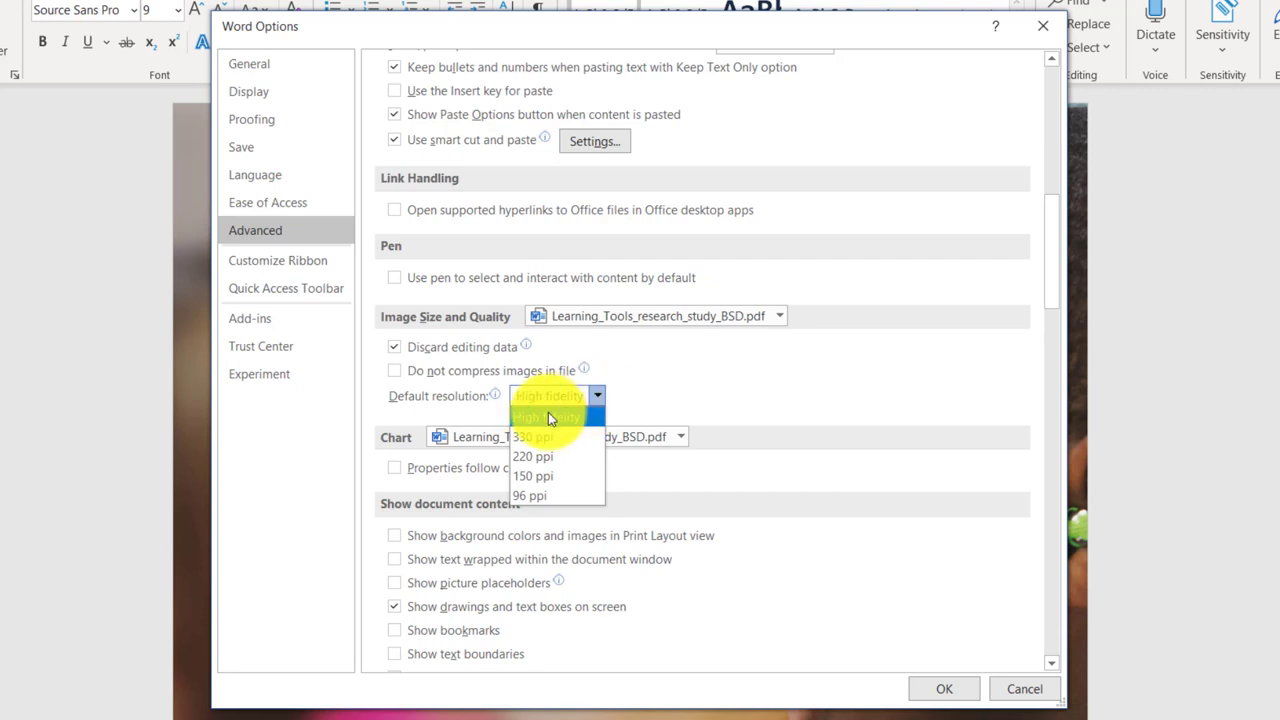
pyautogui.moveTo(530, 495)
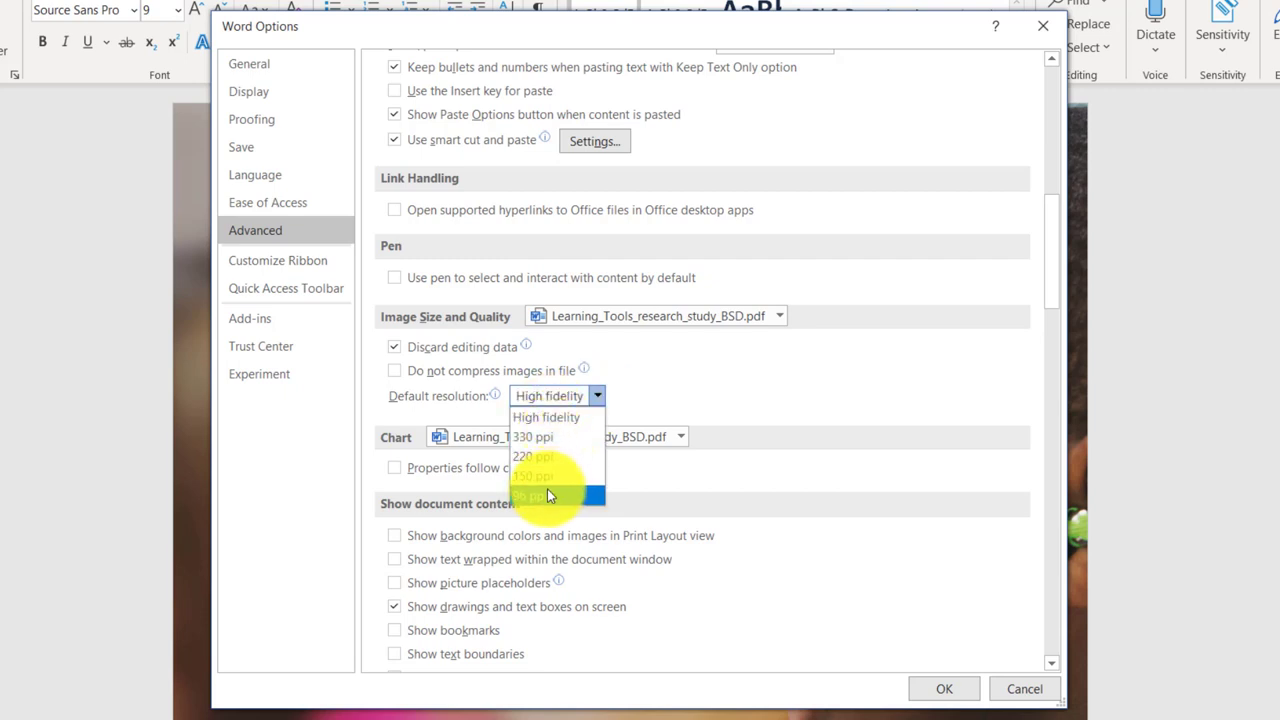
pyautogui.click(532, 495)
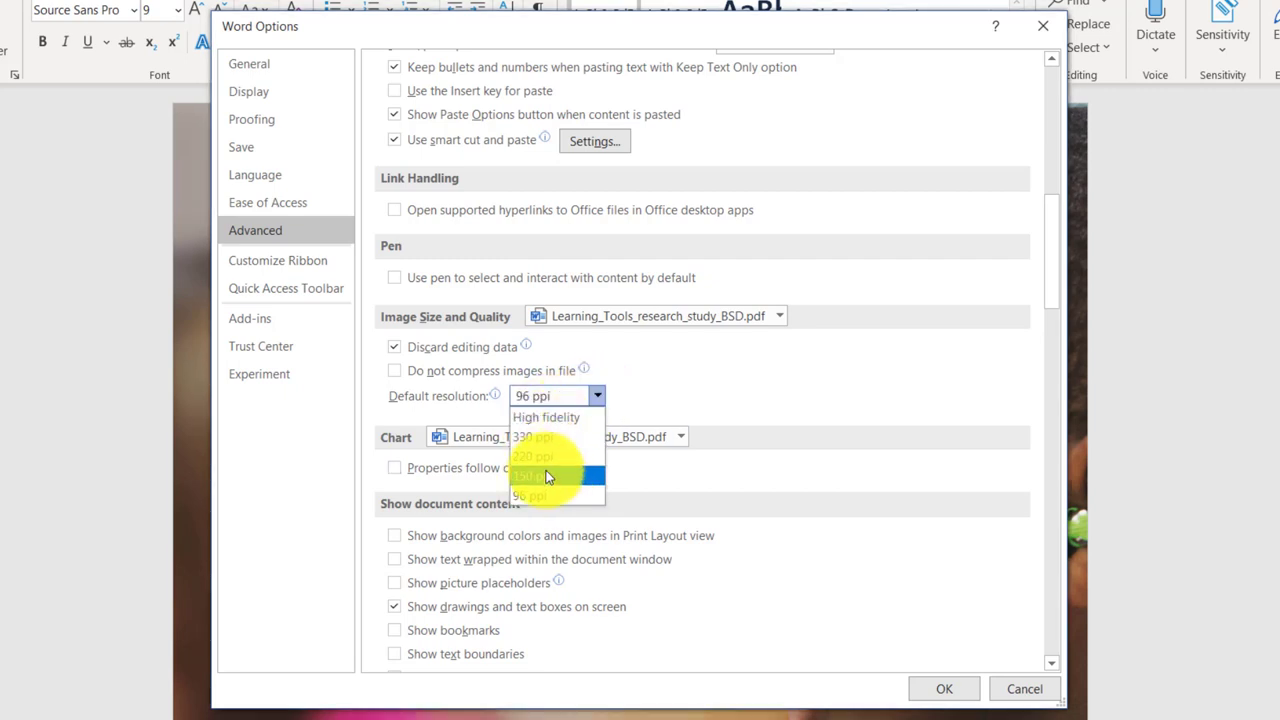
pyautogui.click(535, 476)
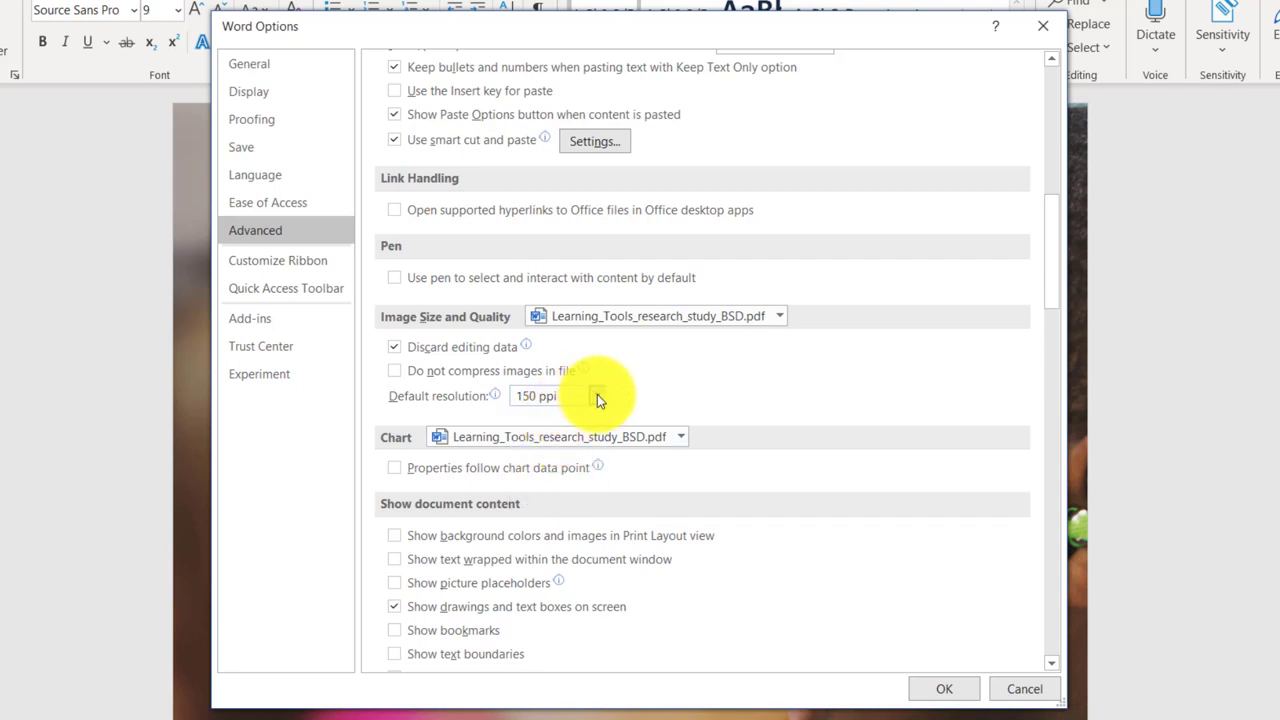
pyautogui.click(597, 395)
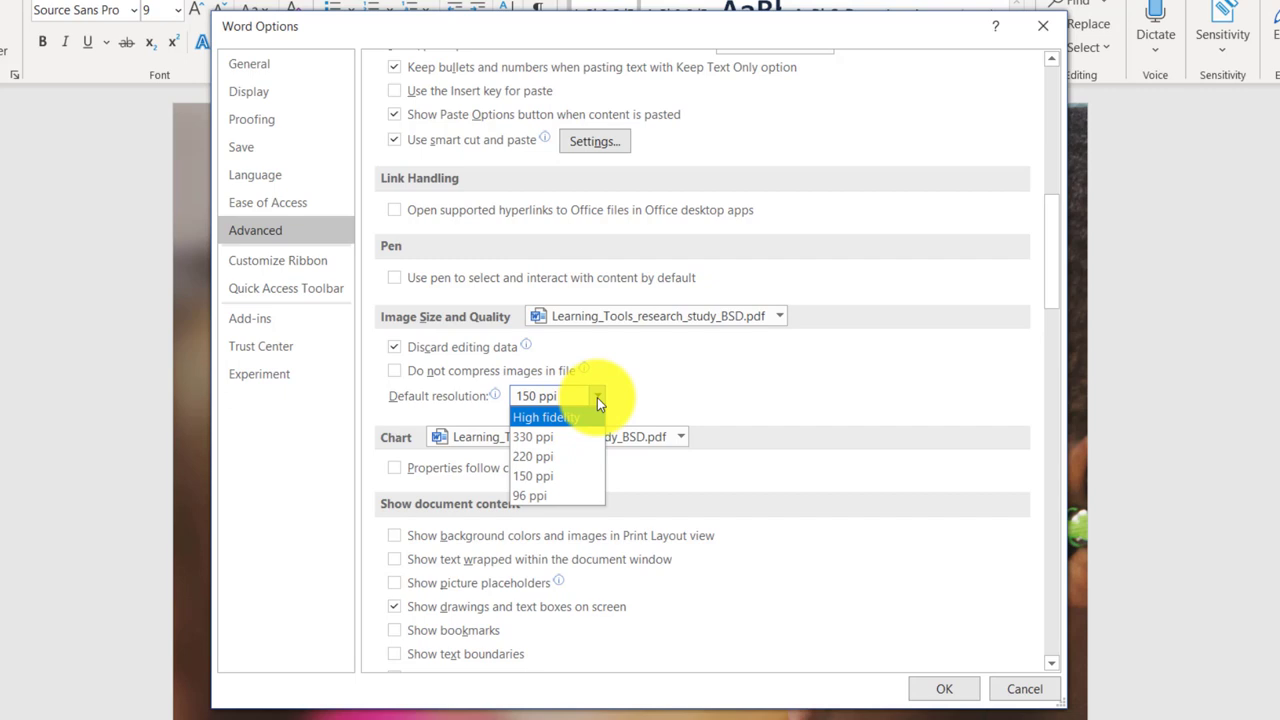
pyautogui.moveTo(533, 476)
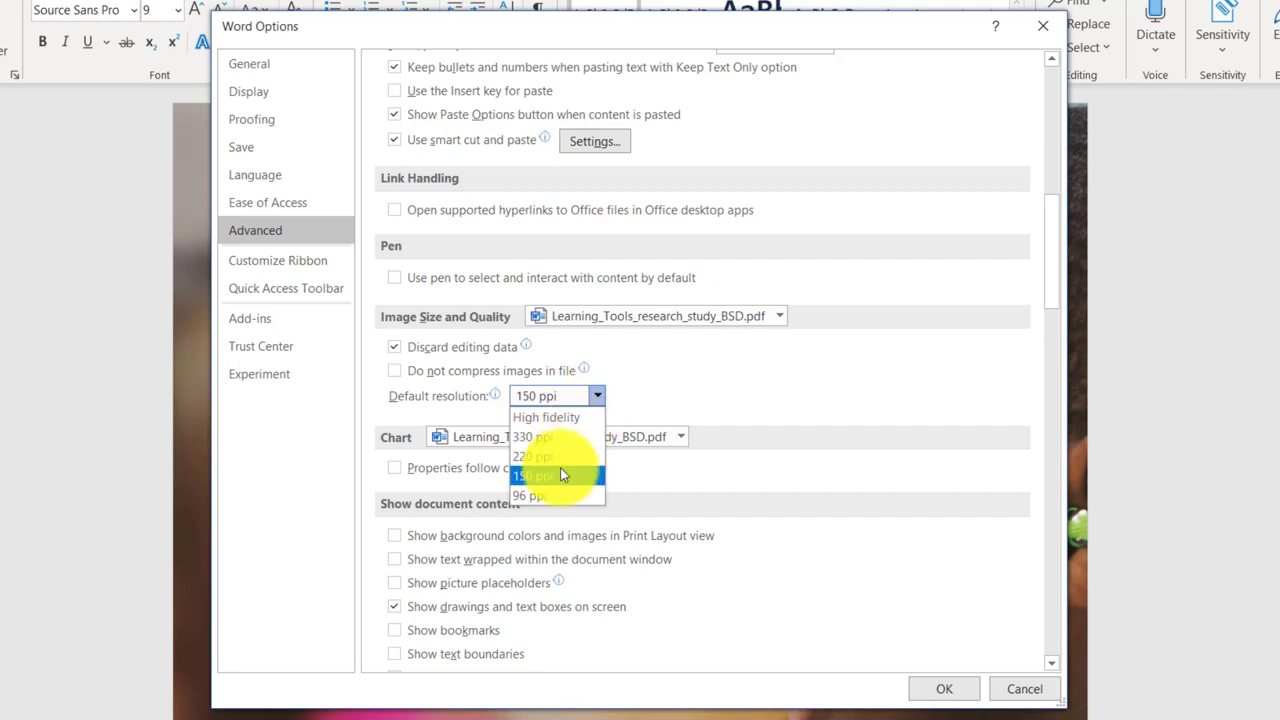